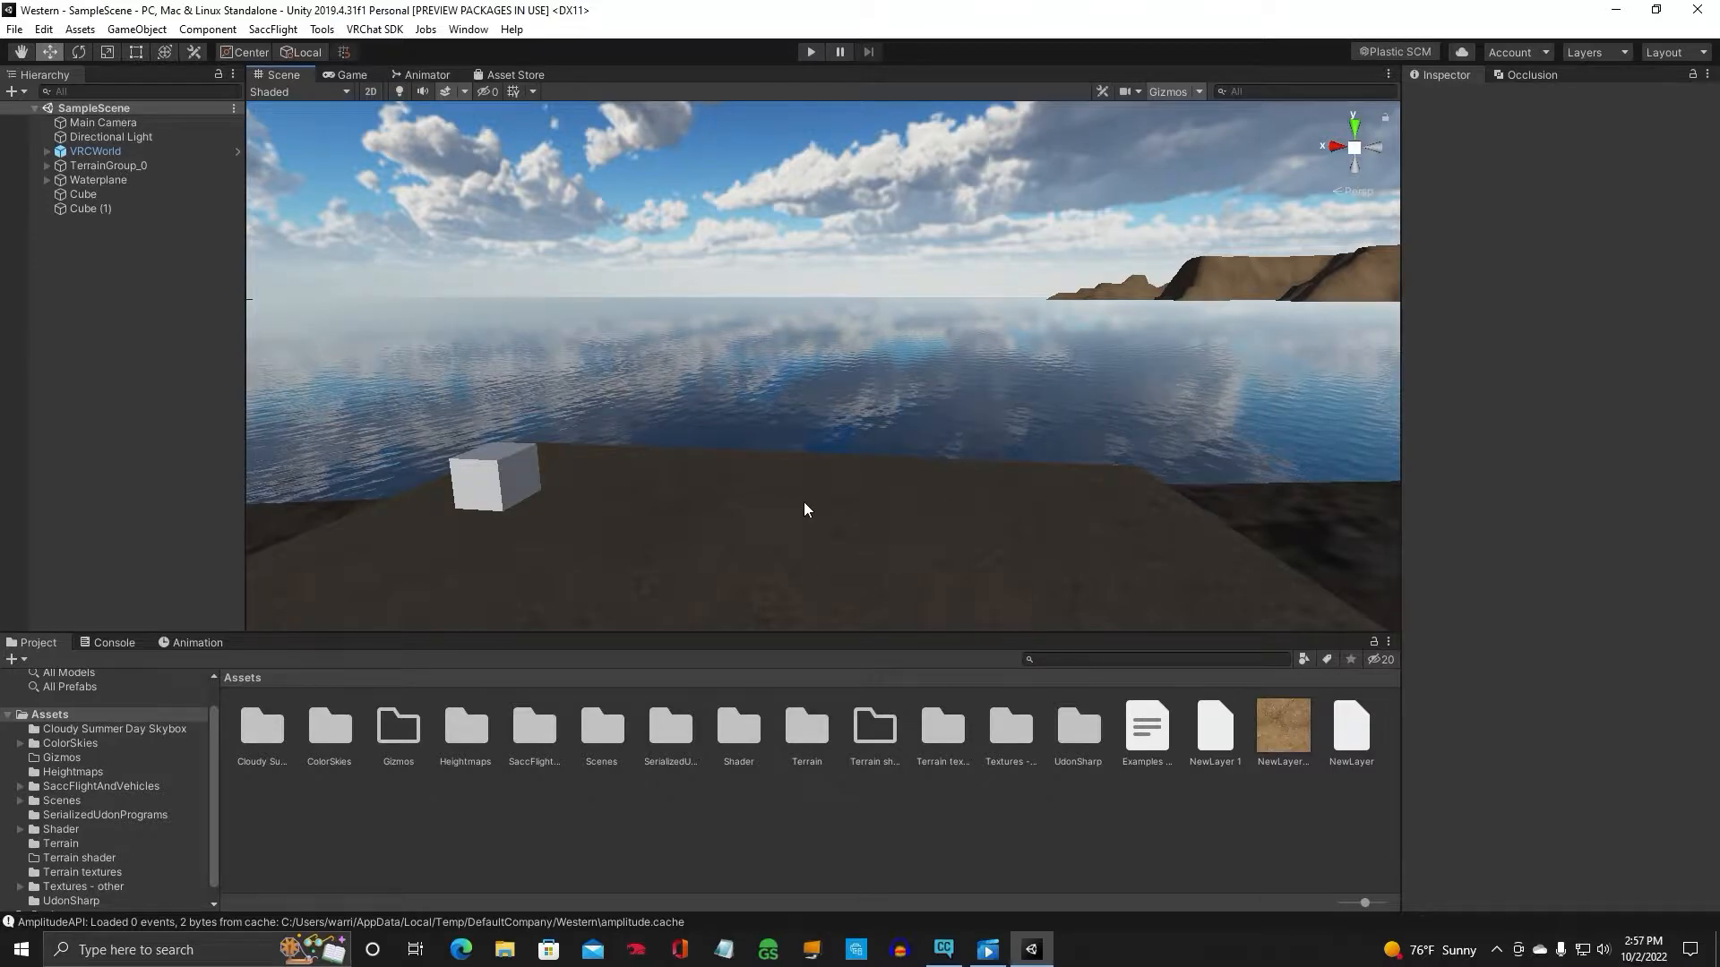
mouse_move(611, 383)
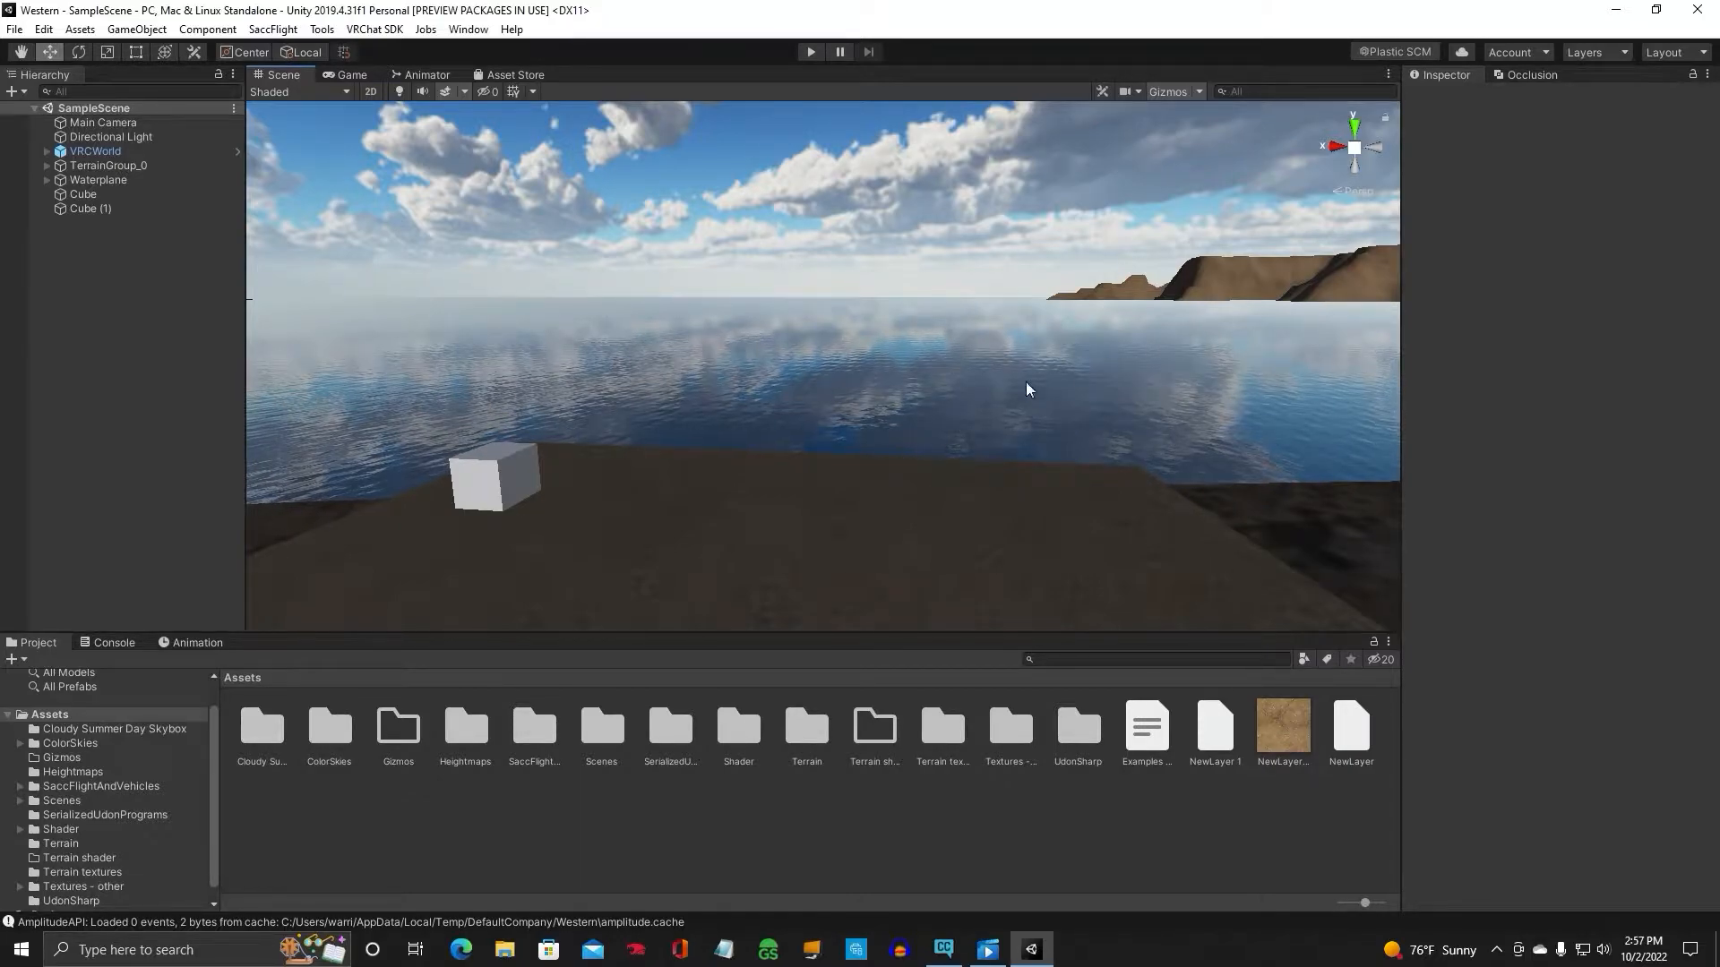
Fly the Scene view over the water and shoreline terrain, ending back near the cube
left_click_drag(1028, 389, 901, 419)
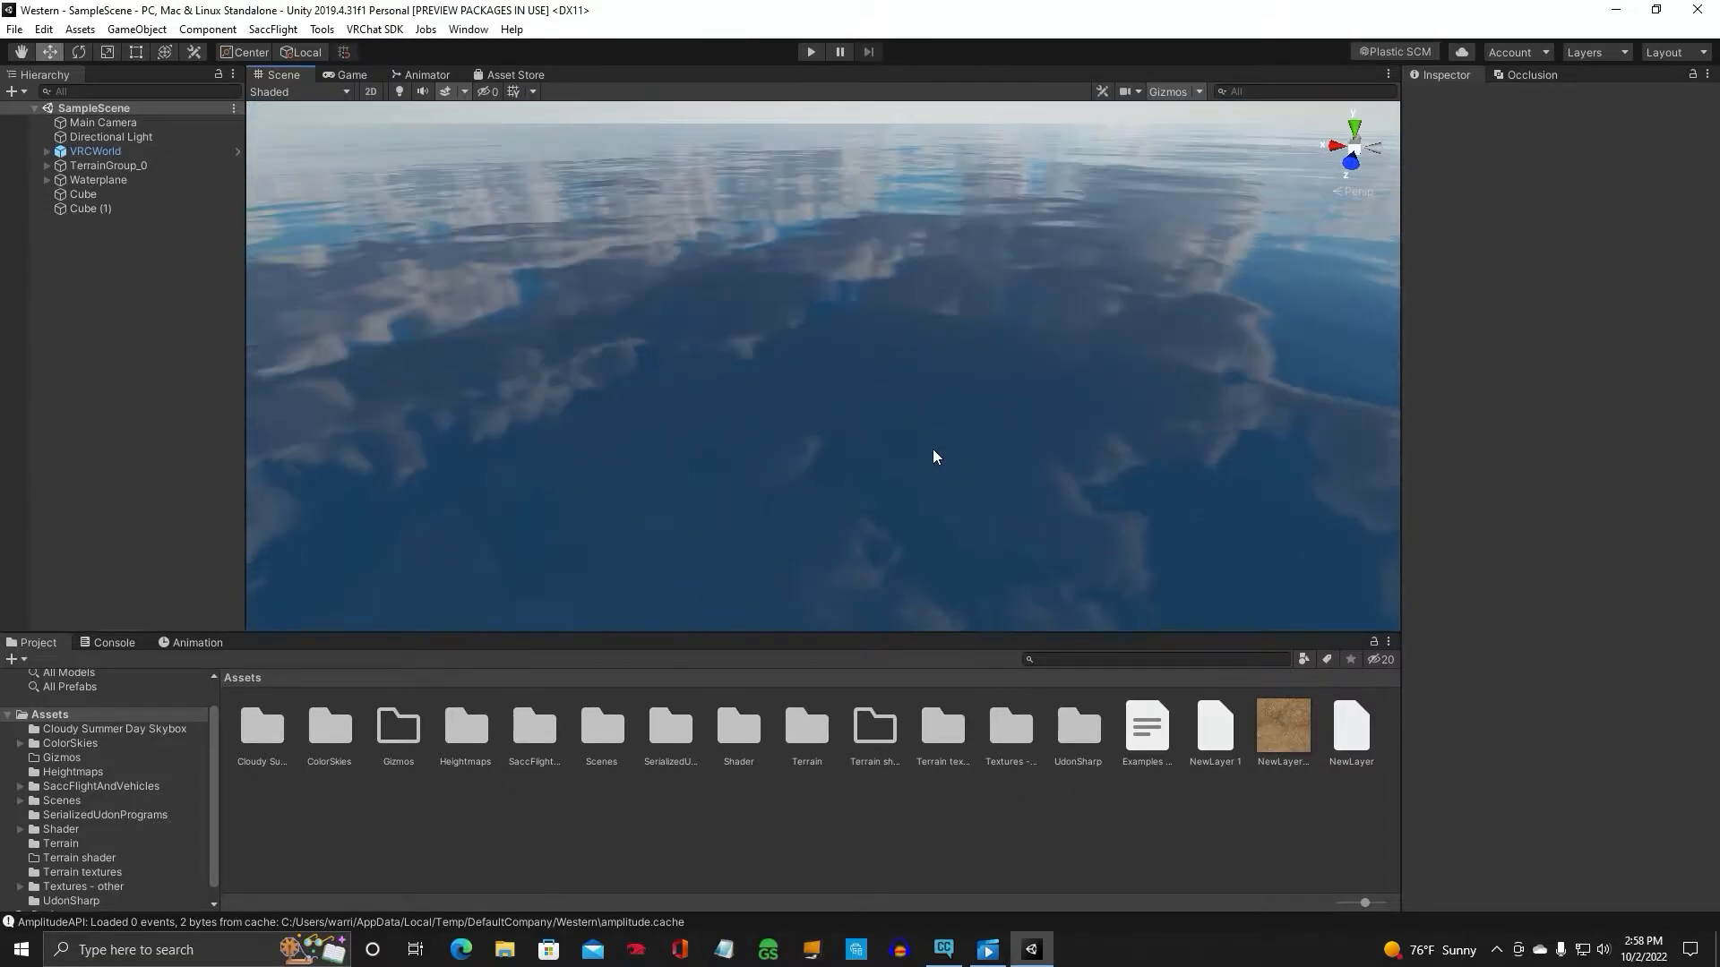
left_click_drag(935, 457, 1037, 412)
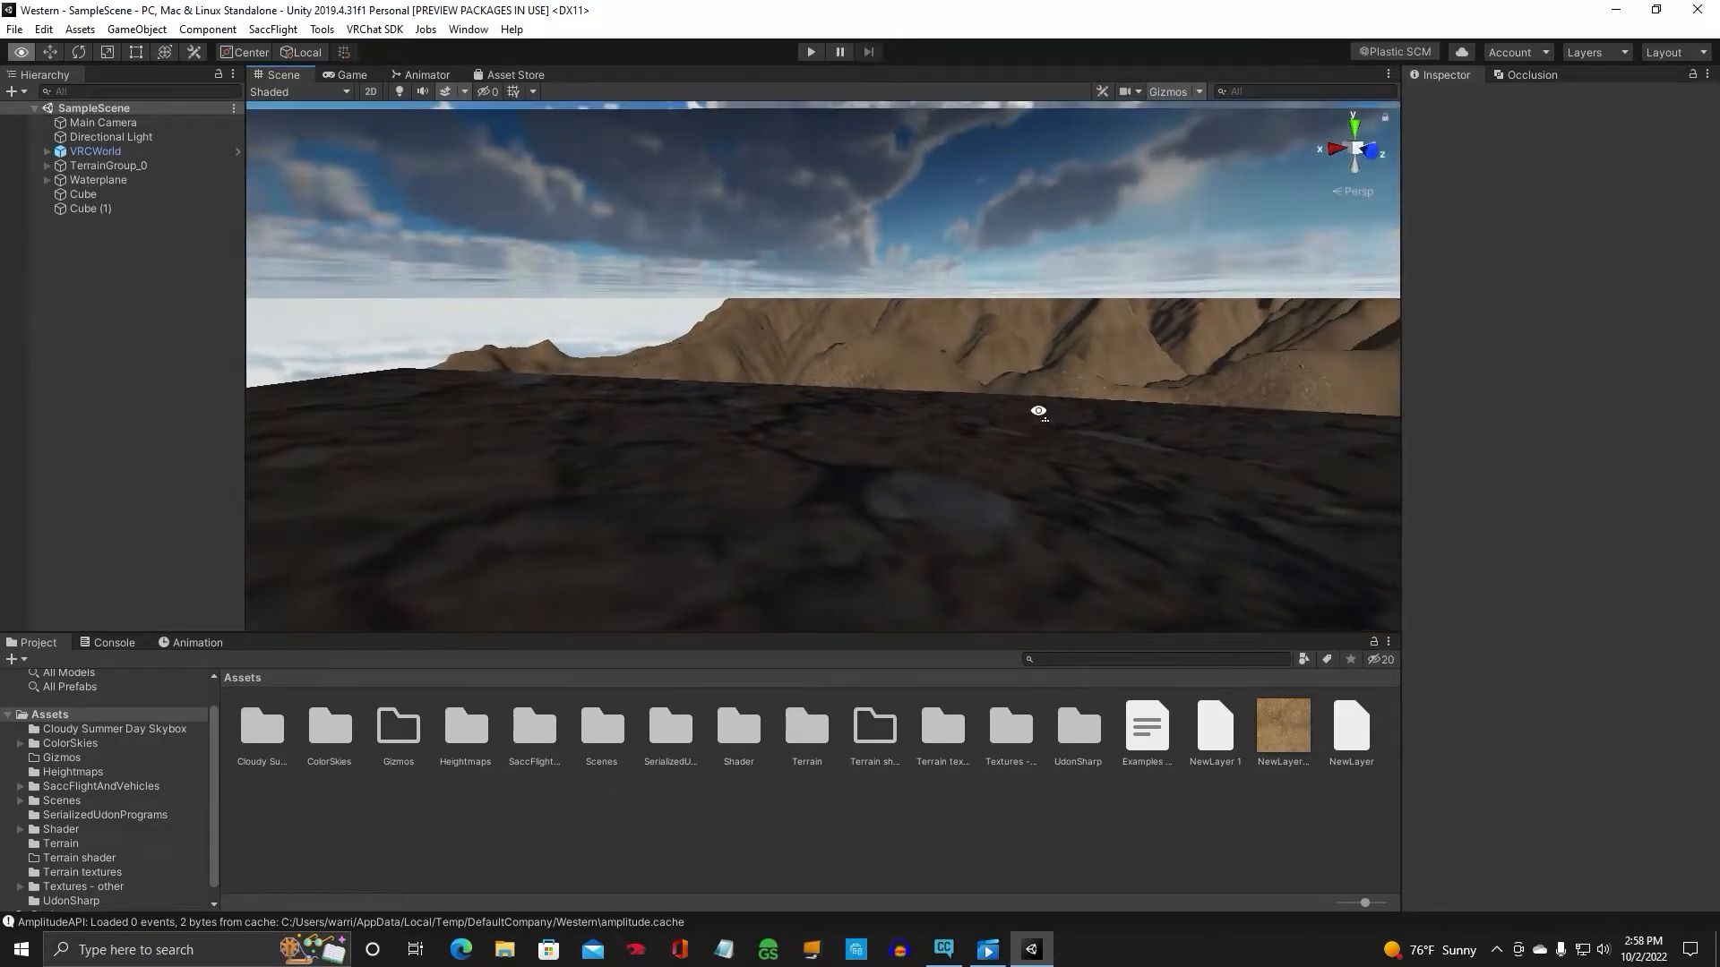
left_click_drag(1039, 412, 554, 425)
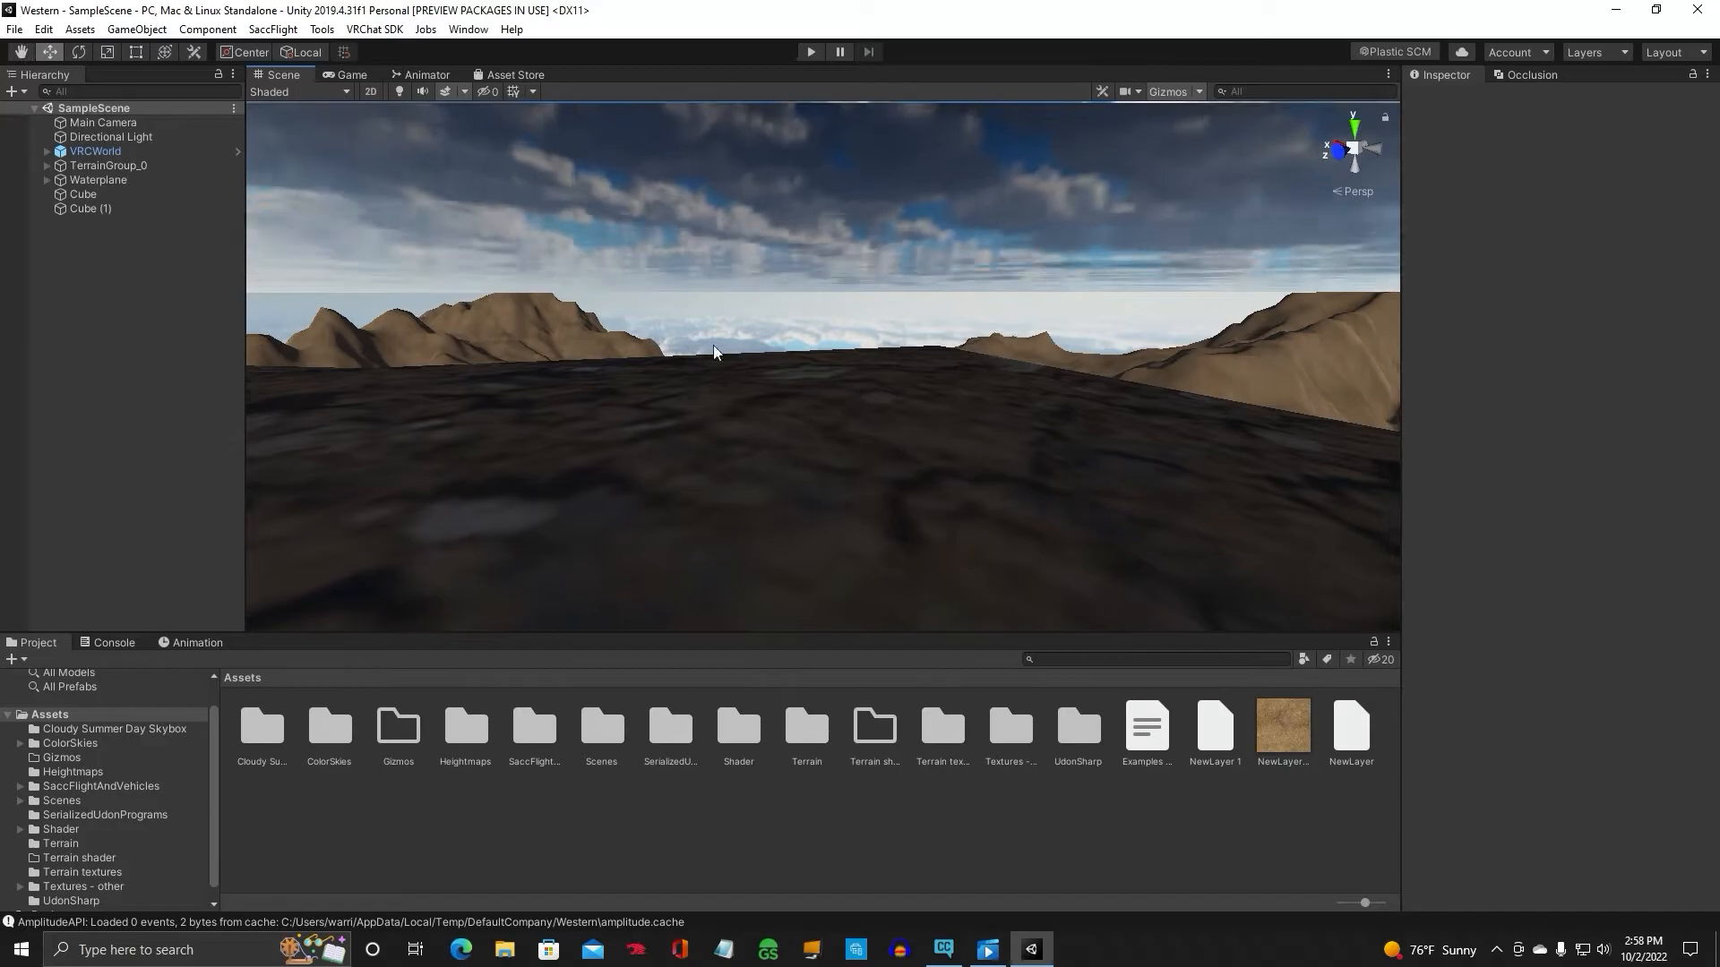
left_click_drag(713, 351, 1082, 494)
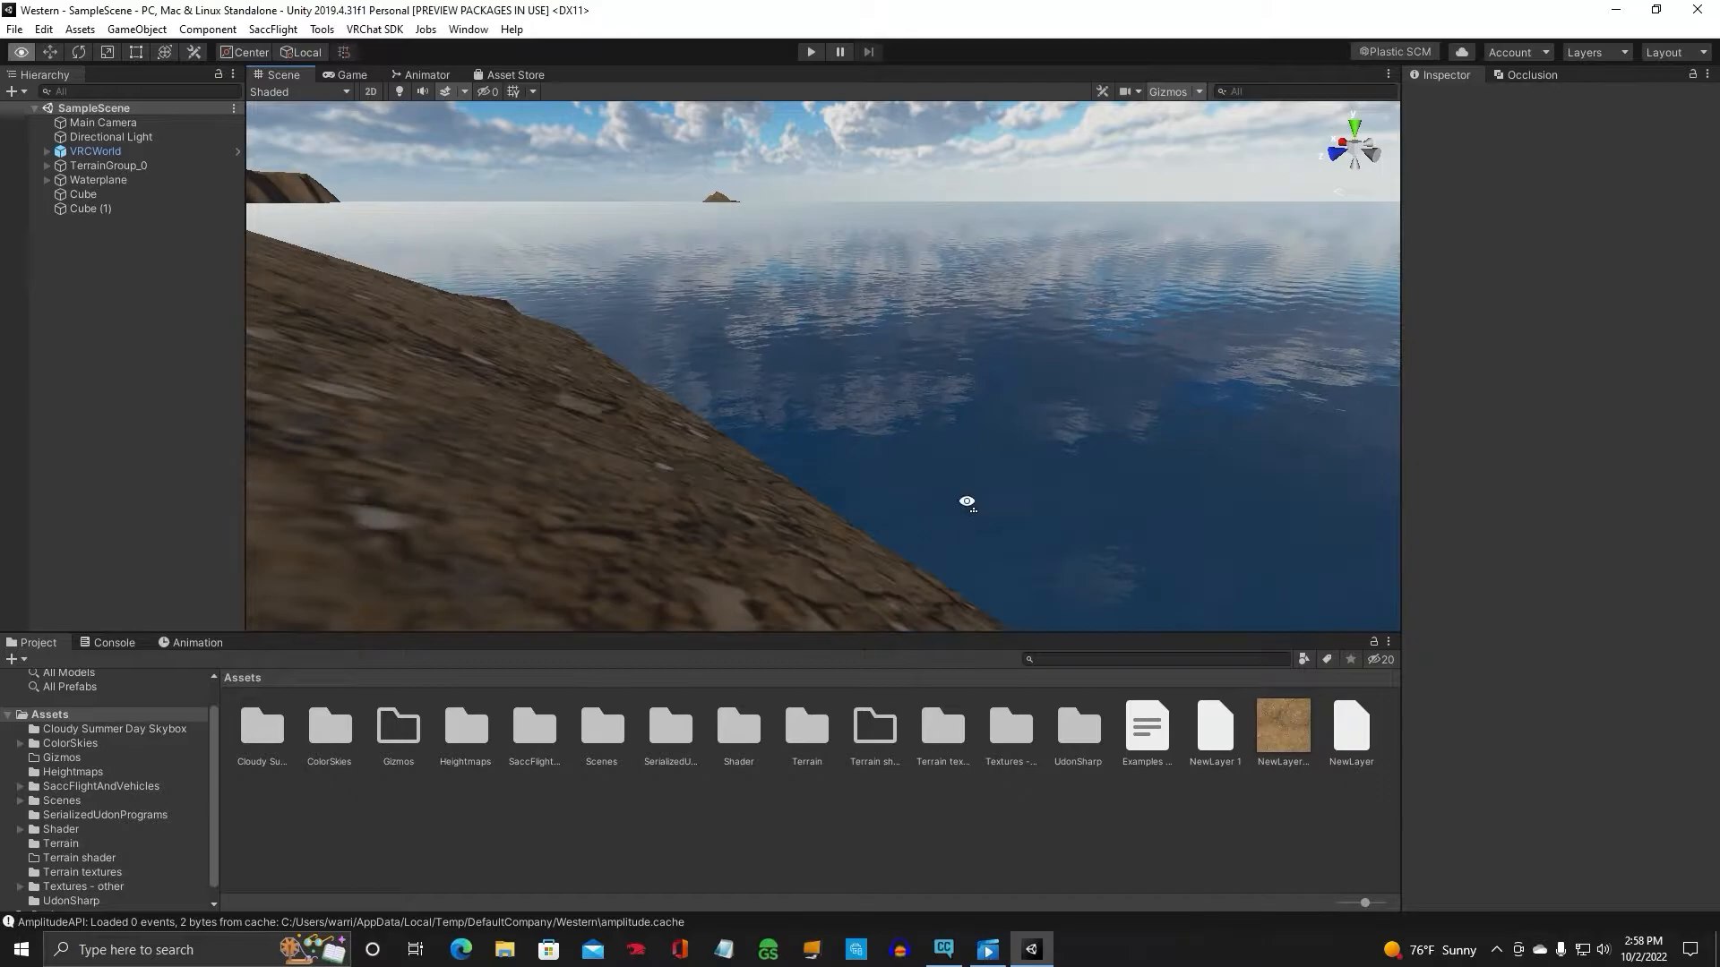
left_click_drag(965, 502, 887, 454)
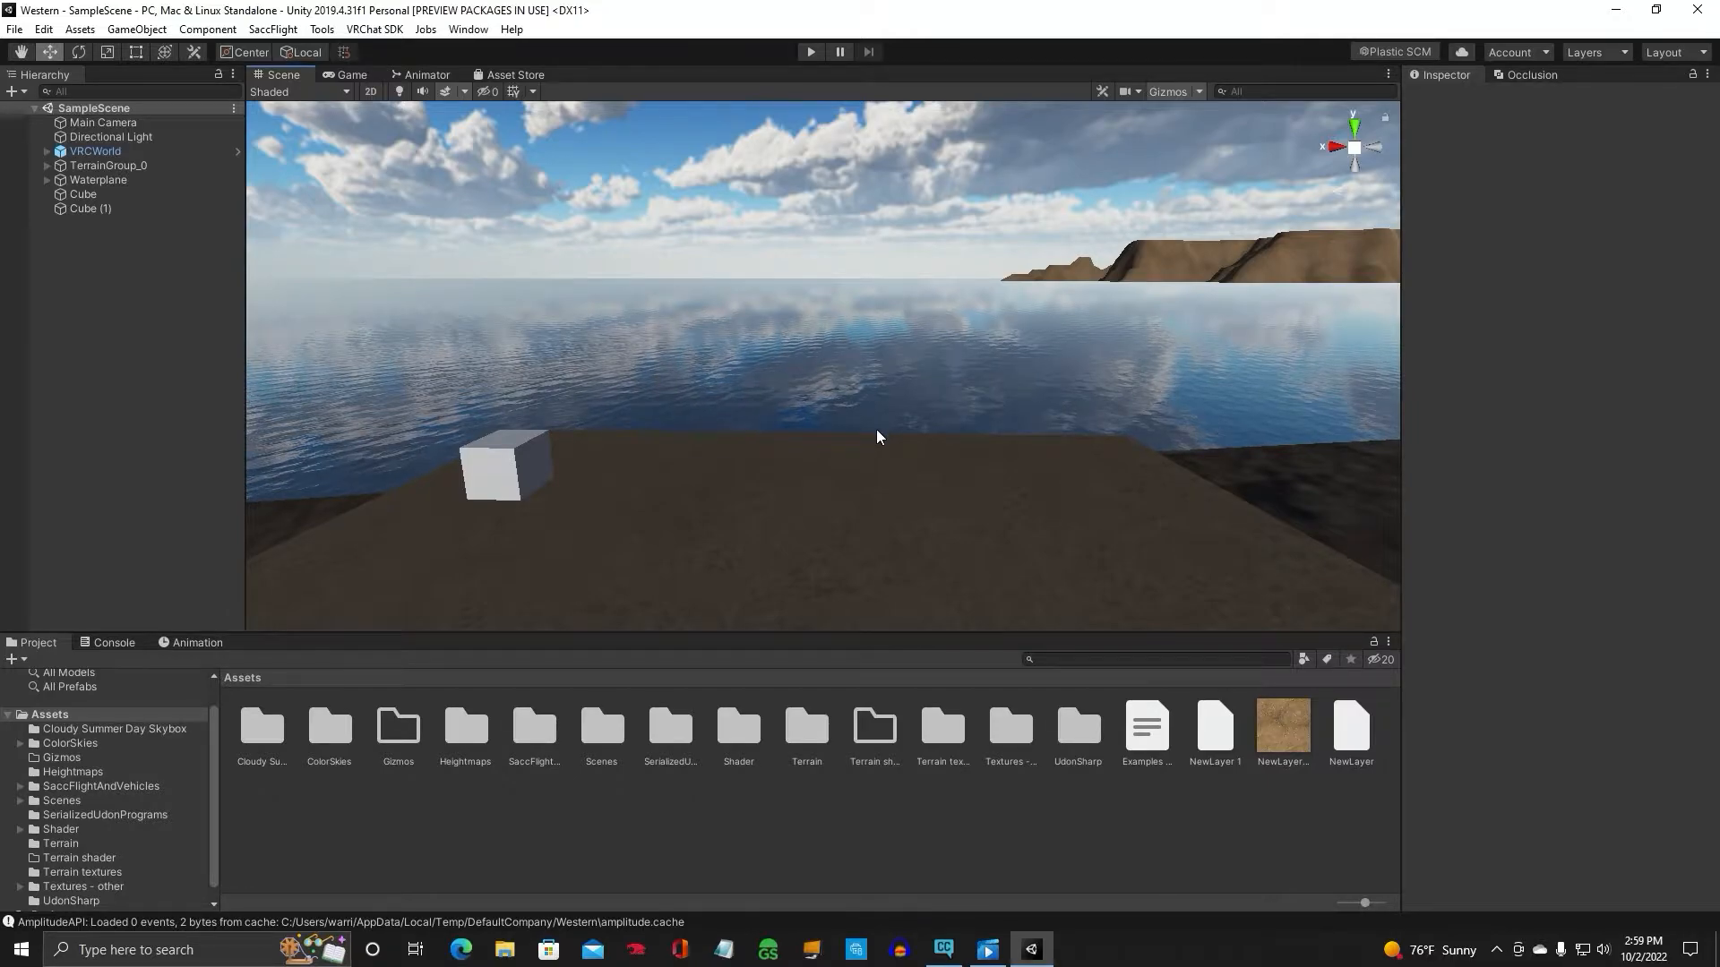
mouse_move(568, 160)
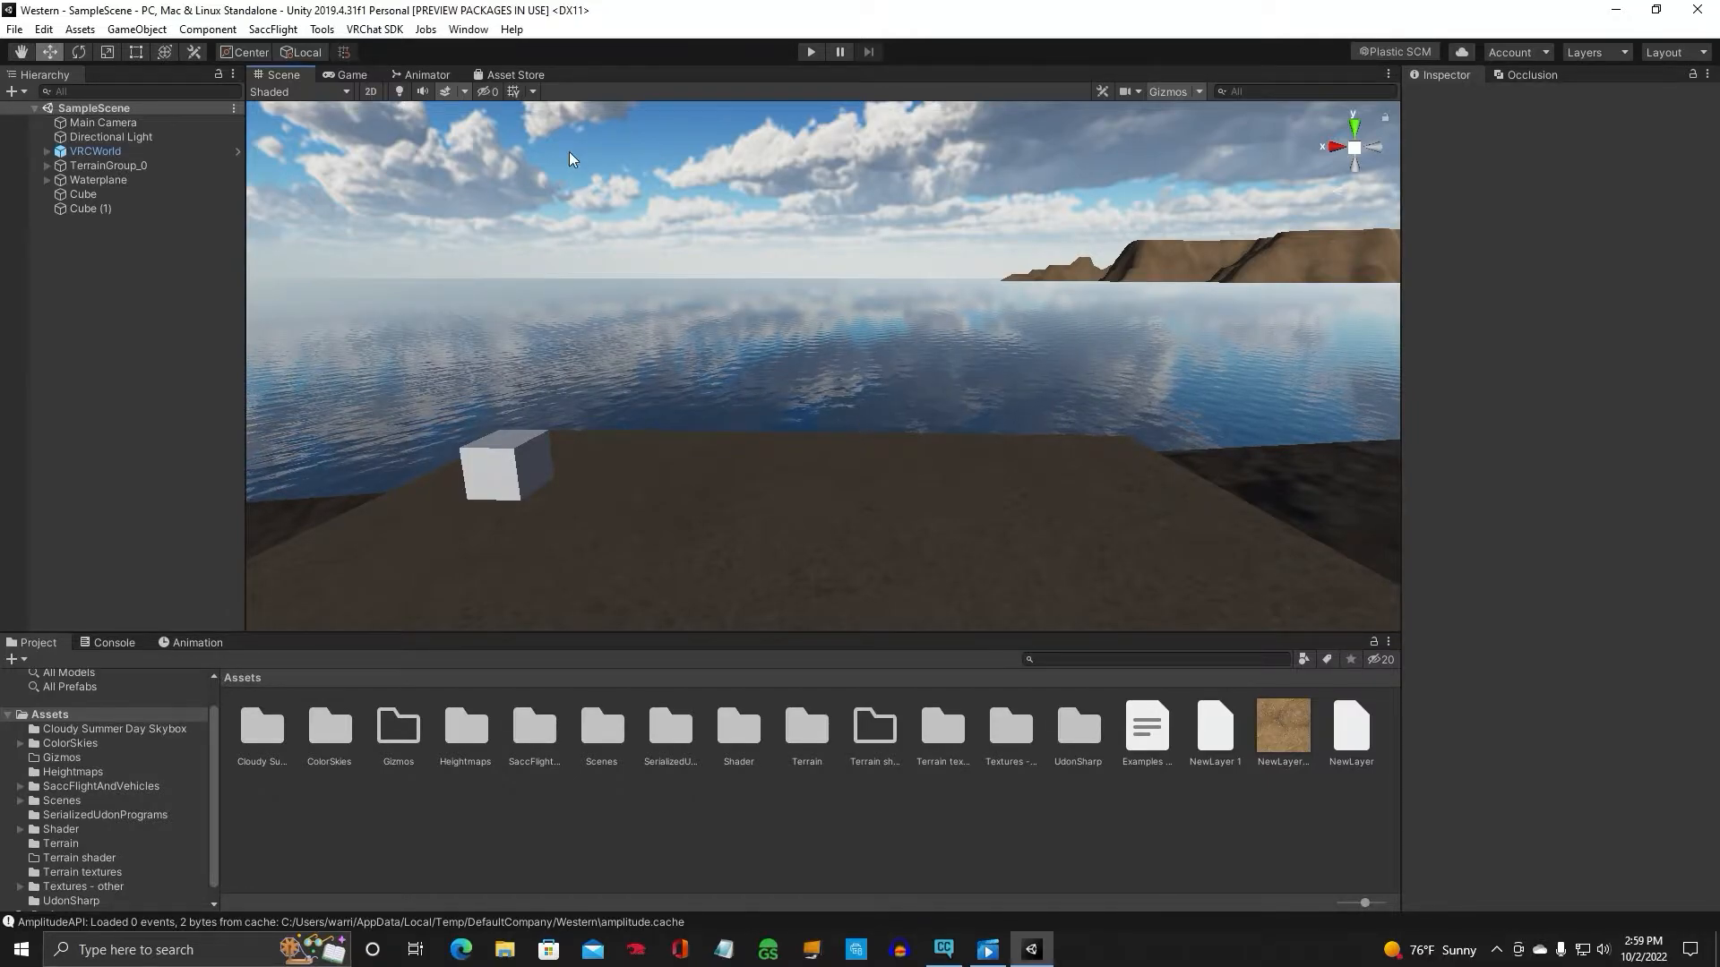
Check the Package Manager for the post processing package by searching 'pos'
left_click(468, 29)
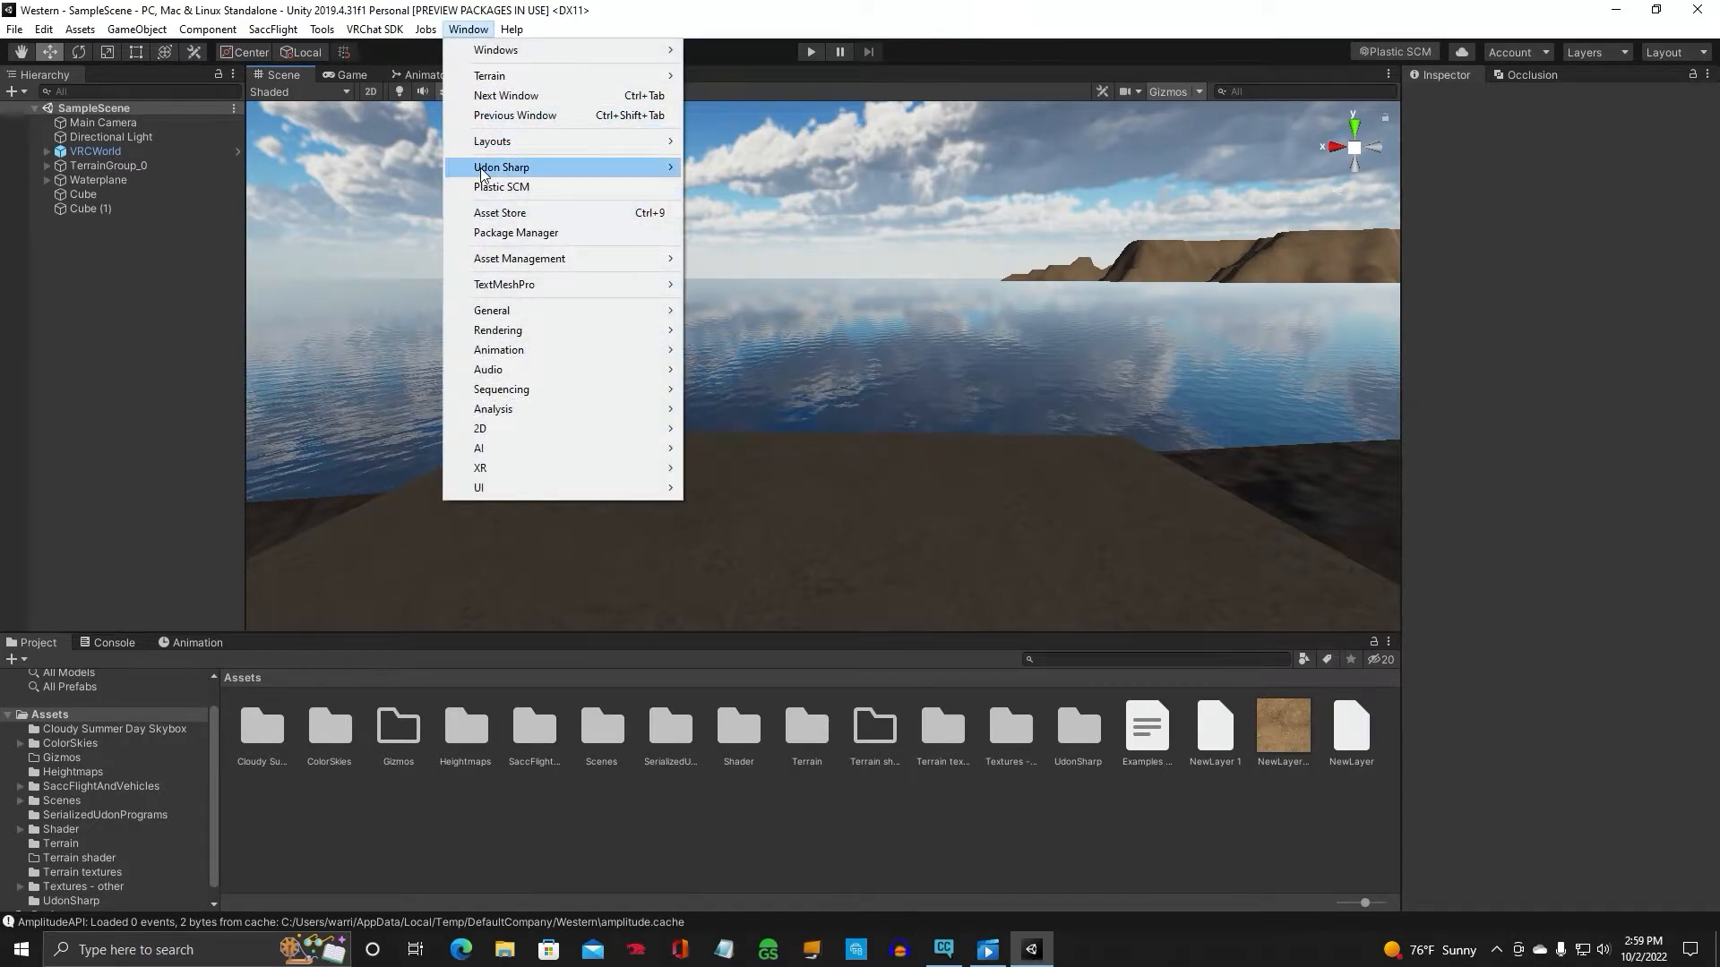
left_click(516, 233)
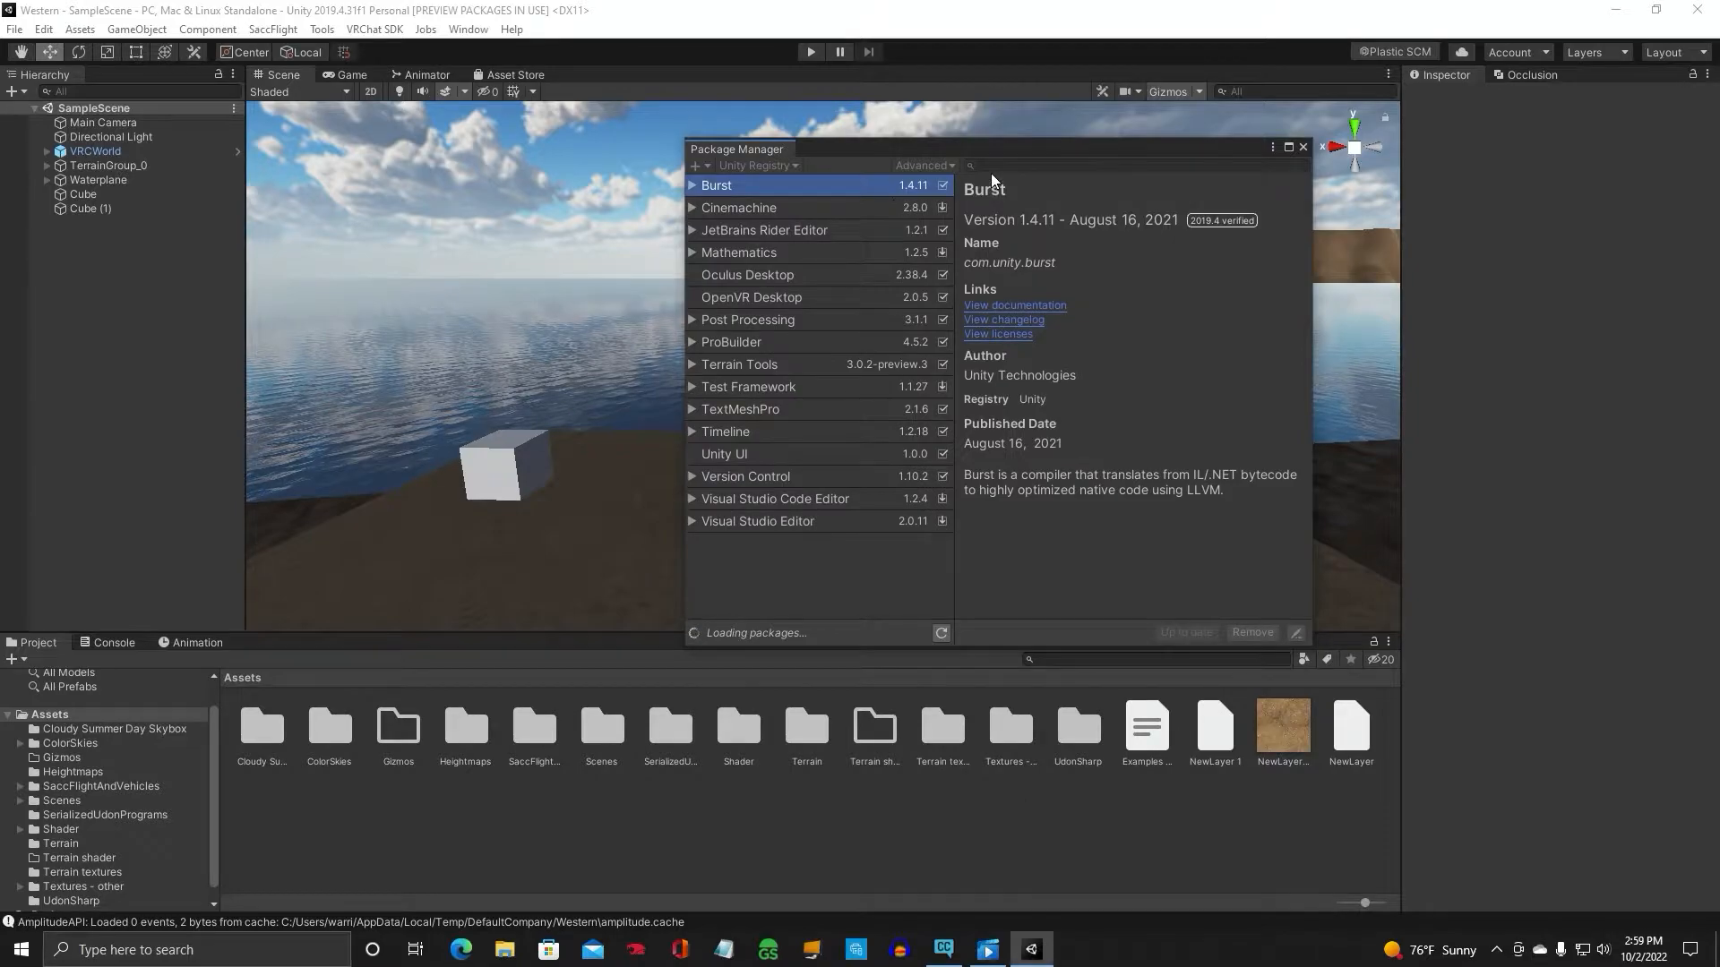
mouse_move(799, 294)
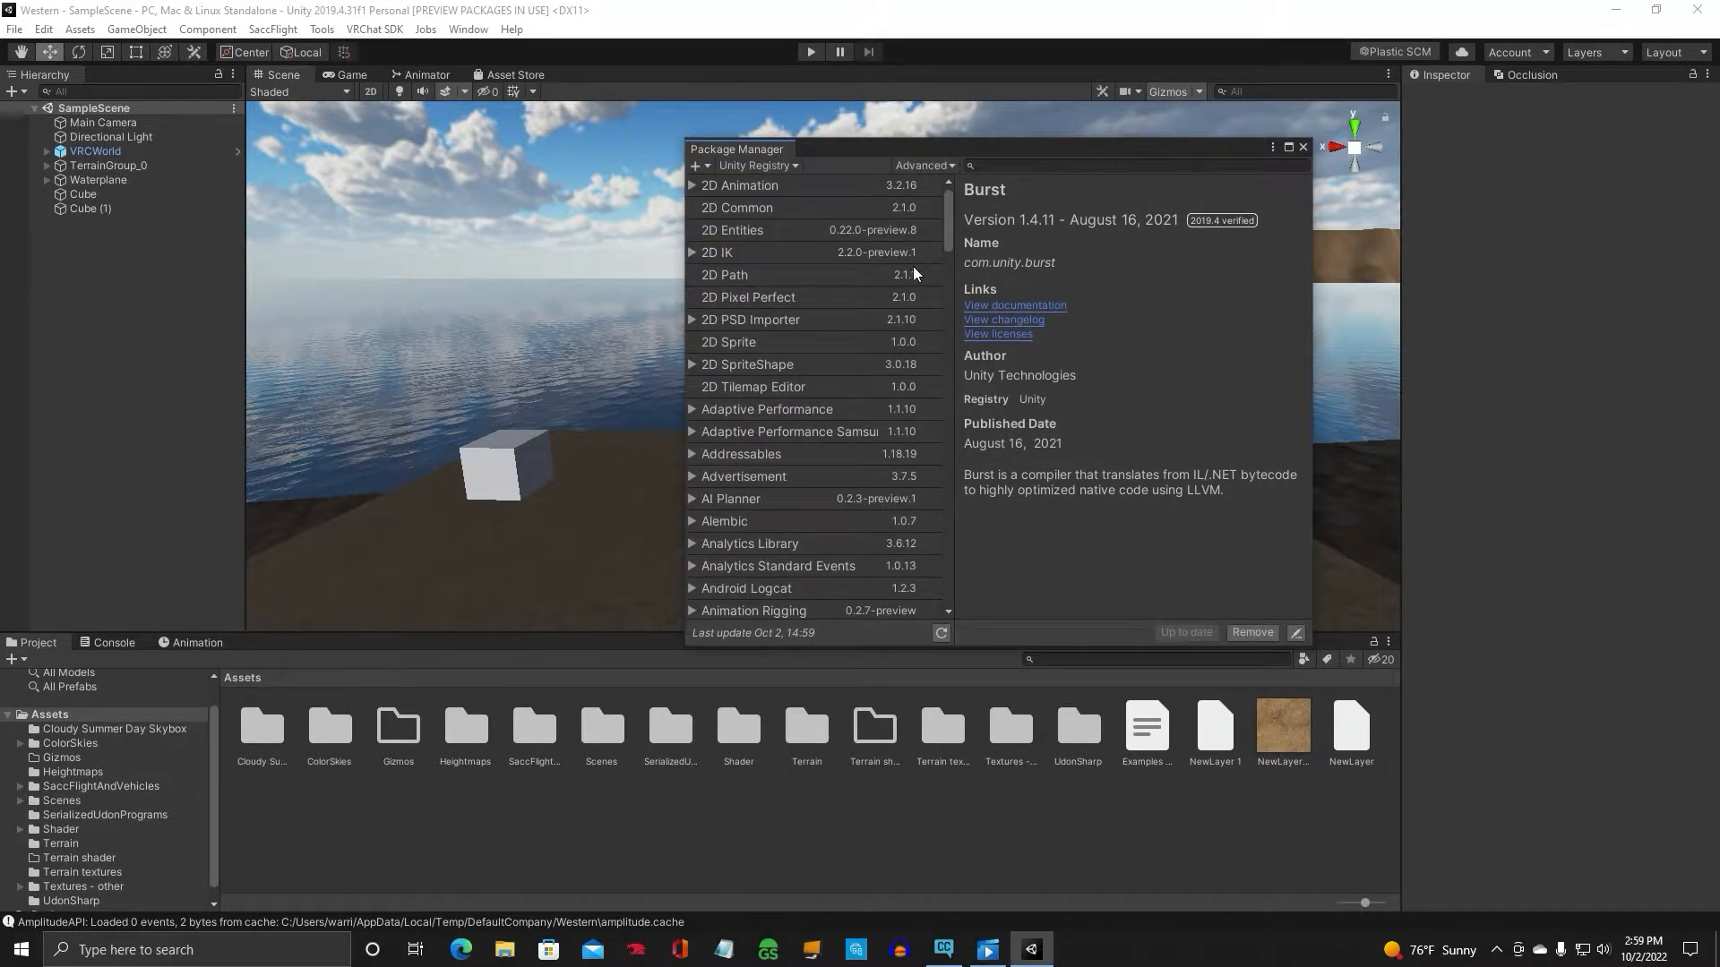
mouse_move(958, 403)
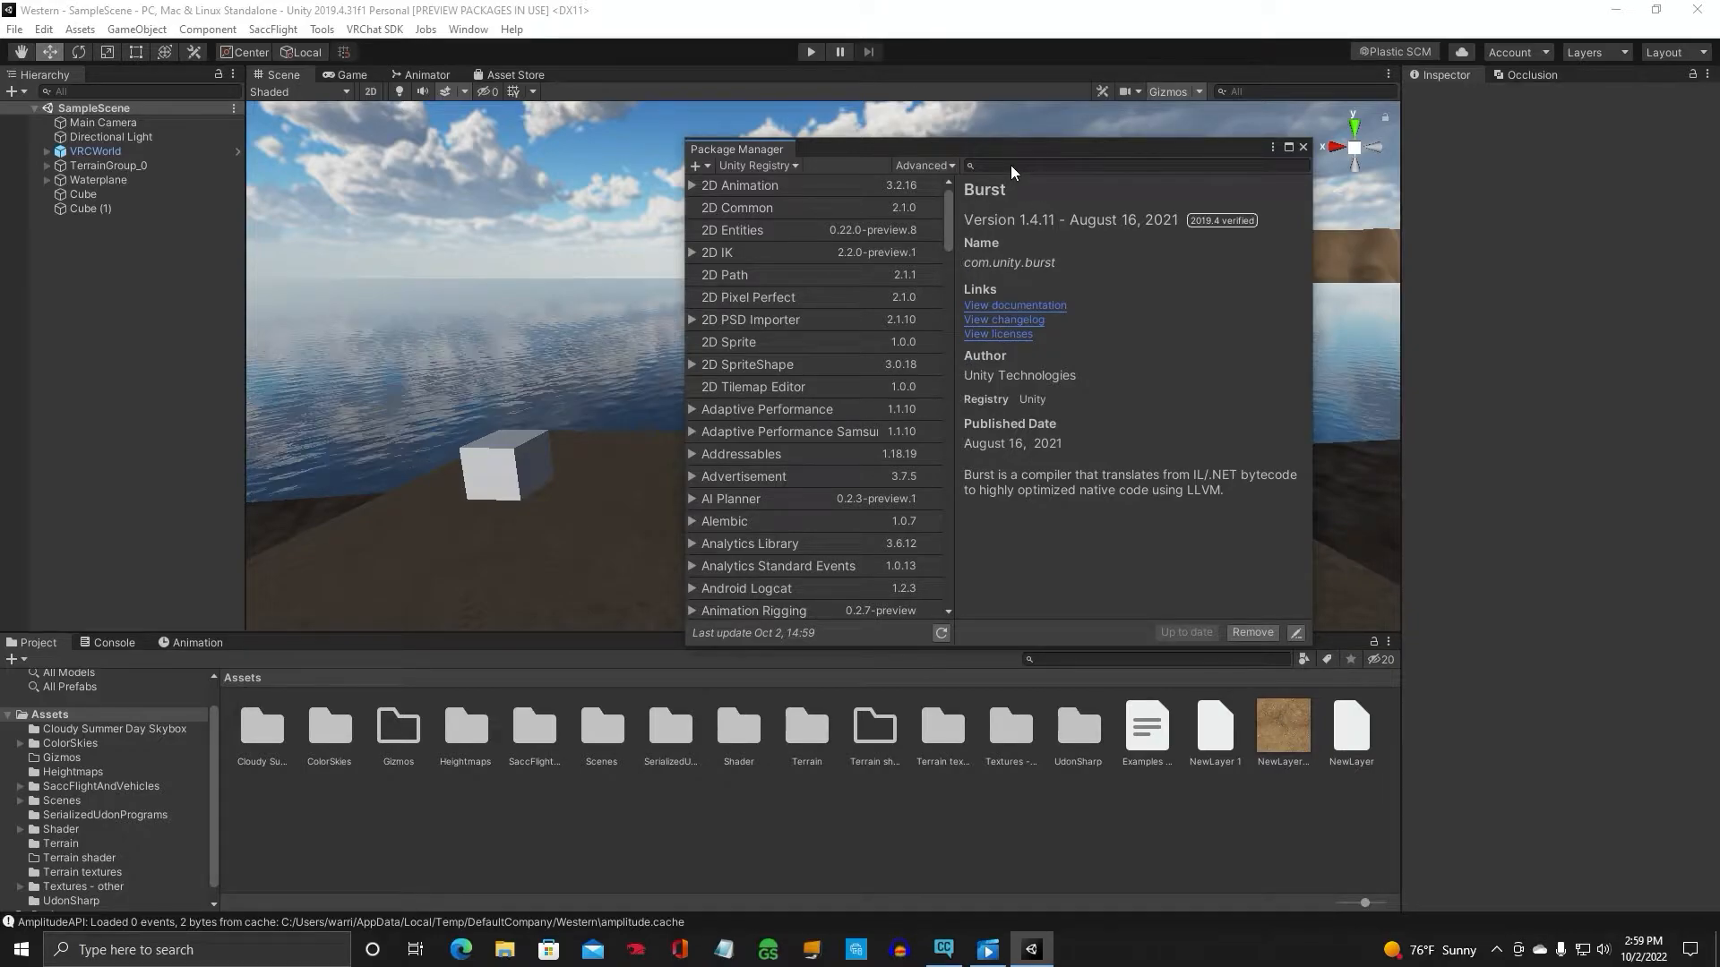
scroll("down", 3)
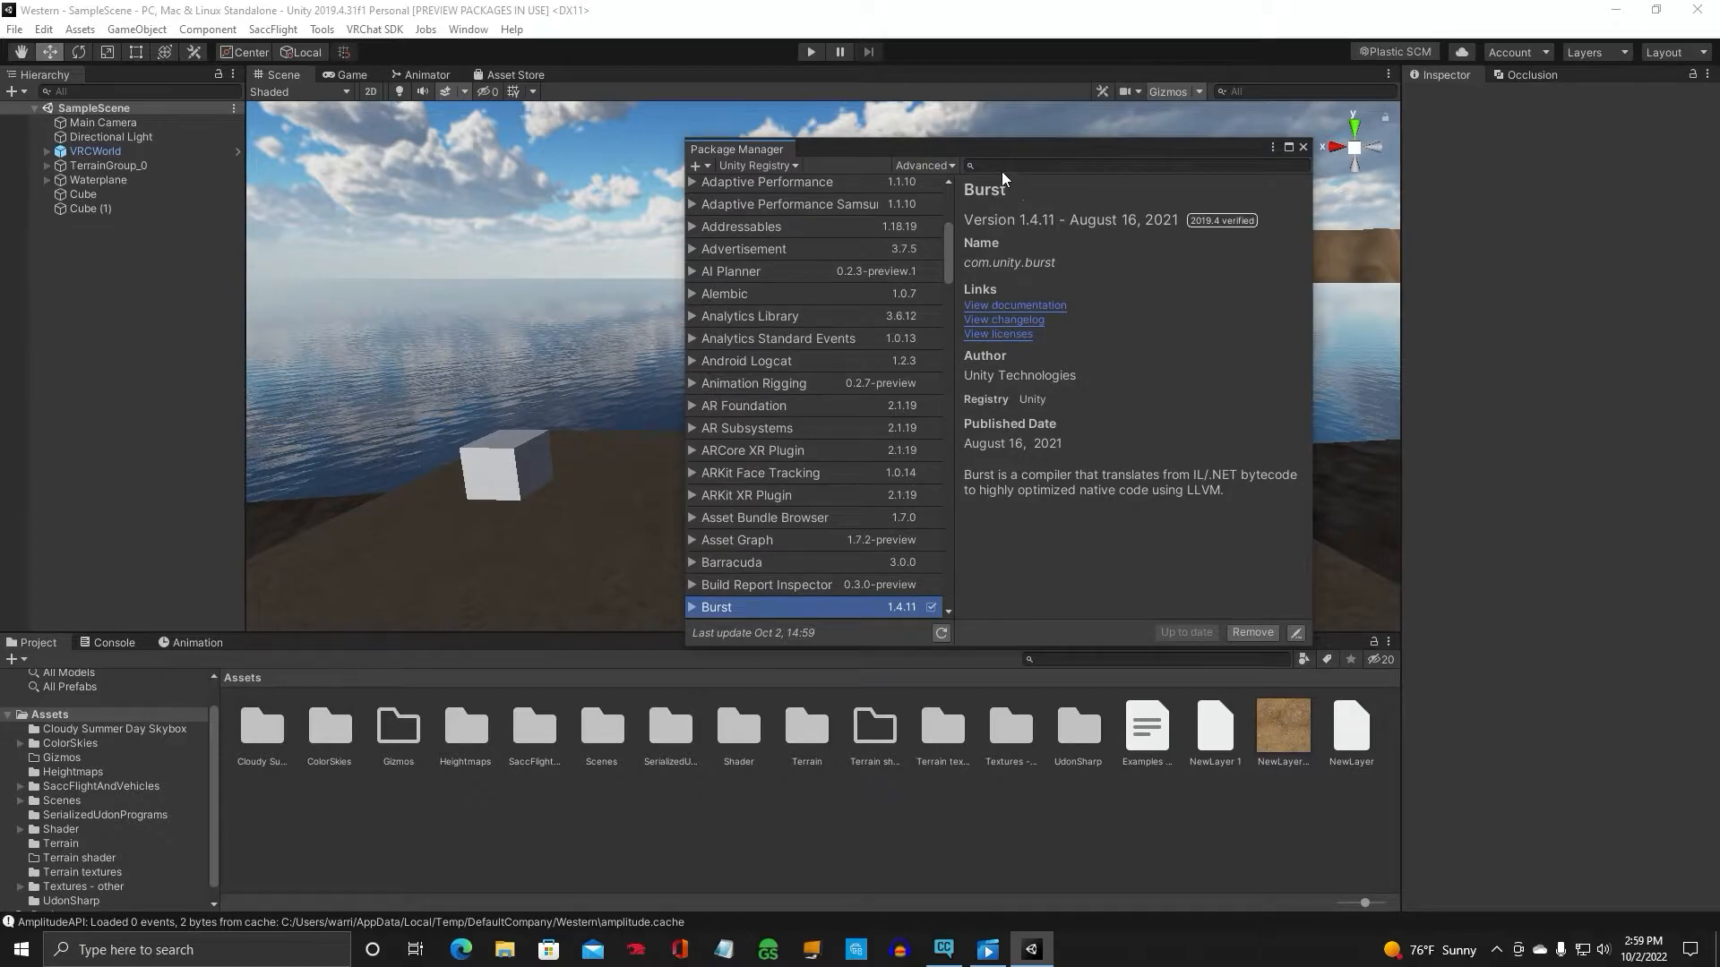
type("post")
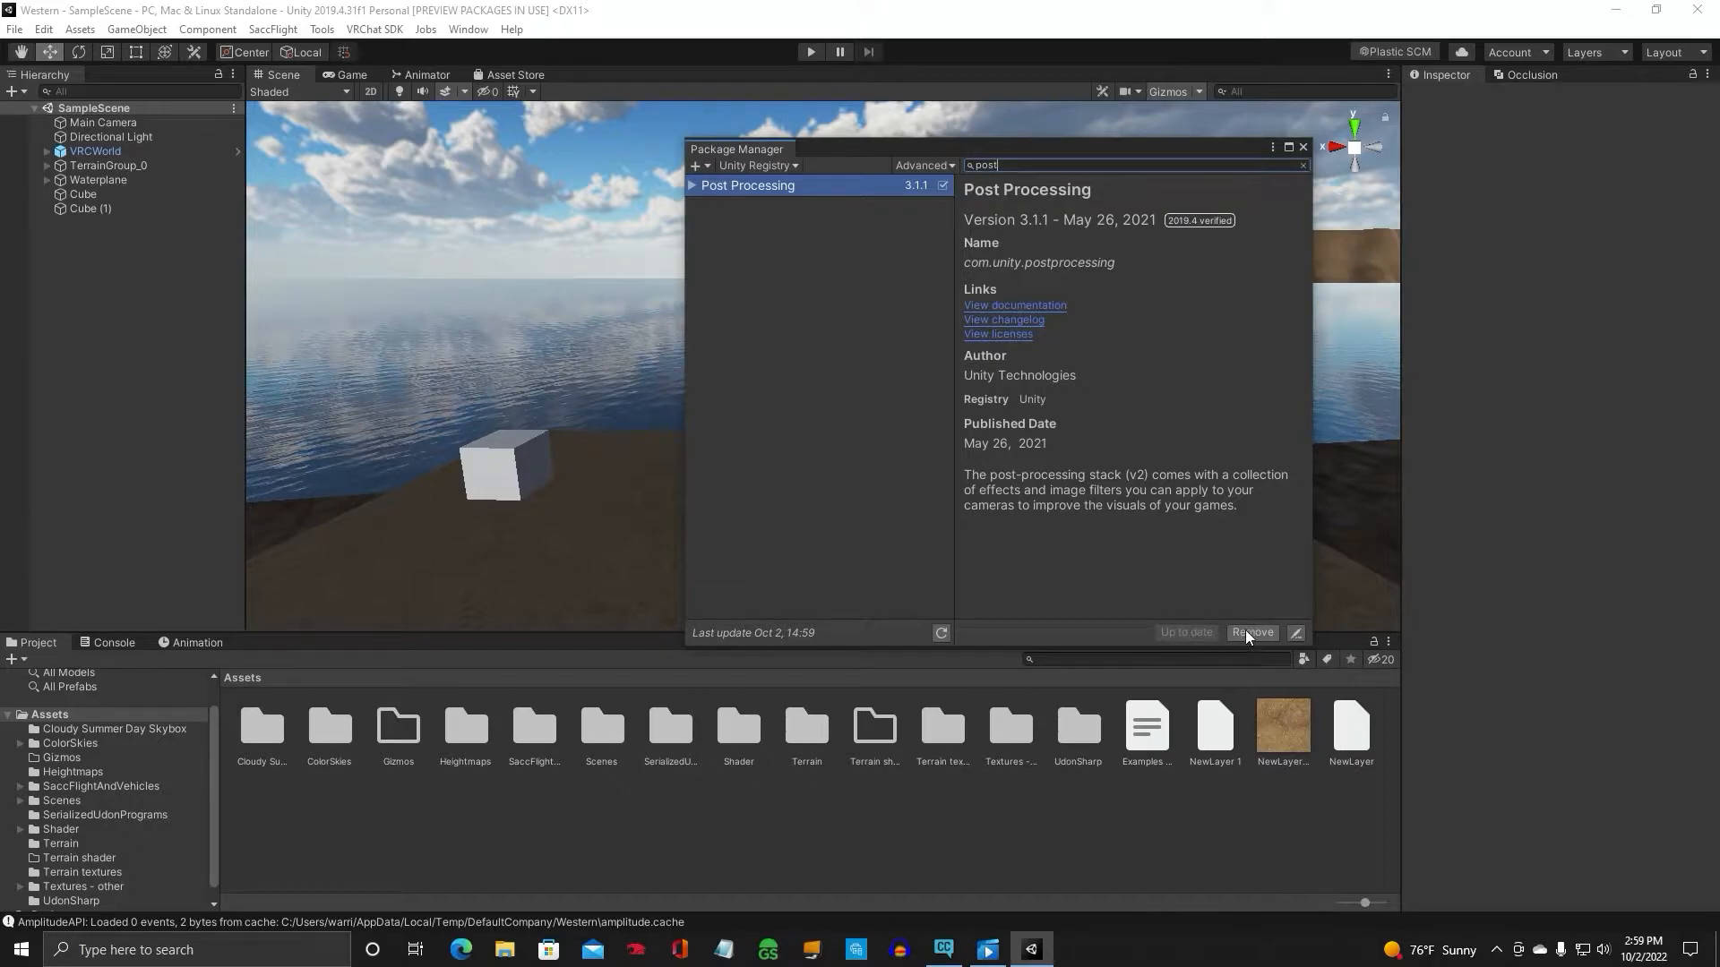
mouse_move(919, 267)
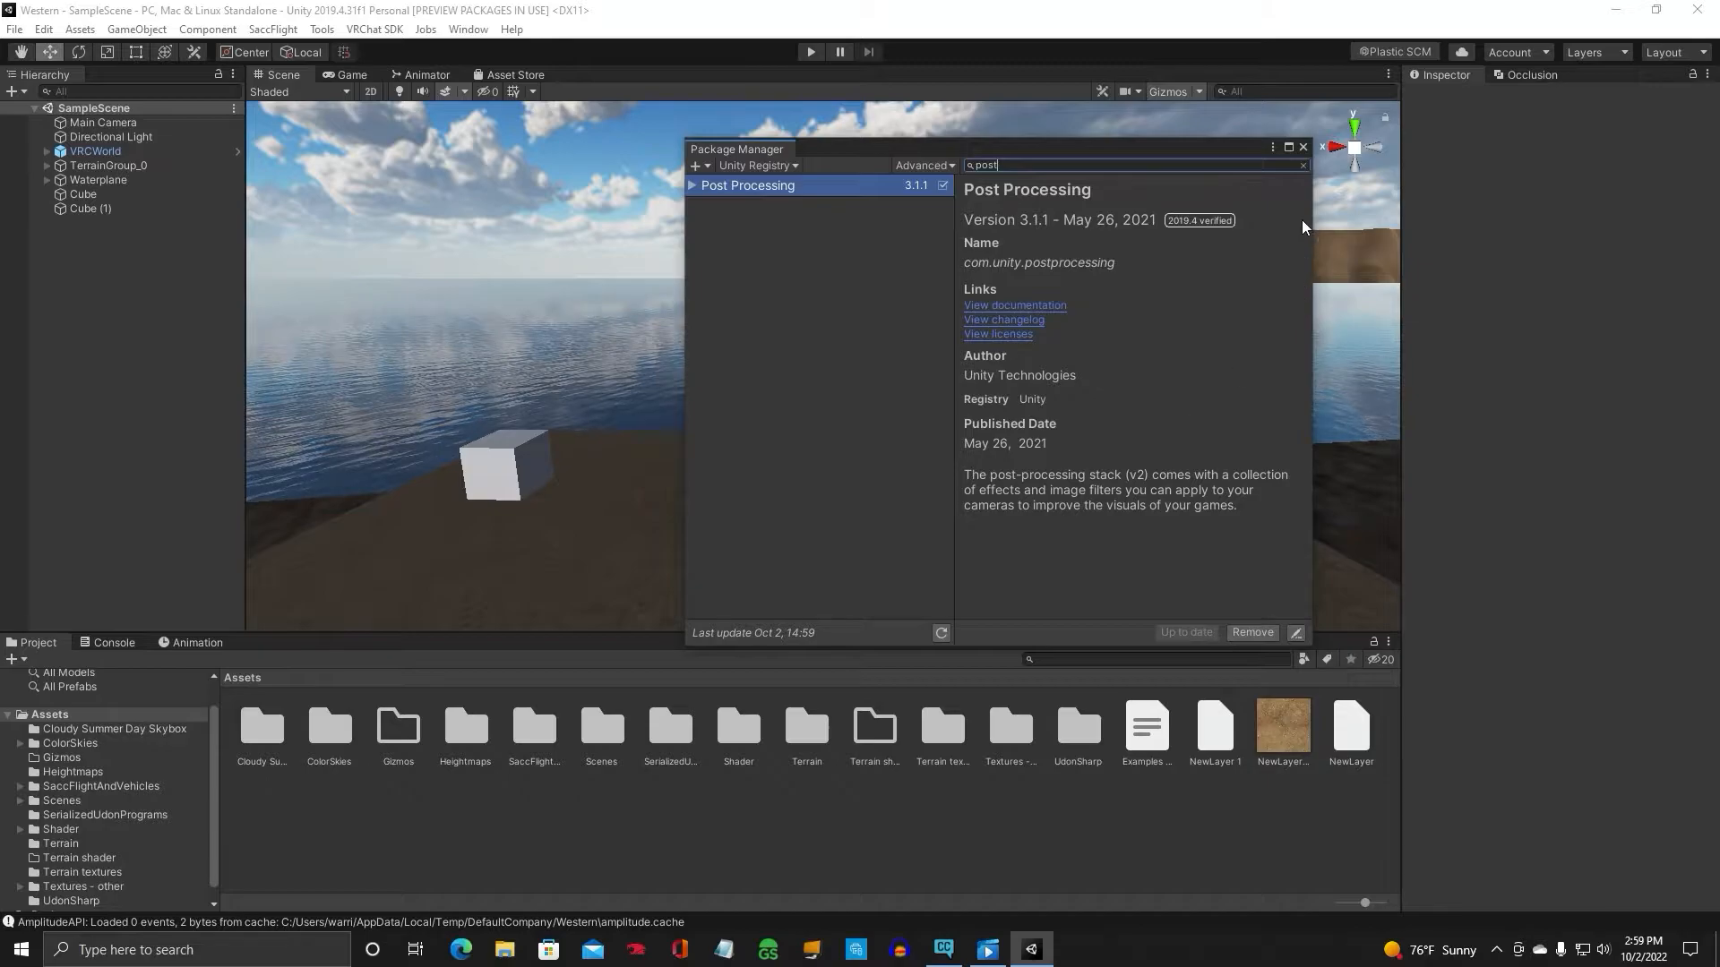
left_click(1303, 147)
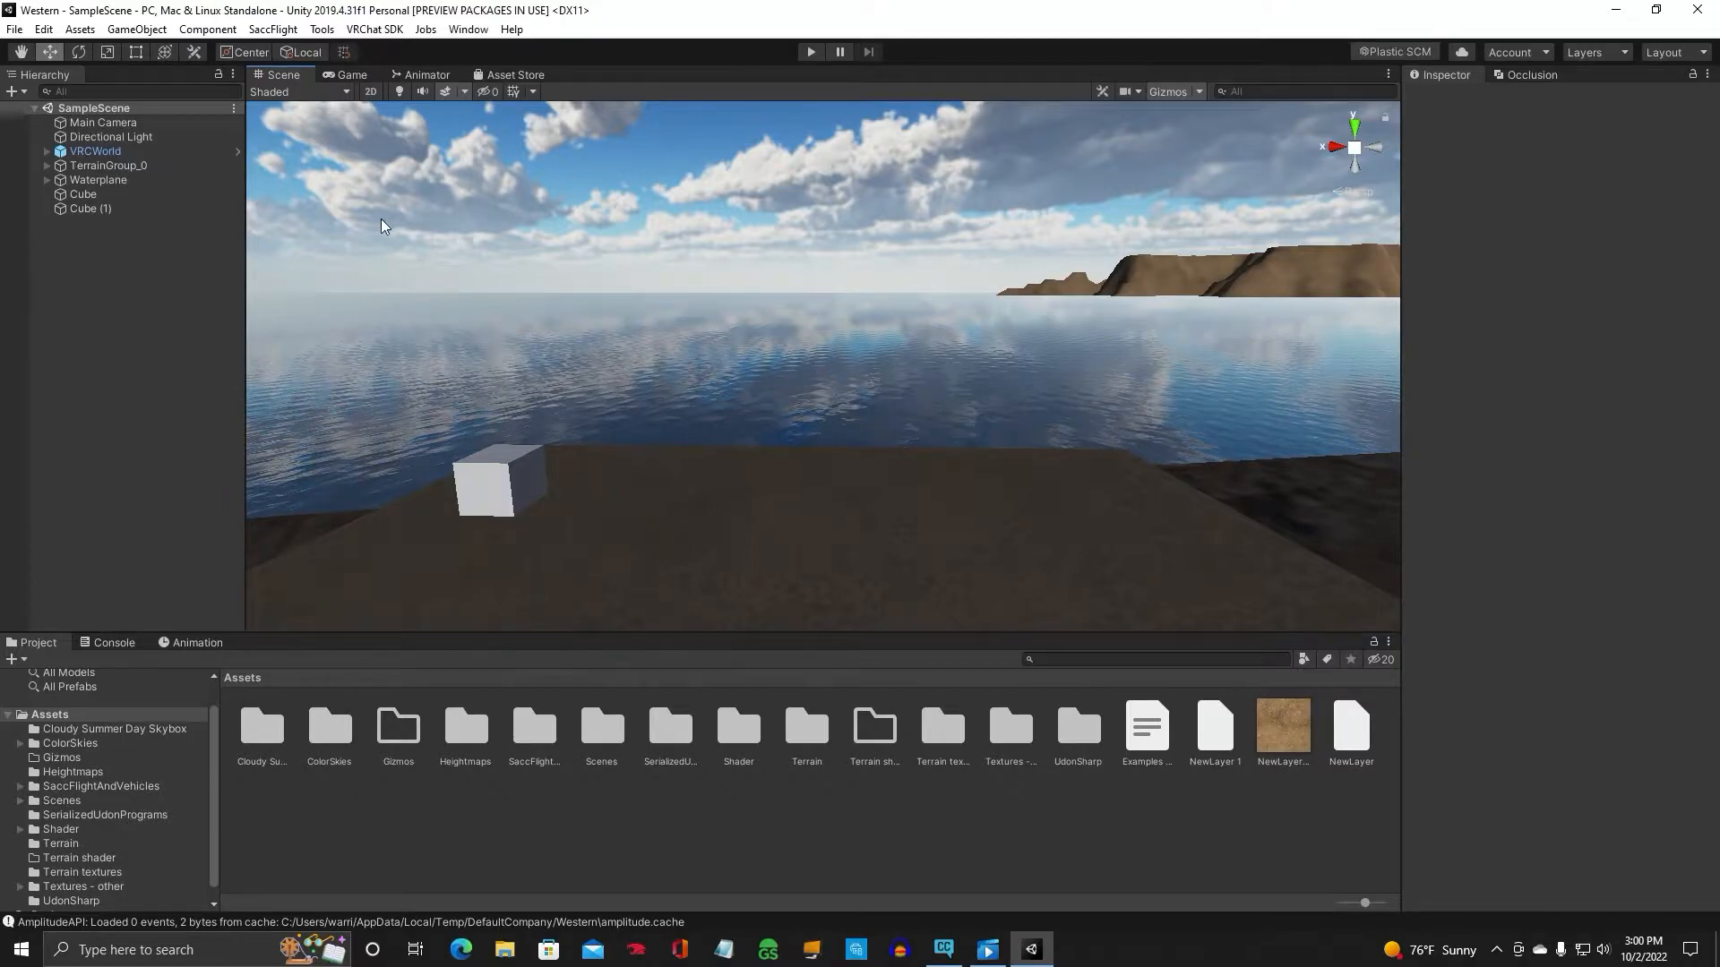
In Project Settings > Tags and Layers, name the empty User Layer 22 'Postprocessing'
left_click(43, 28)
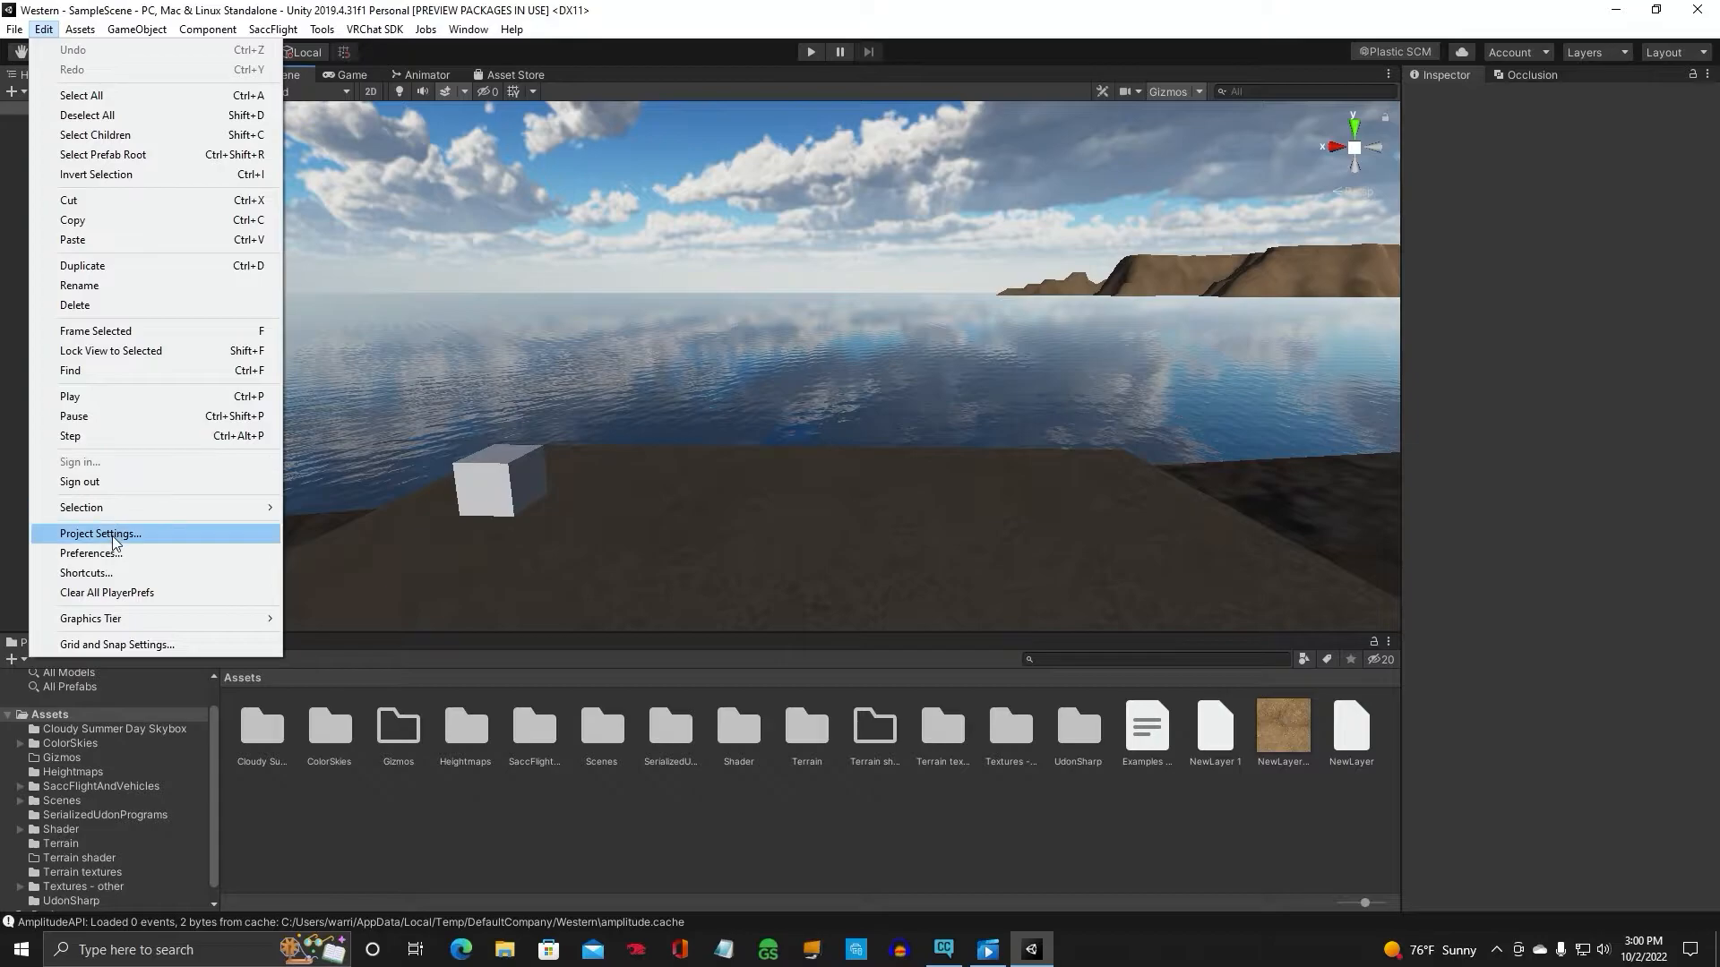
left_click(99, 536)
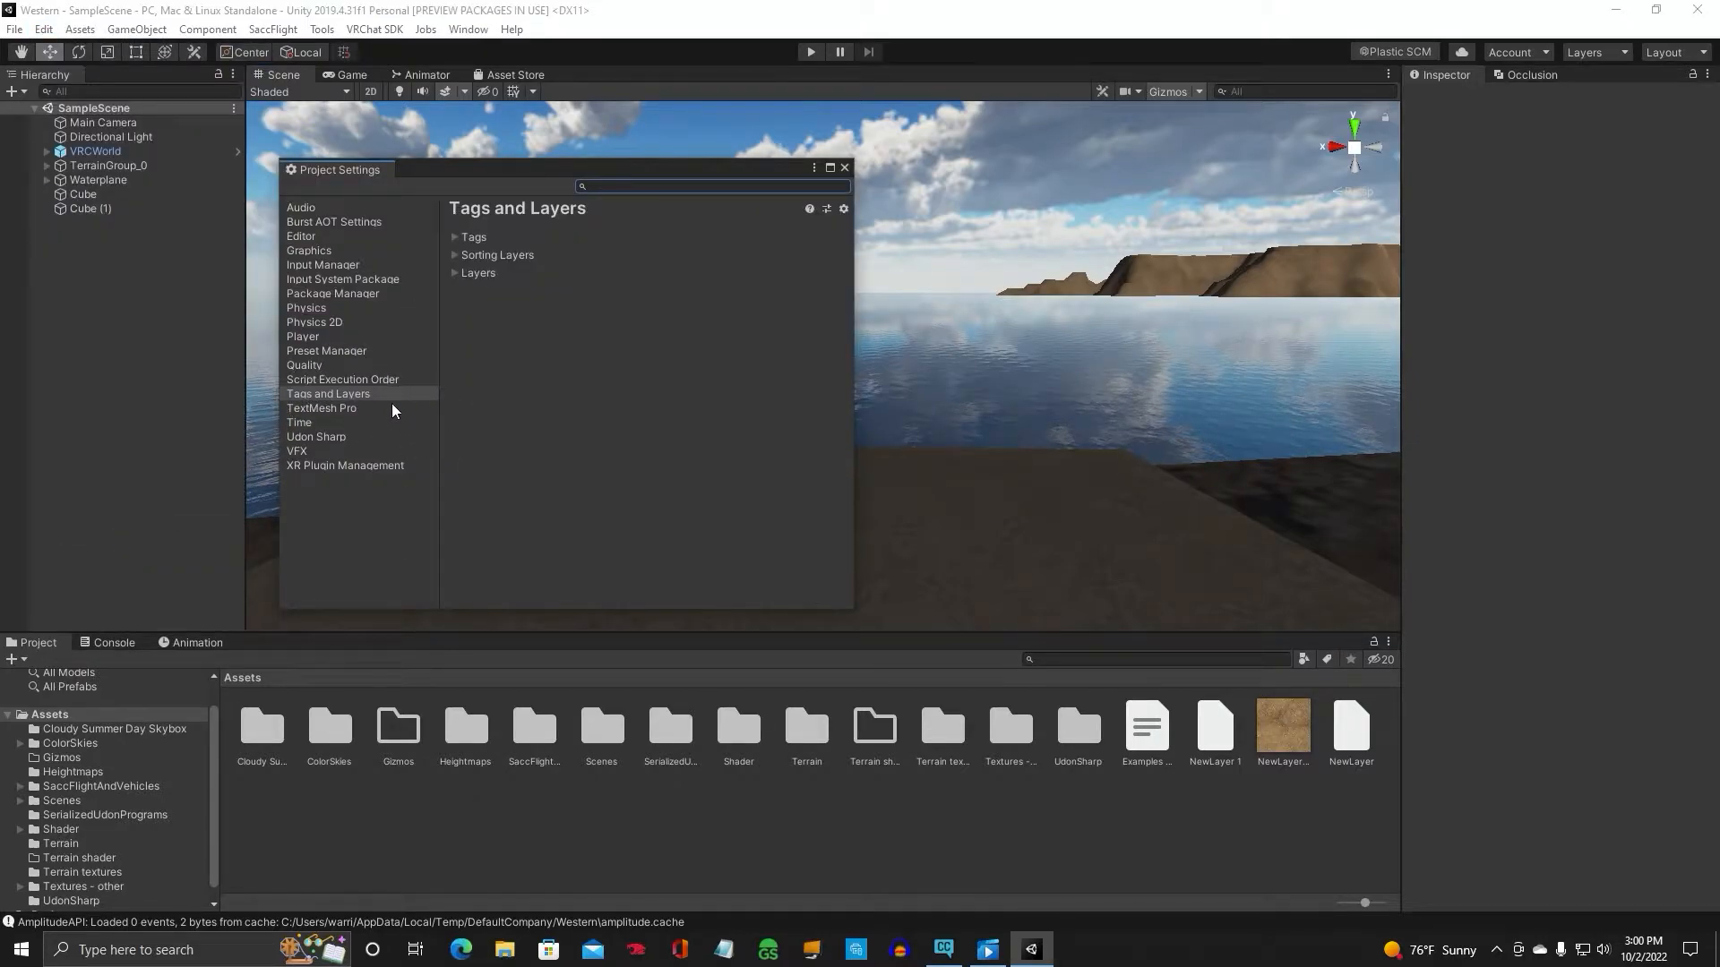
left_click(453, 273)
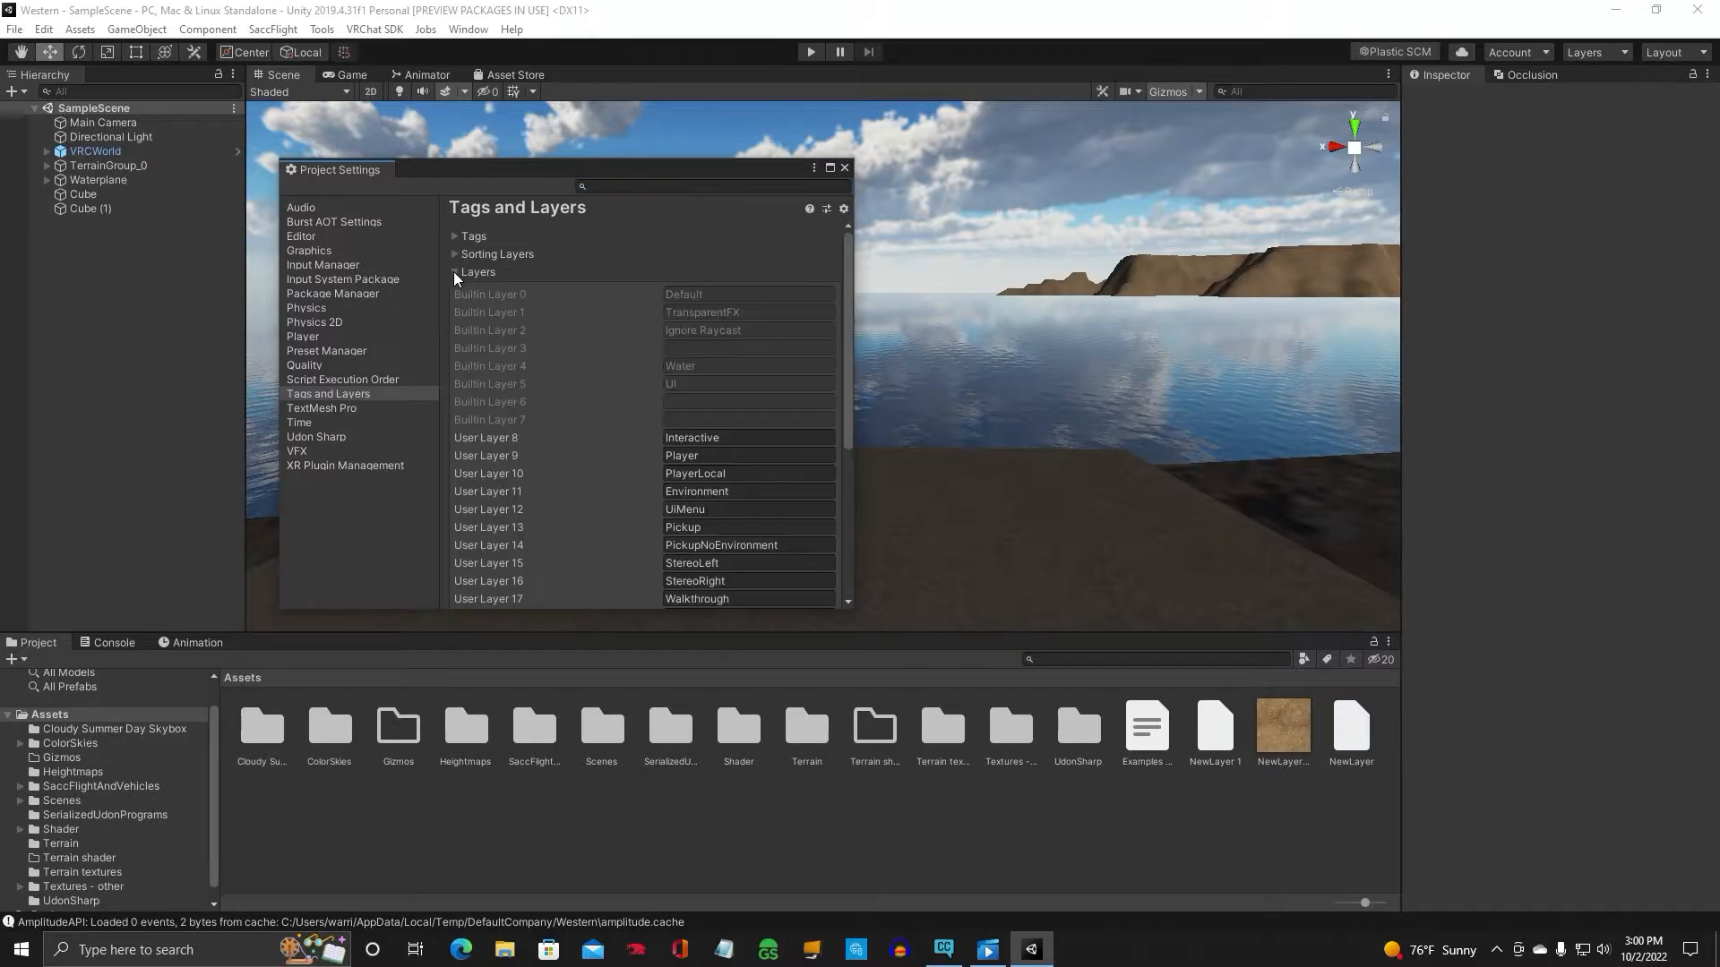
scroll("down", 3)
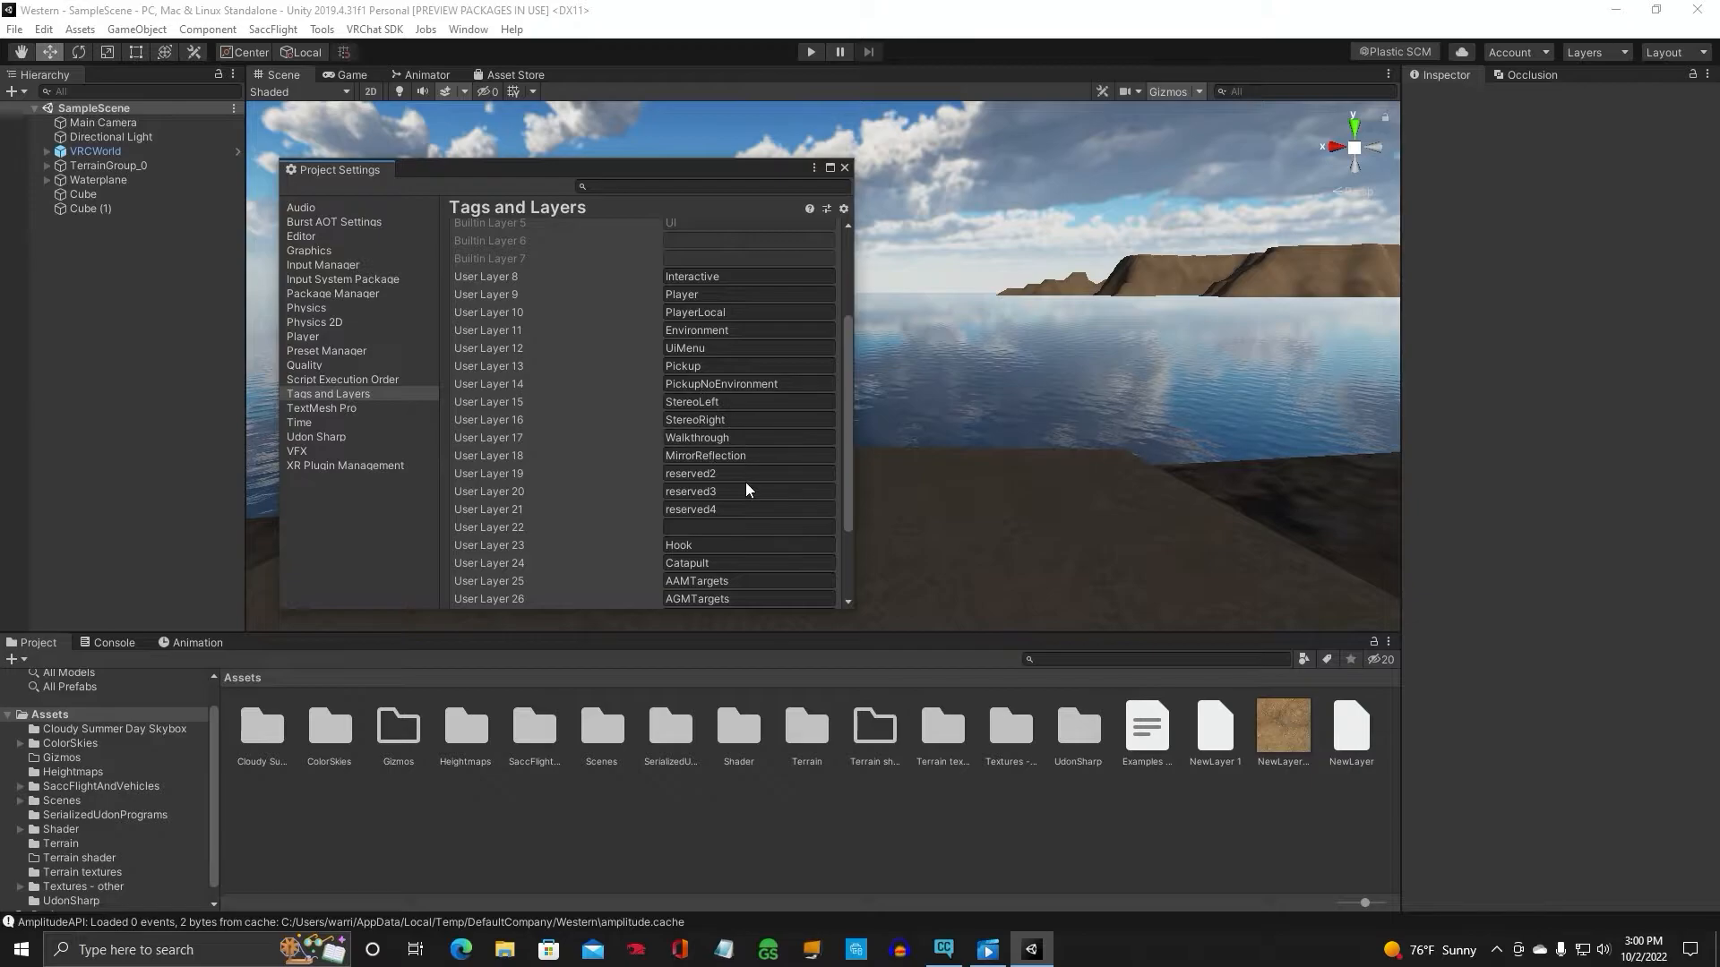
scroll("down", 3)
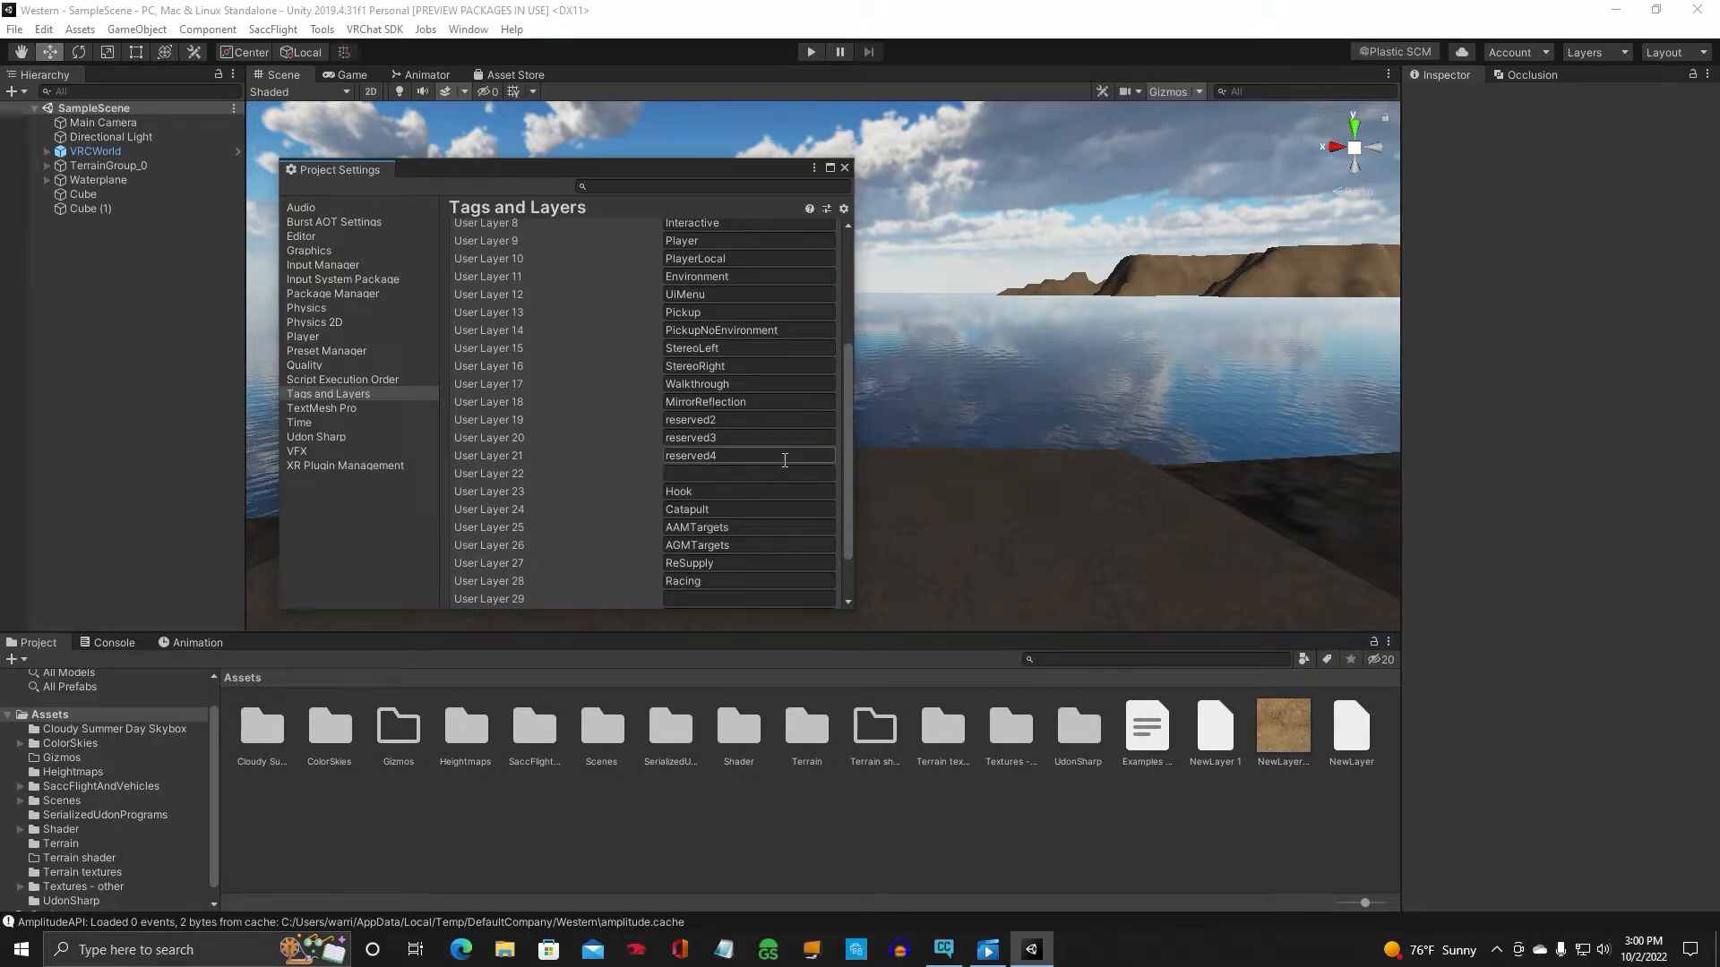
scroll("down", 3)
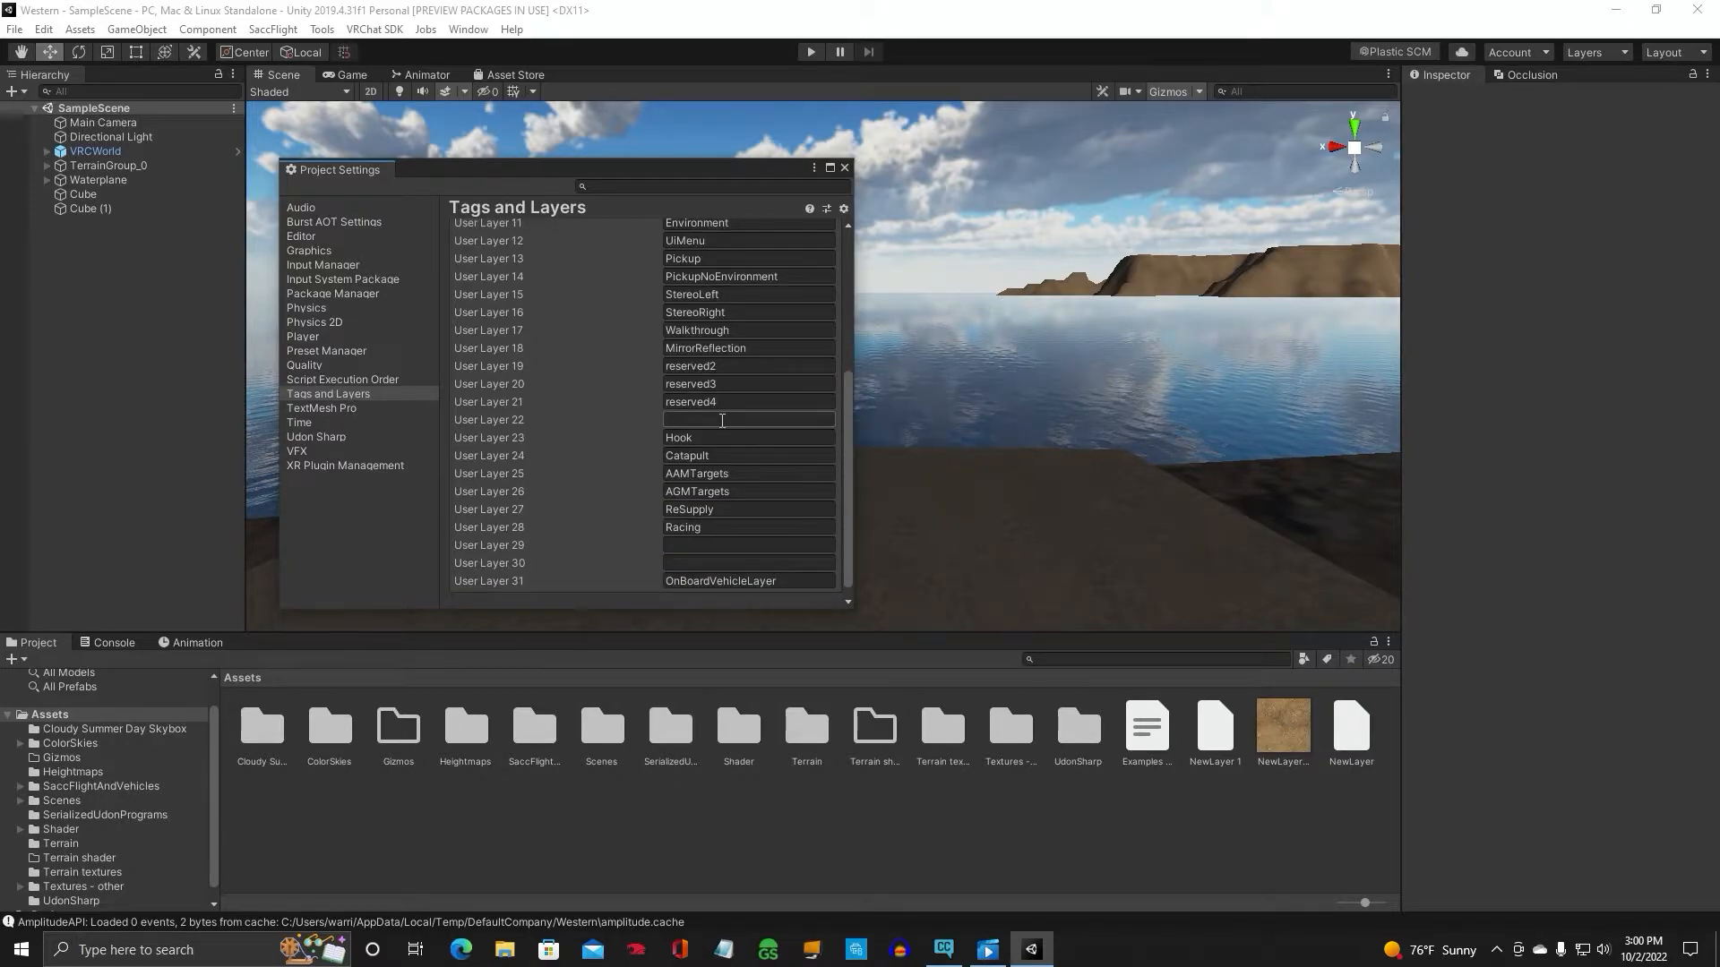
left_click(749, 419)
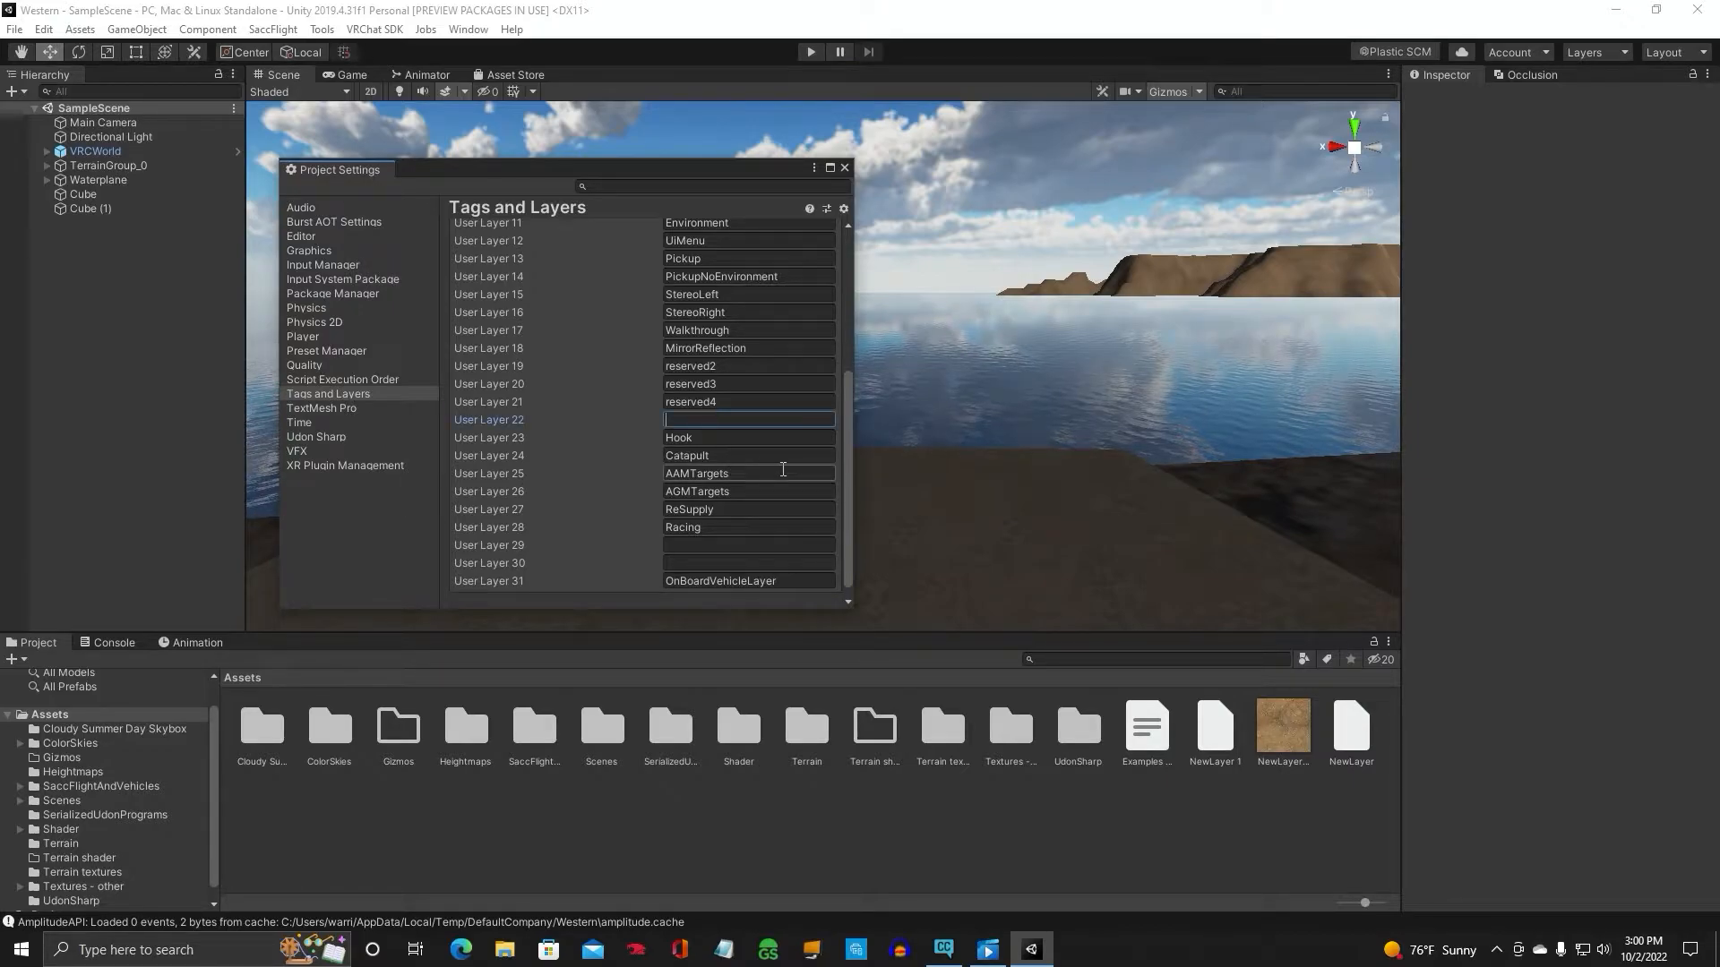
type("Postprocessin")
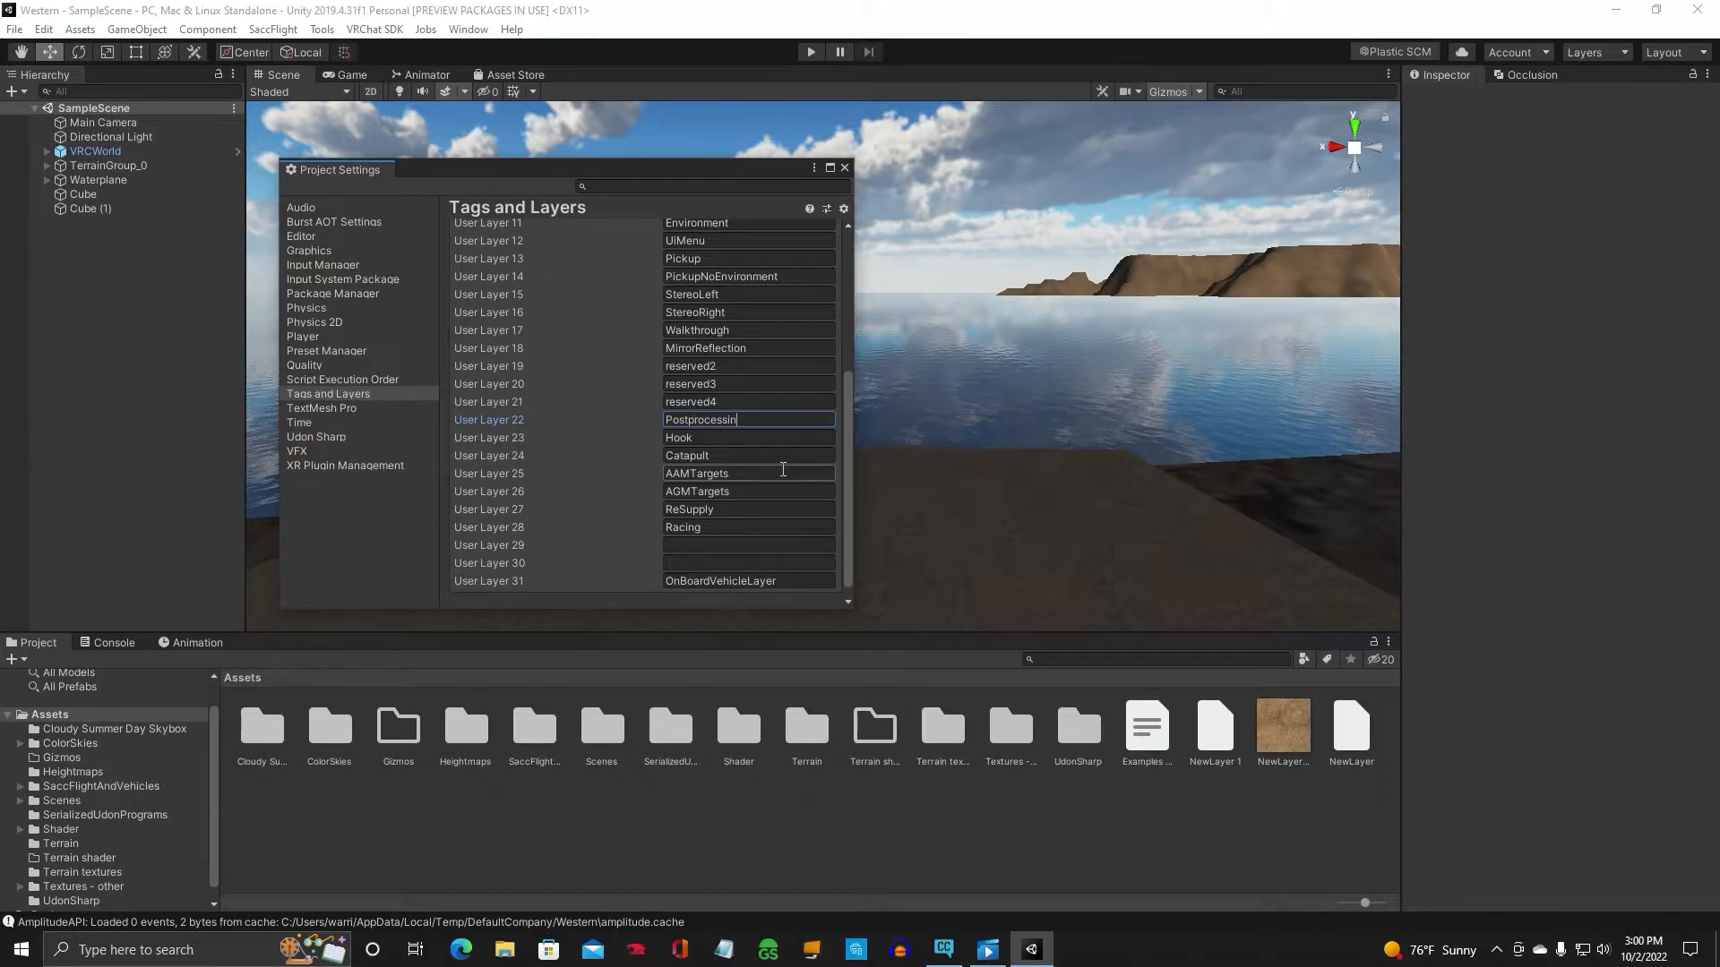
type("g")
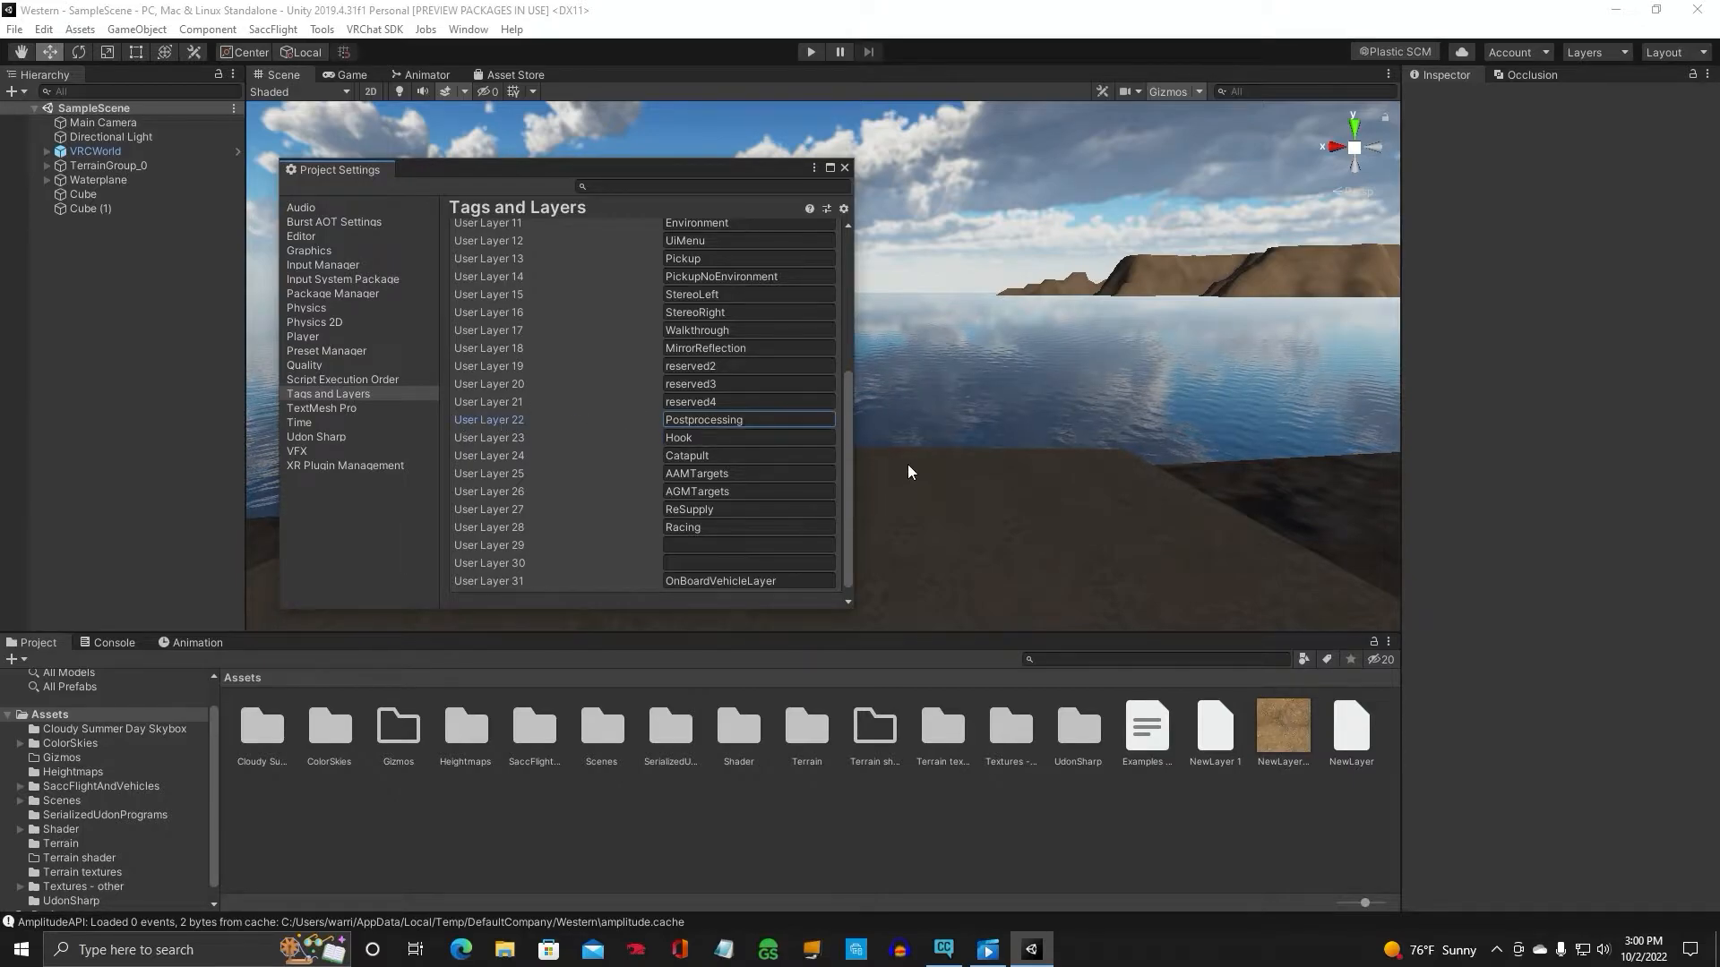
mouse_move(1050, 414)
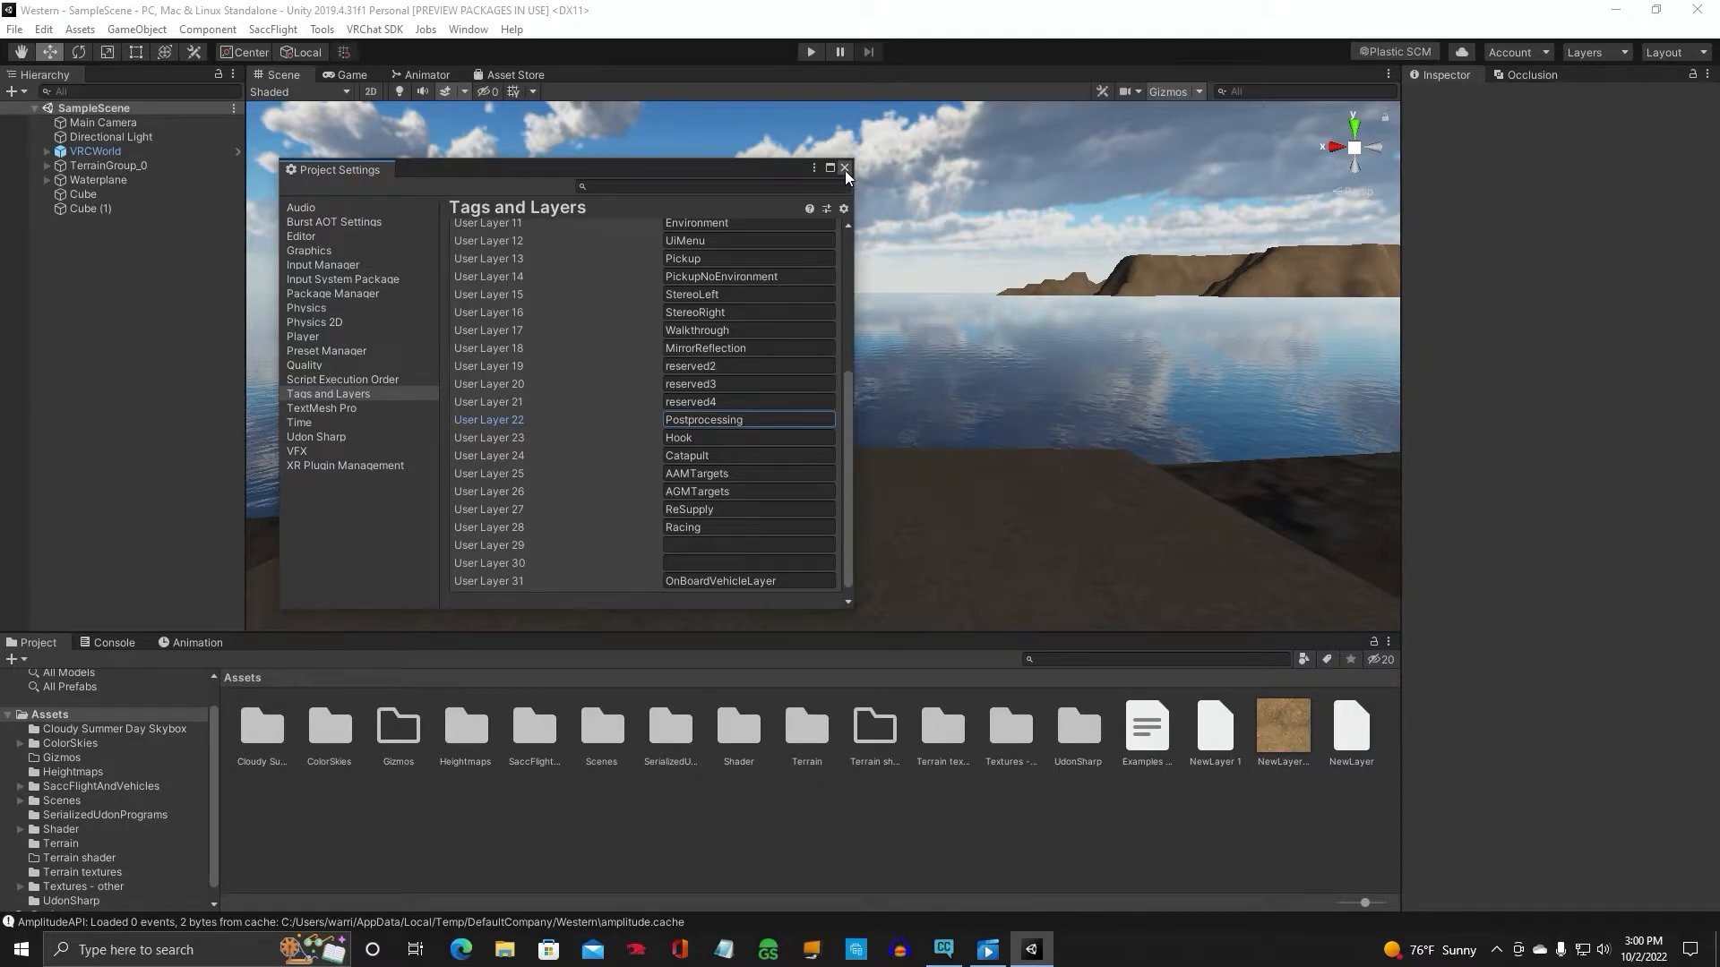
left_click(844, 168)
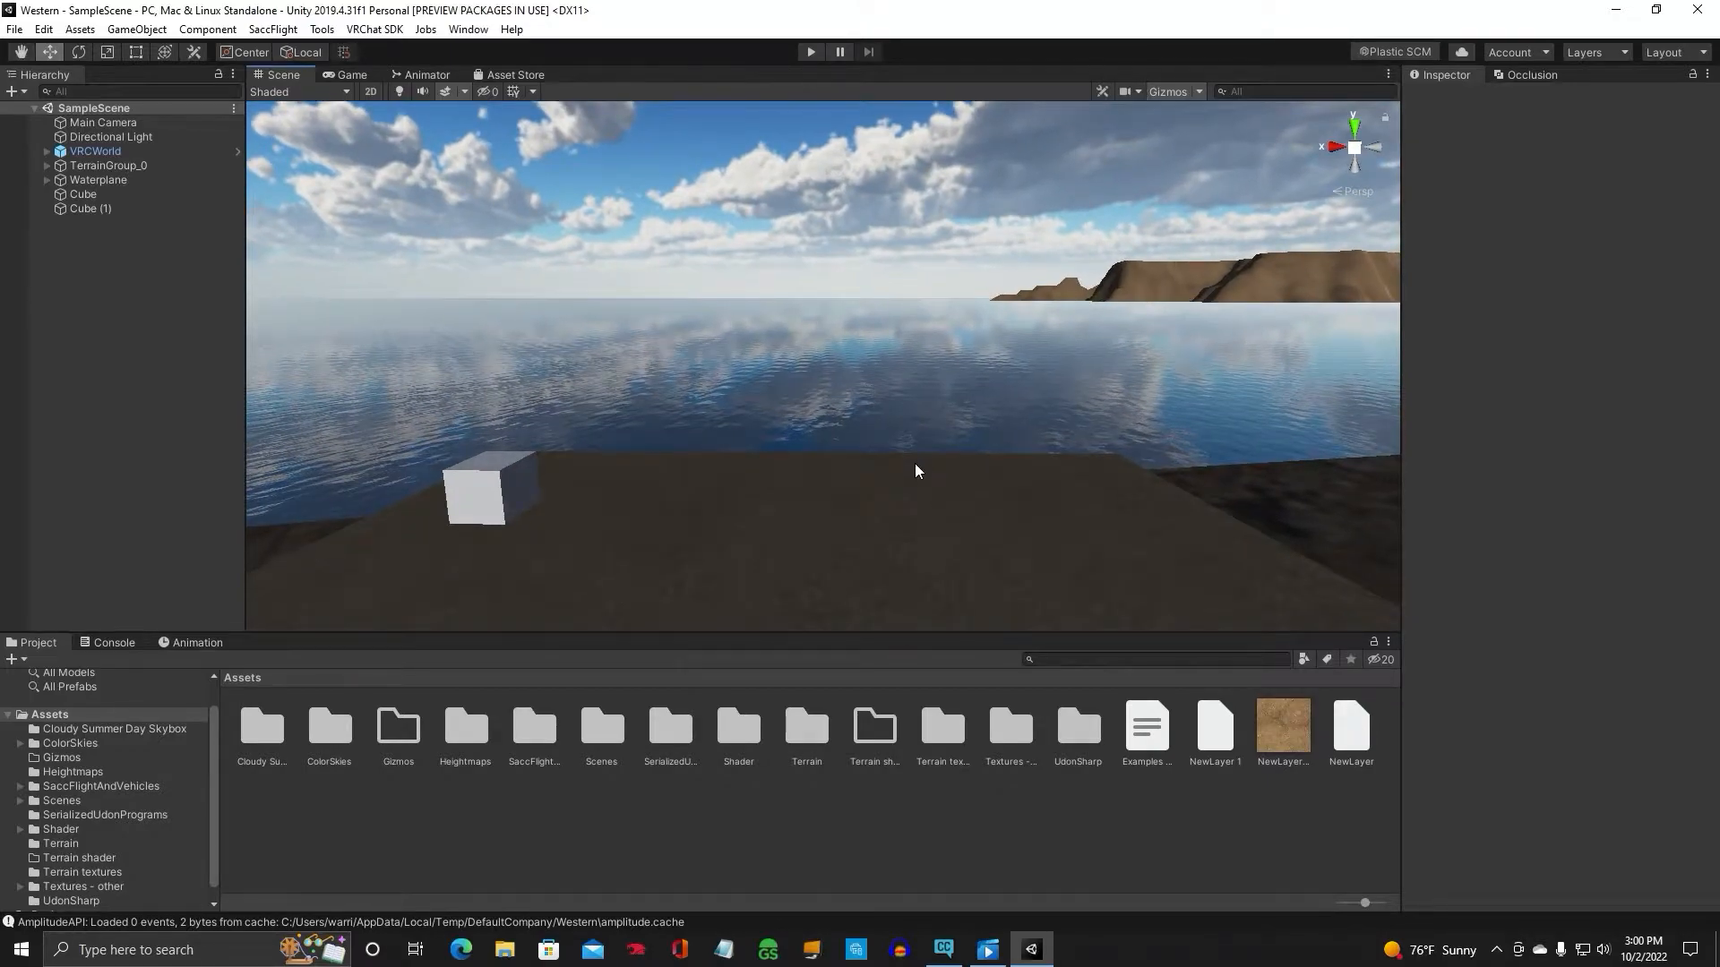
mouse_move(126, 238)
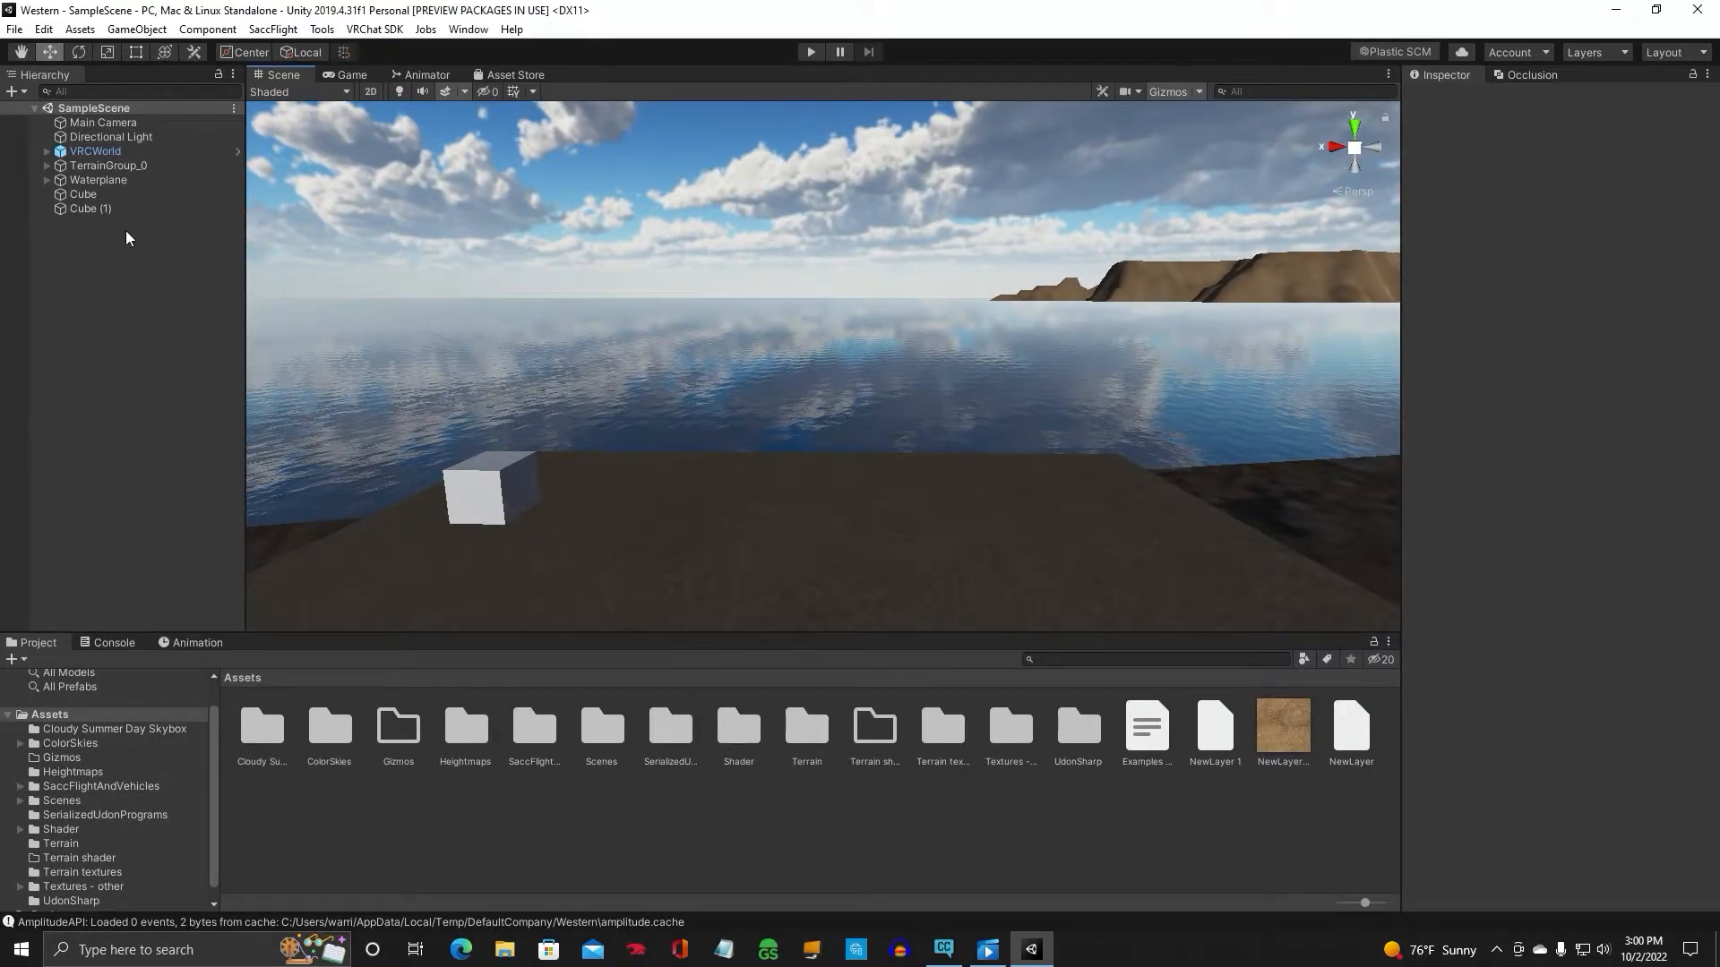
Put the Main Camera on the Postprocessing layer
left_click(104, 122)
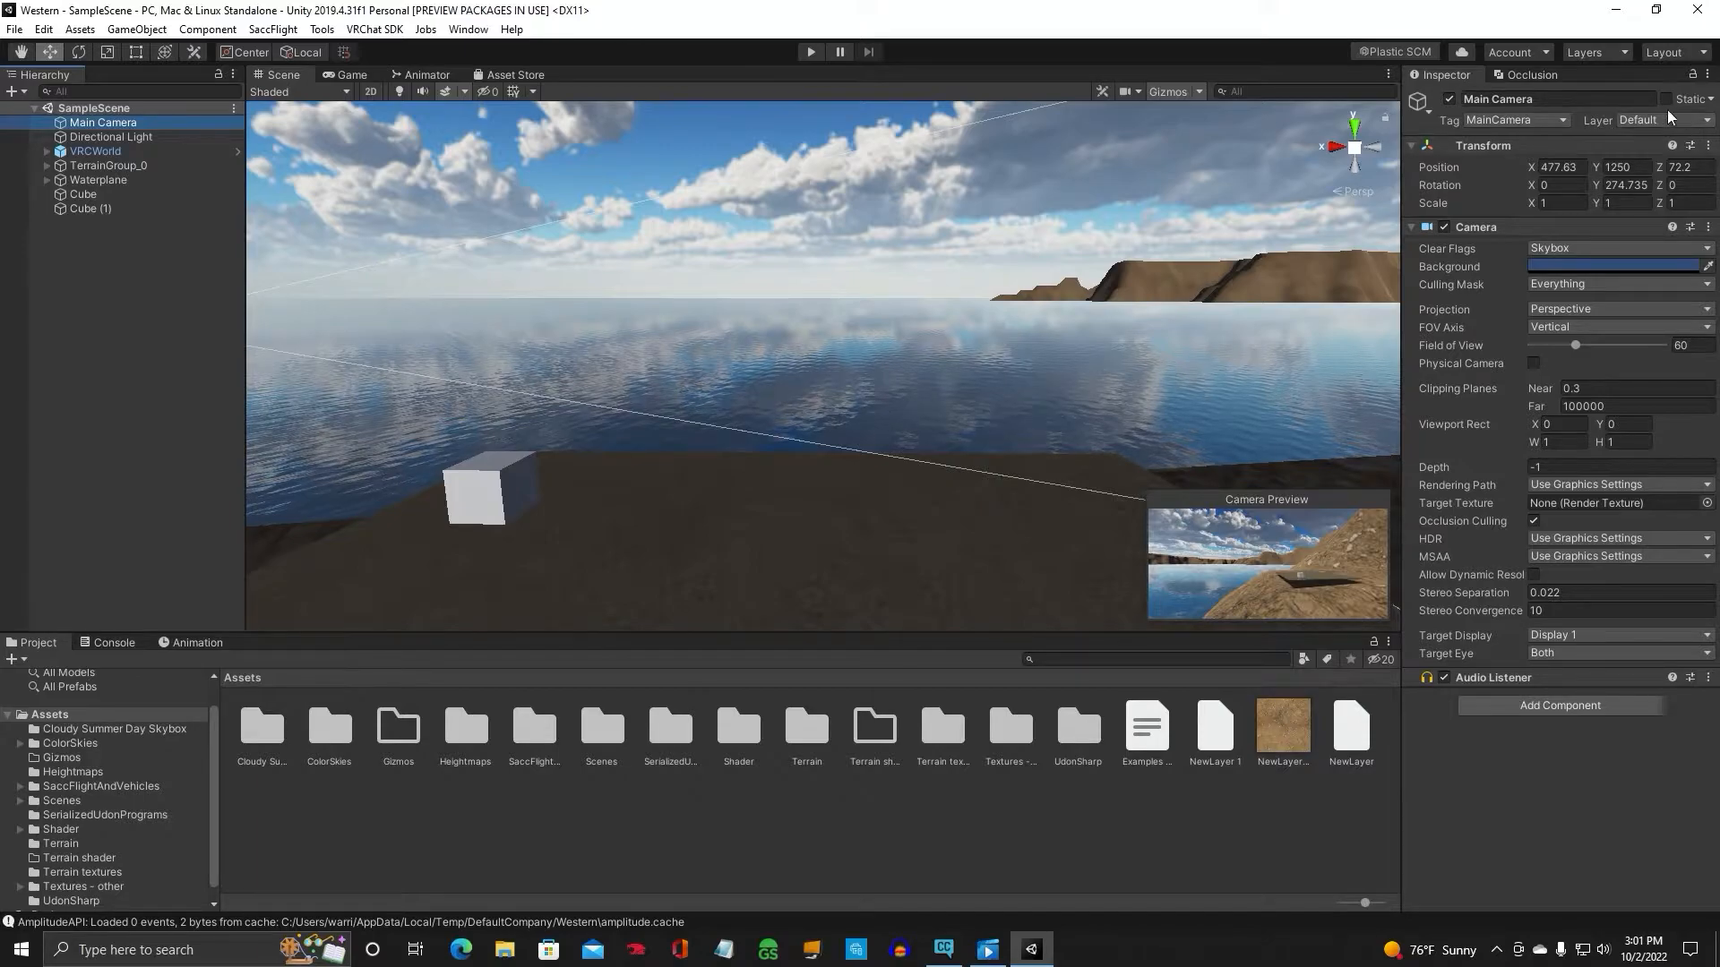
left_click(1668, 120)
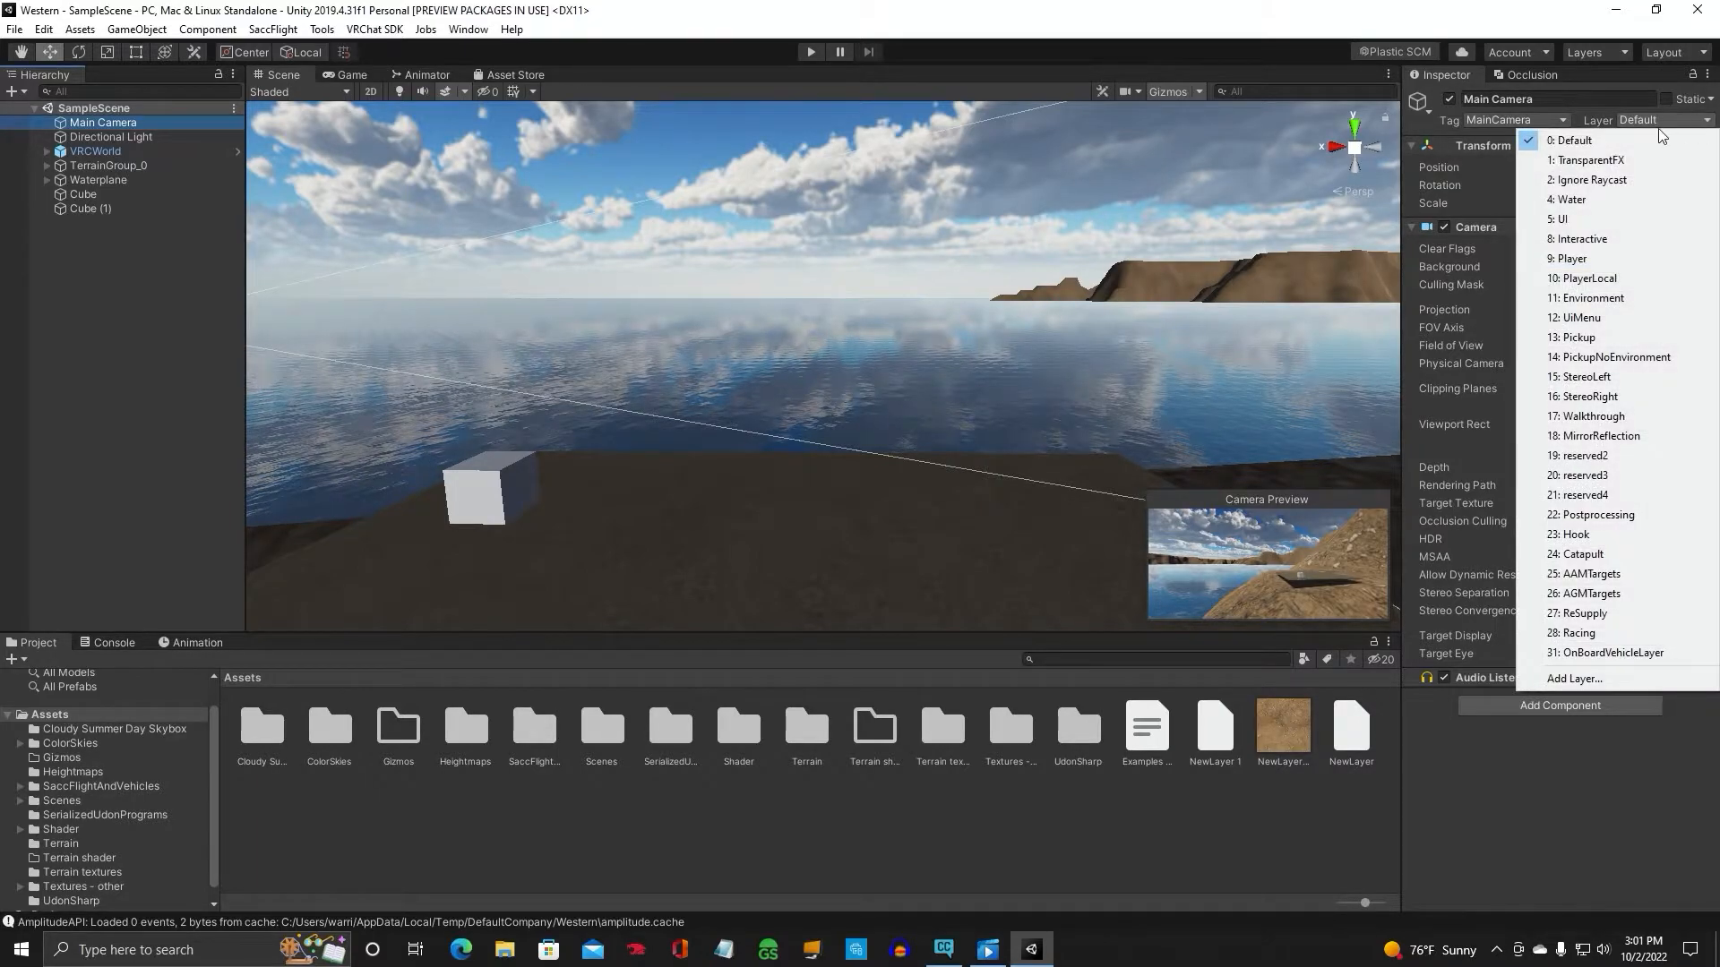
mouse_move(1580, 376)
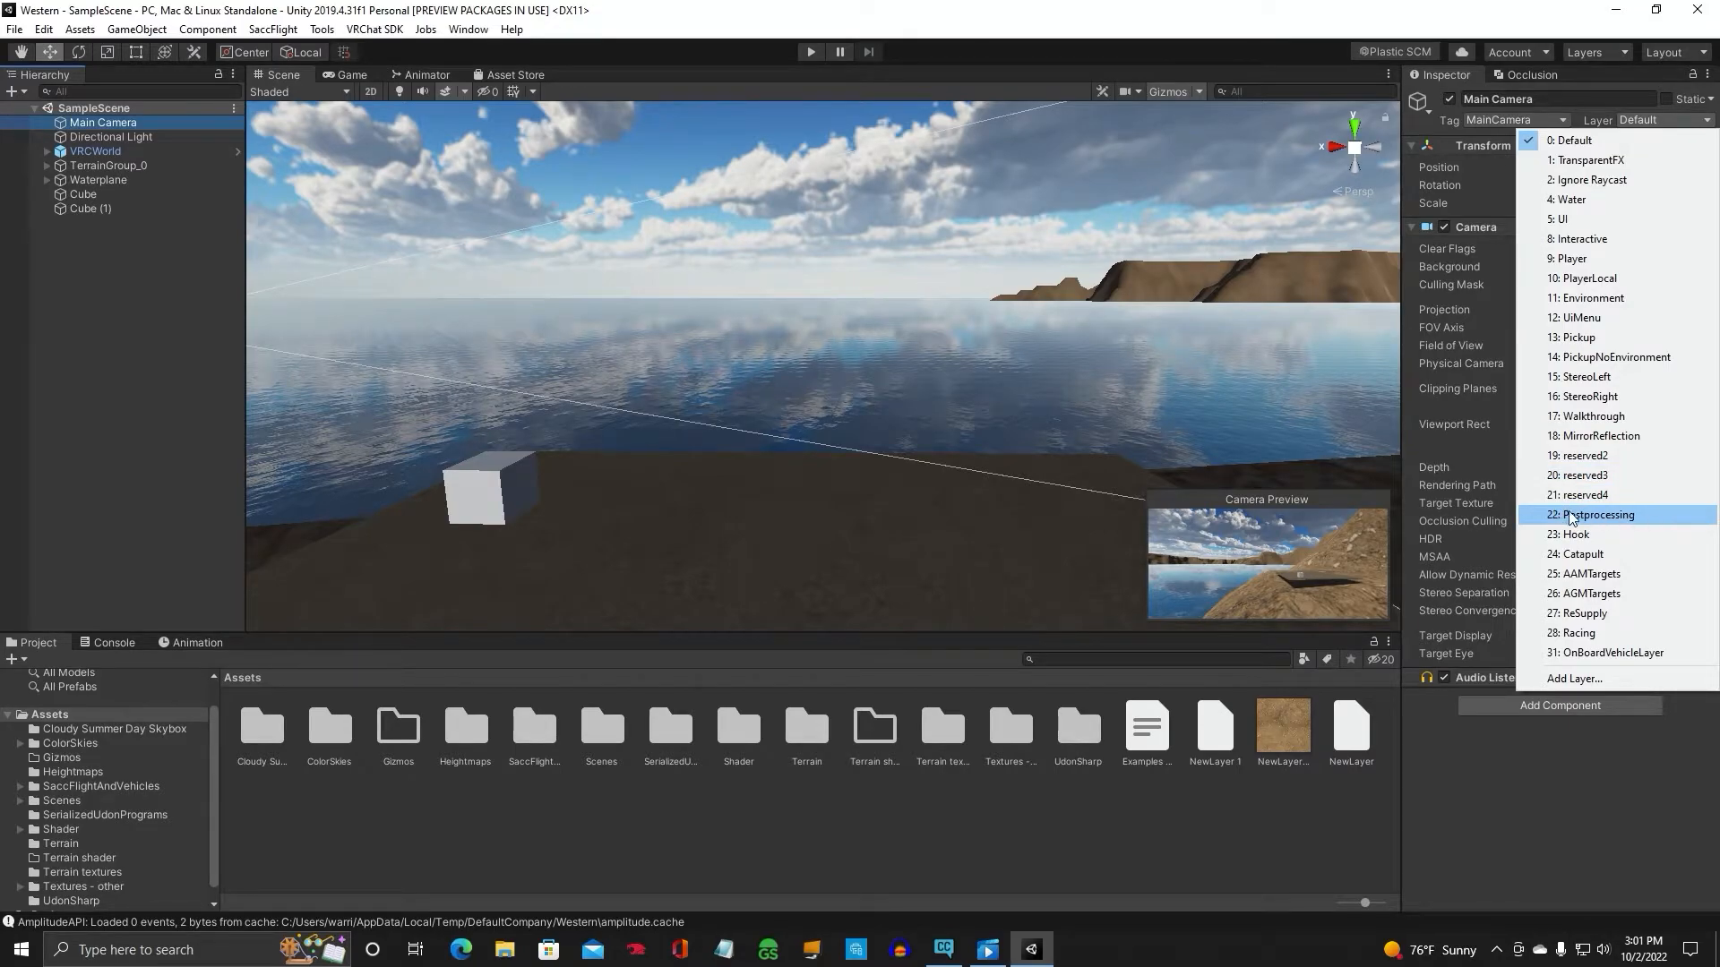
left_click(1596, 514)
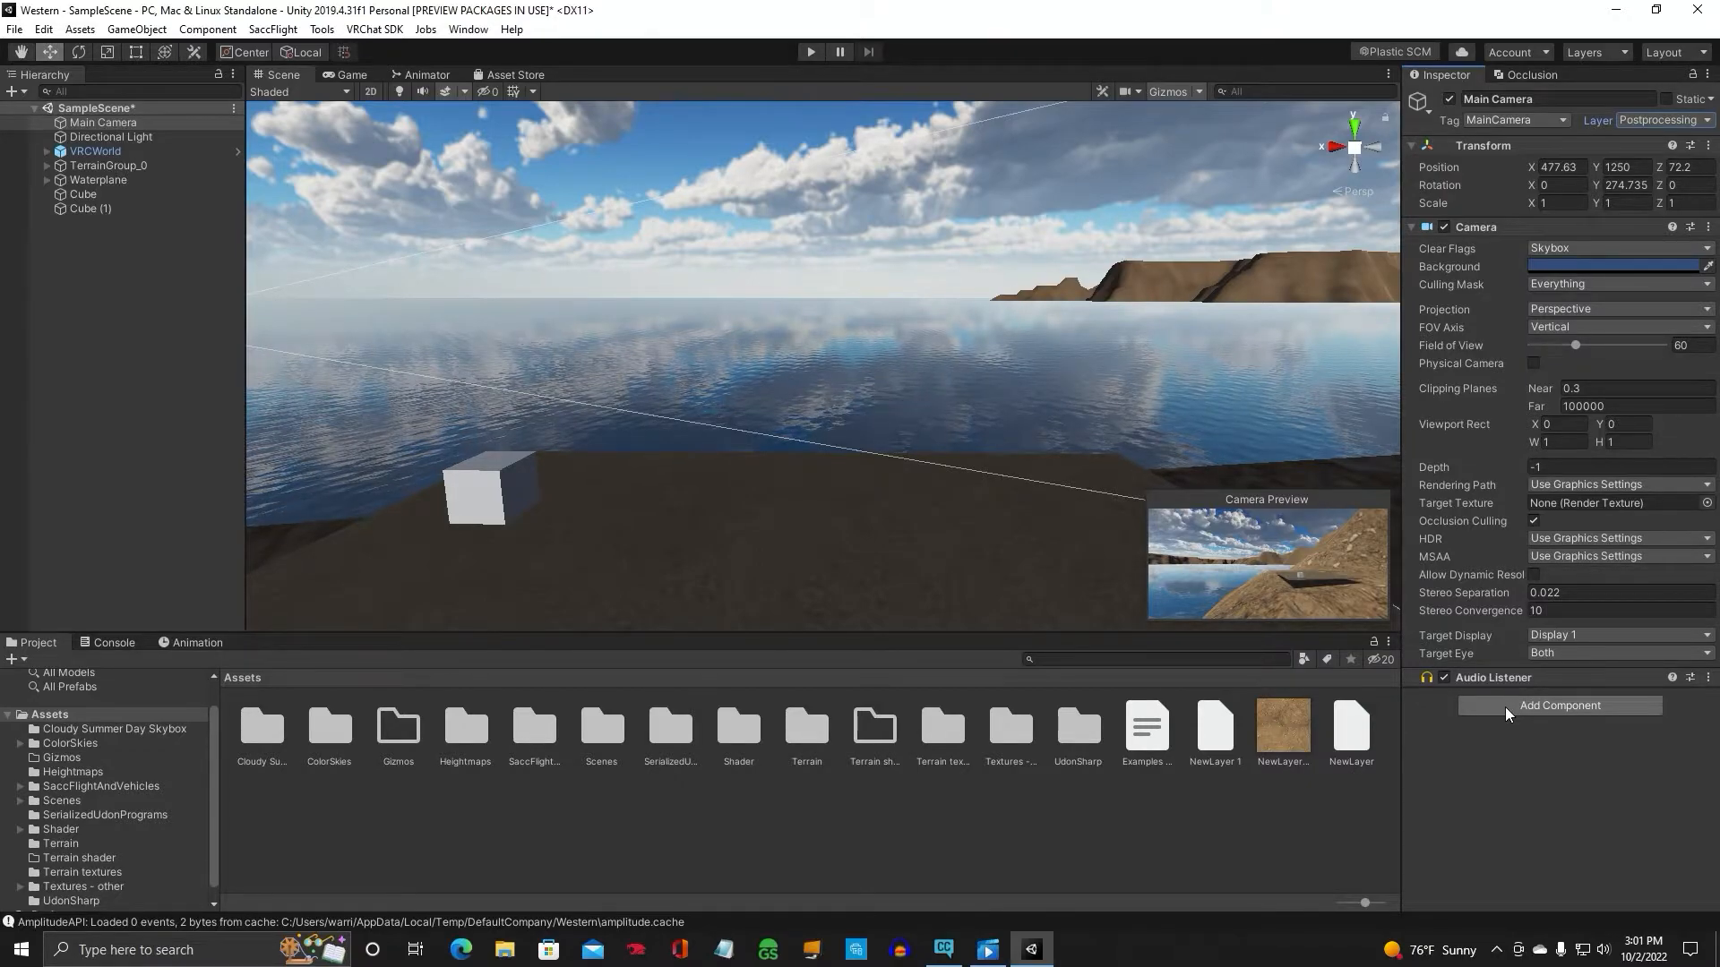
Add a Post-process Layer component to Main Camera with its volume layer set to Postprocessing
type("udon")
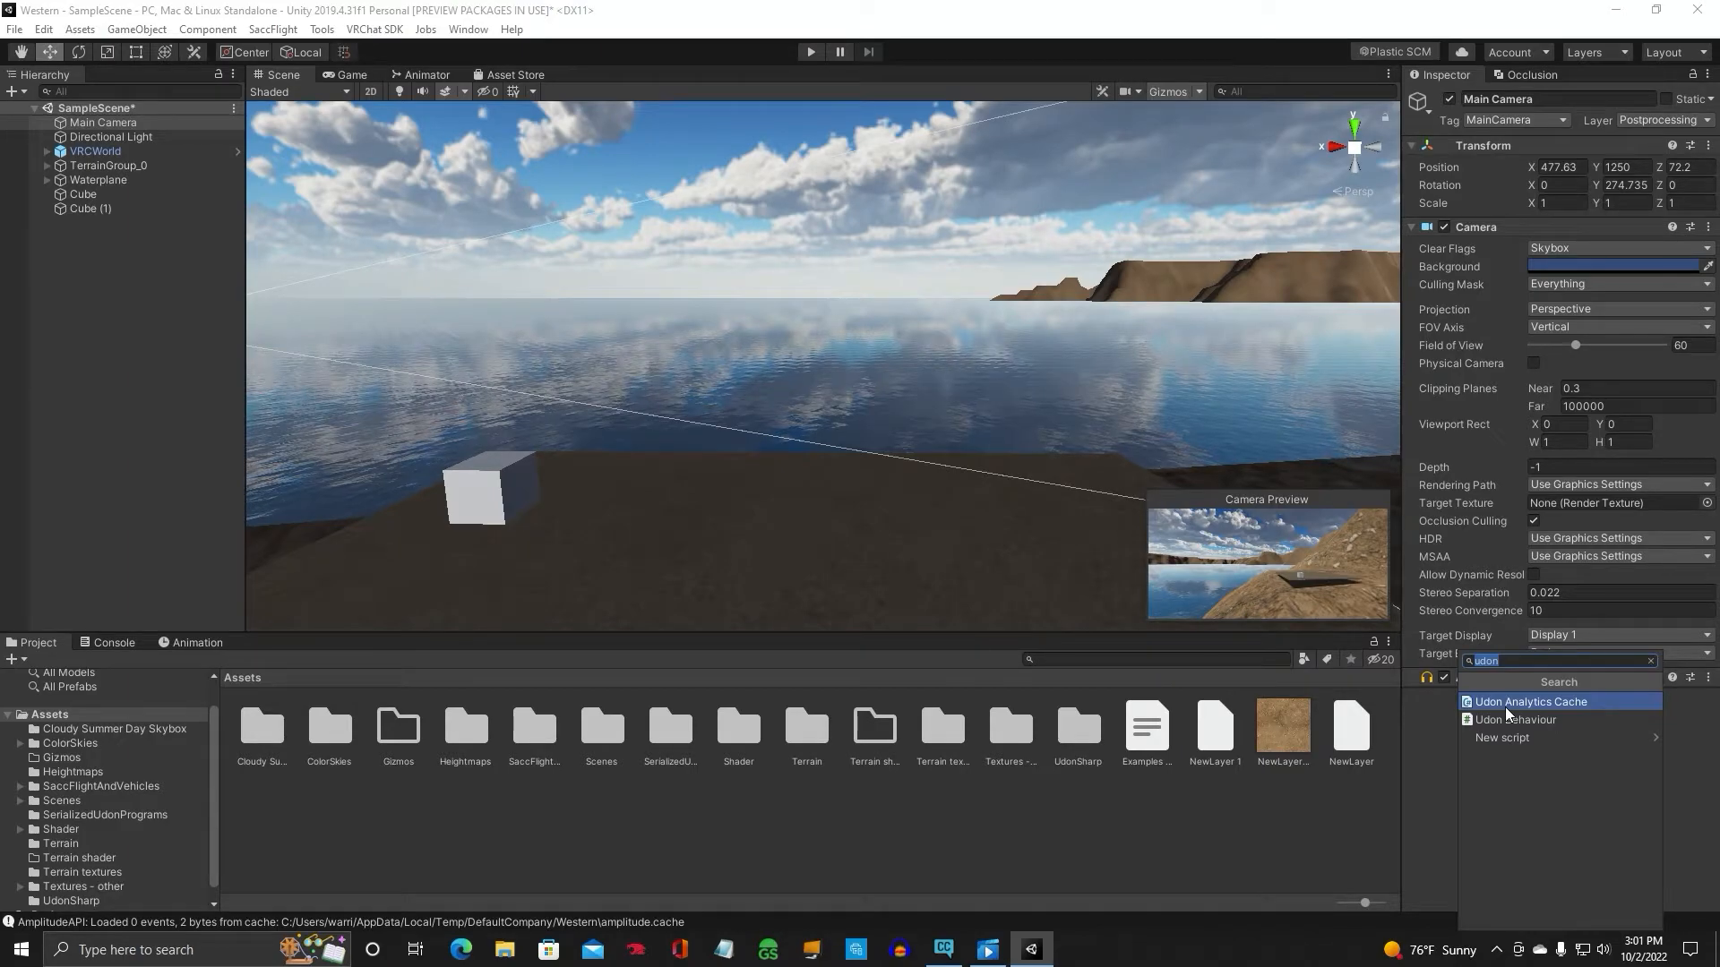
type("post")
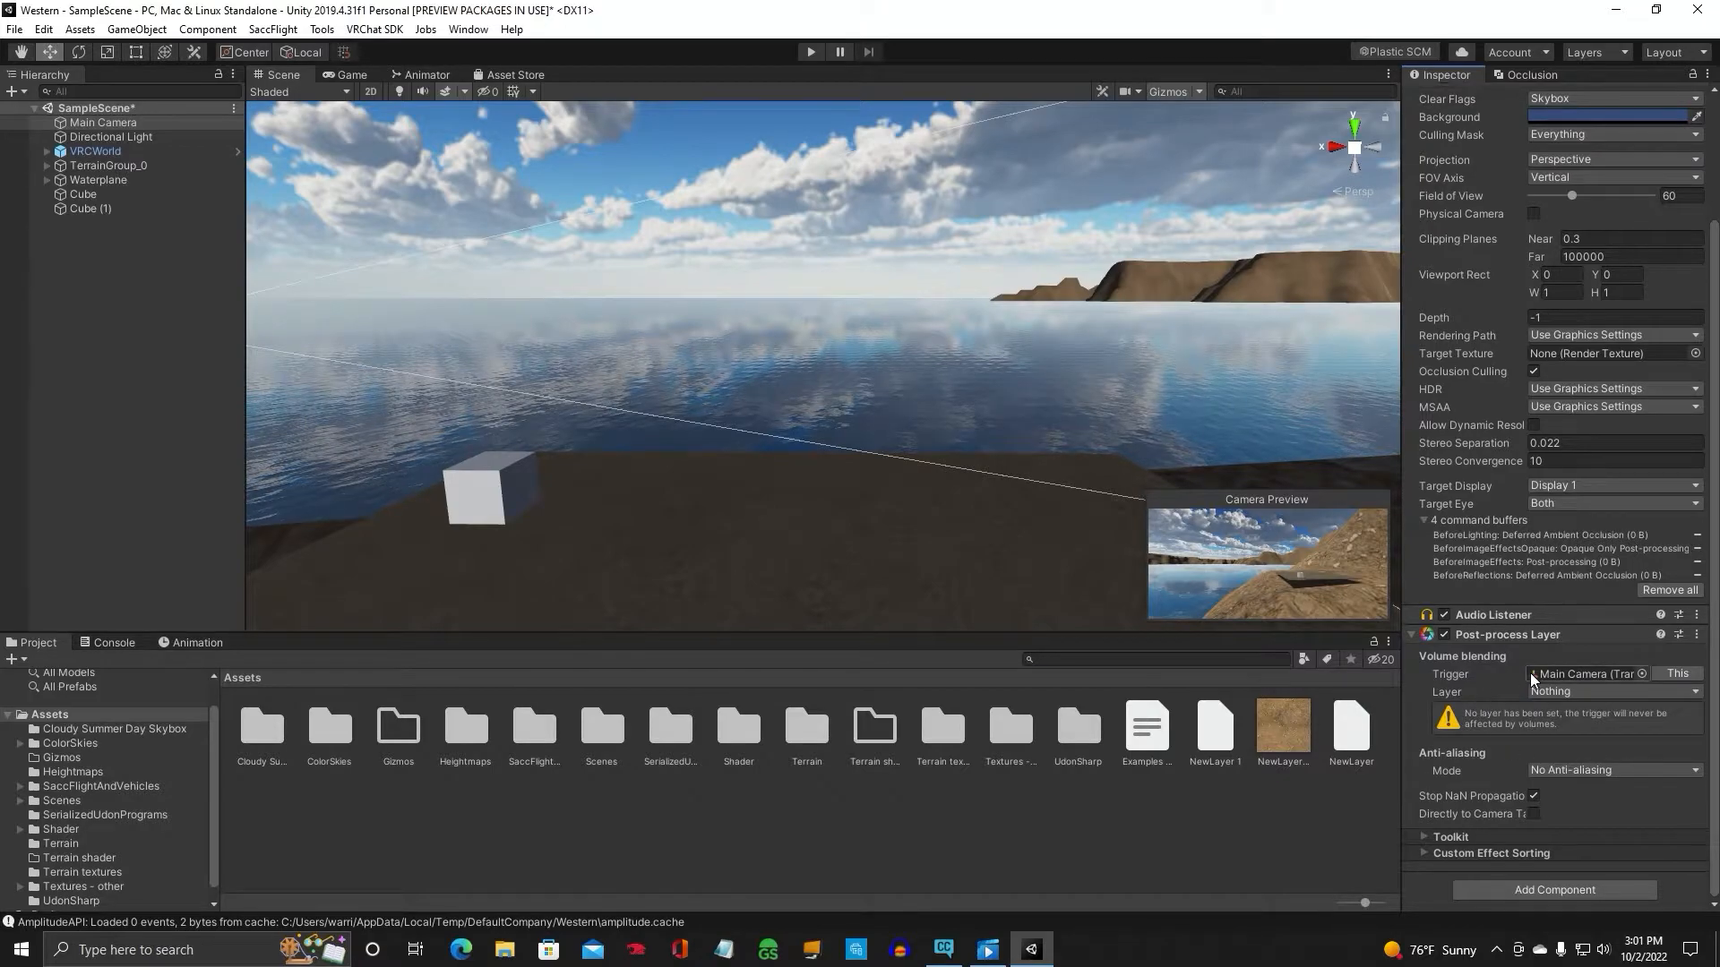
left_click(102, 122)
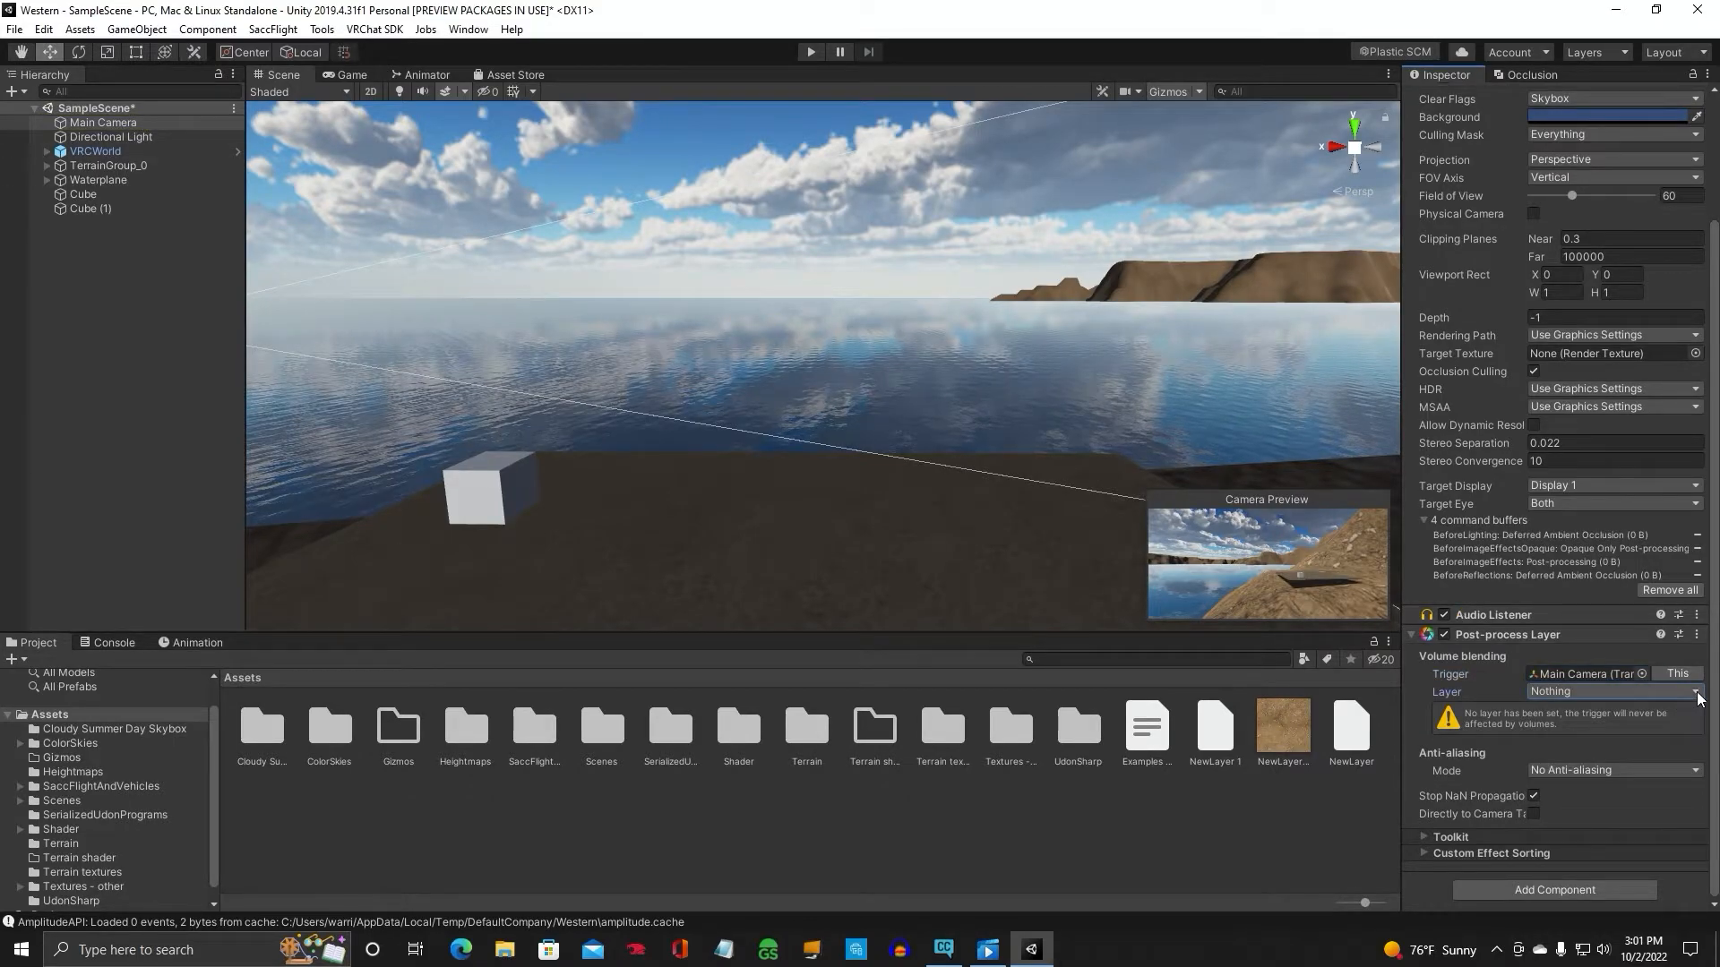
left_click(1612, 691)
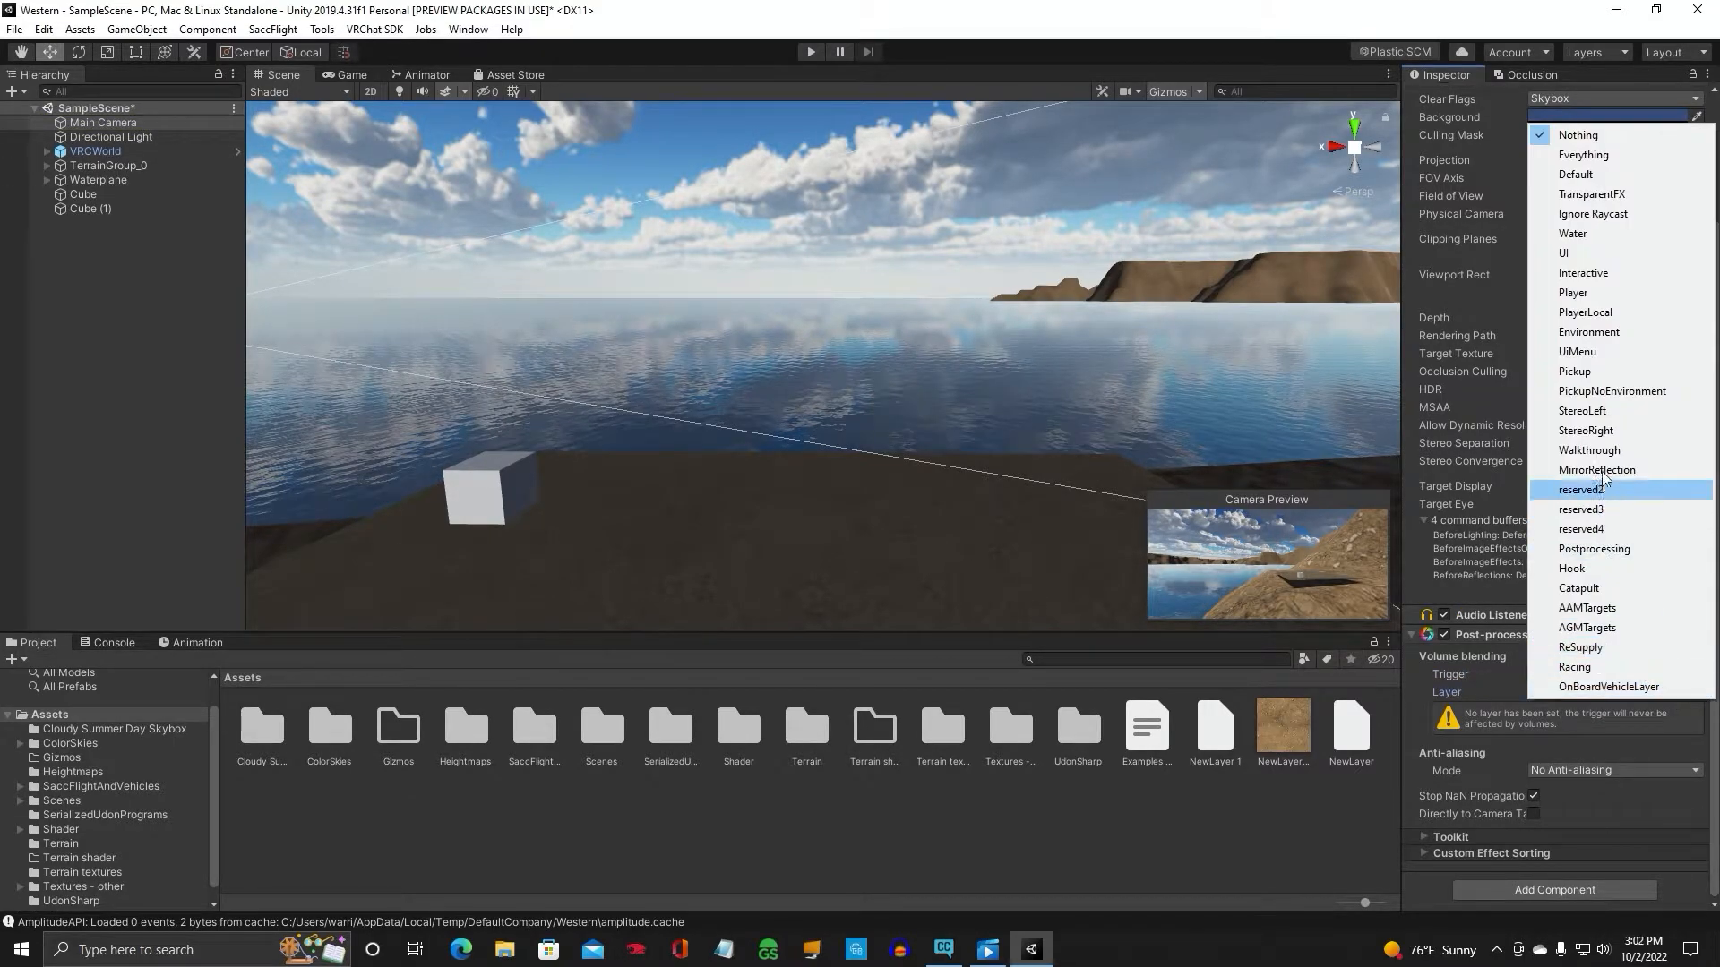
mouse_move(1590, 549)
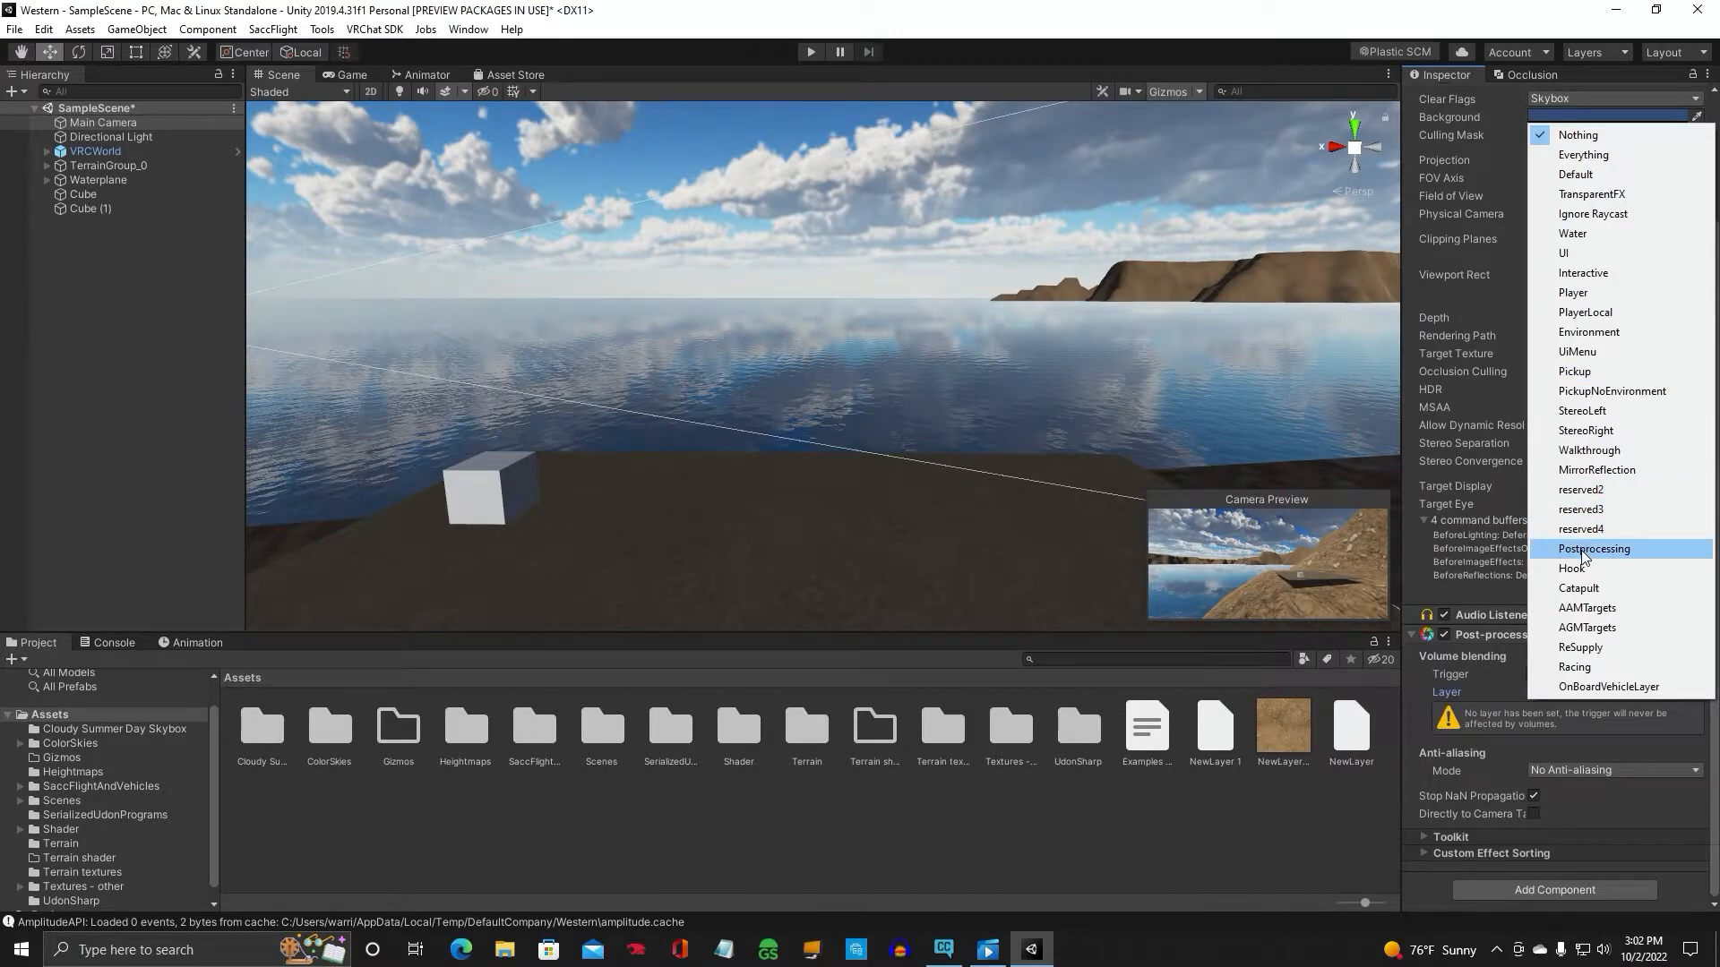
left_click(1591, 548)
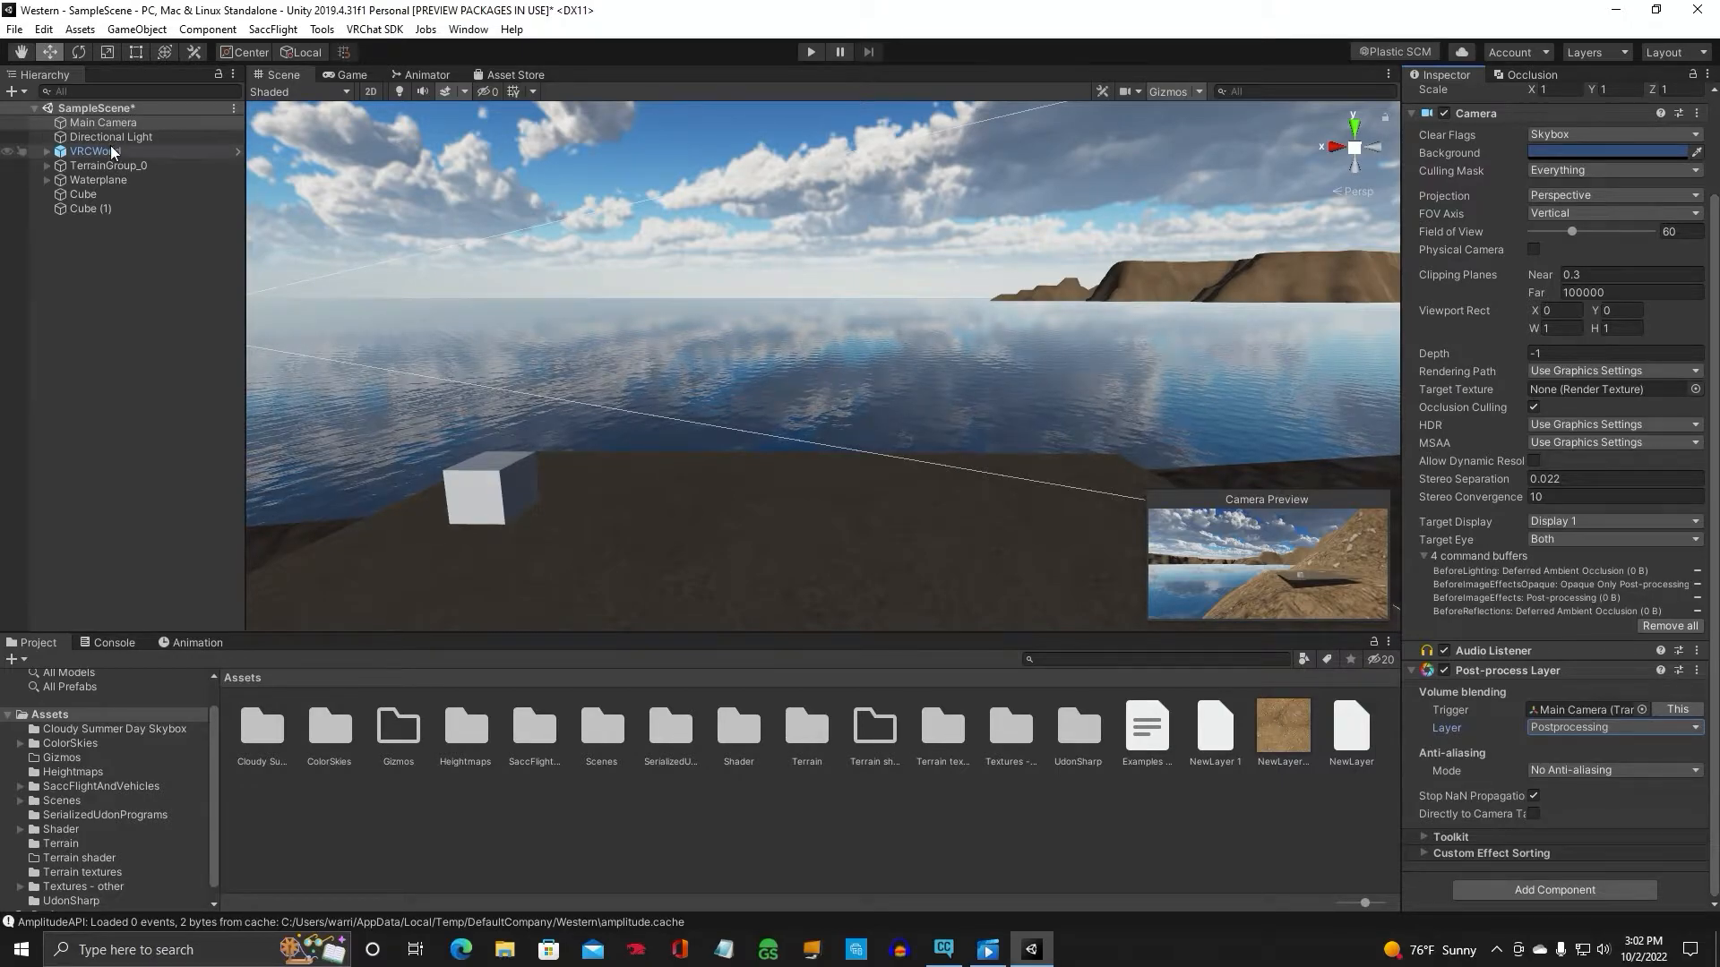
Set Main Camera as the VRCWorld scene descriptor's reference camera, then select a cube
left_click(95, 150)
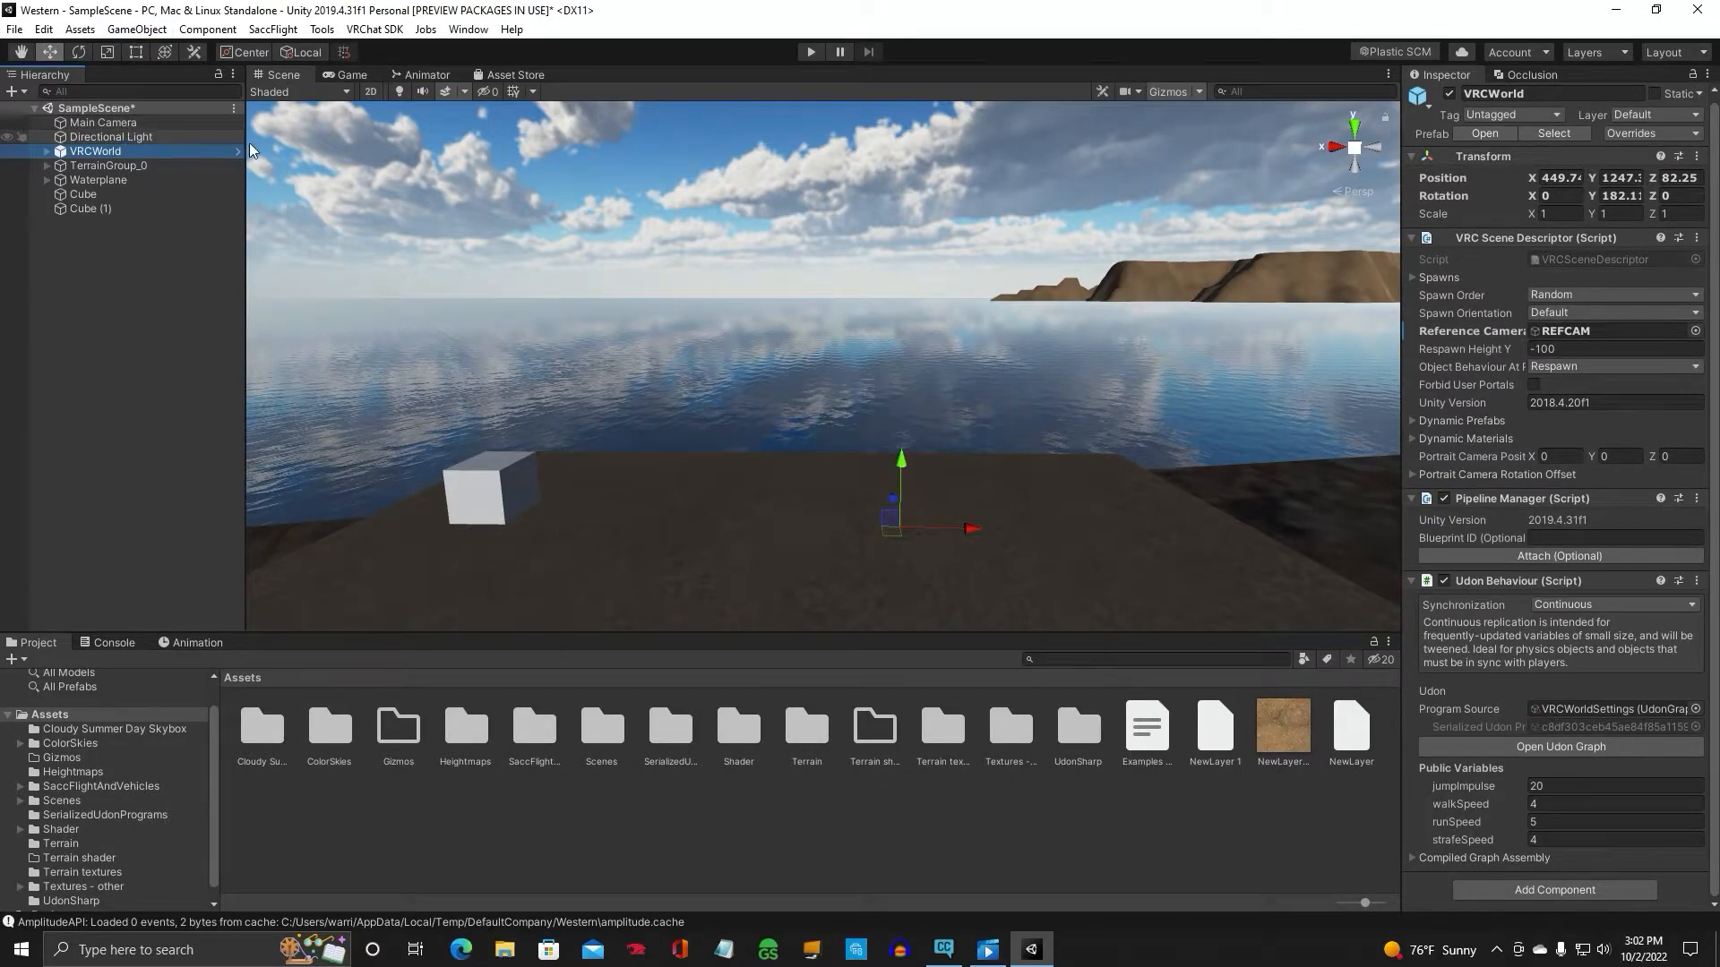
left_click(1696, 330)
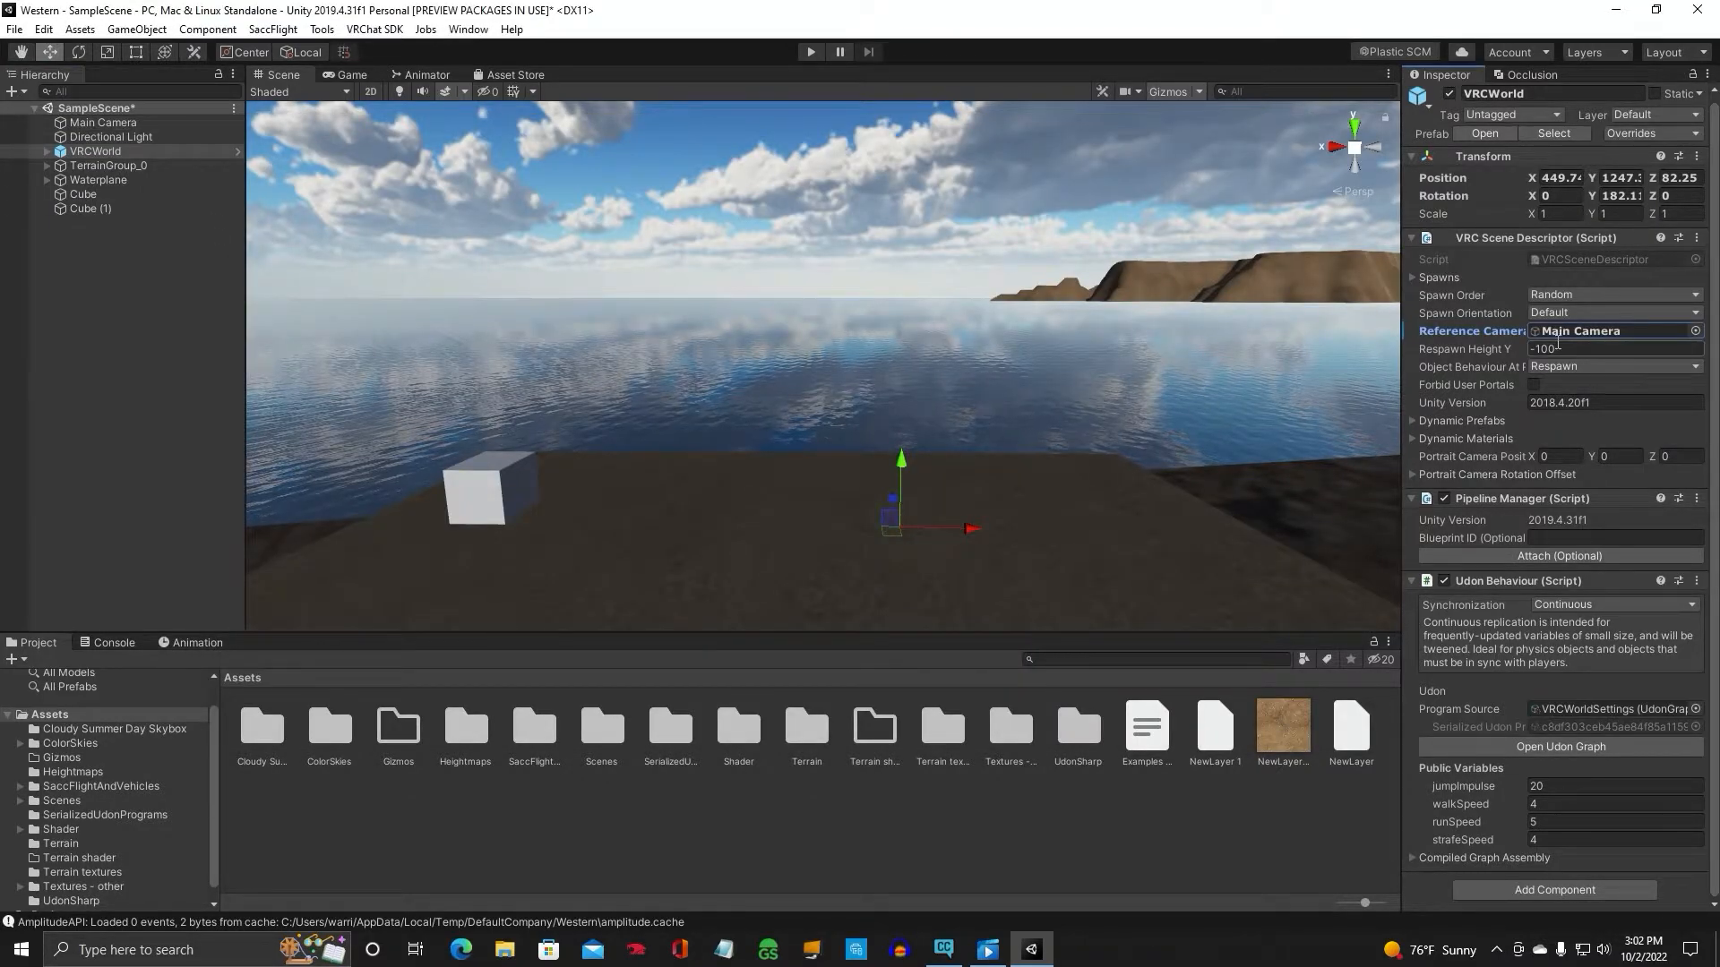
left_click(104, 122)
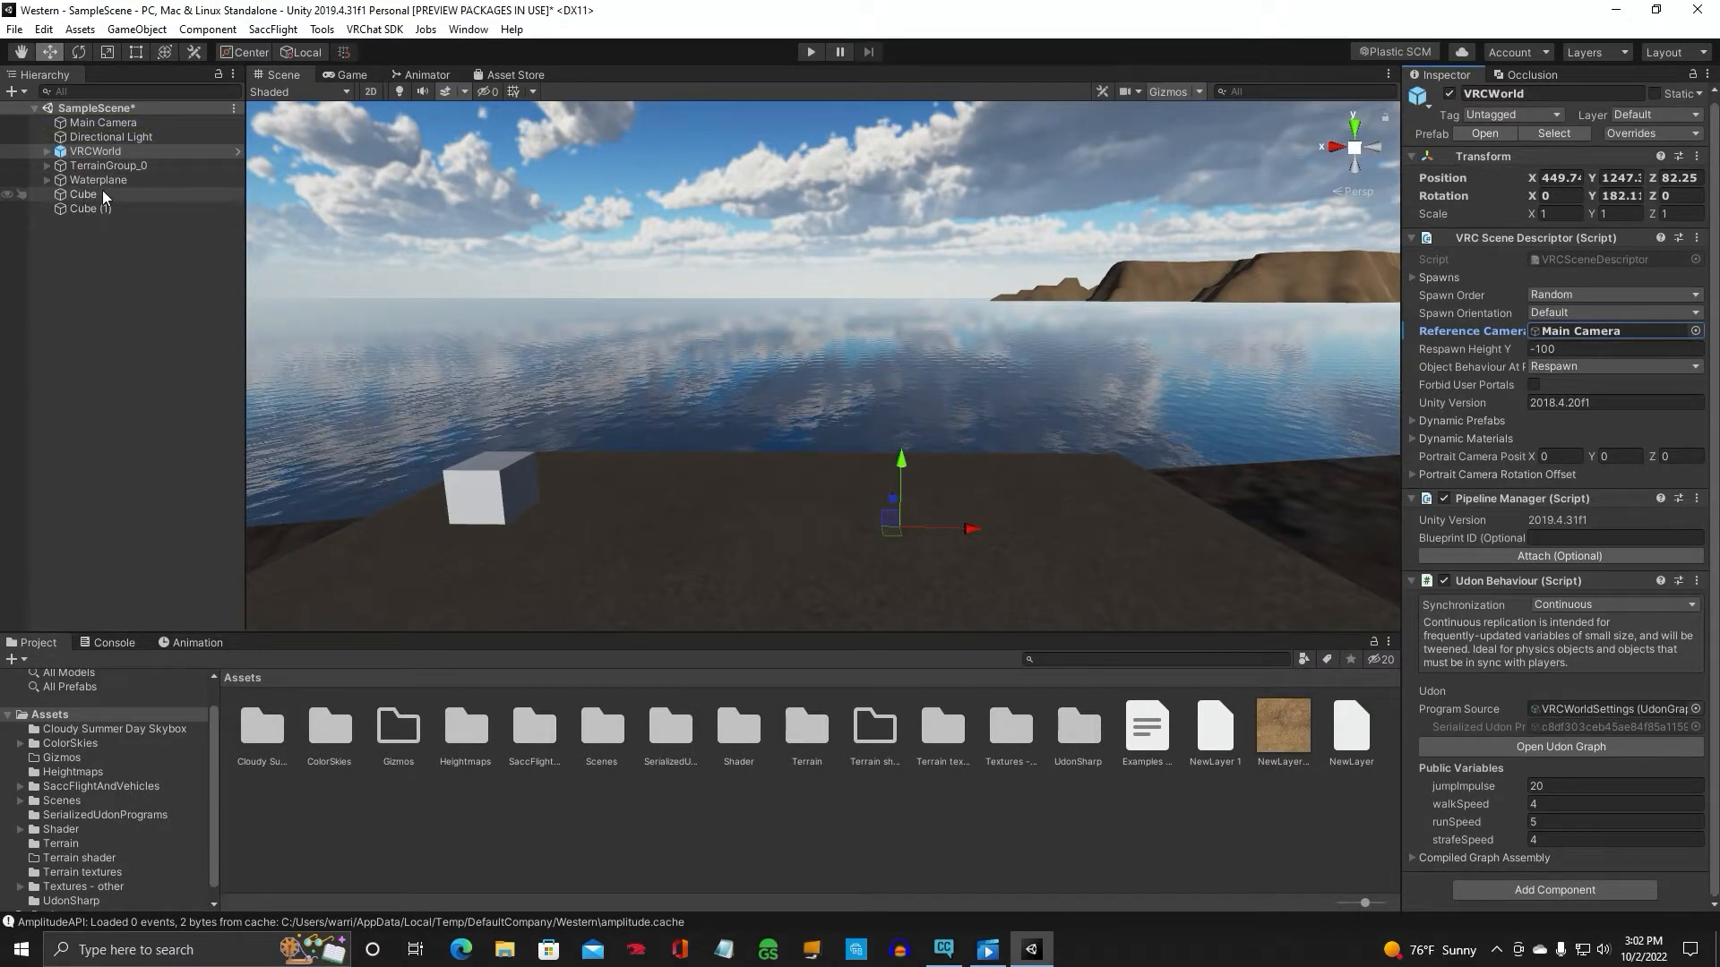
left_click(98, 179)
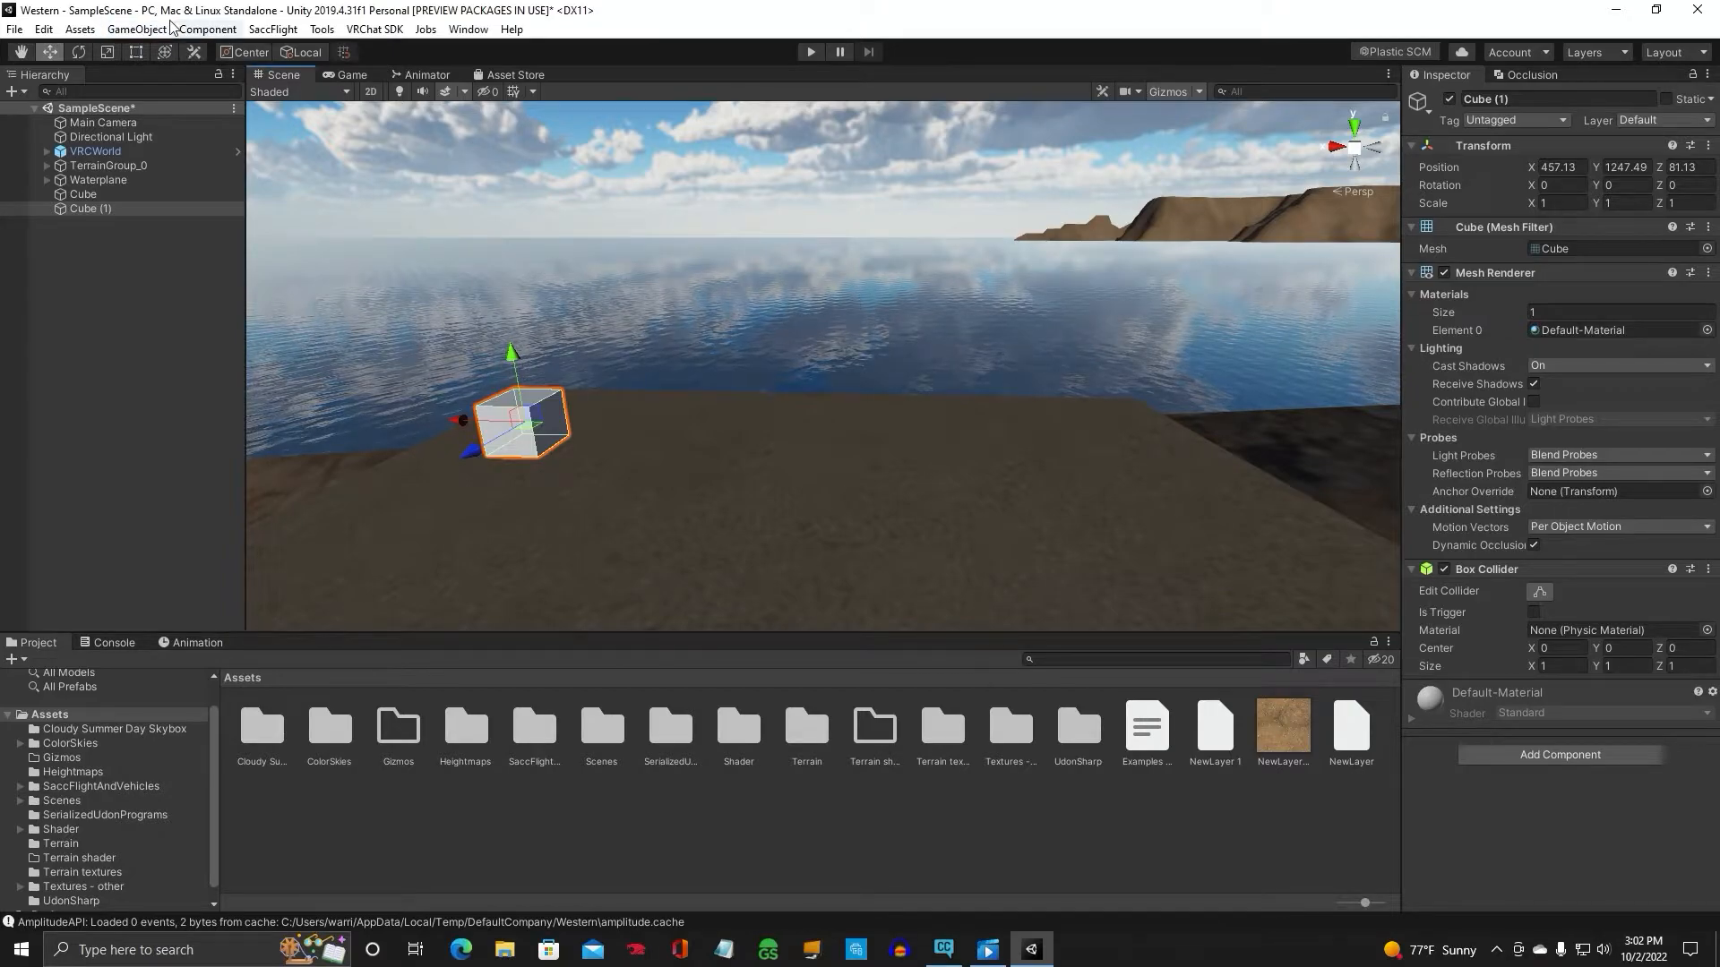
Create an empty object named Underwater Volume and add a Post-process Volume component to it
left_click(136, 29)
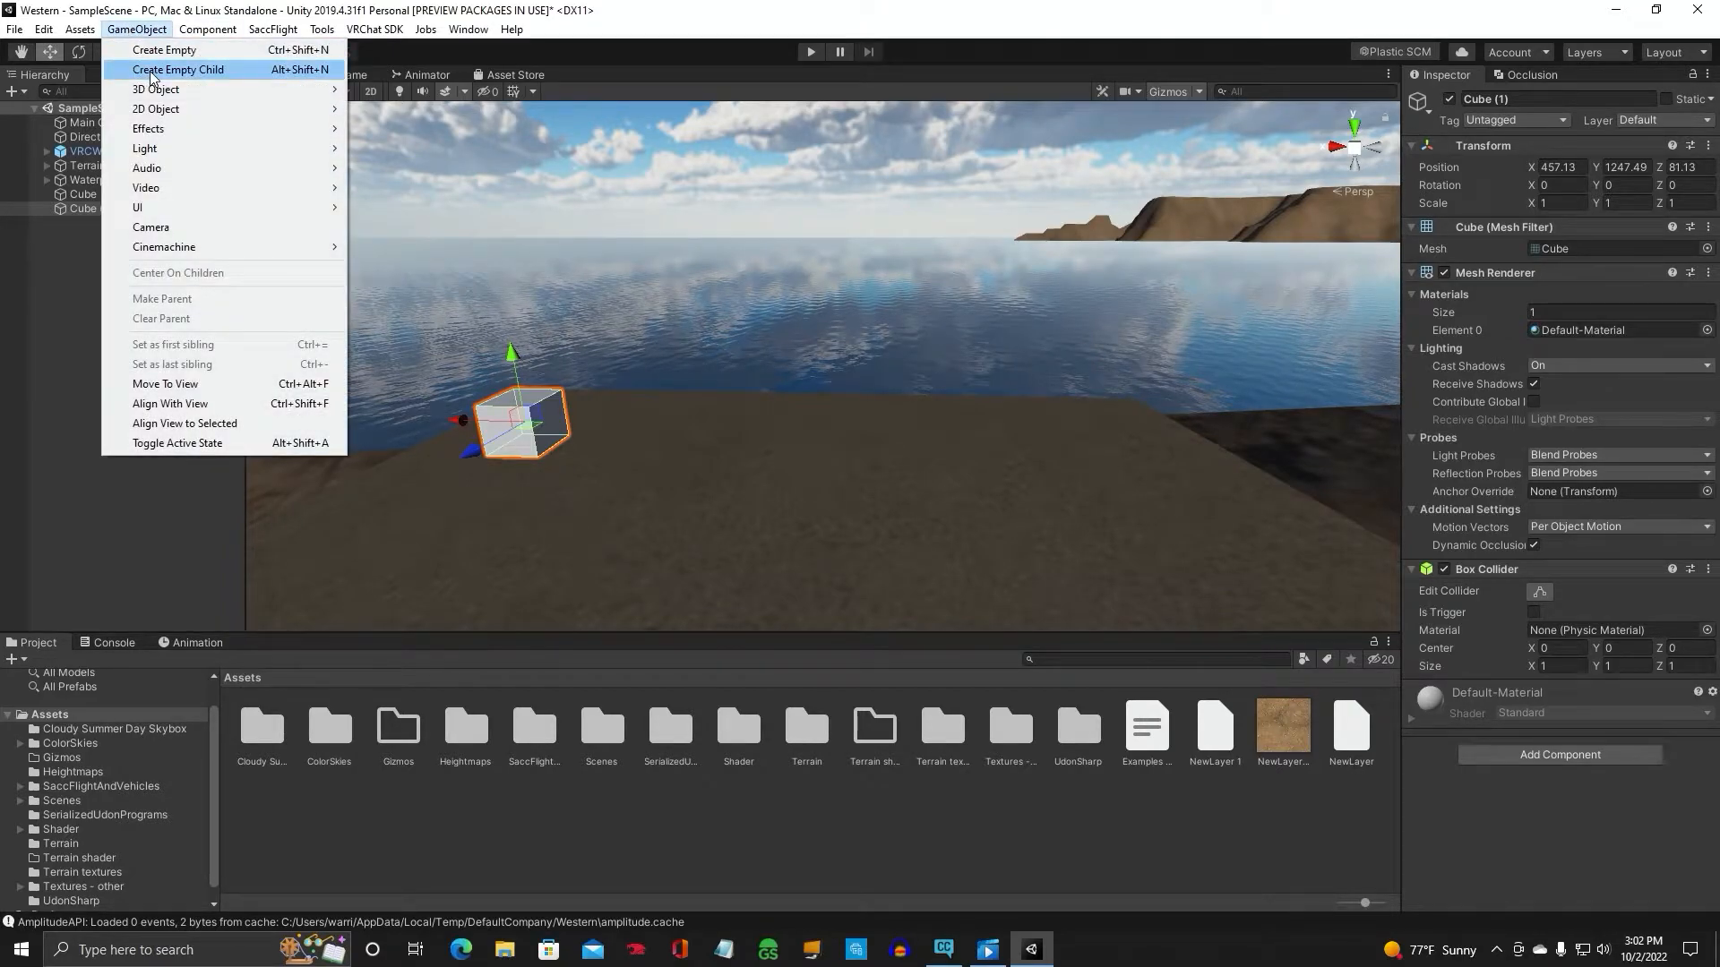
left_click(163, 50)
type("Underwater Volume")
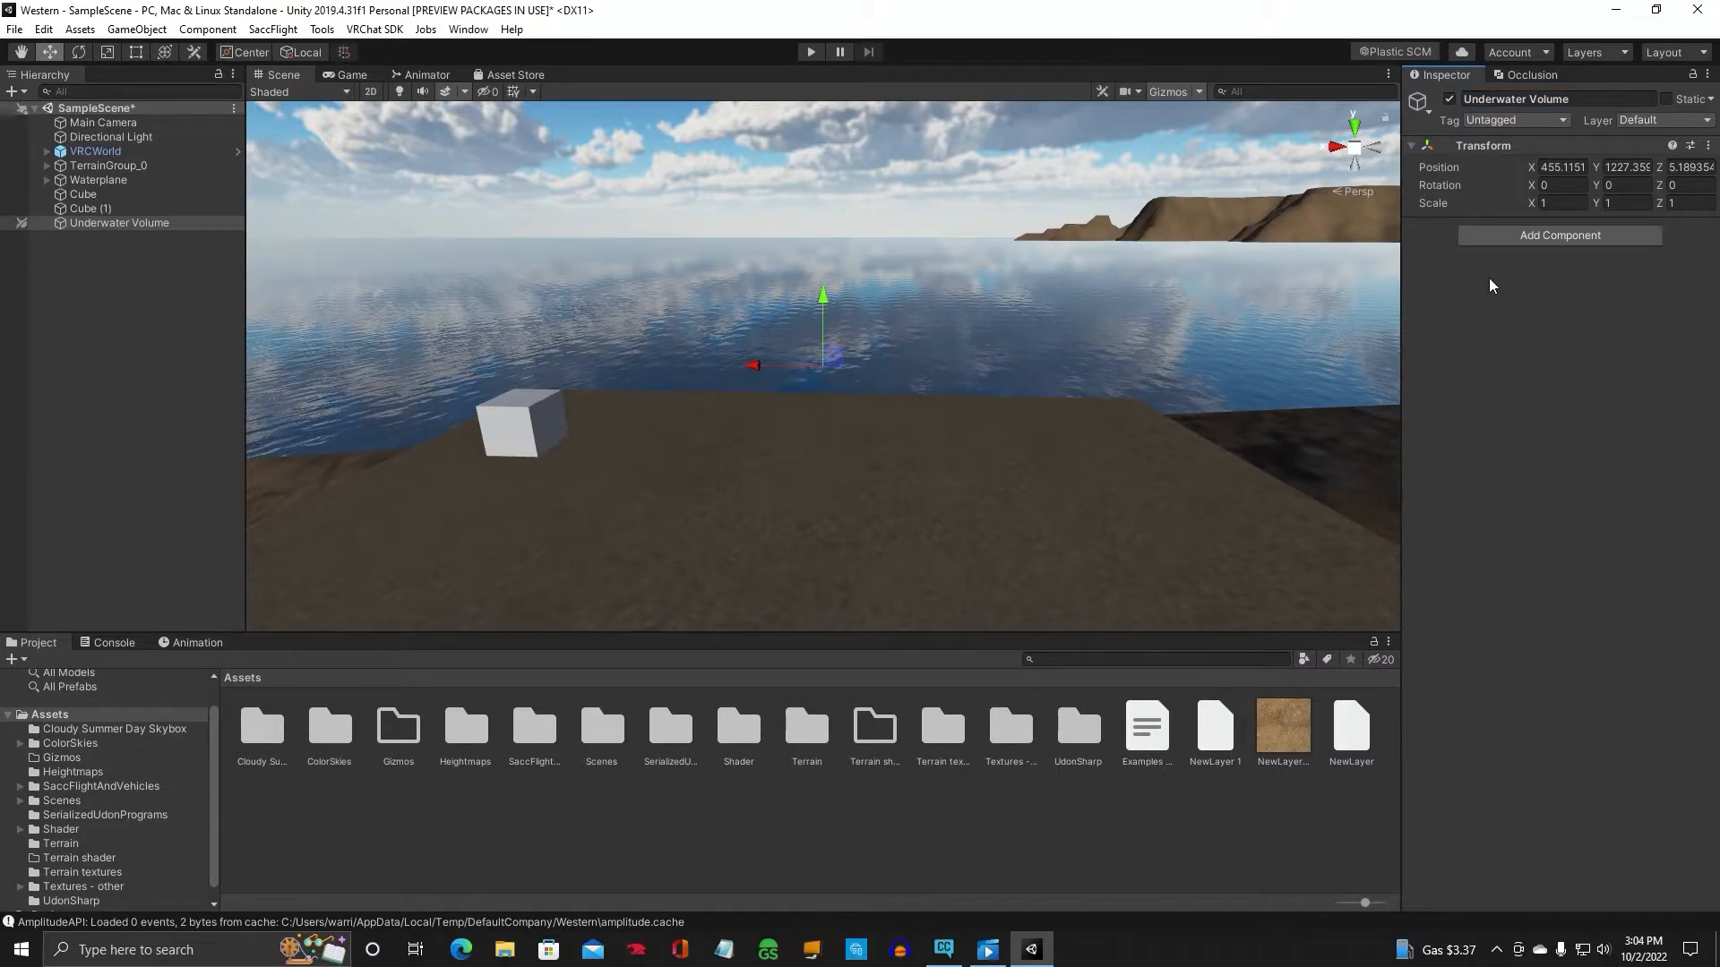
type("post")
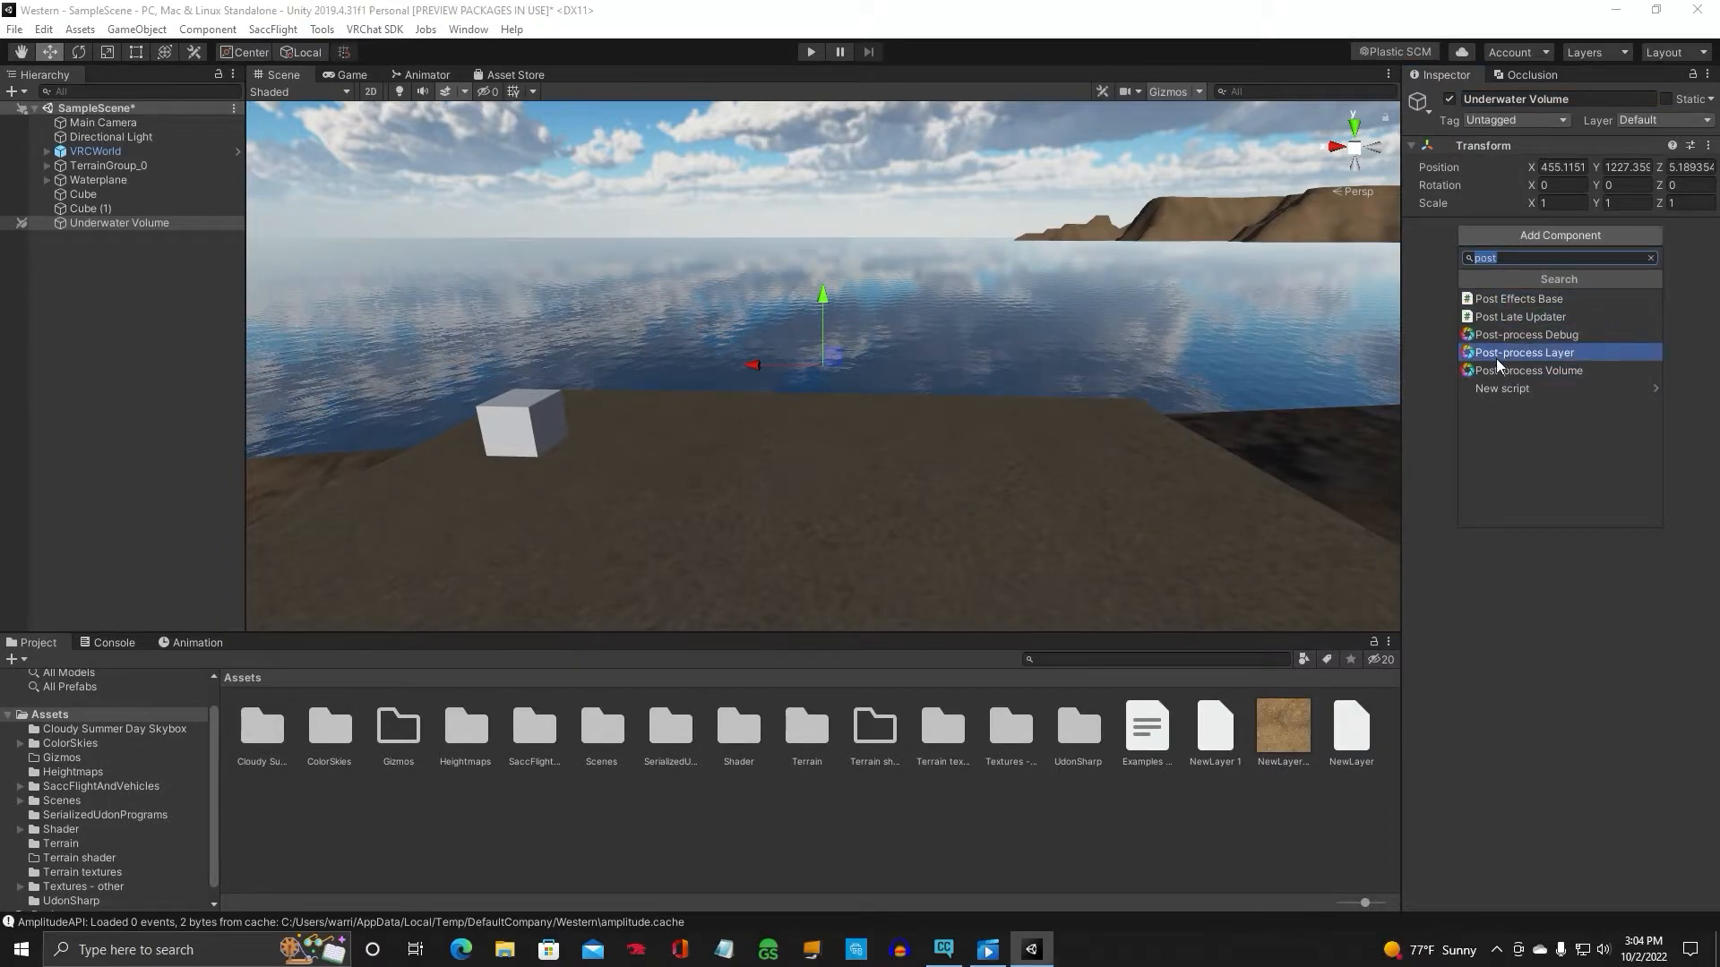
left_click(1528, 369)
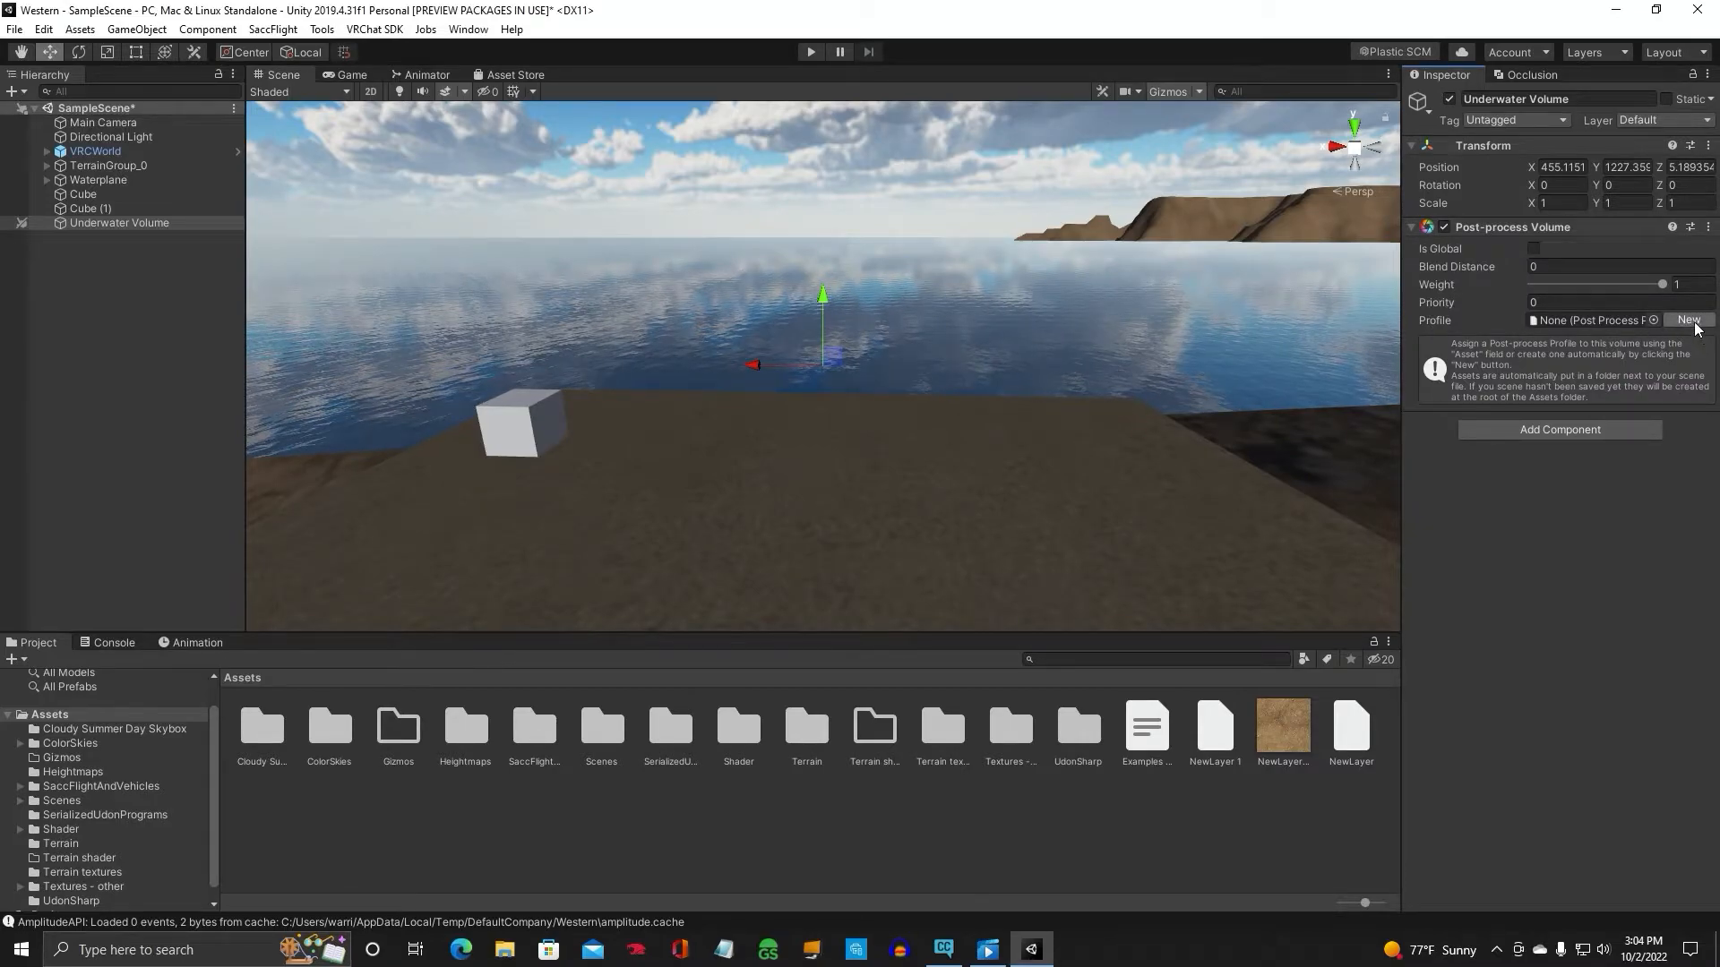
Create a new Underwater Volume Profile for the volume and select it for editing
left_click(1688, 319)
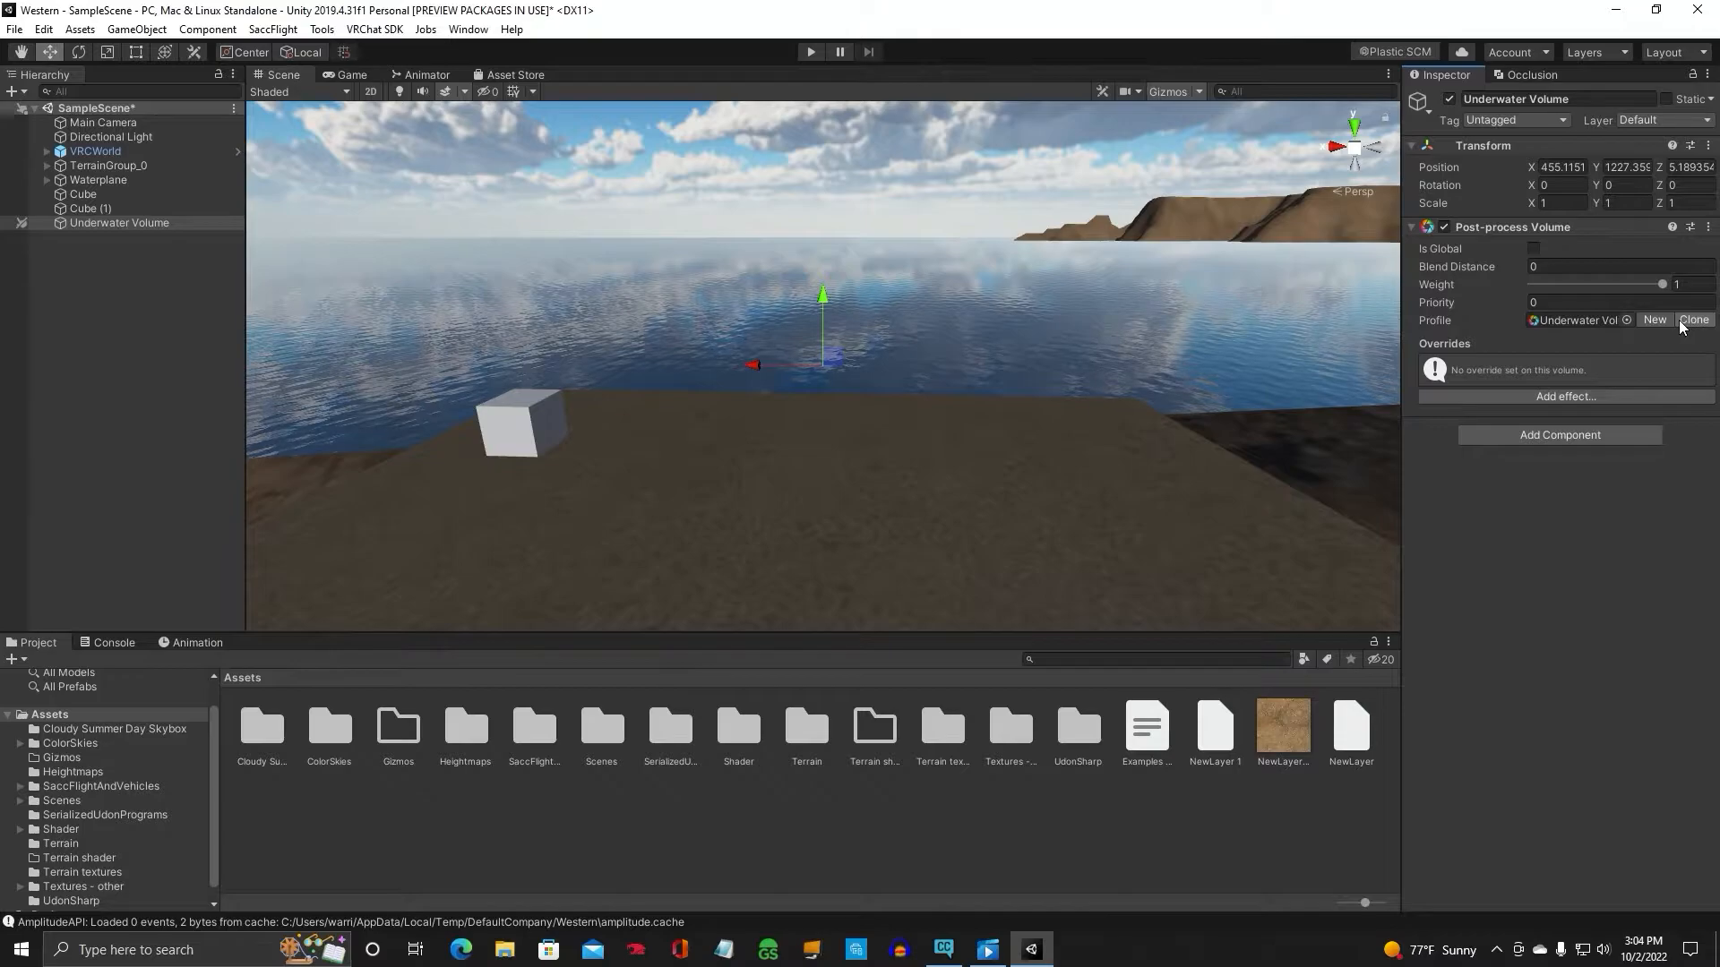
left_click(1575, 319)
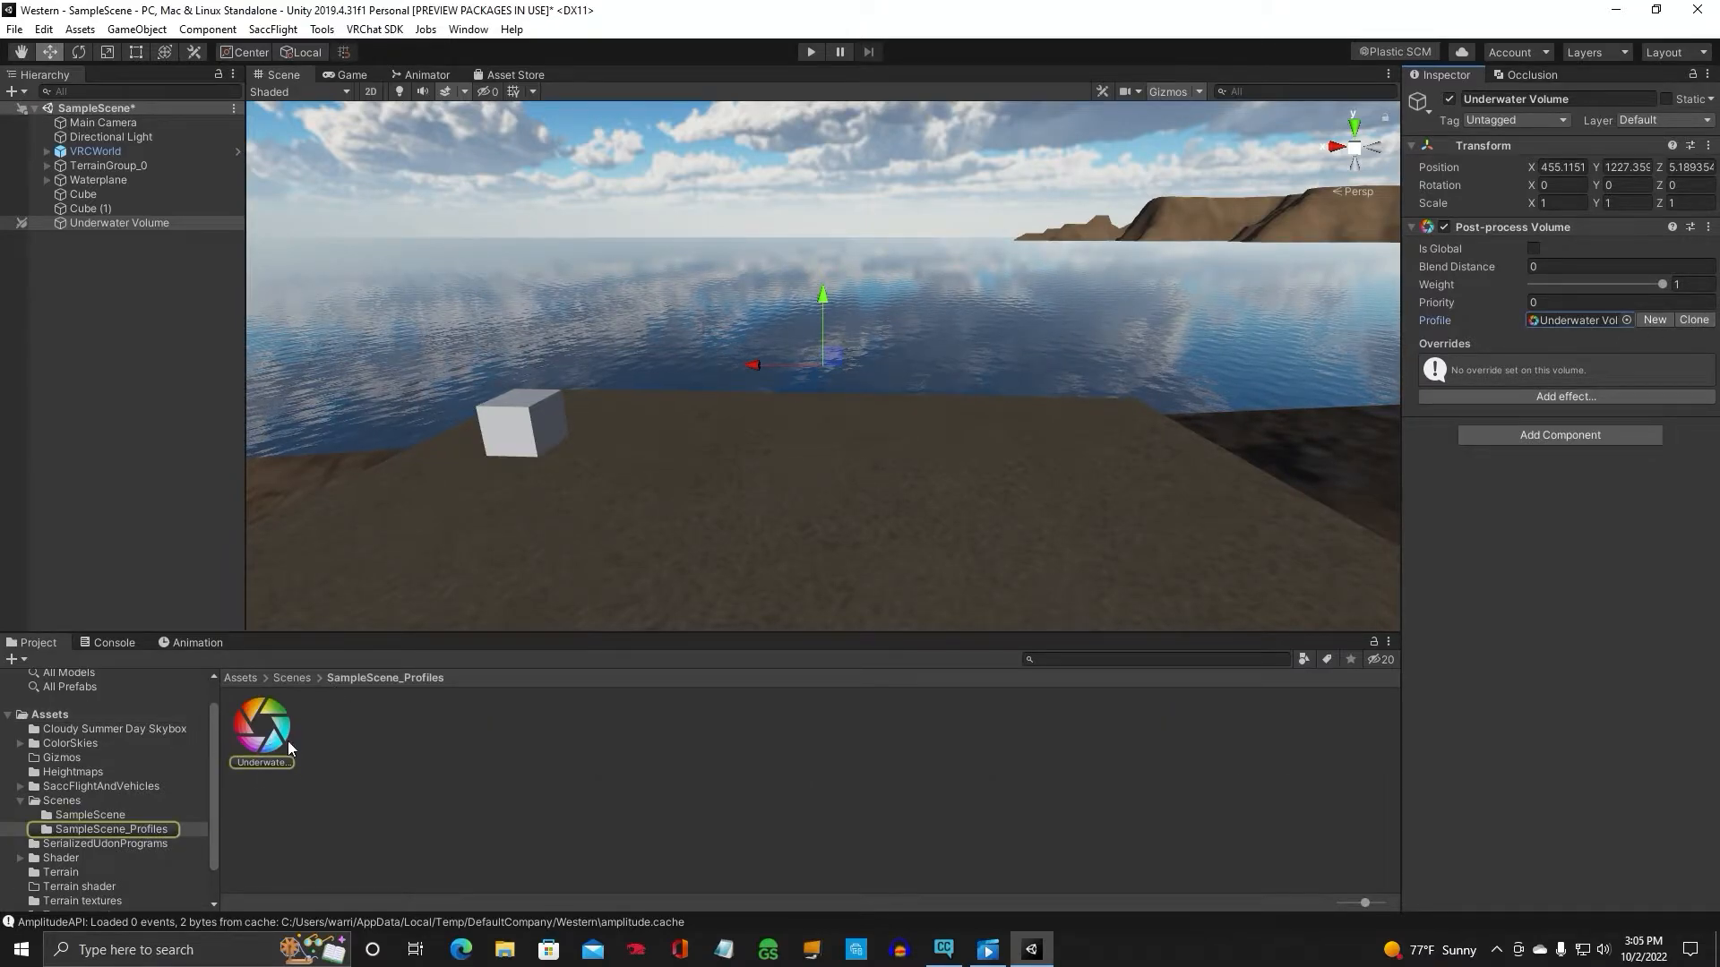
left_click(262, 728)
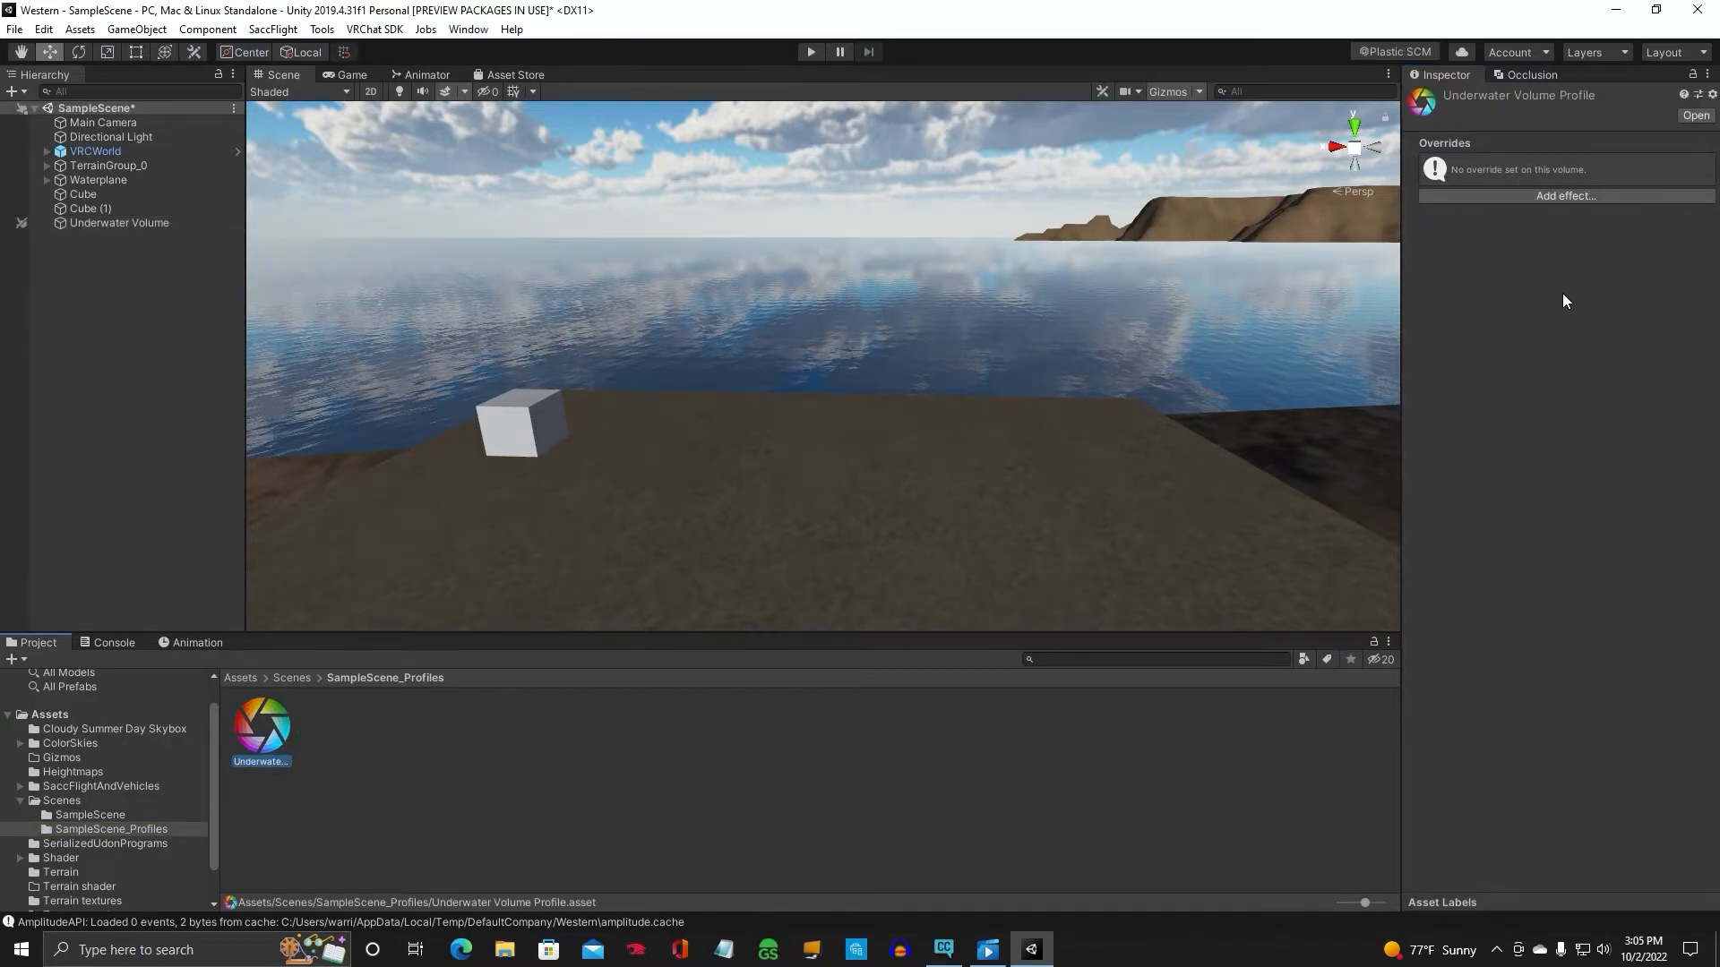
Add Unity's Color Grading effect to the Underwater Volume Profile
left_click(1564, 195)
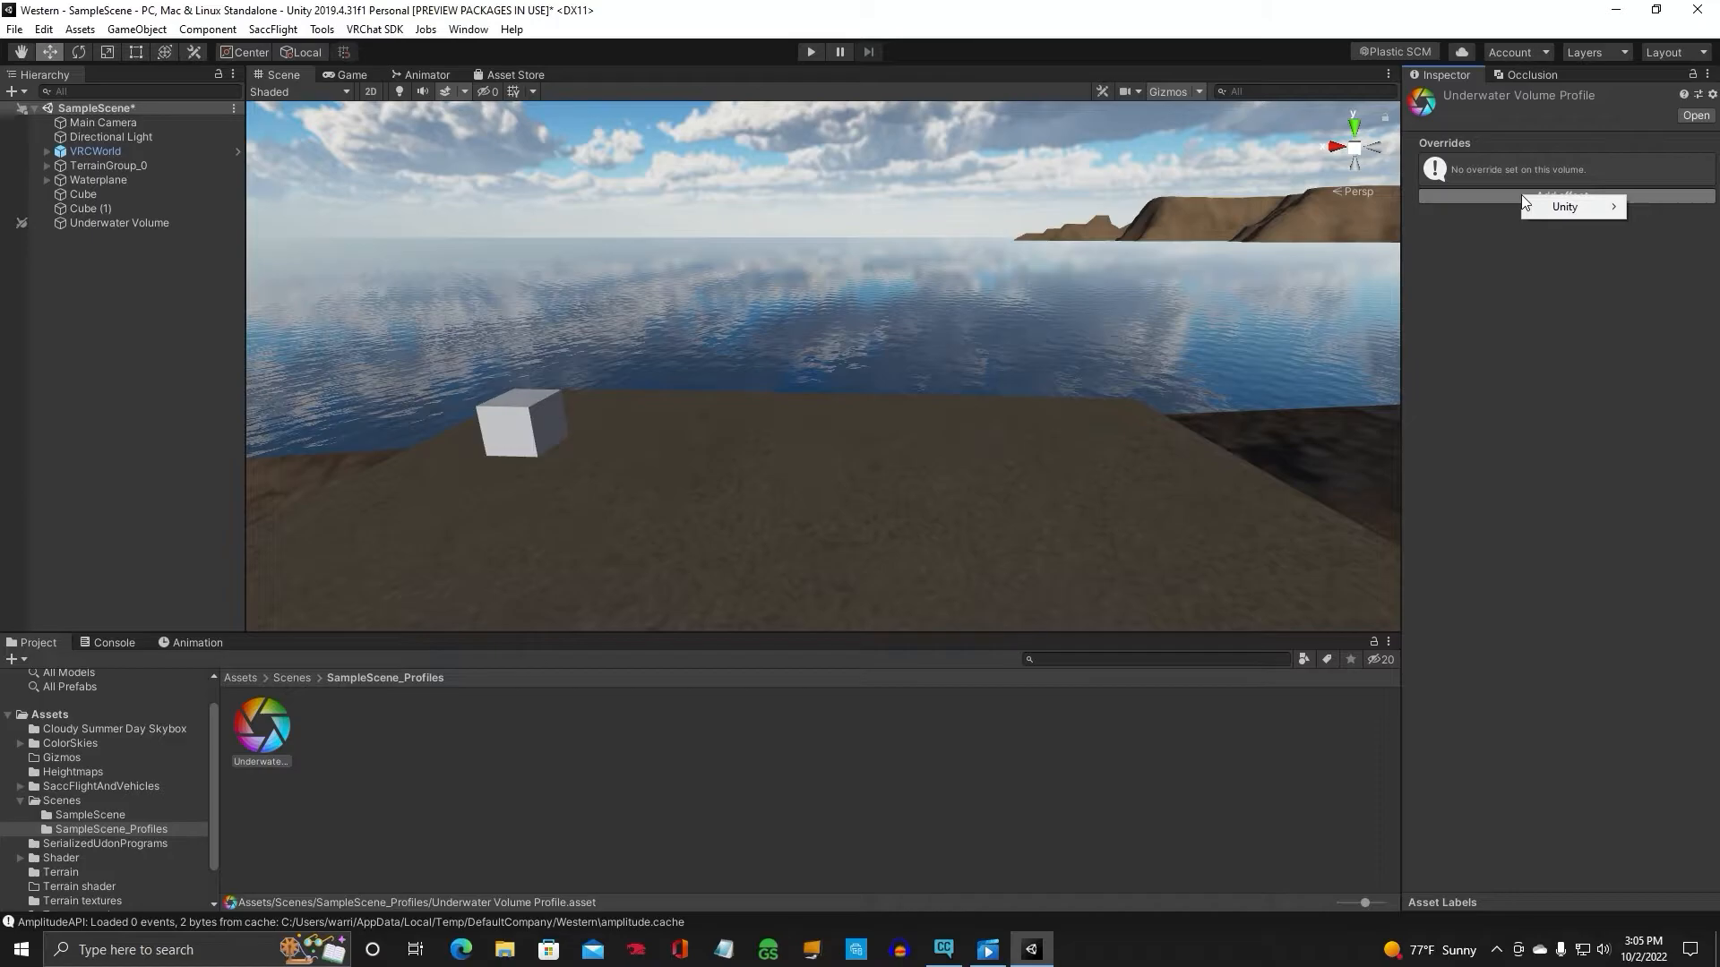
left_click(1562, 206)
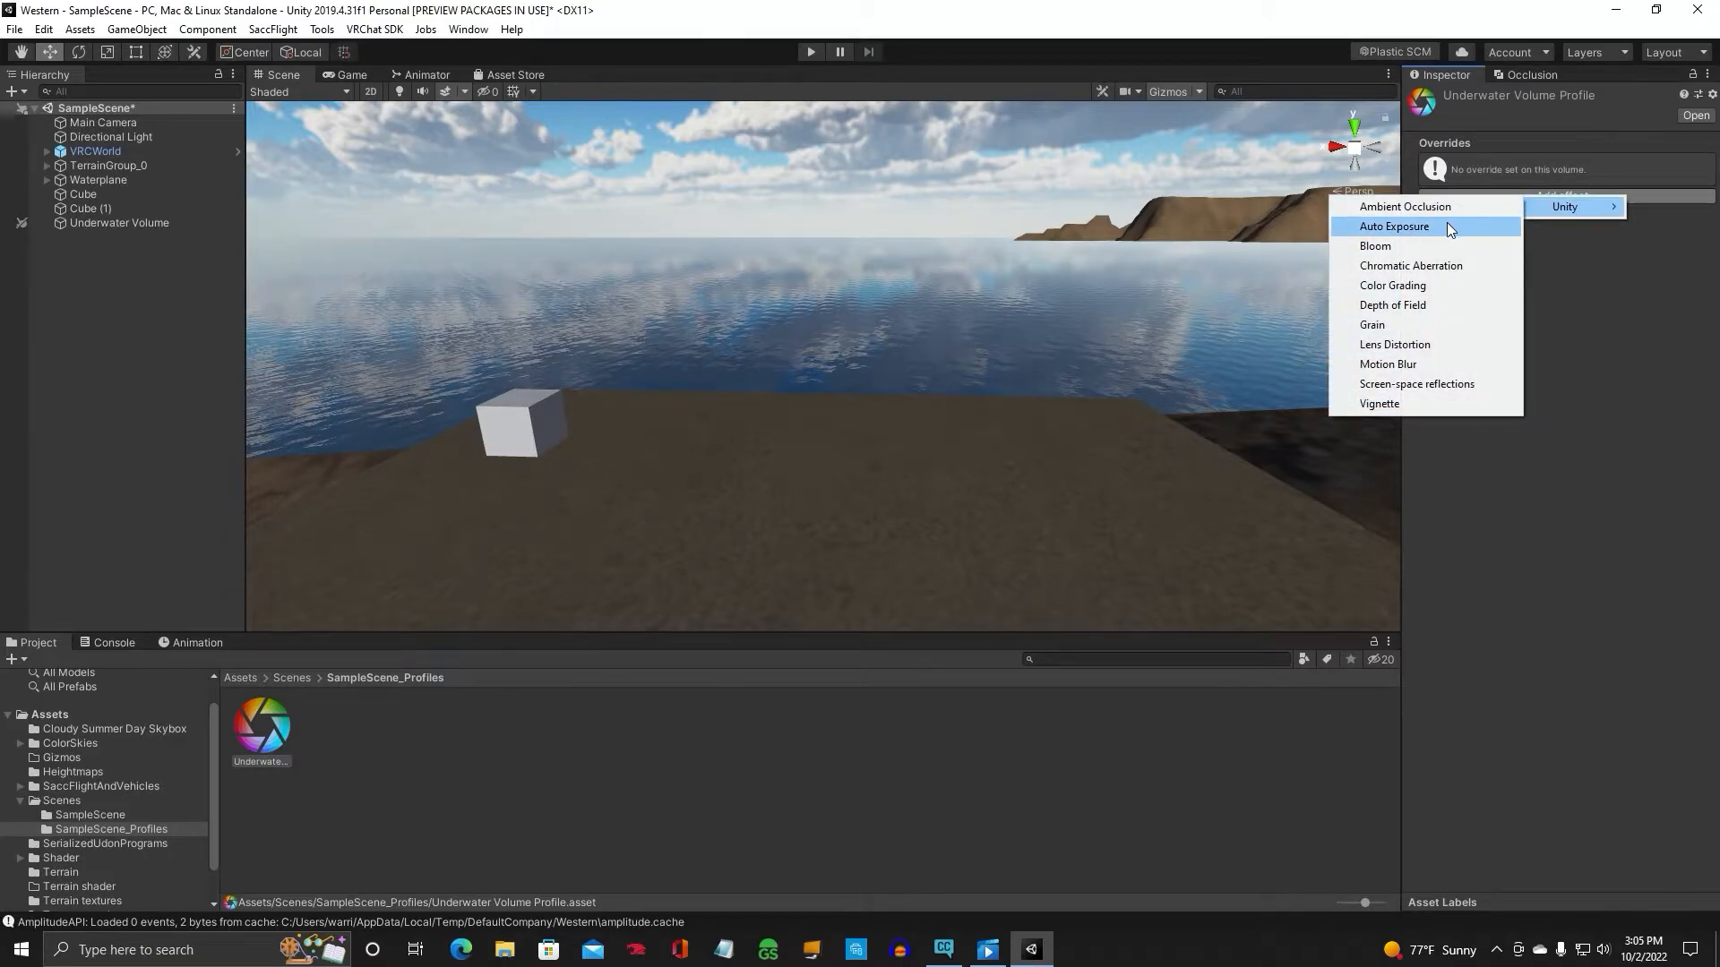
mouse_move(1411, 265)
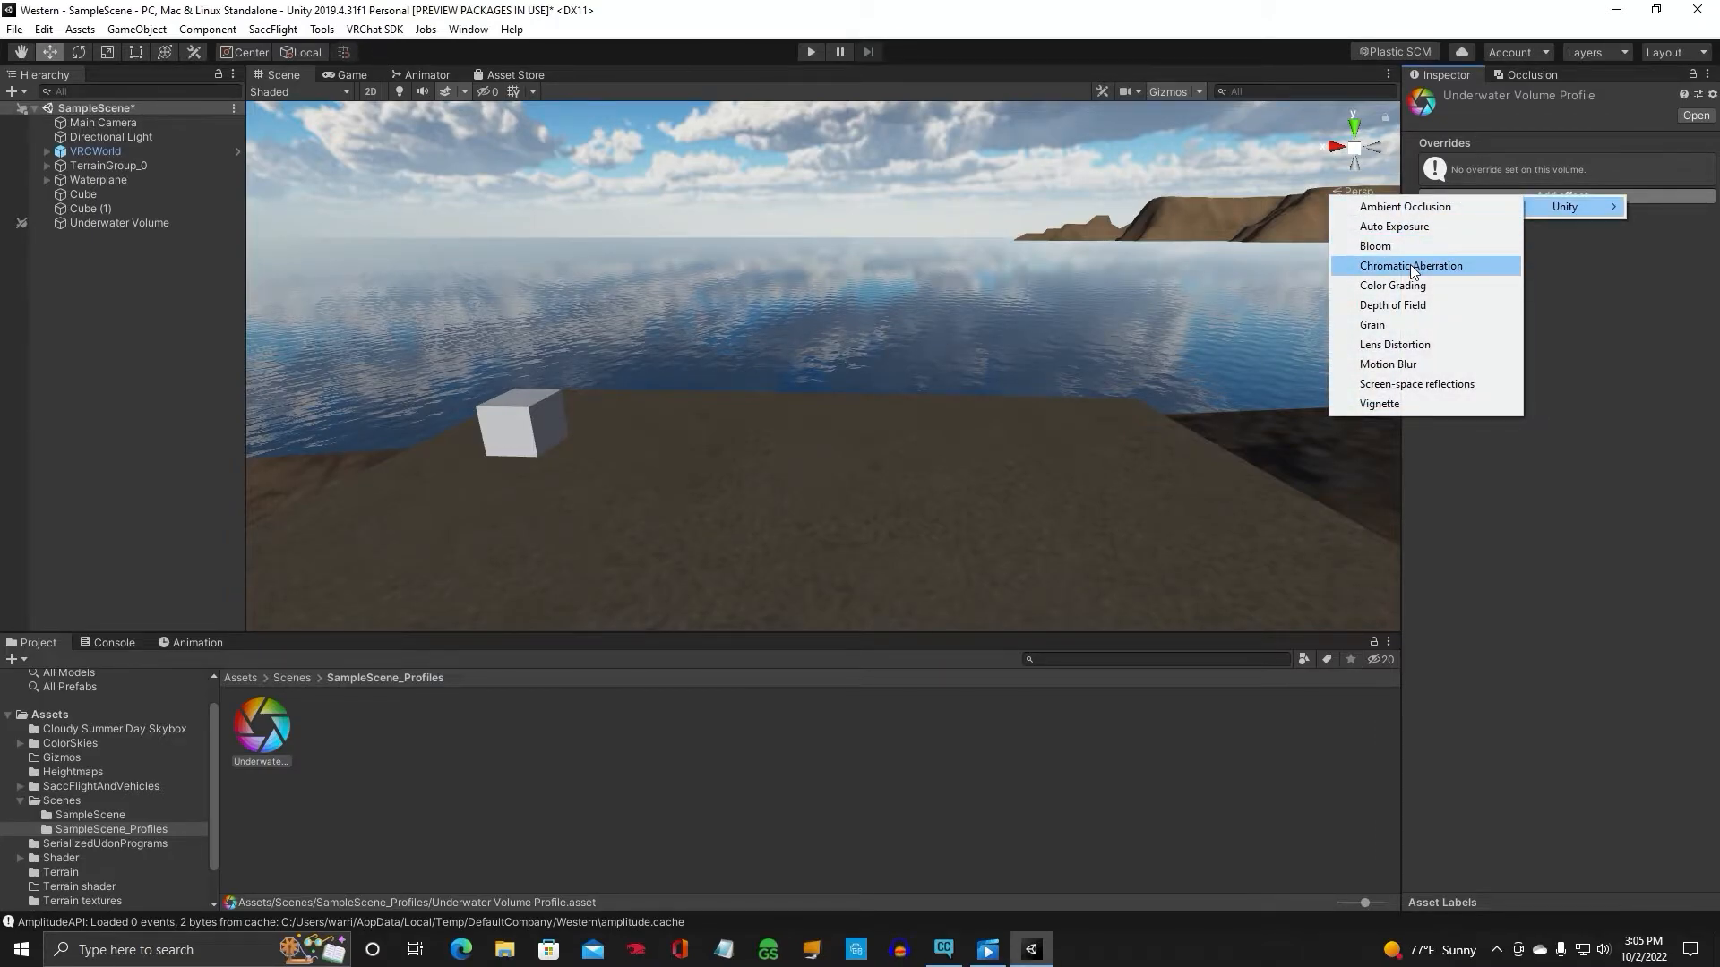
left_click(1390, 284)
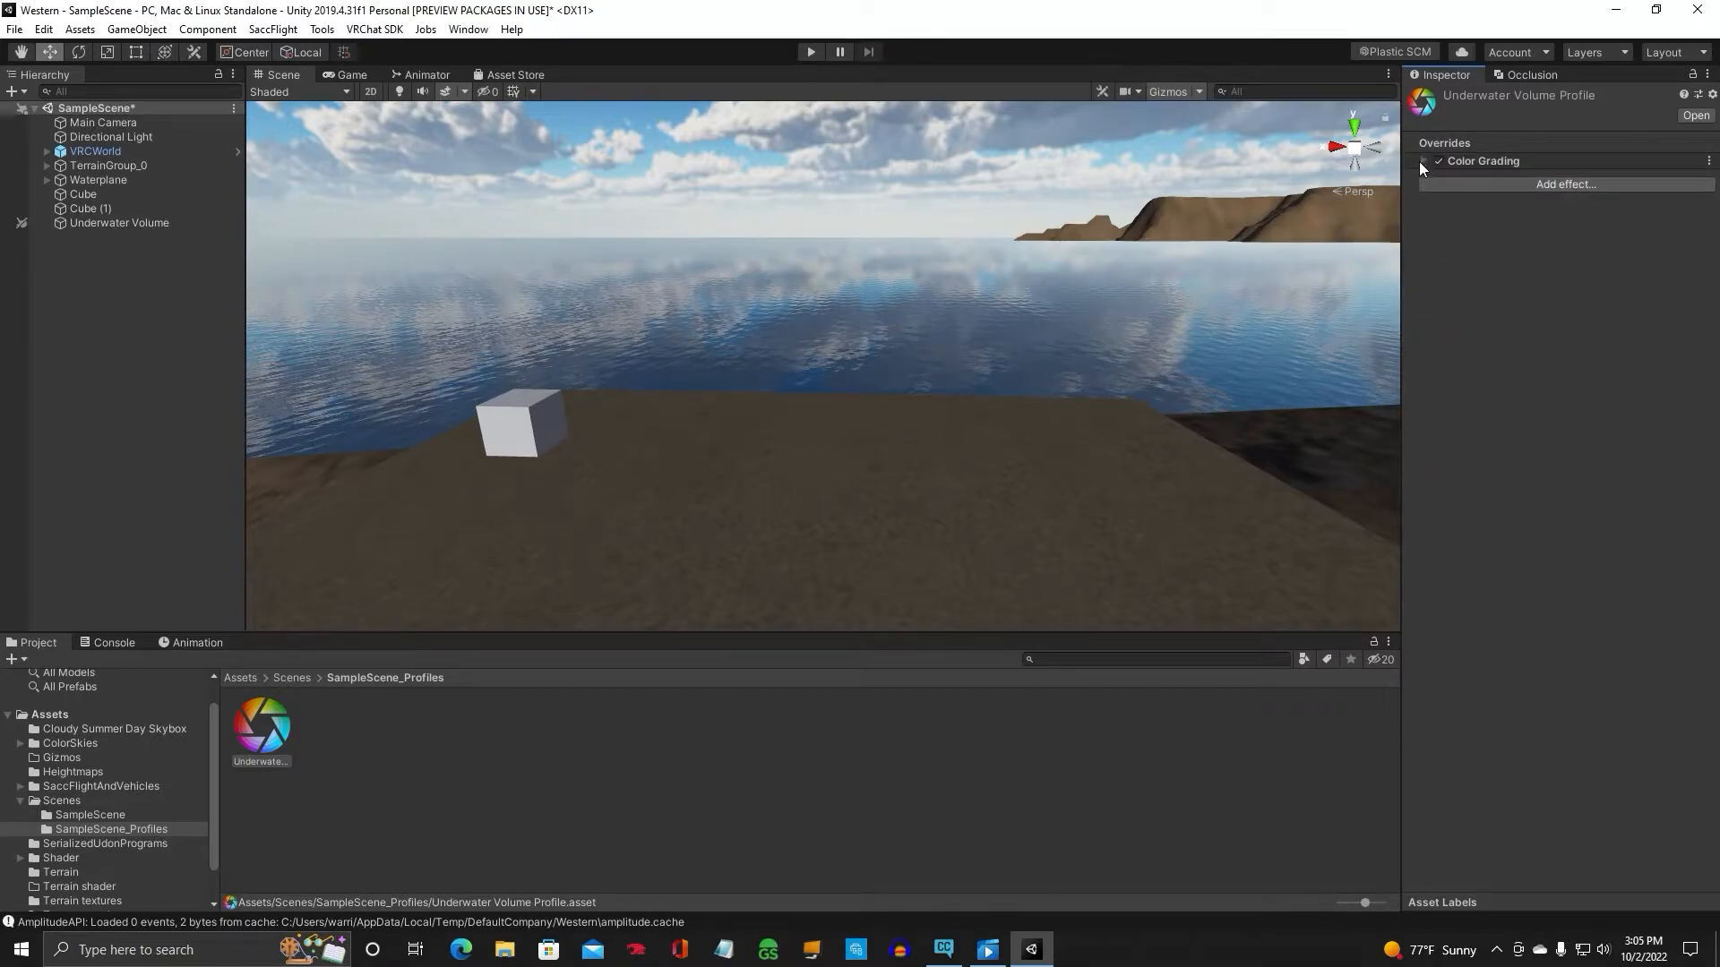
Expand Color Grading and adjust the blue channel's Gain color balance trackball
left_click(1424, 161)
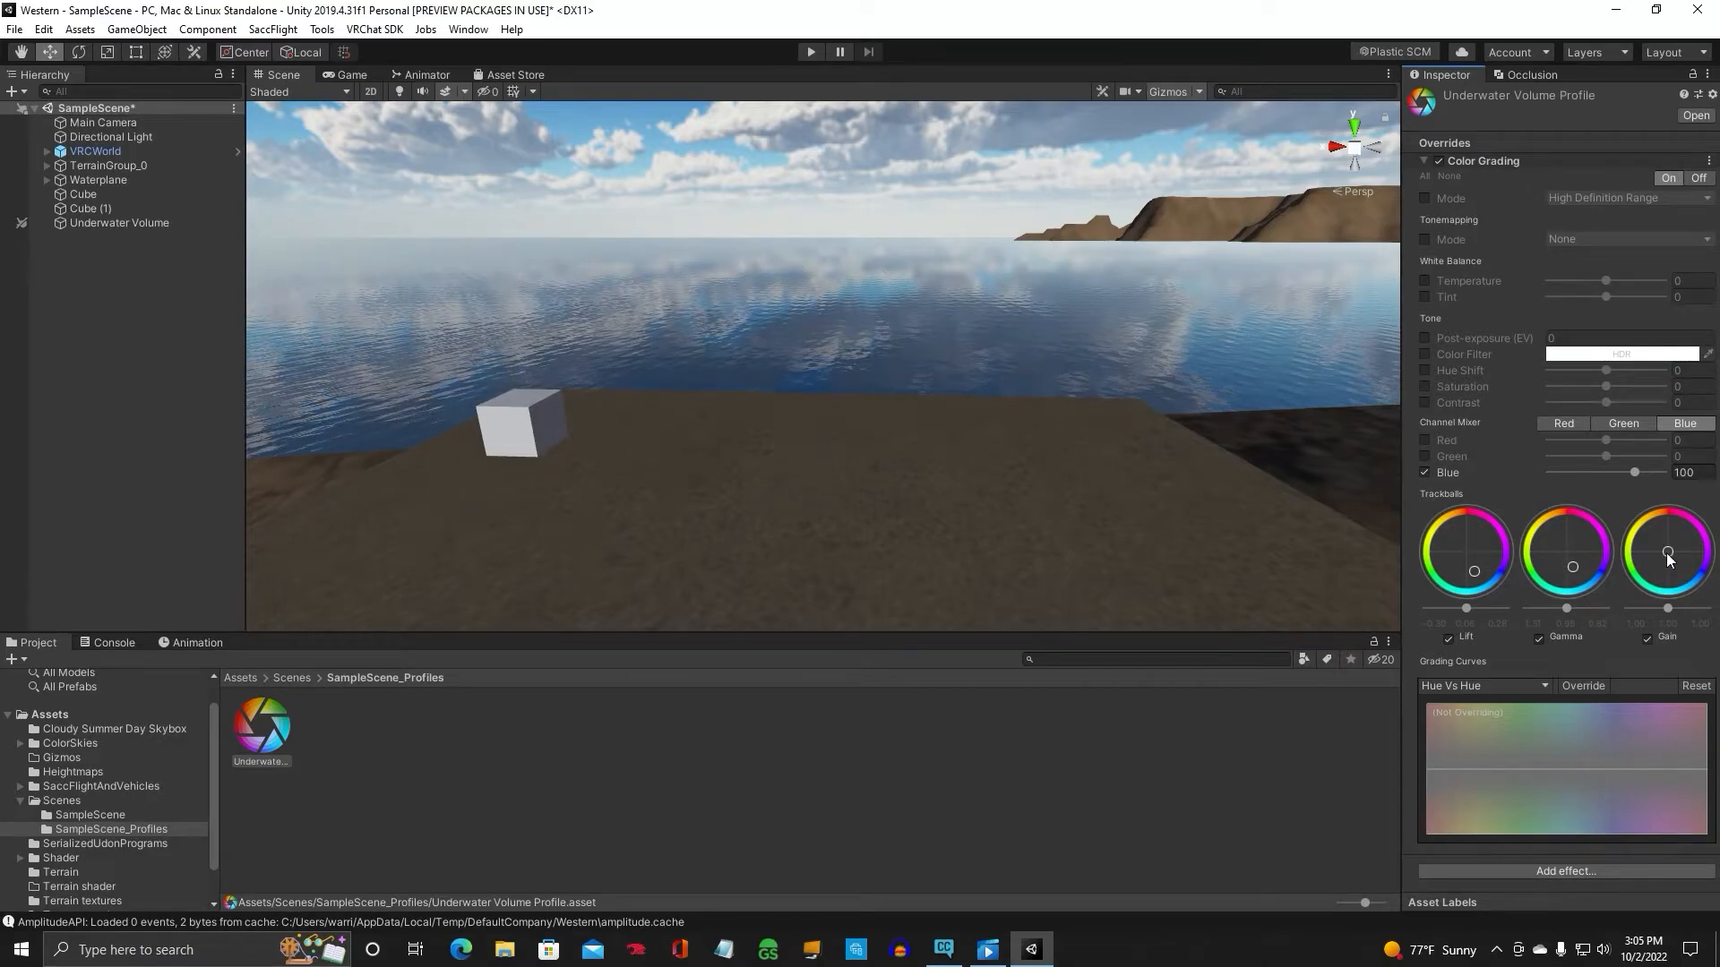
left_click_drag(1668, 552, 1673, 568)
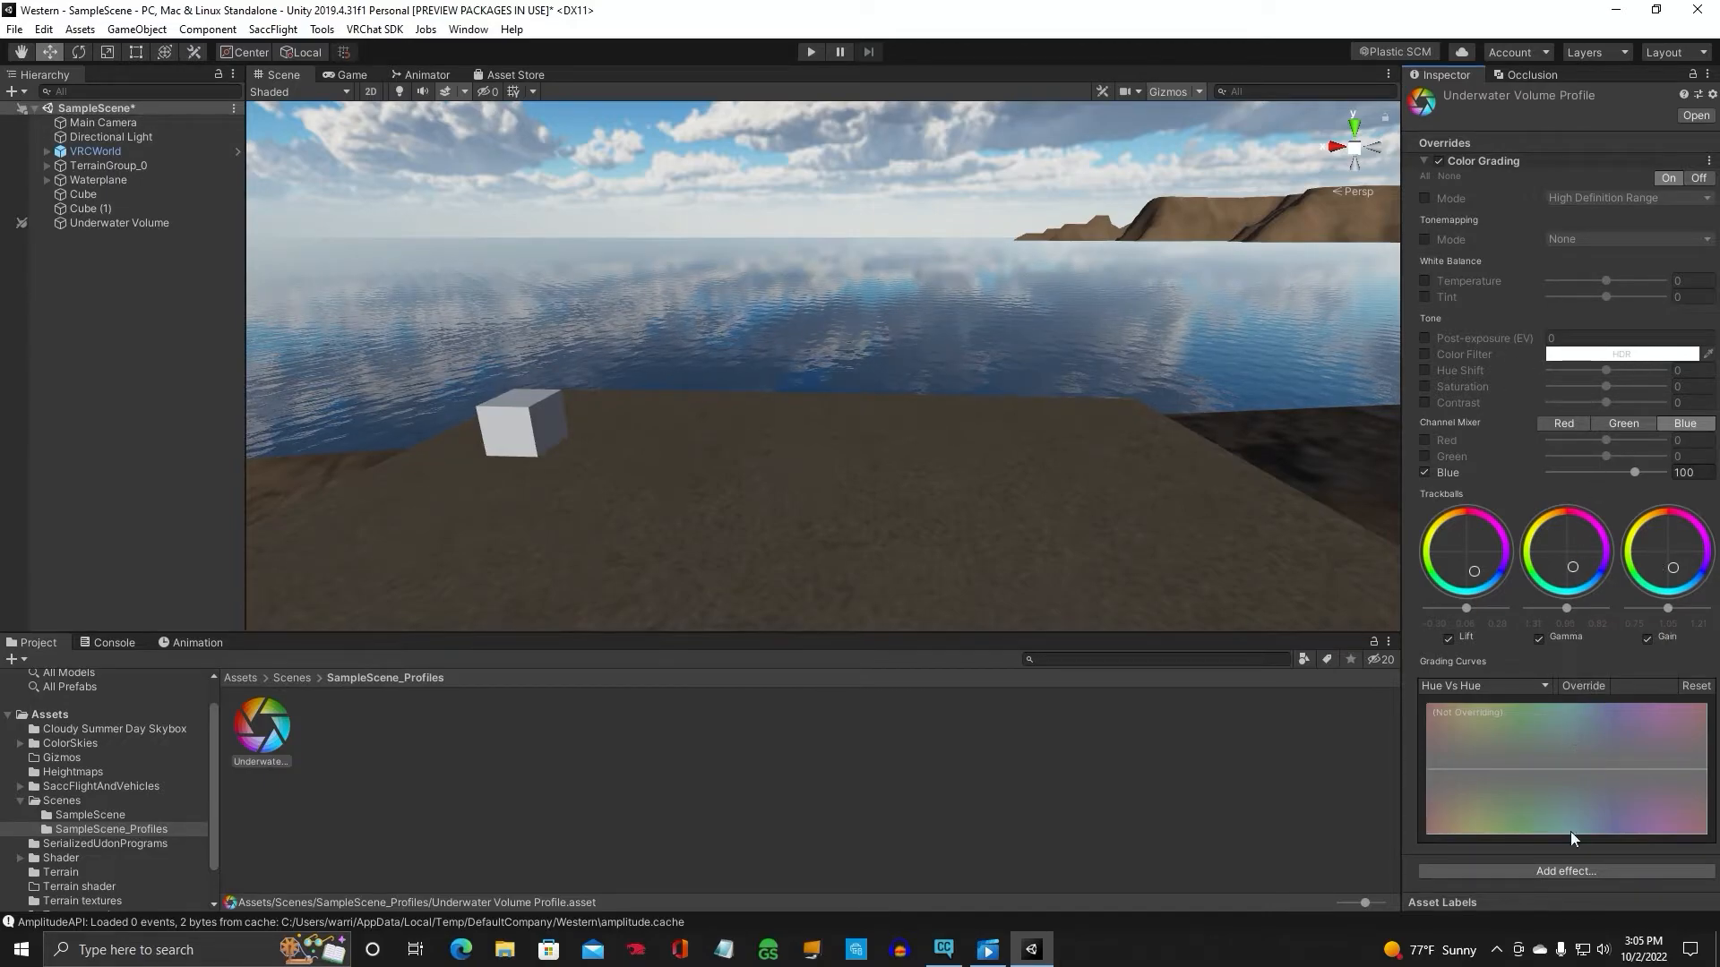
Add a Depth of Field effect with focus distance 2 and Max Blur Size set to Very Large
left_click(1566, 871)
type("2")
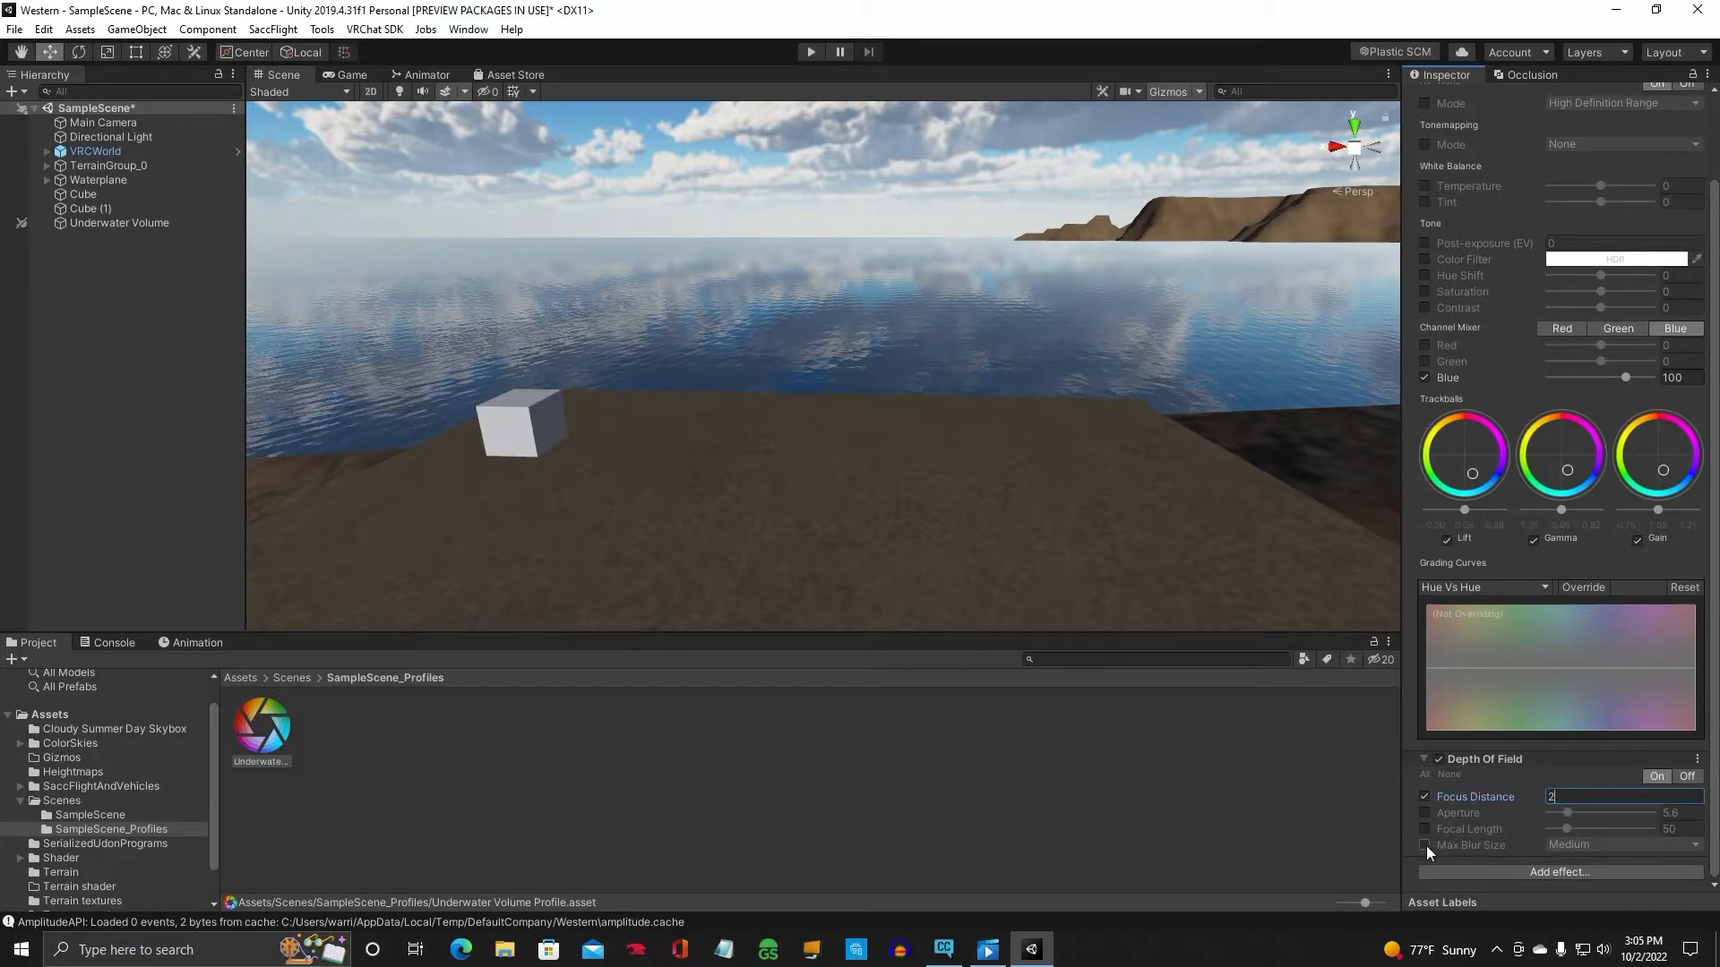
left_click(1623, 844)
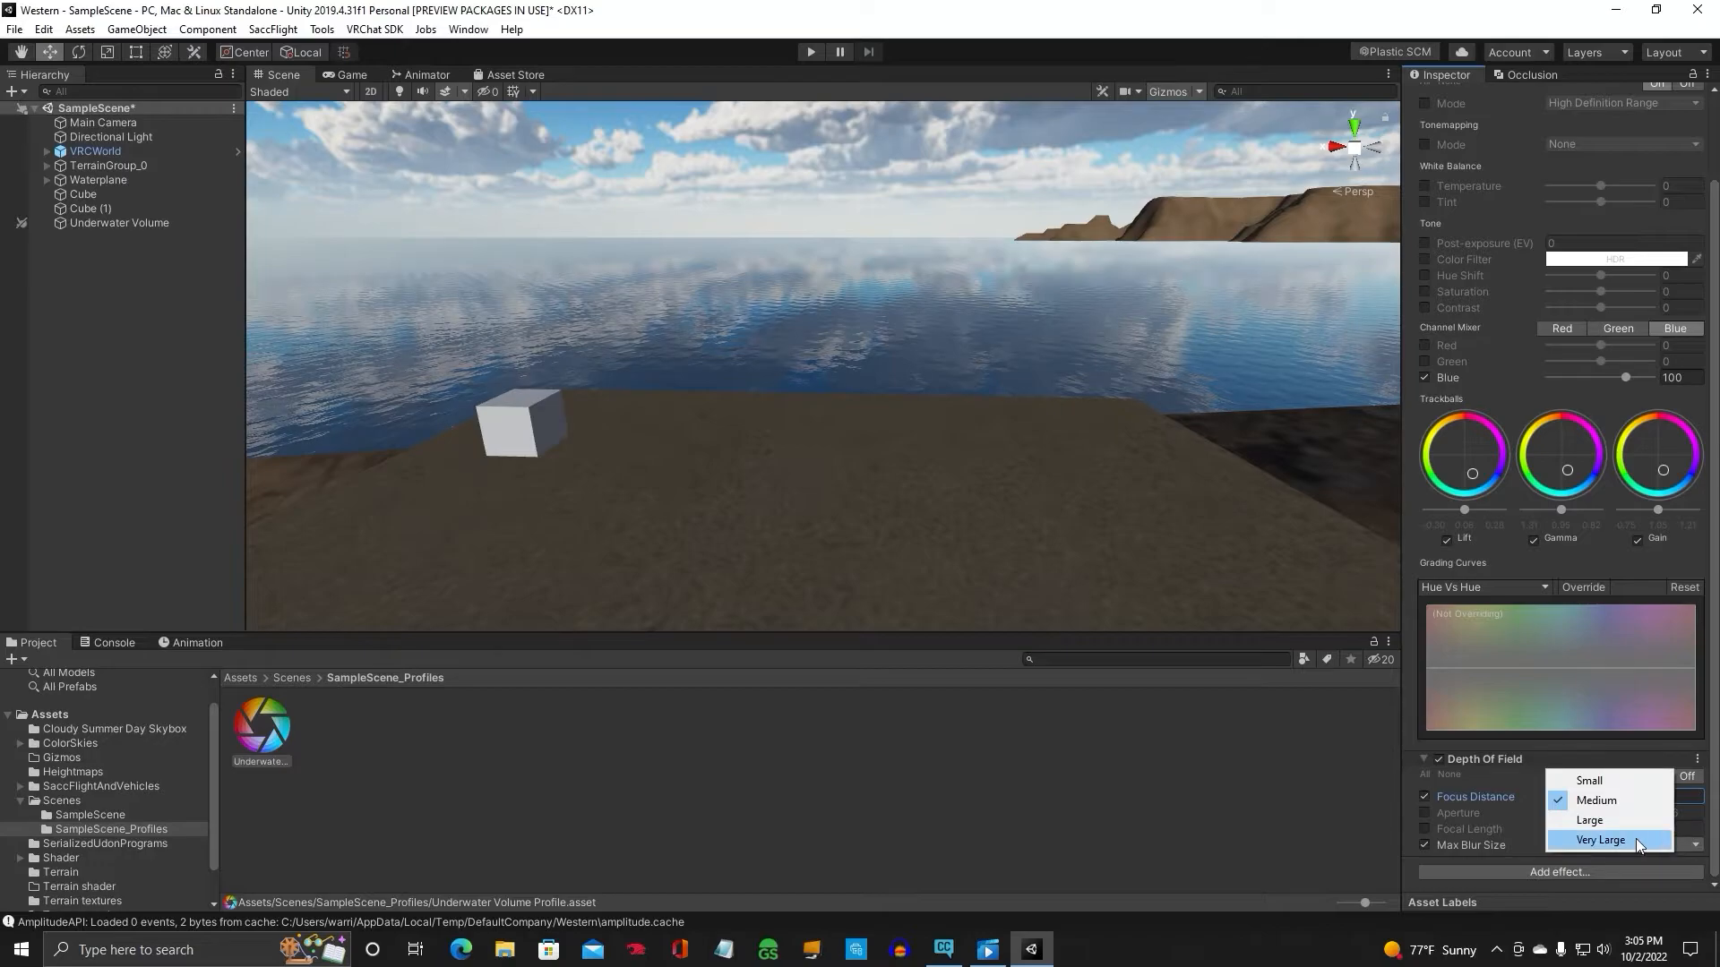
left_click(1600, 838)
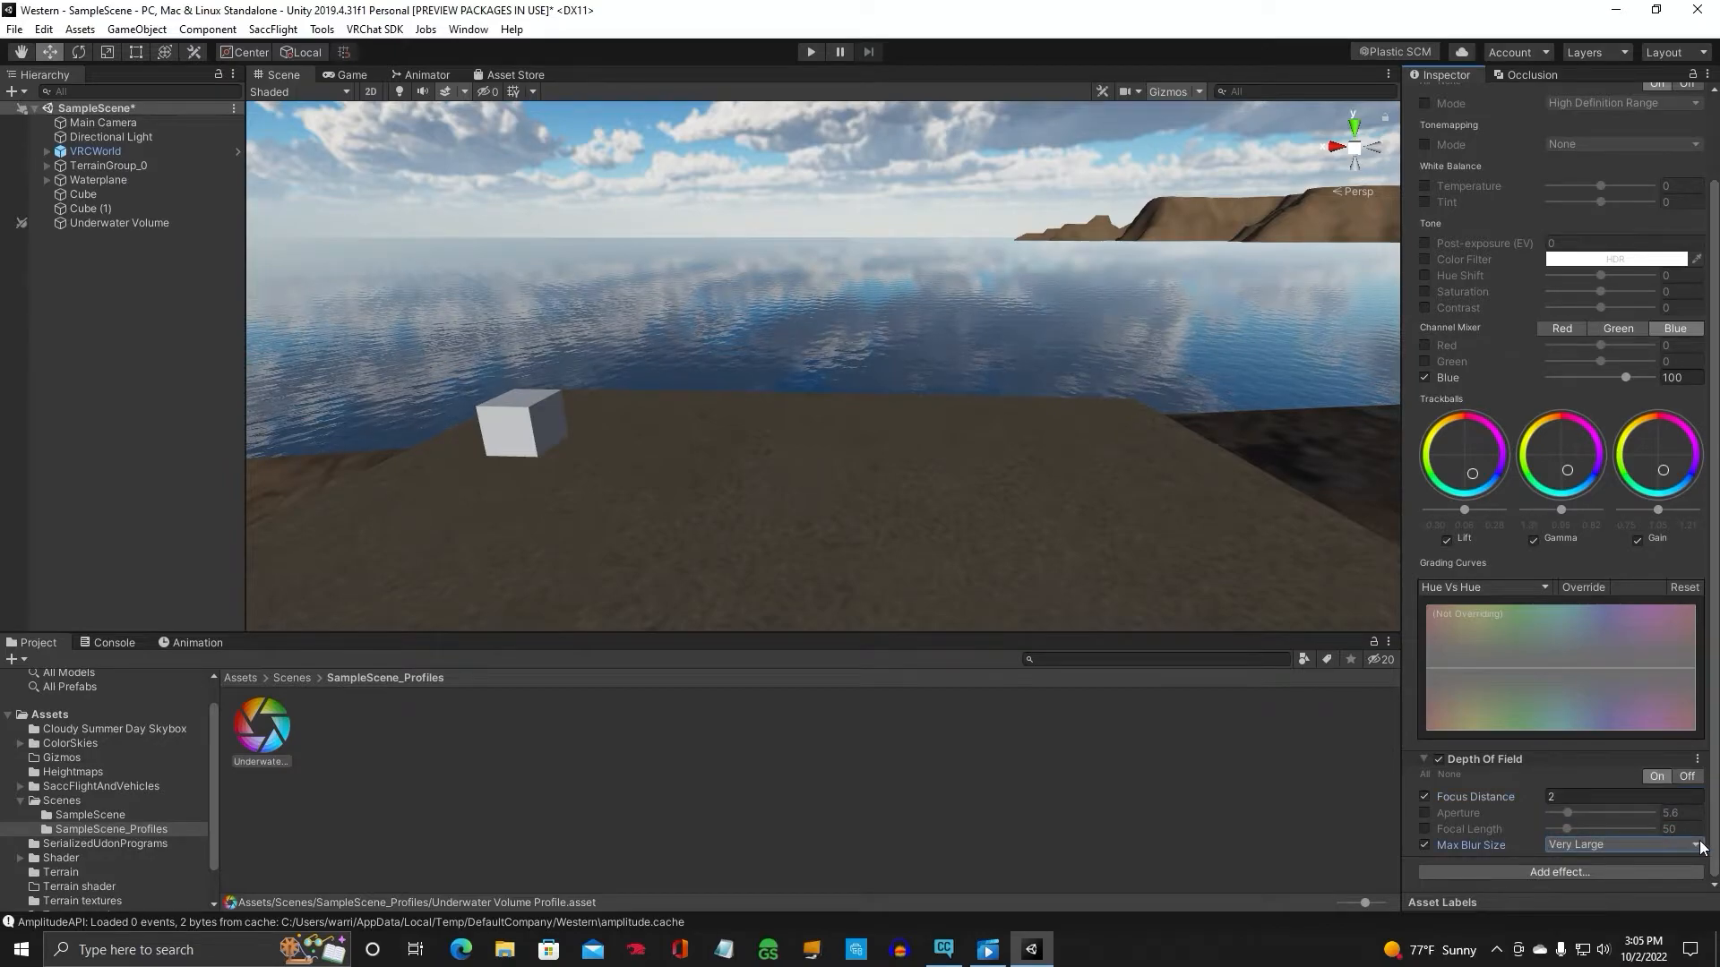
left_click(1623, 844)
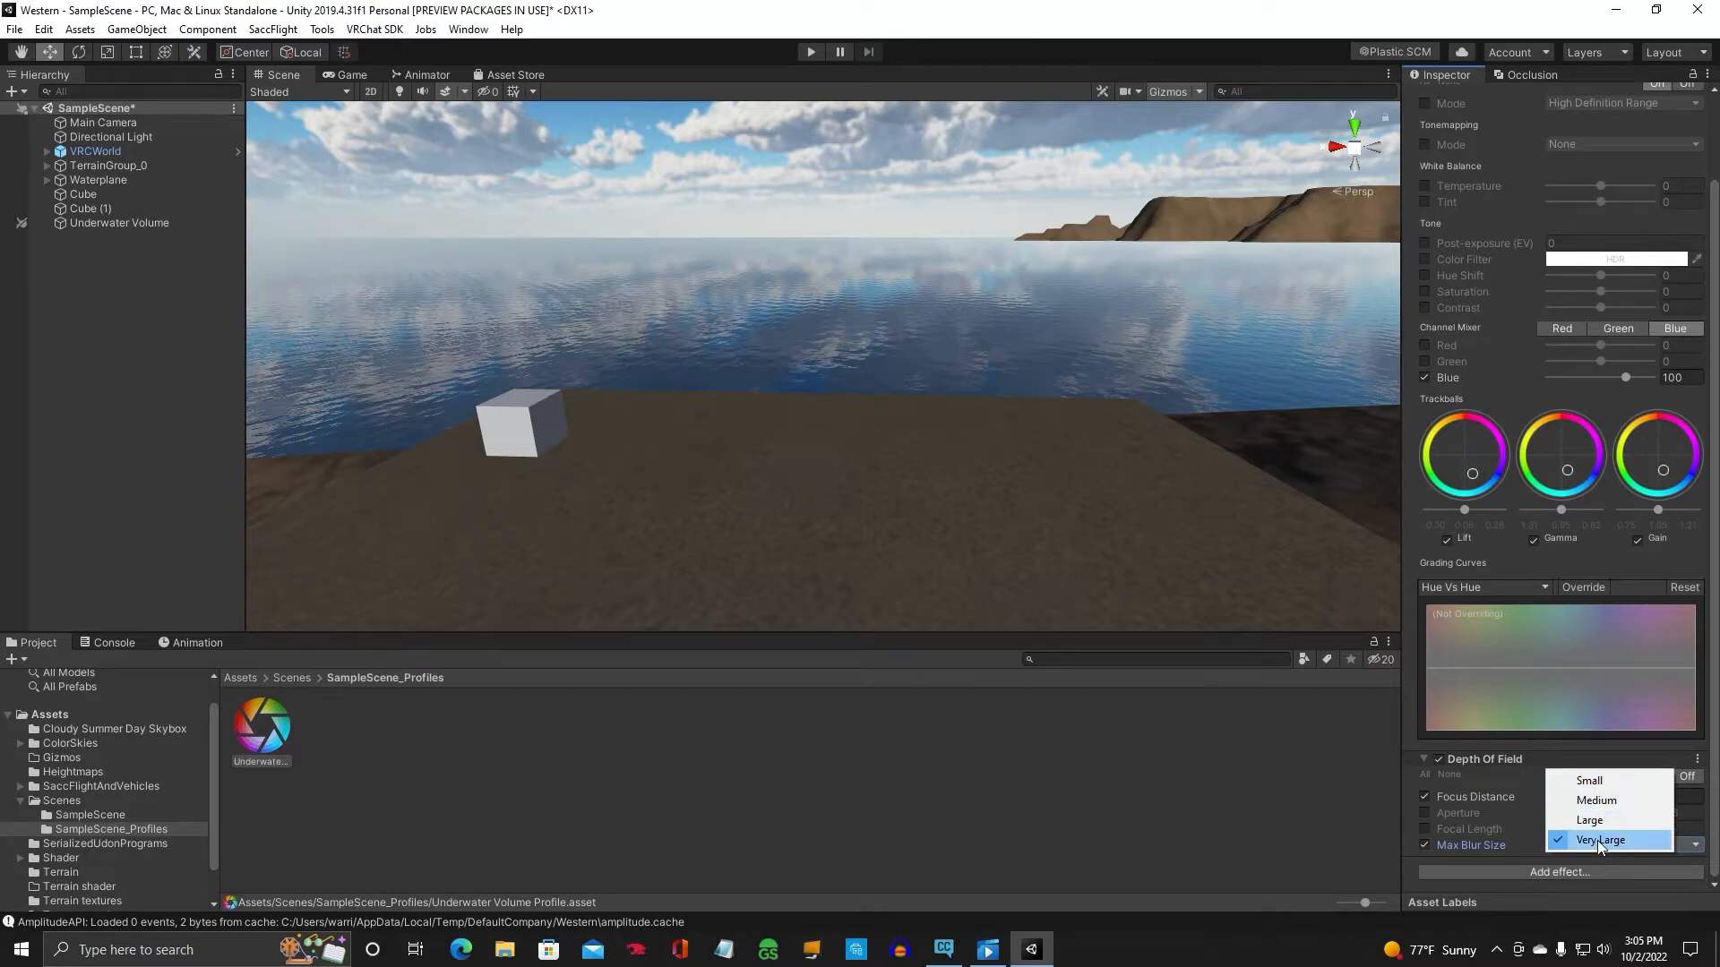
left_click(1589, 819)
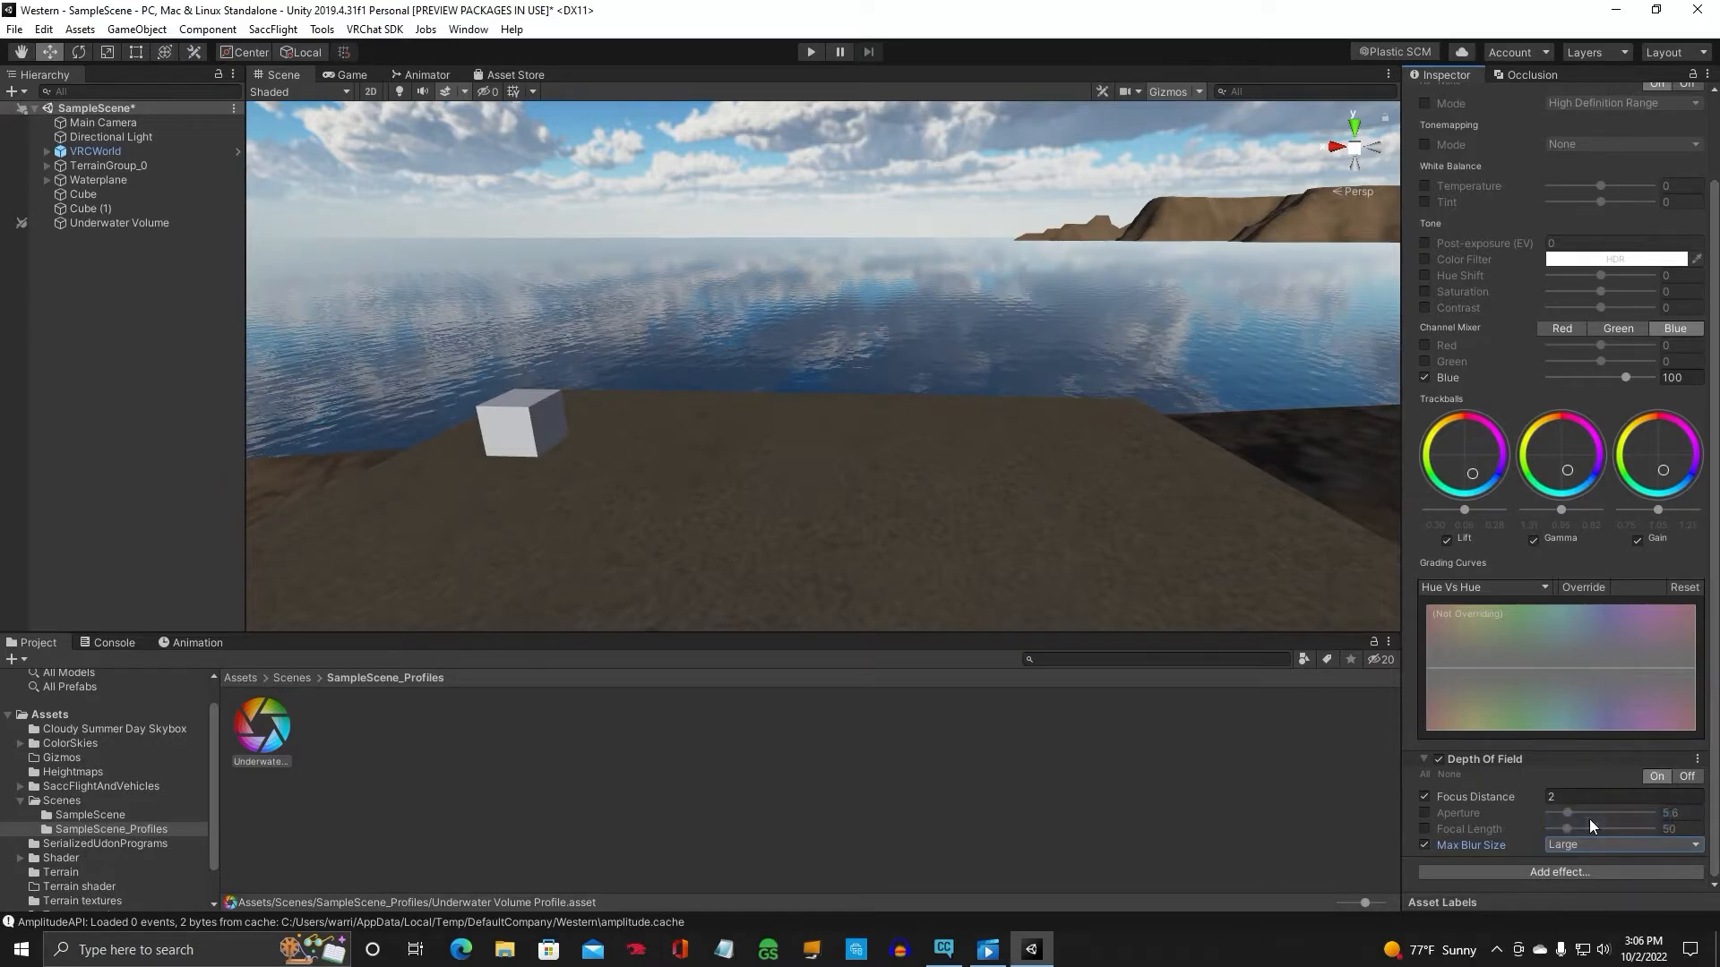
left_click(1623, 844)
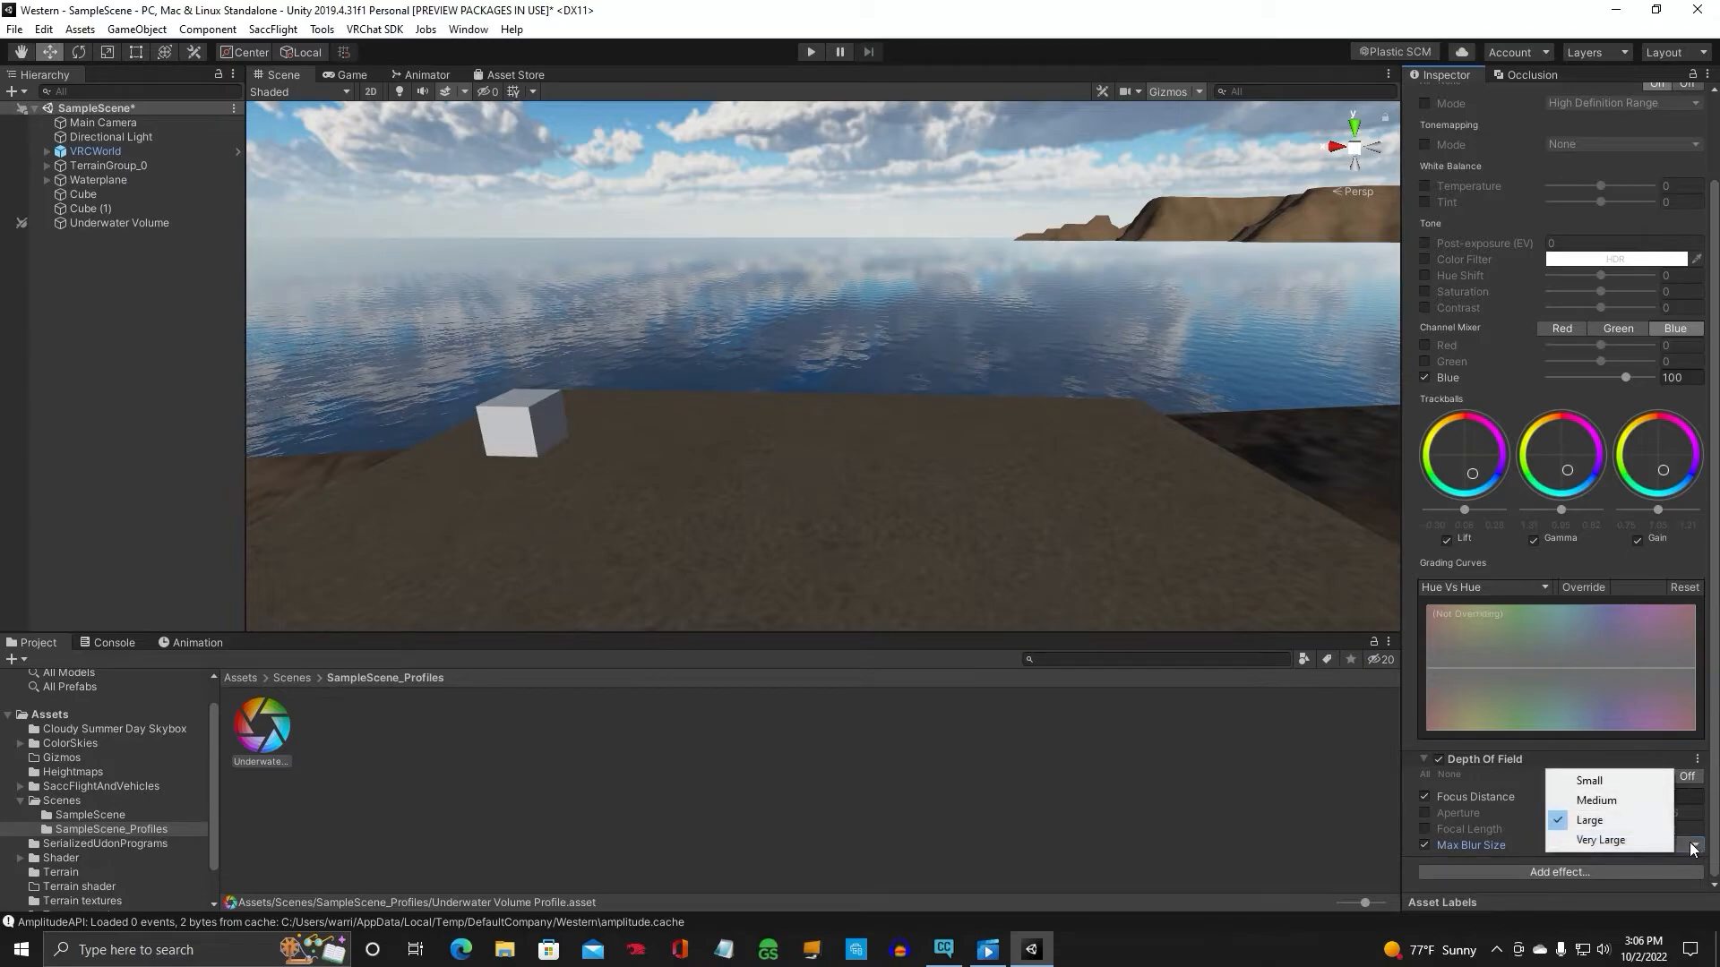
left_click(1607, 838)
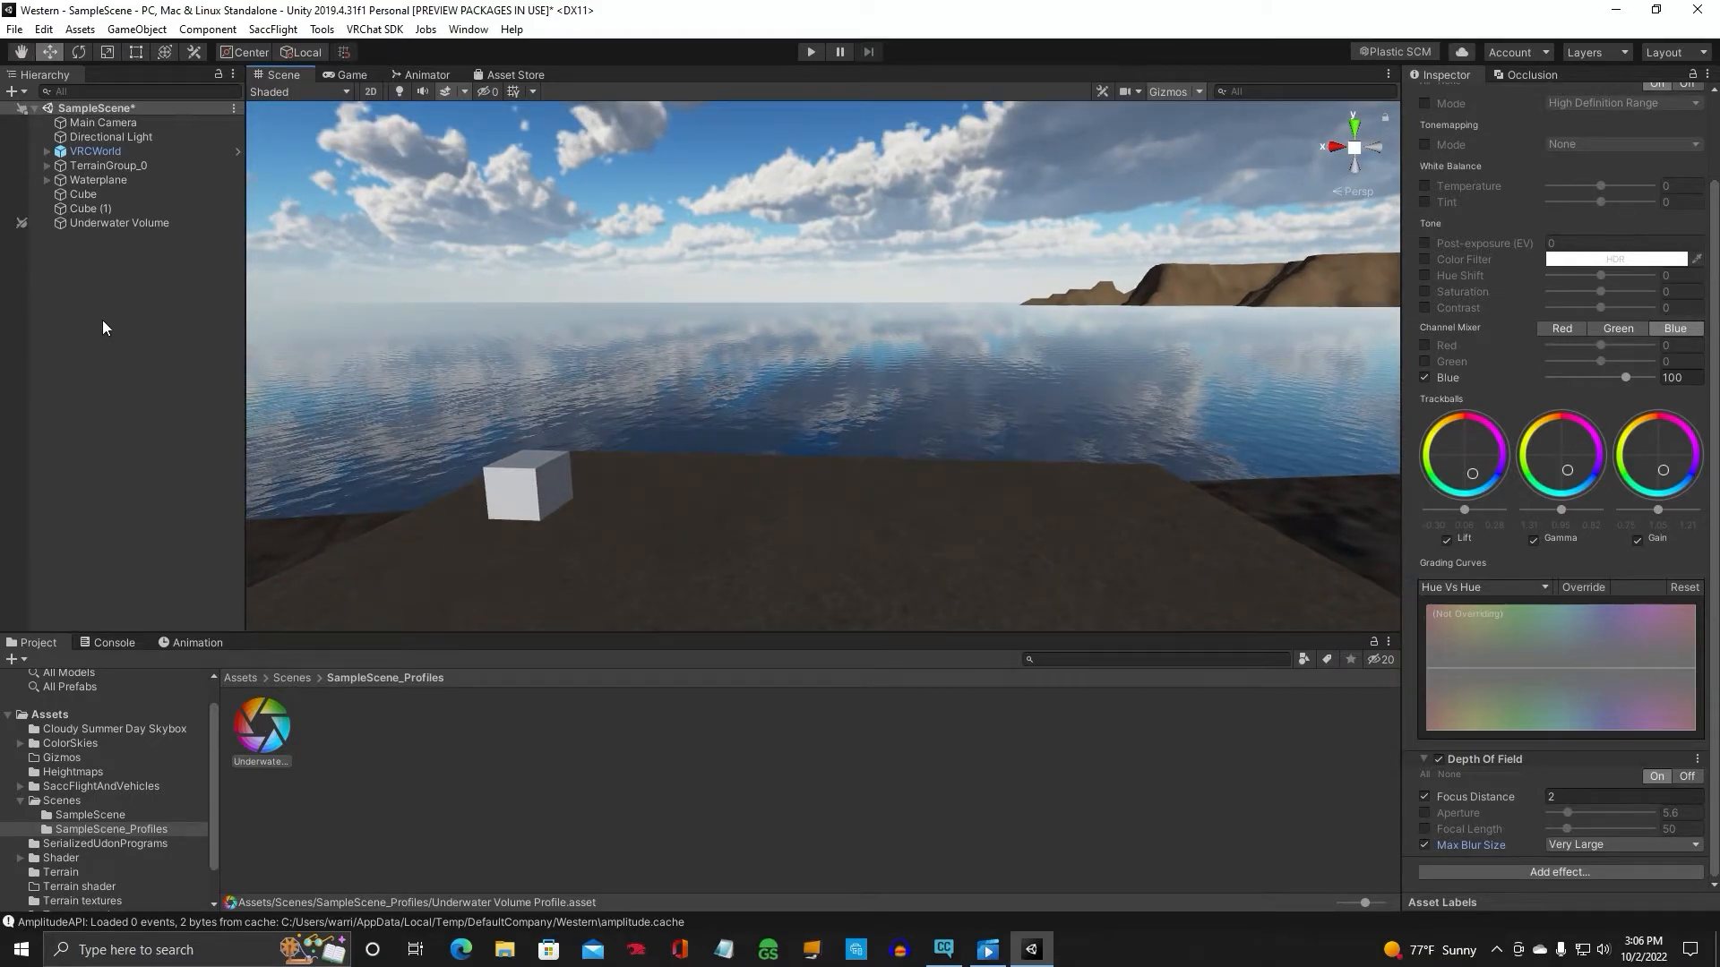
Put Underwater Volume on the Postprocessing layer and scroll down to Add Component
left_click(118, 222)
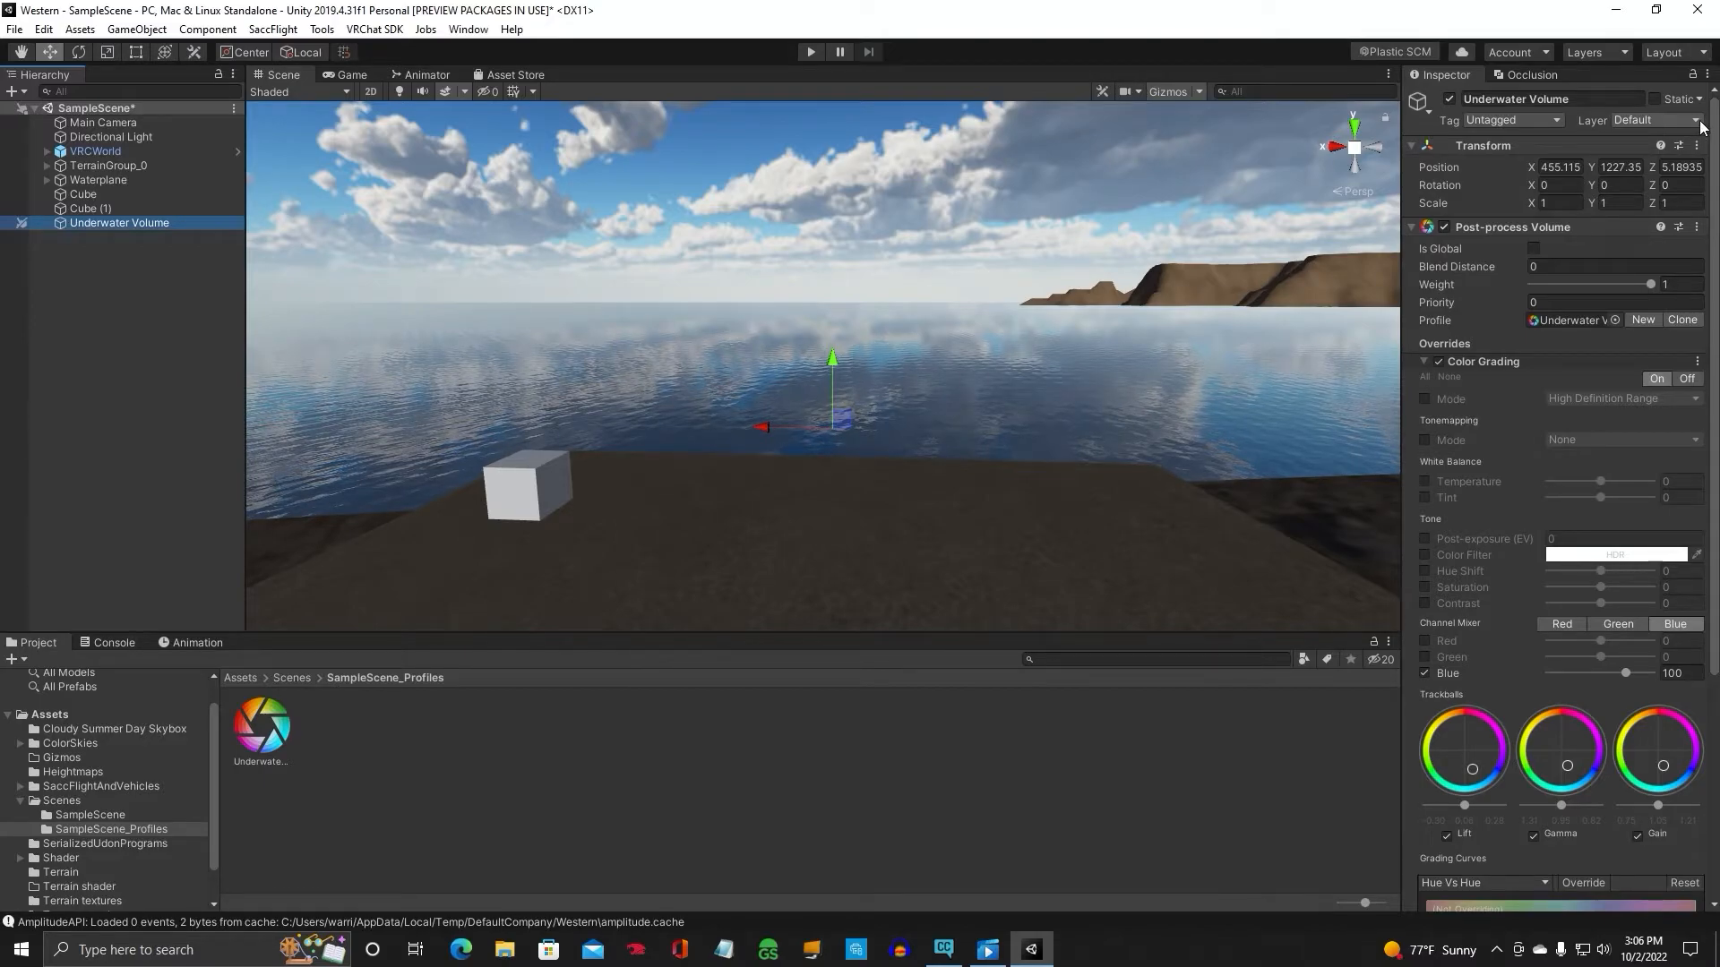
left_click(1659, 120)
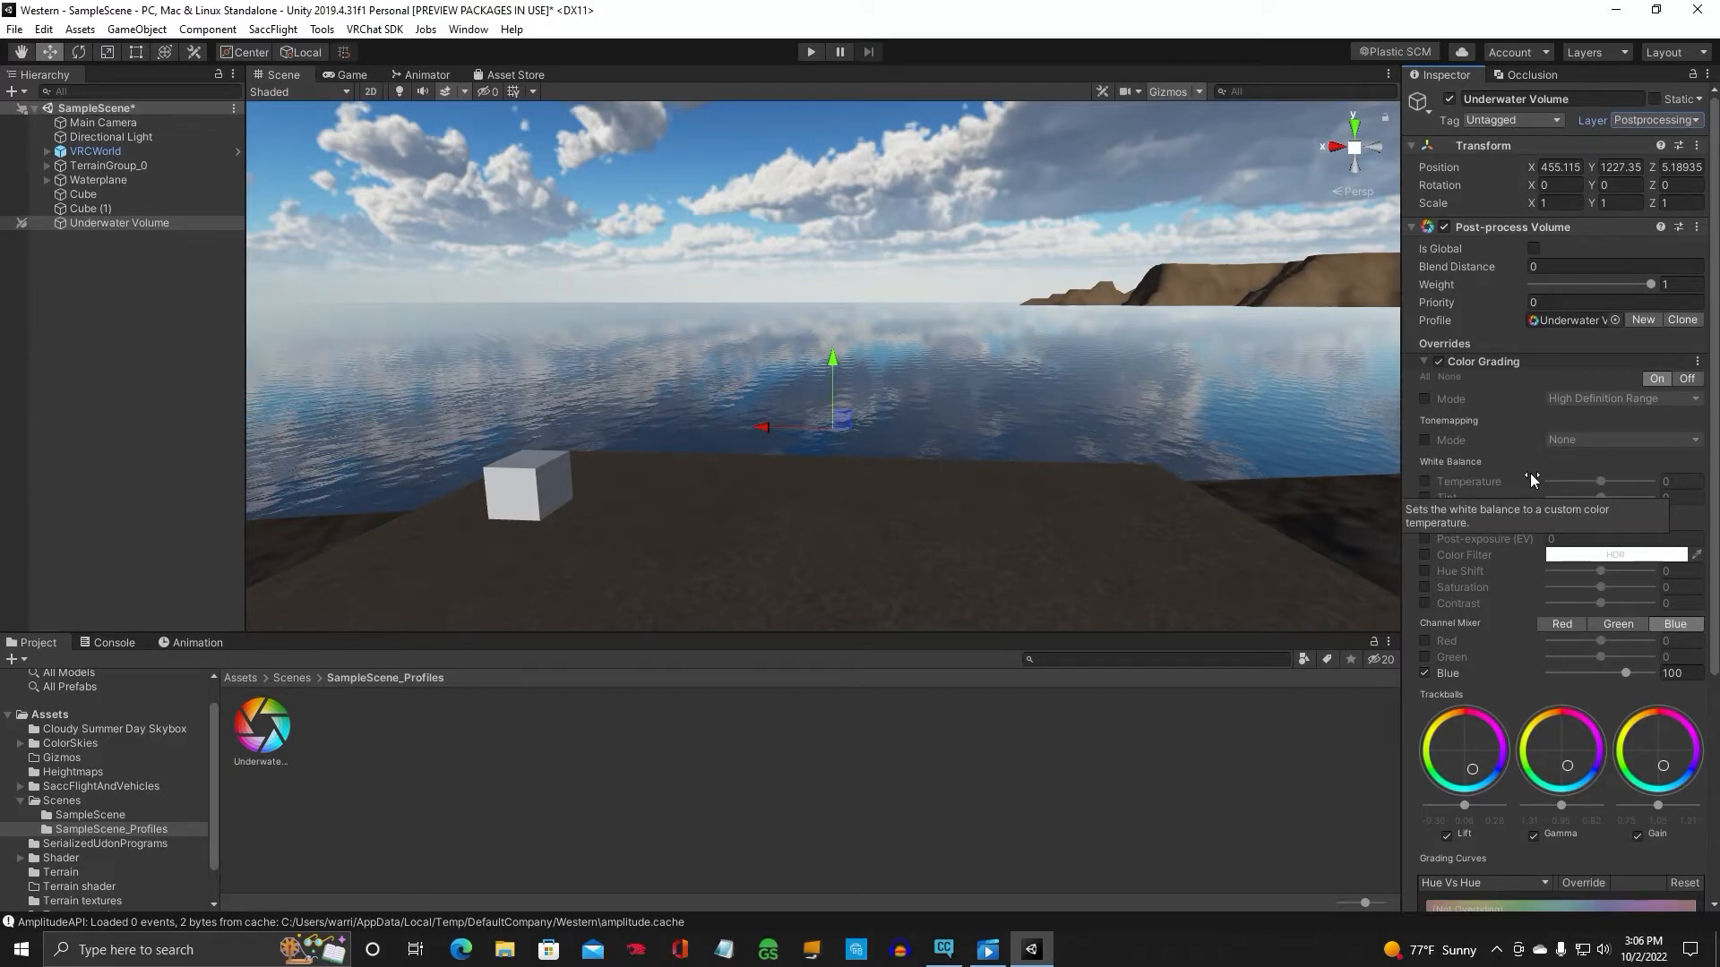
mouse_move(1709, 575)
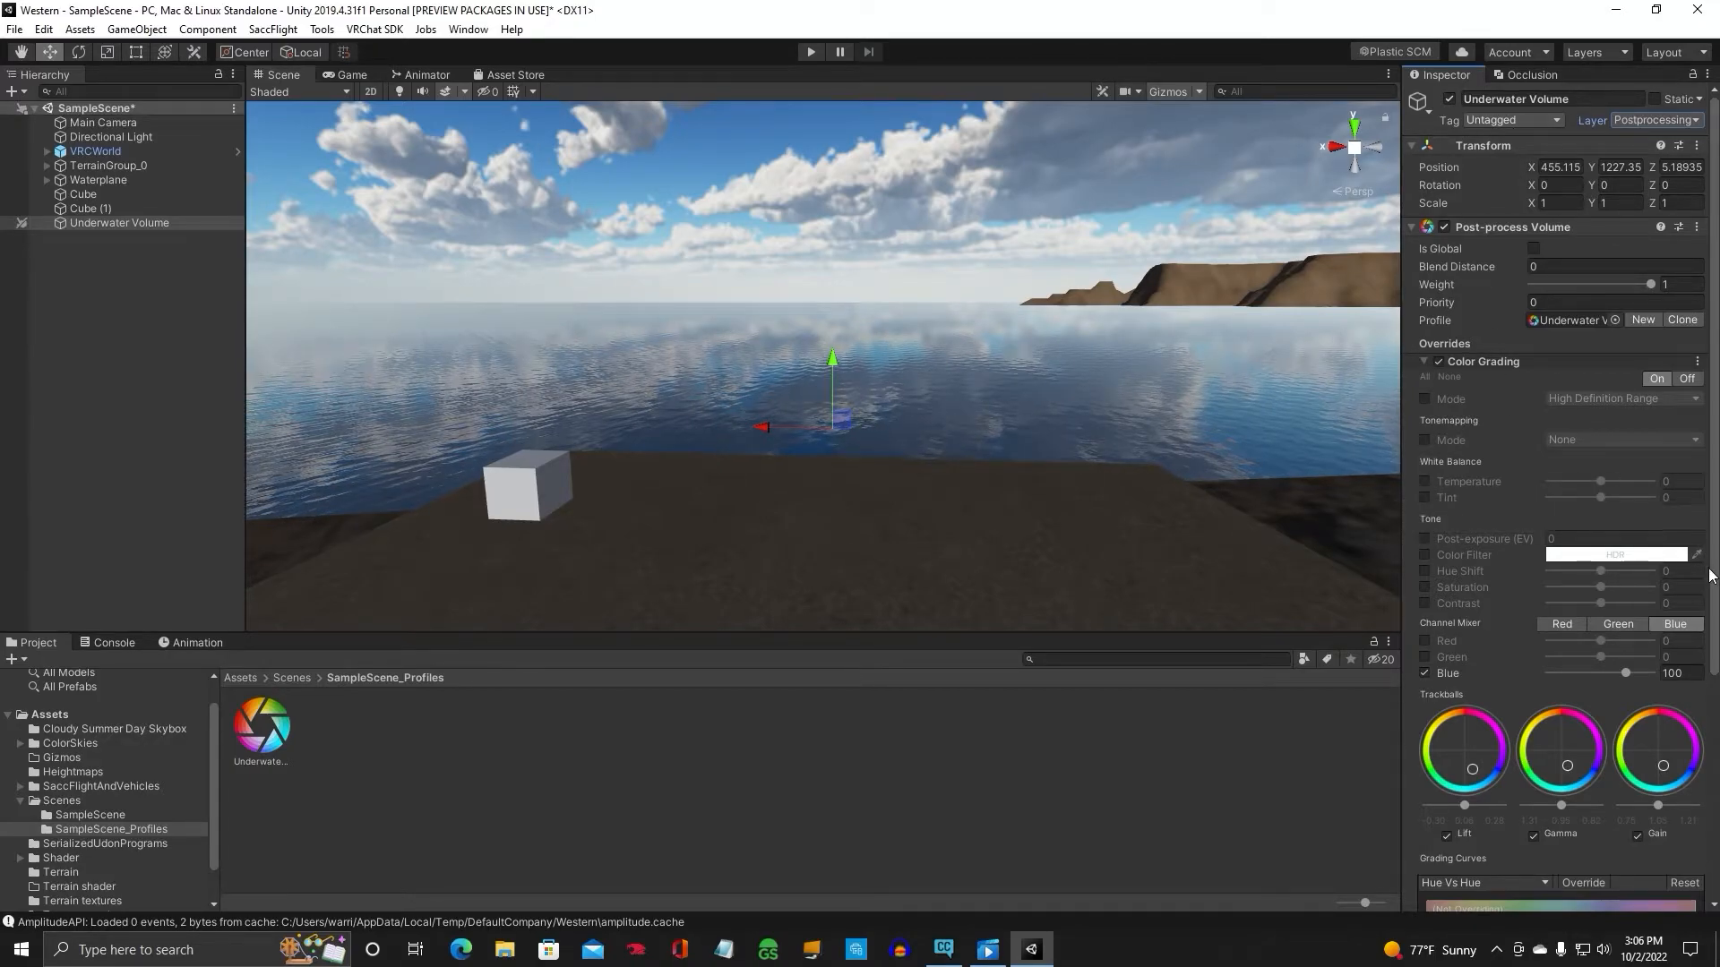
scroll("down", 3)
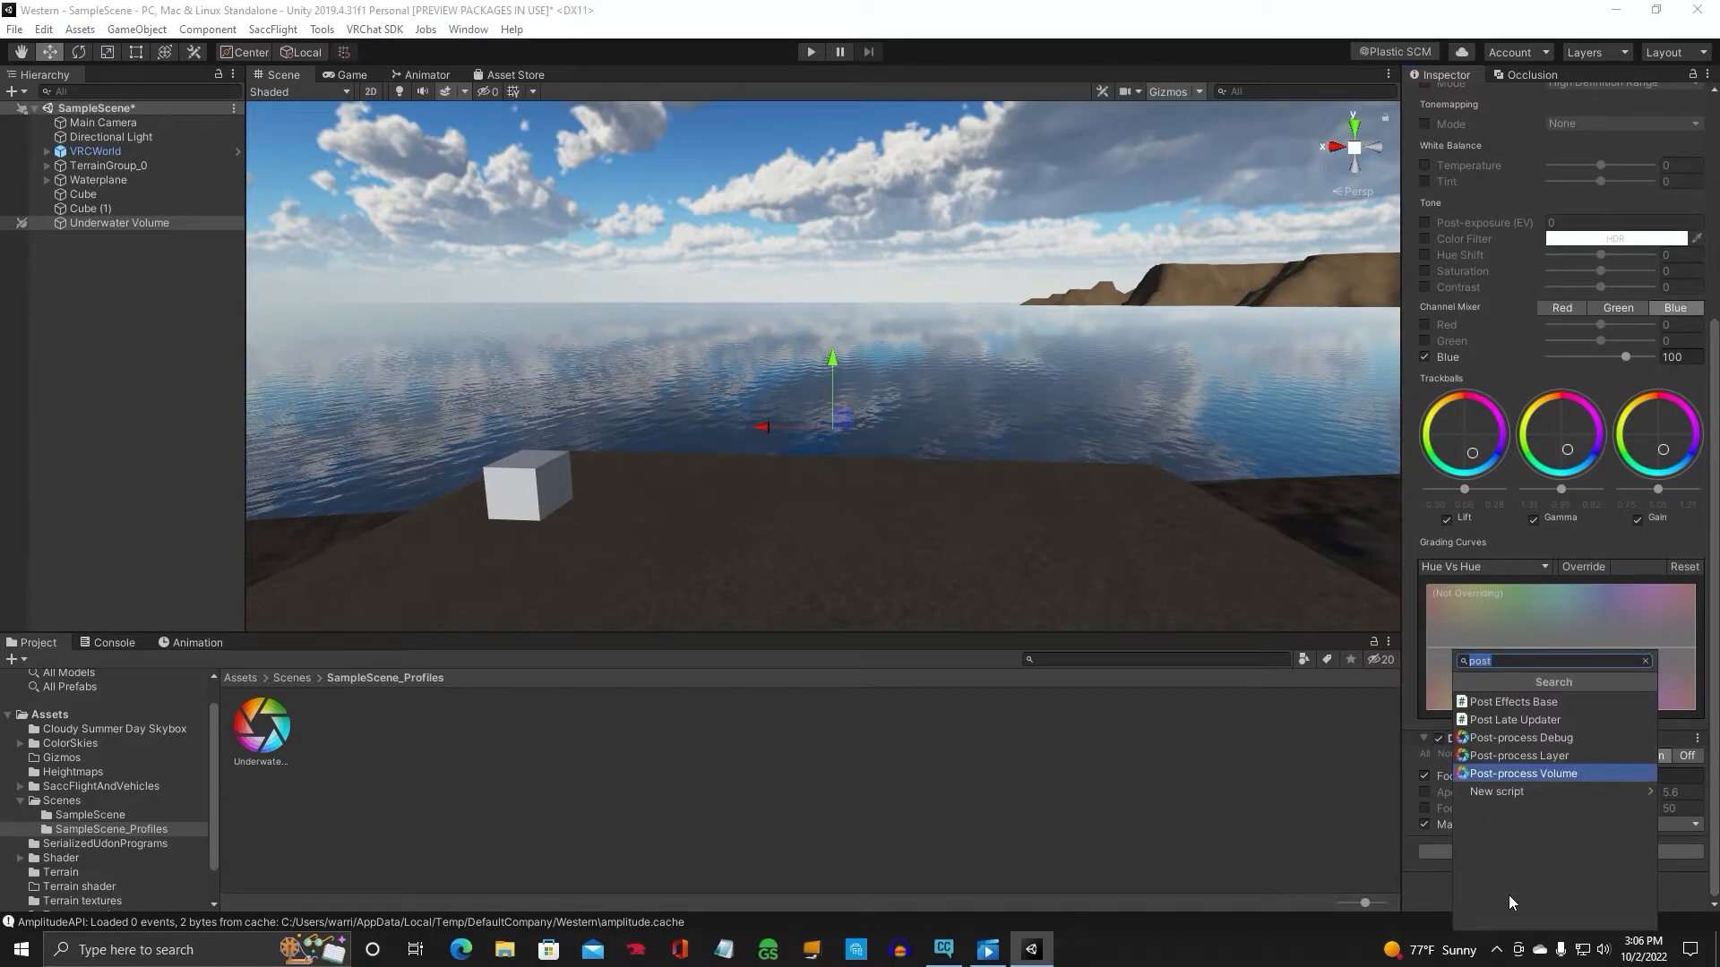
Add a Box Collider to Underwater Volume by searching 'box'
type("box")
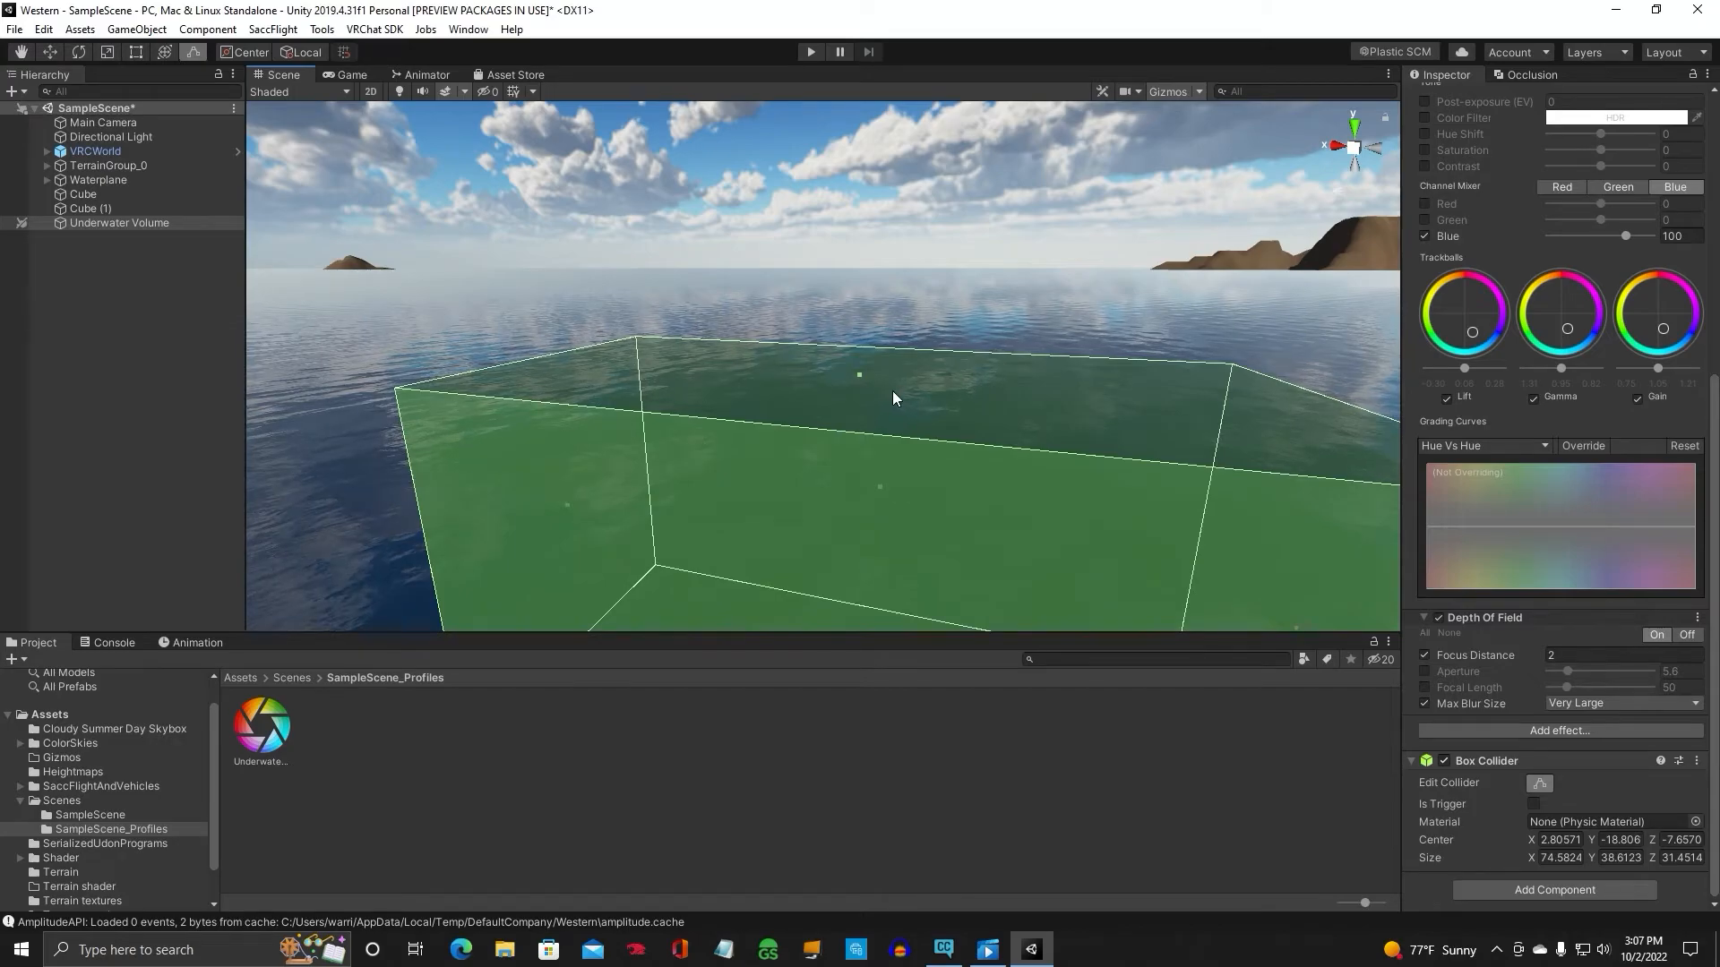
Stretch the collider box across the water and lower the volume's Position Y beneath the surface
left_click_drag(894, 398, 966, 482)
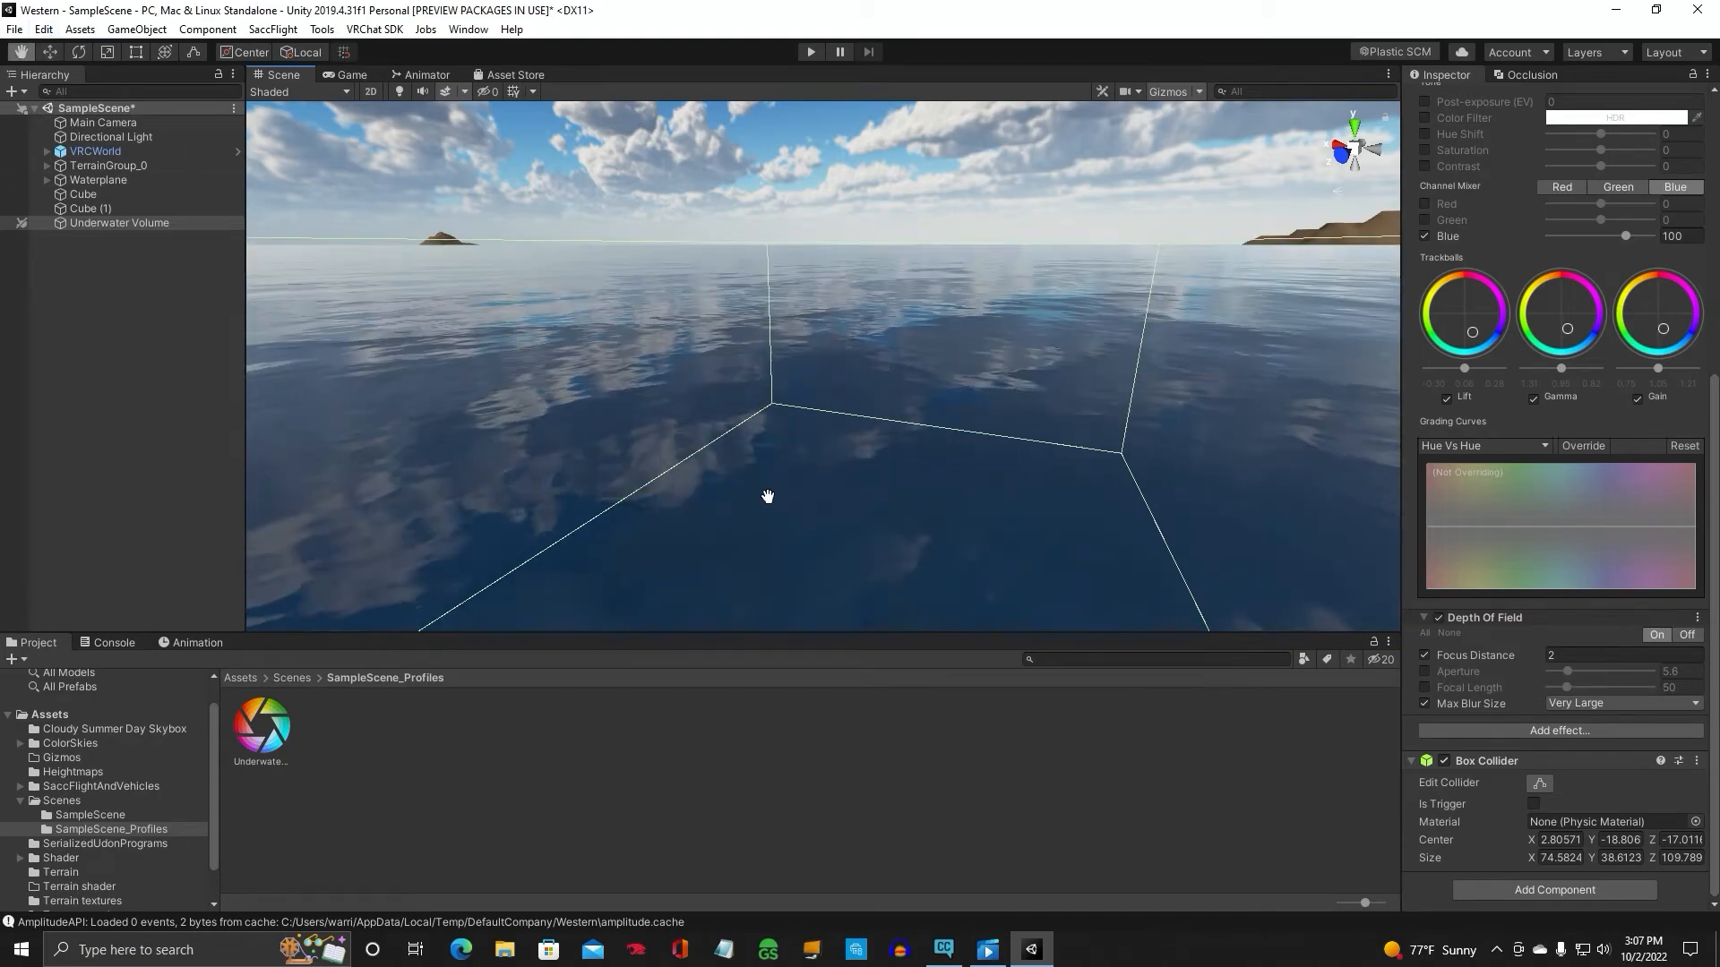
left_click_drag(769, 496, 772, 487)
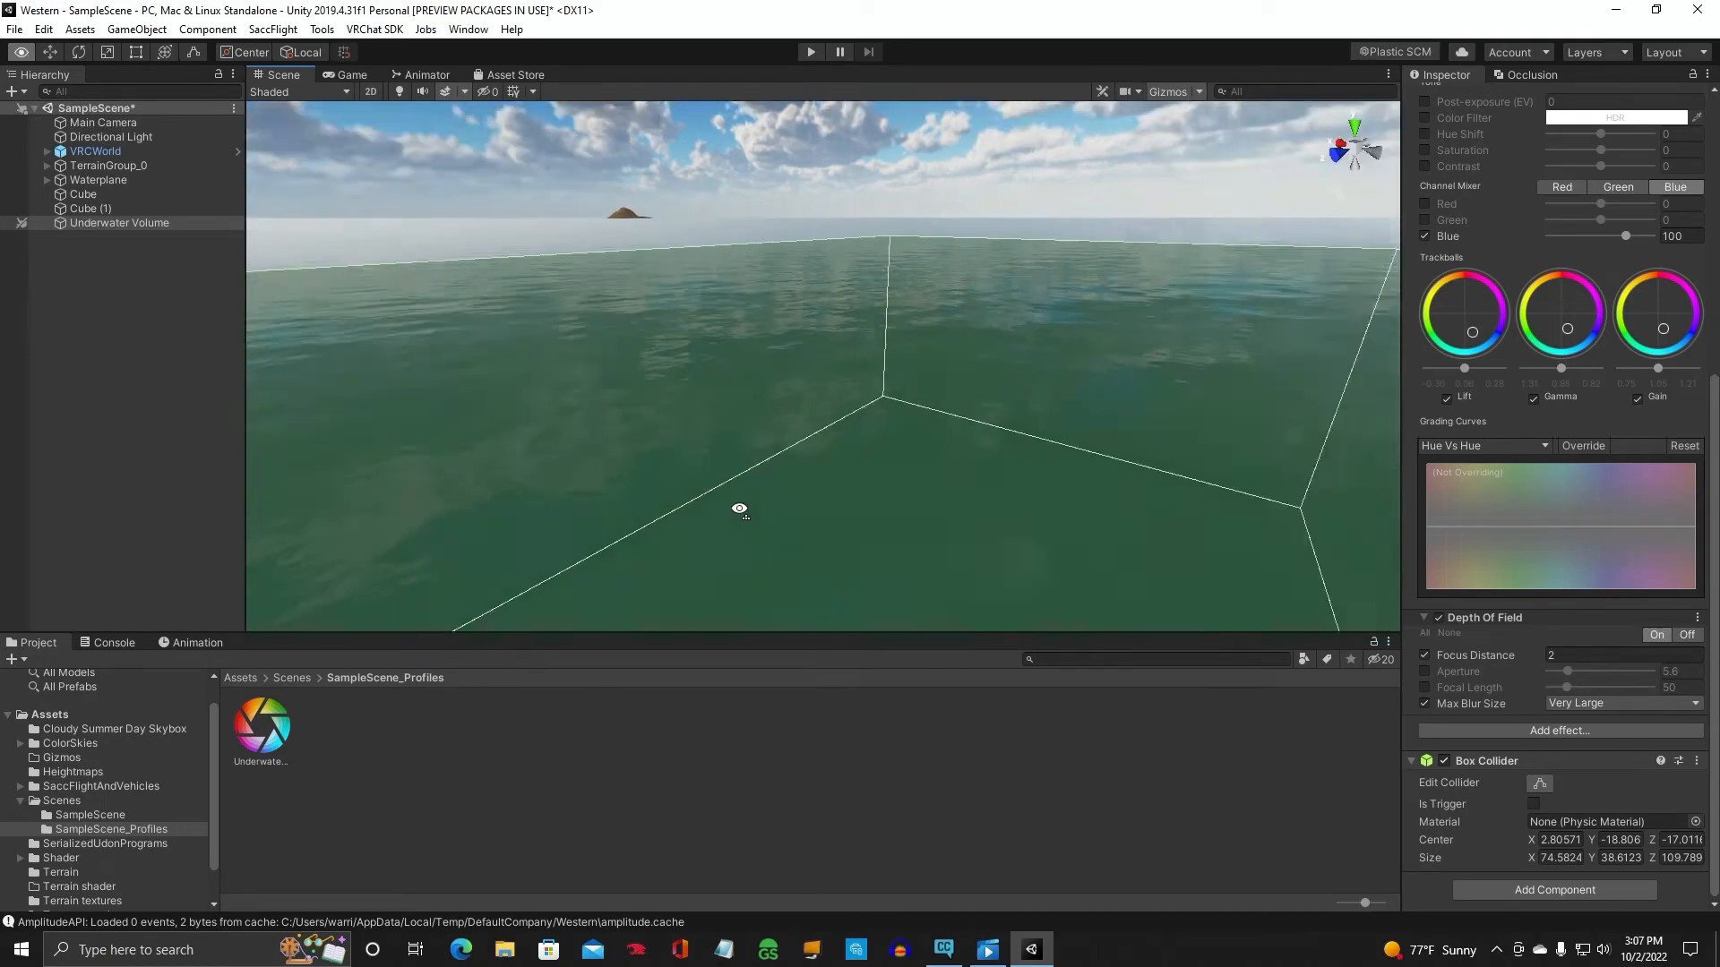
left_click_drag(740, 507, 819, 473)
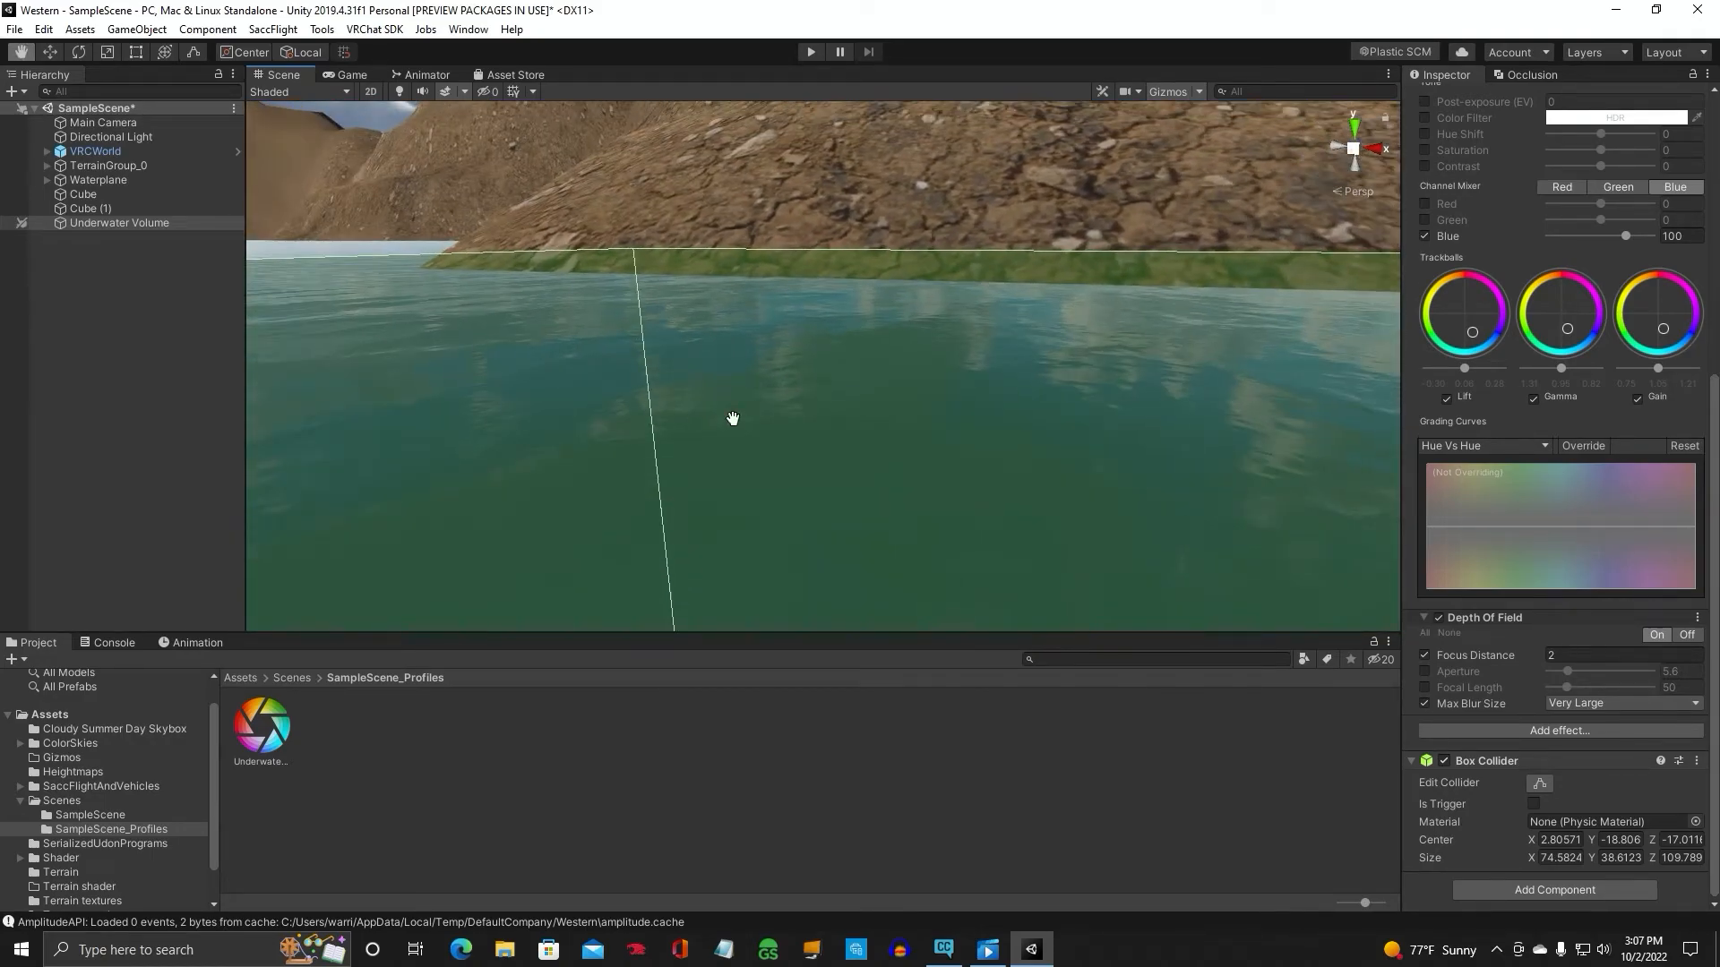
mouse_move(1082, 428)
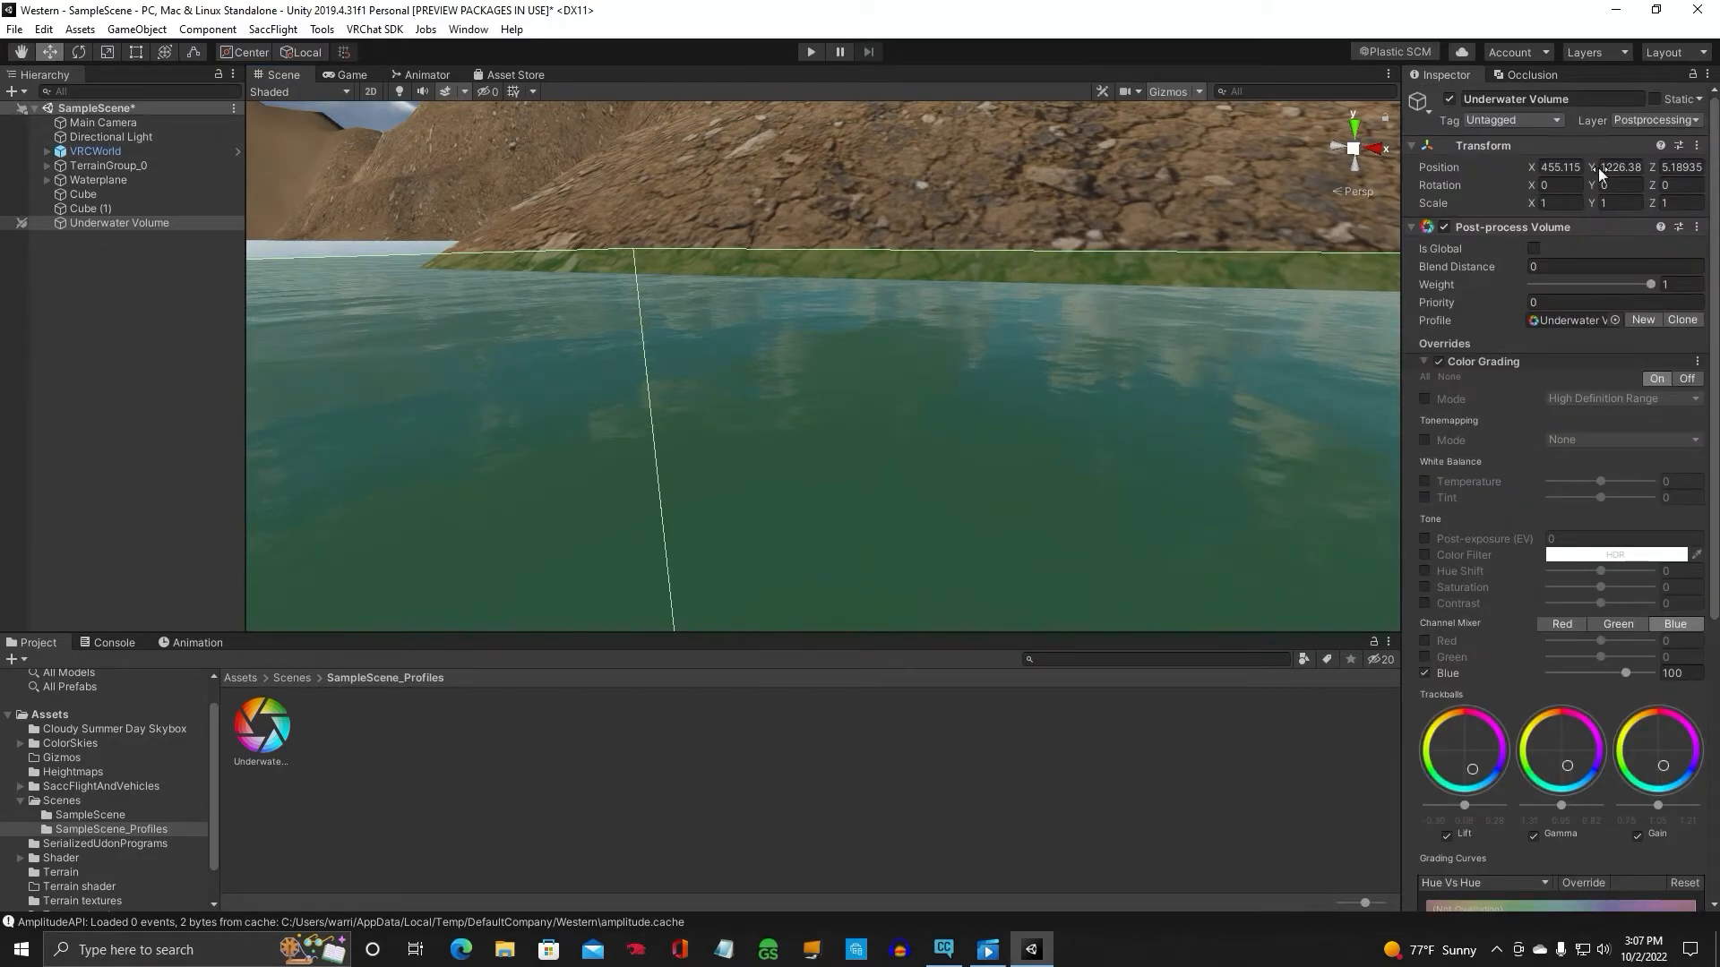
left_click_drag(1607, 166, 1569, 166)
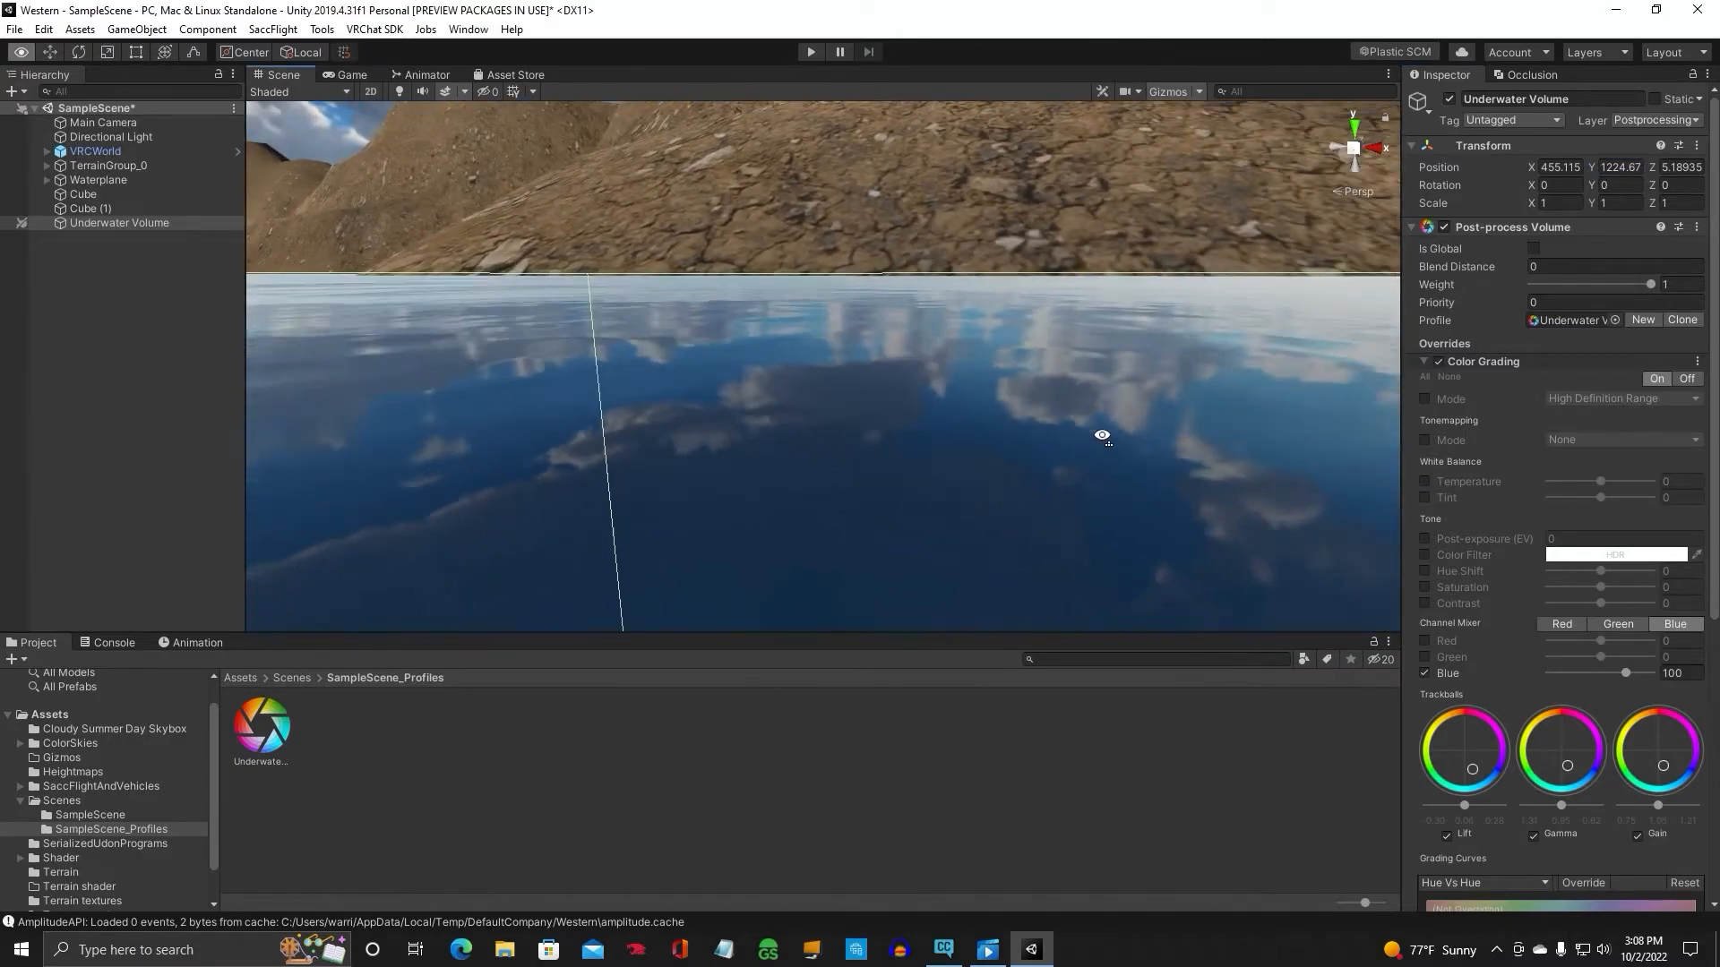
left_click_drag(1101, 435, 1005, 486)
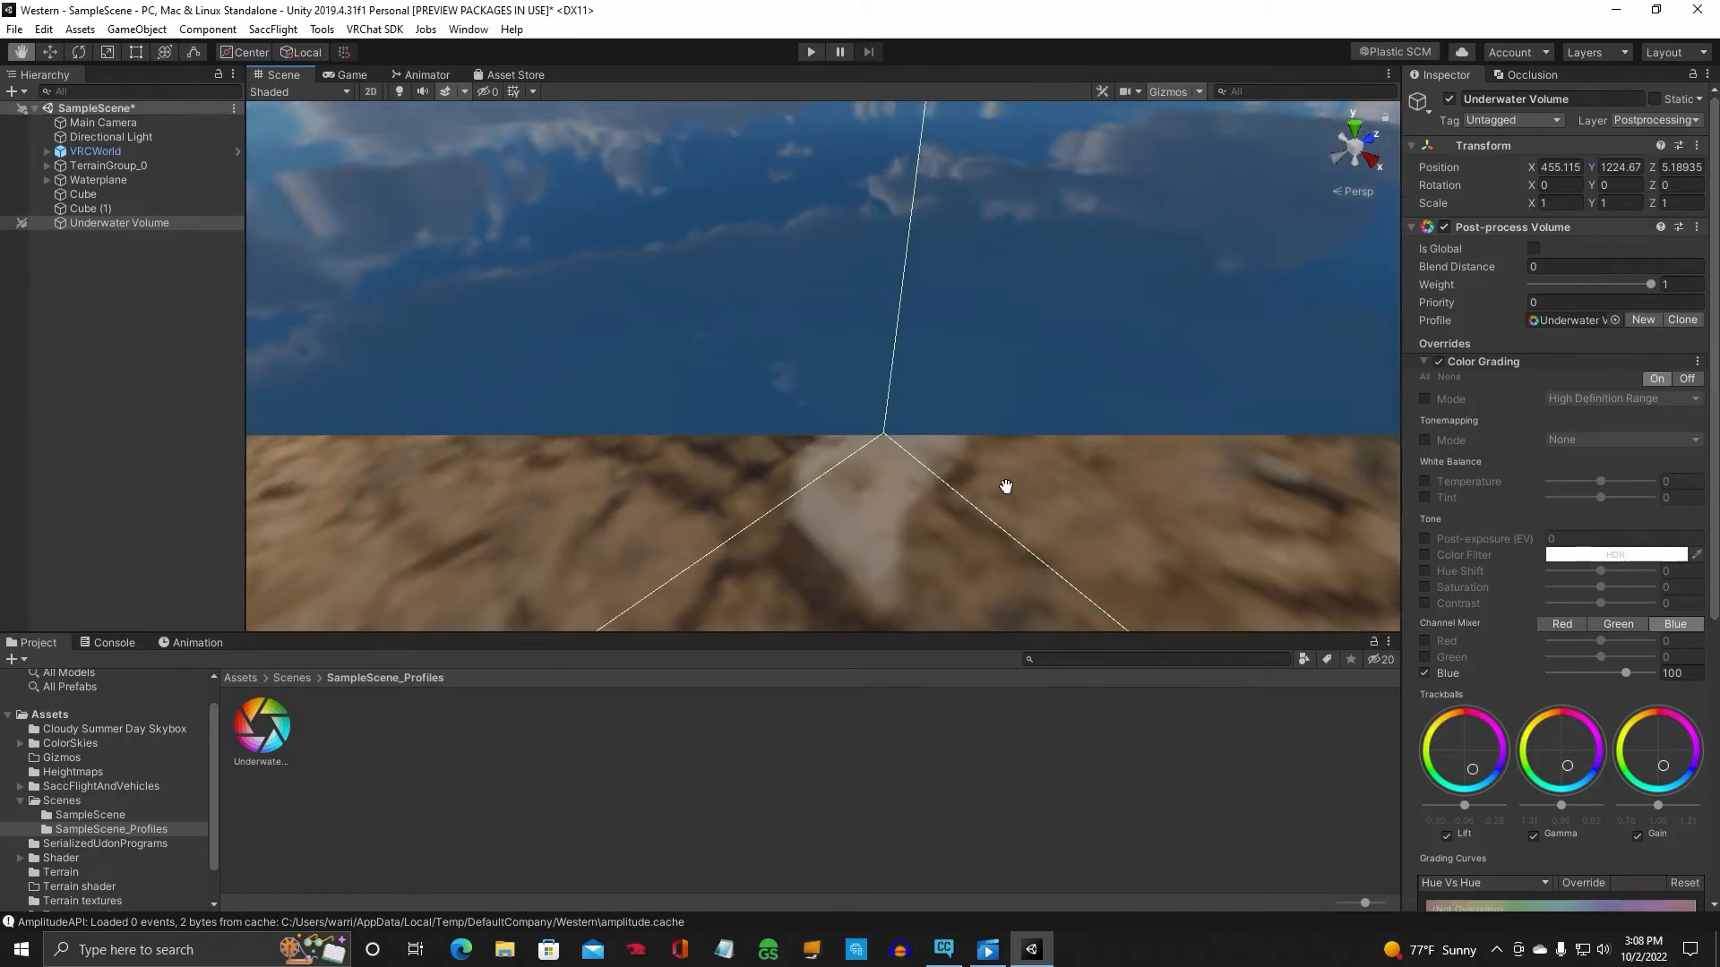
left_click_drag(1005, 485, 1116, 328)
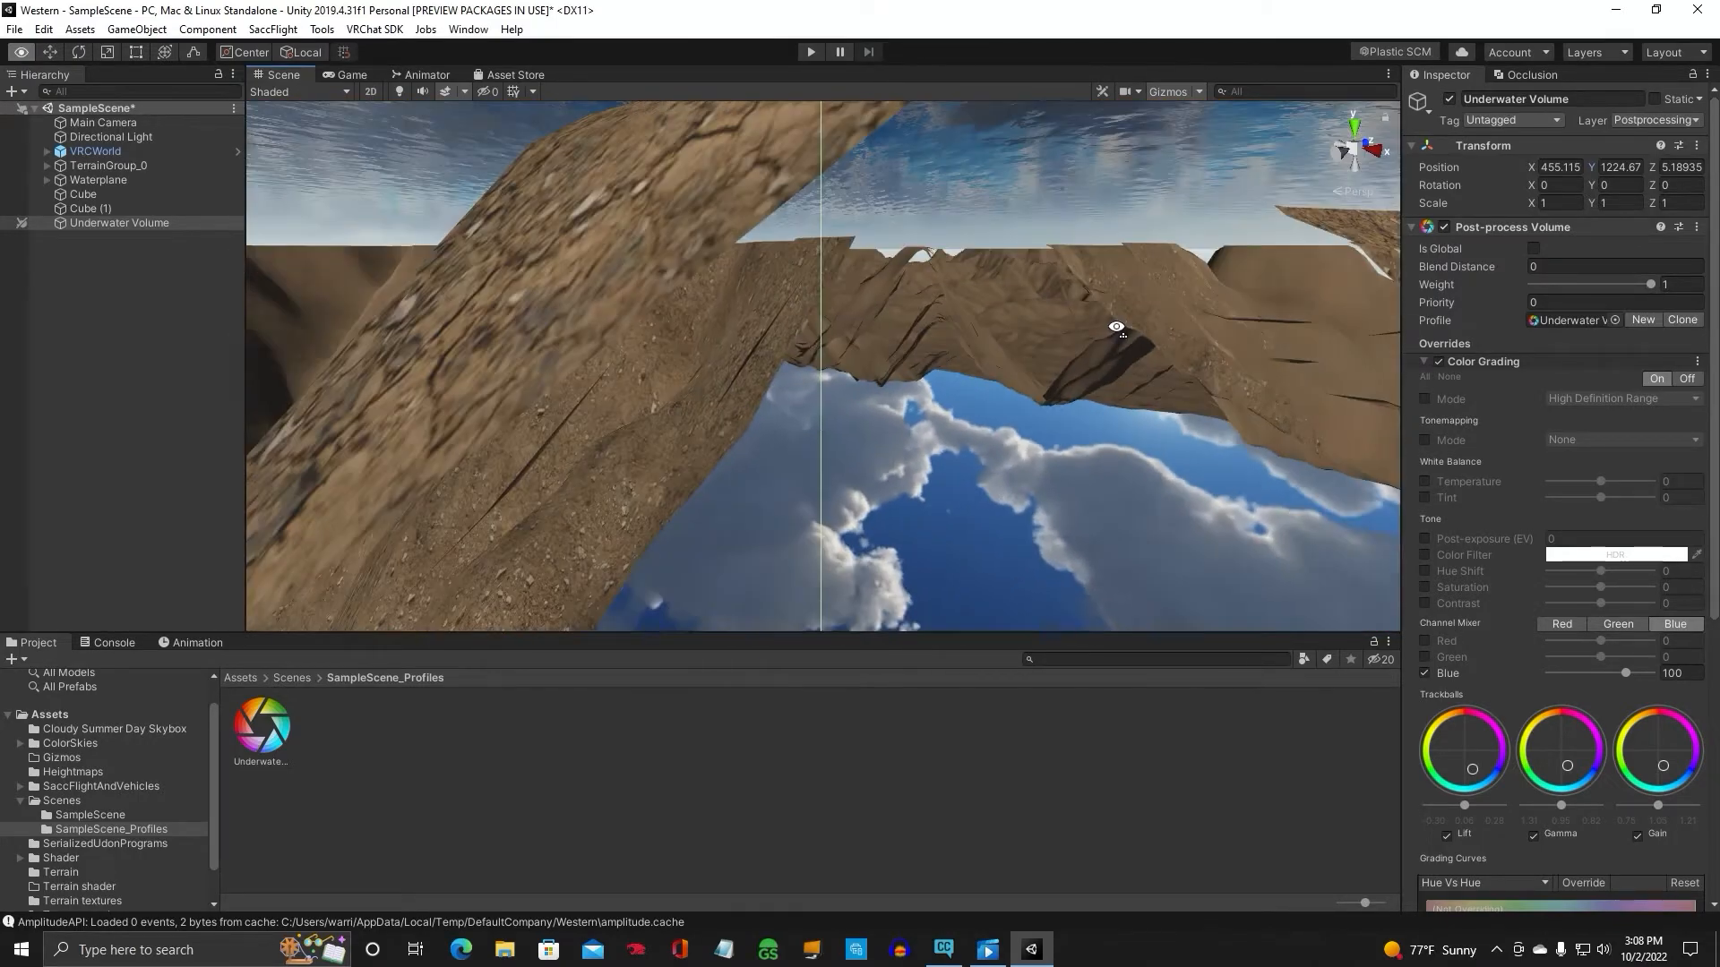
left_click_drag(1118, 330, 1047, 364)
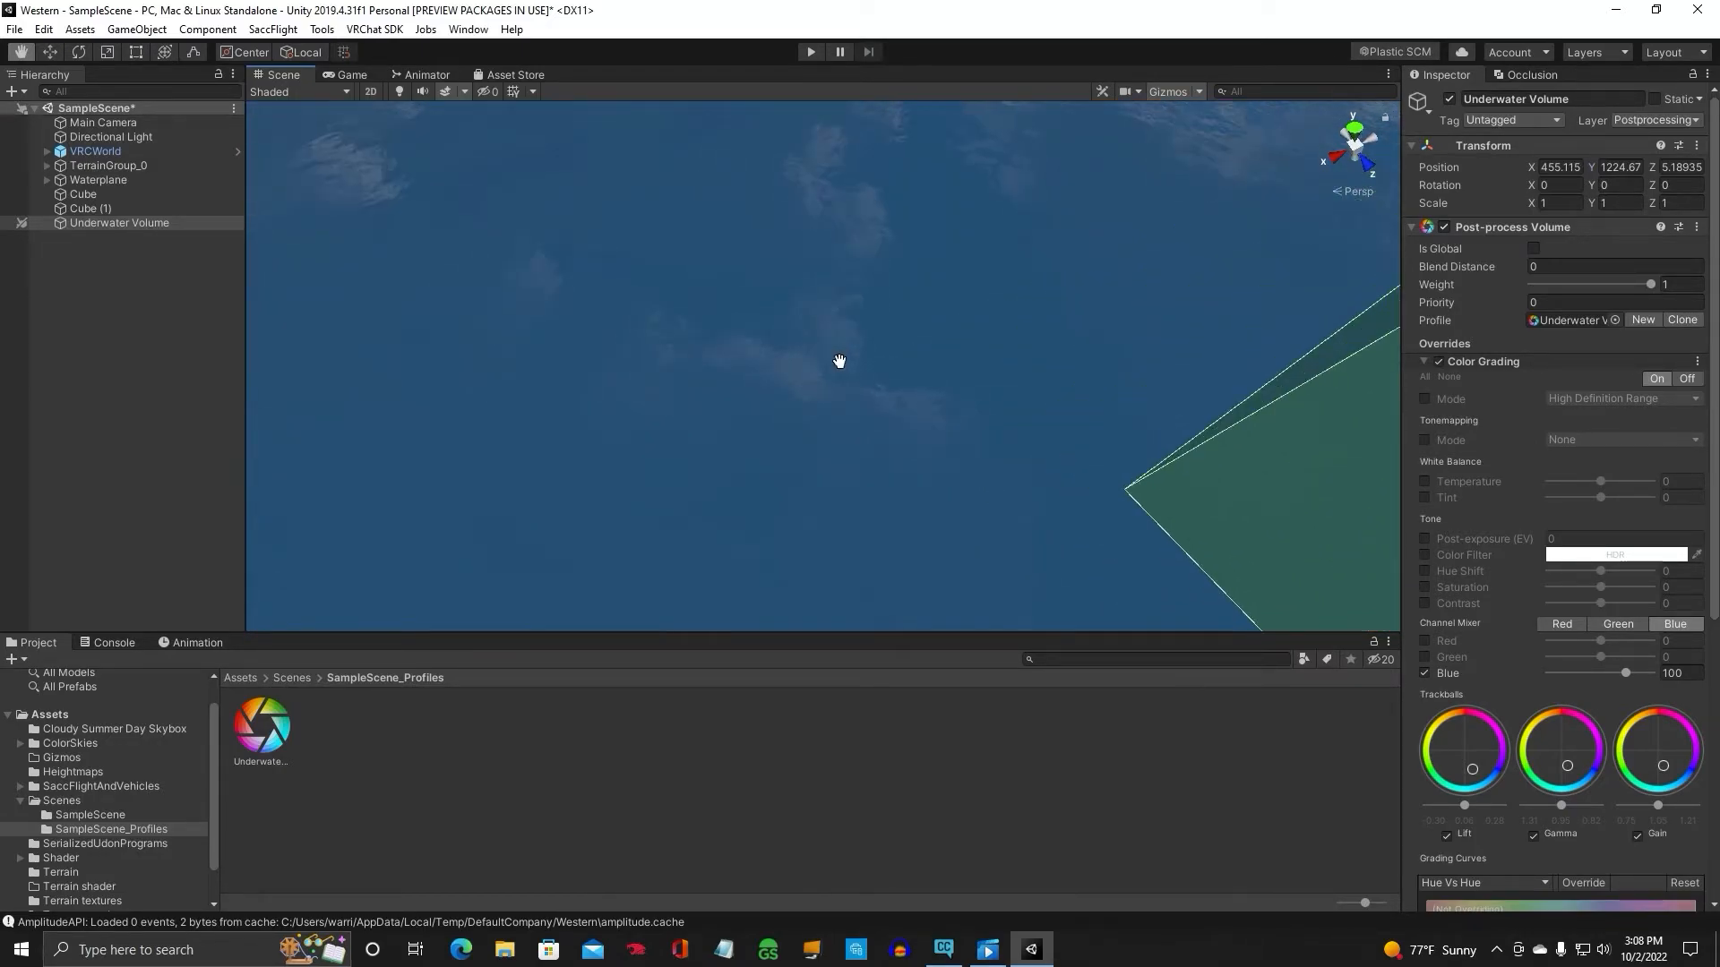
left_click_drag(839, 361, 1069, 380)
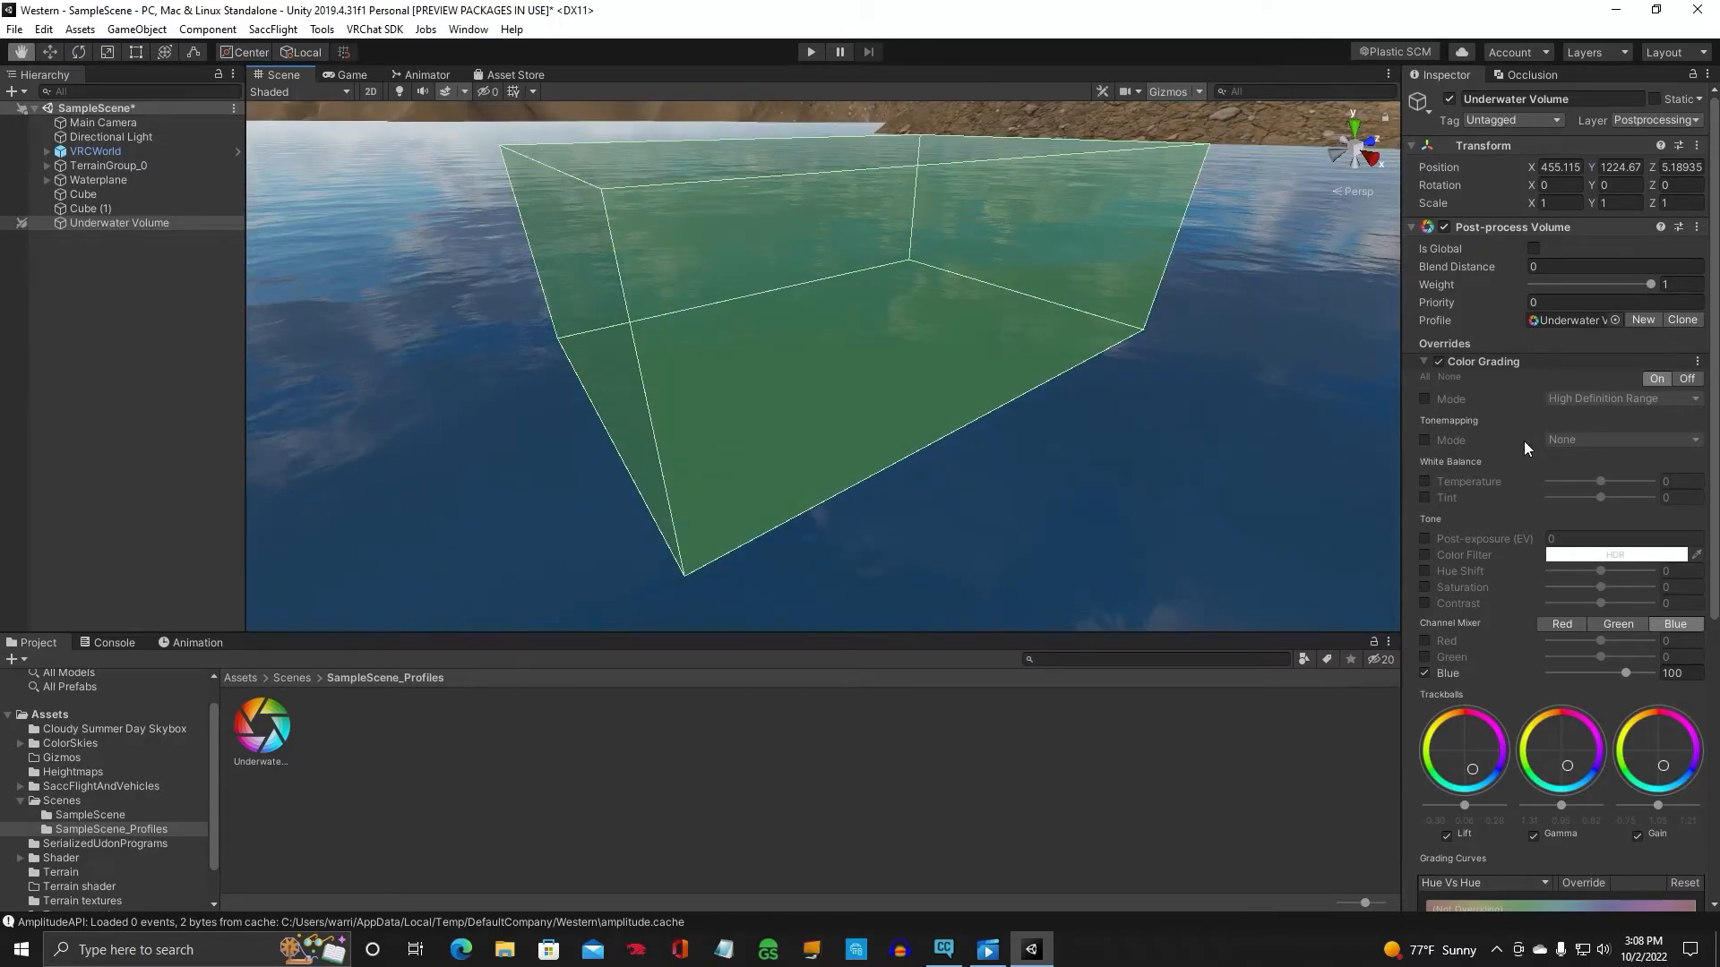
mouse_move(1498, 638)
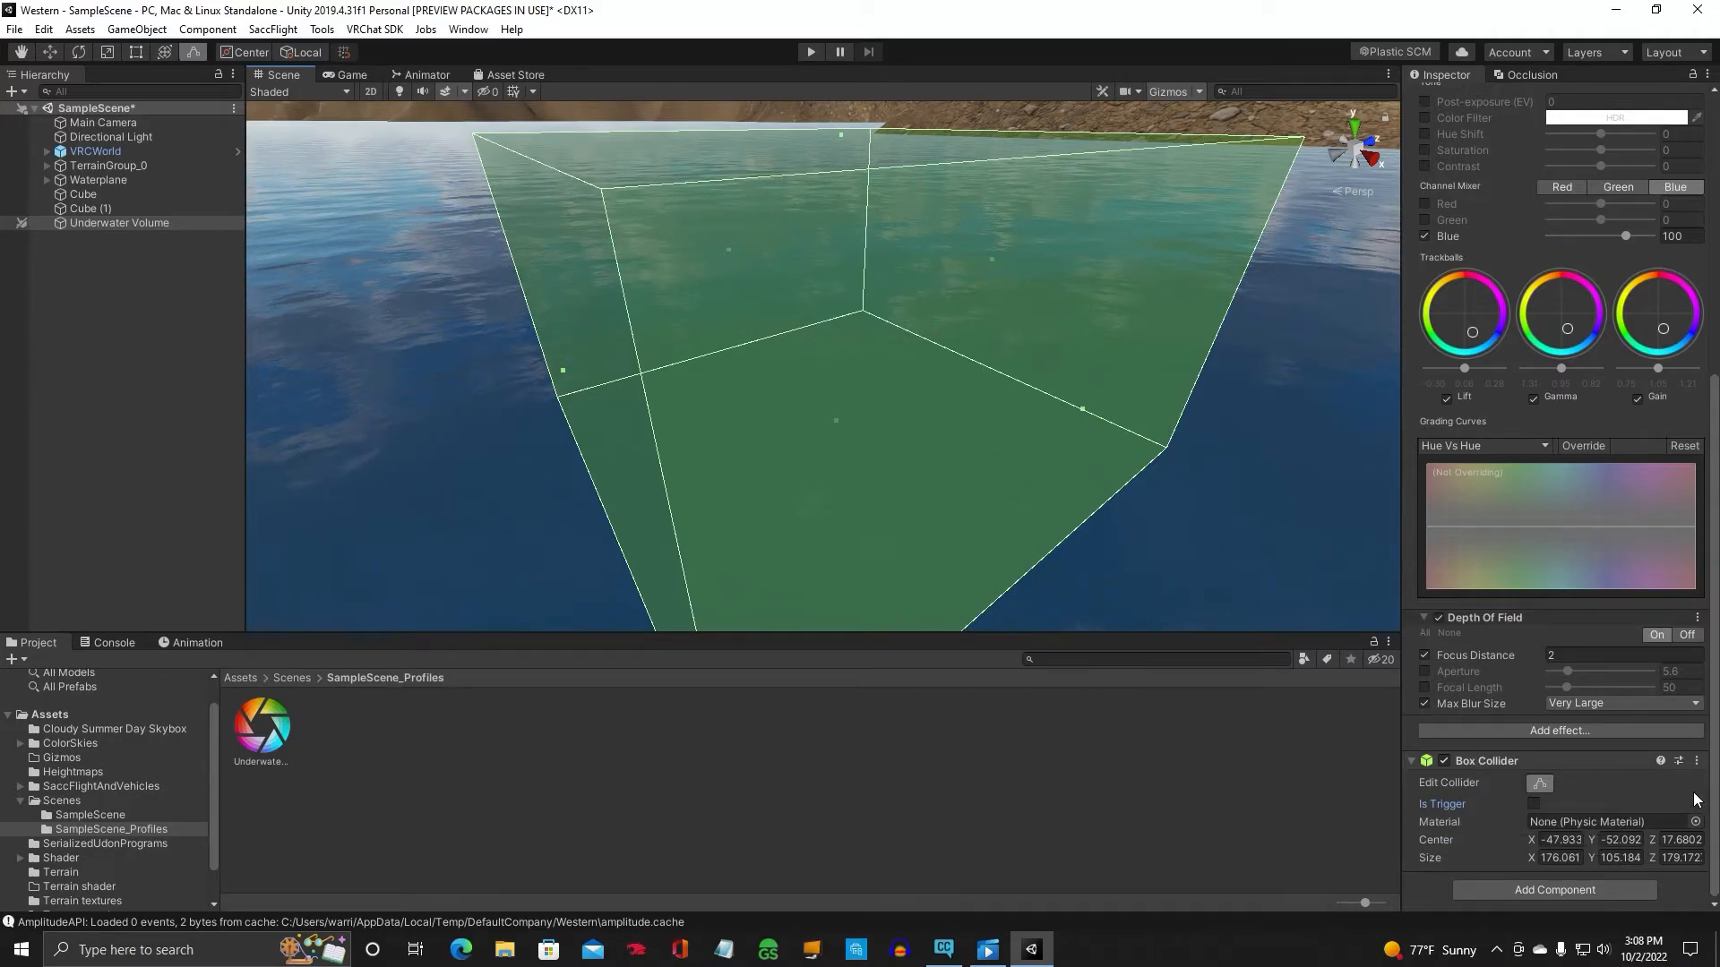
Enable Is Trigger on the Box Collider so the underwater box acts as a trigger
left_click(1533, 804)
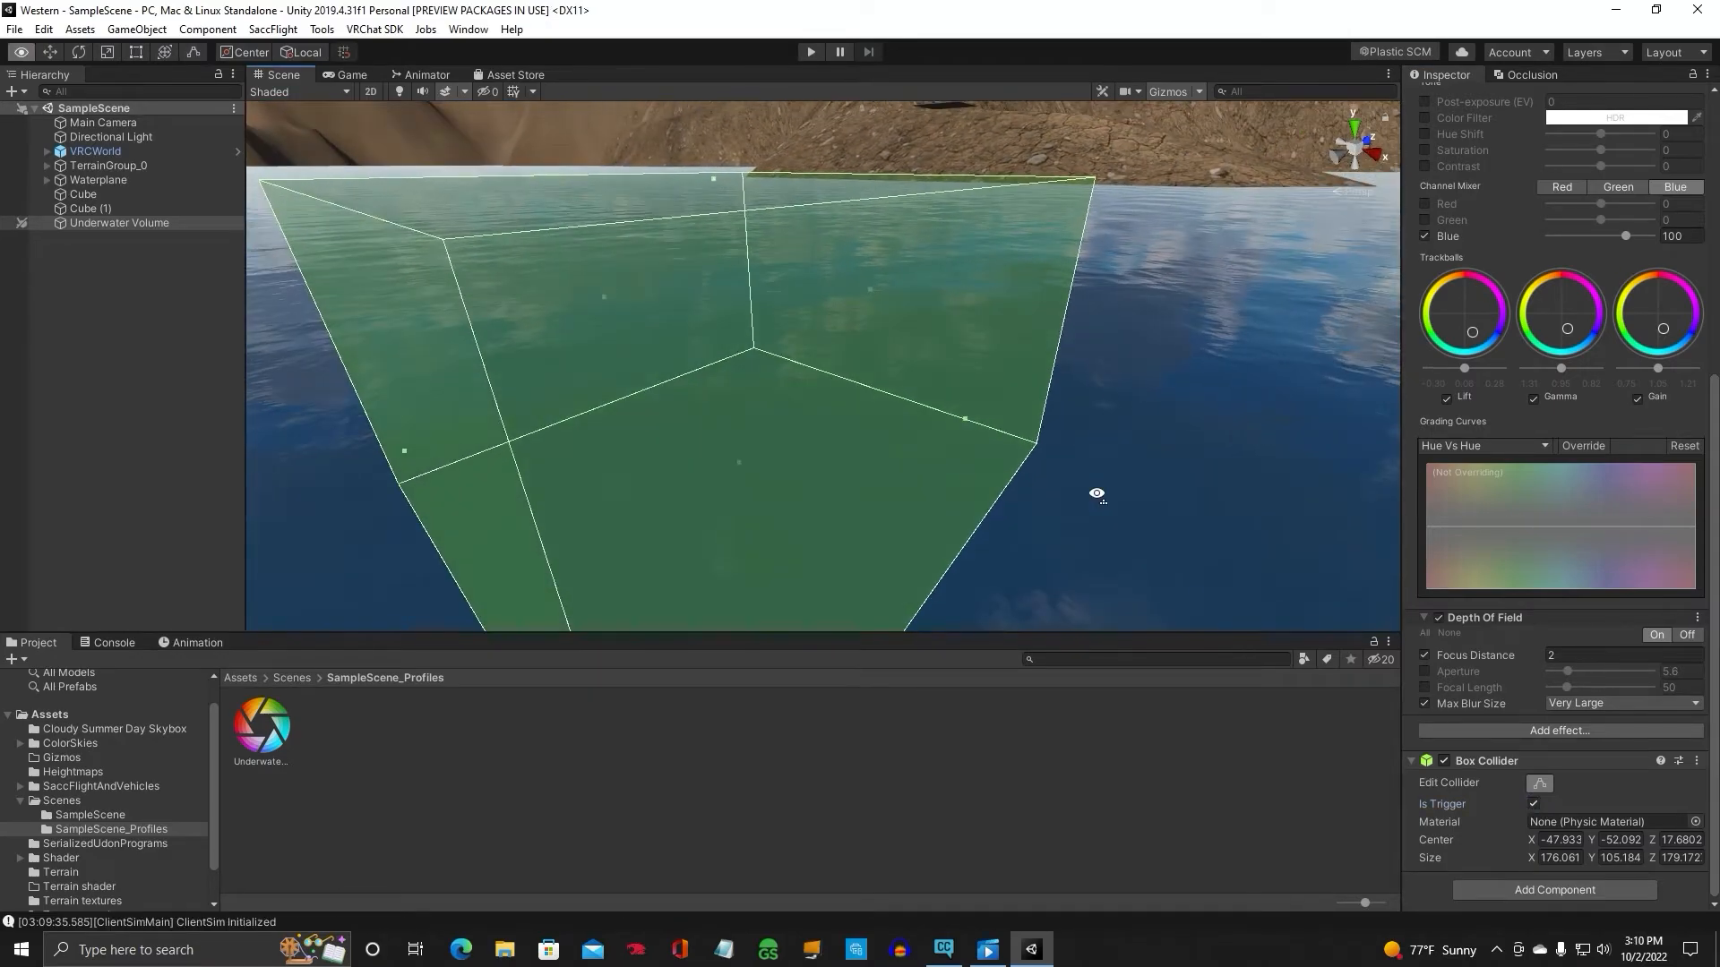
left_click_drag(1096, 495, 967, 477)
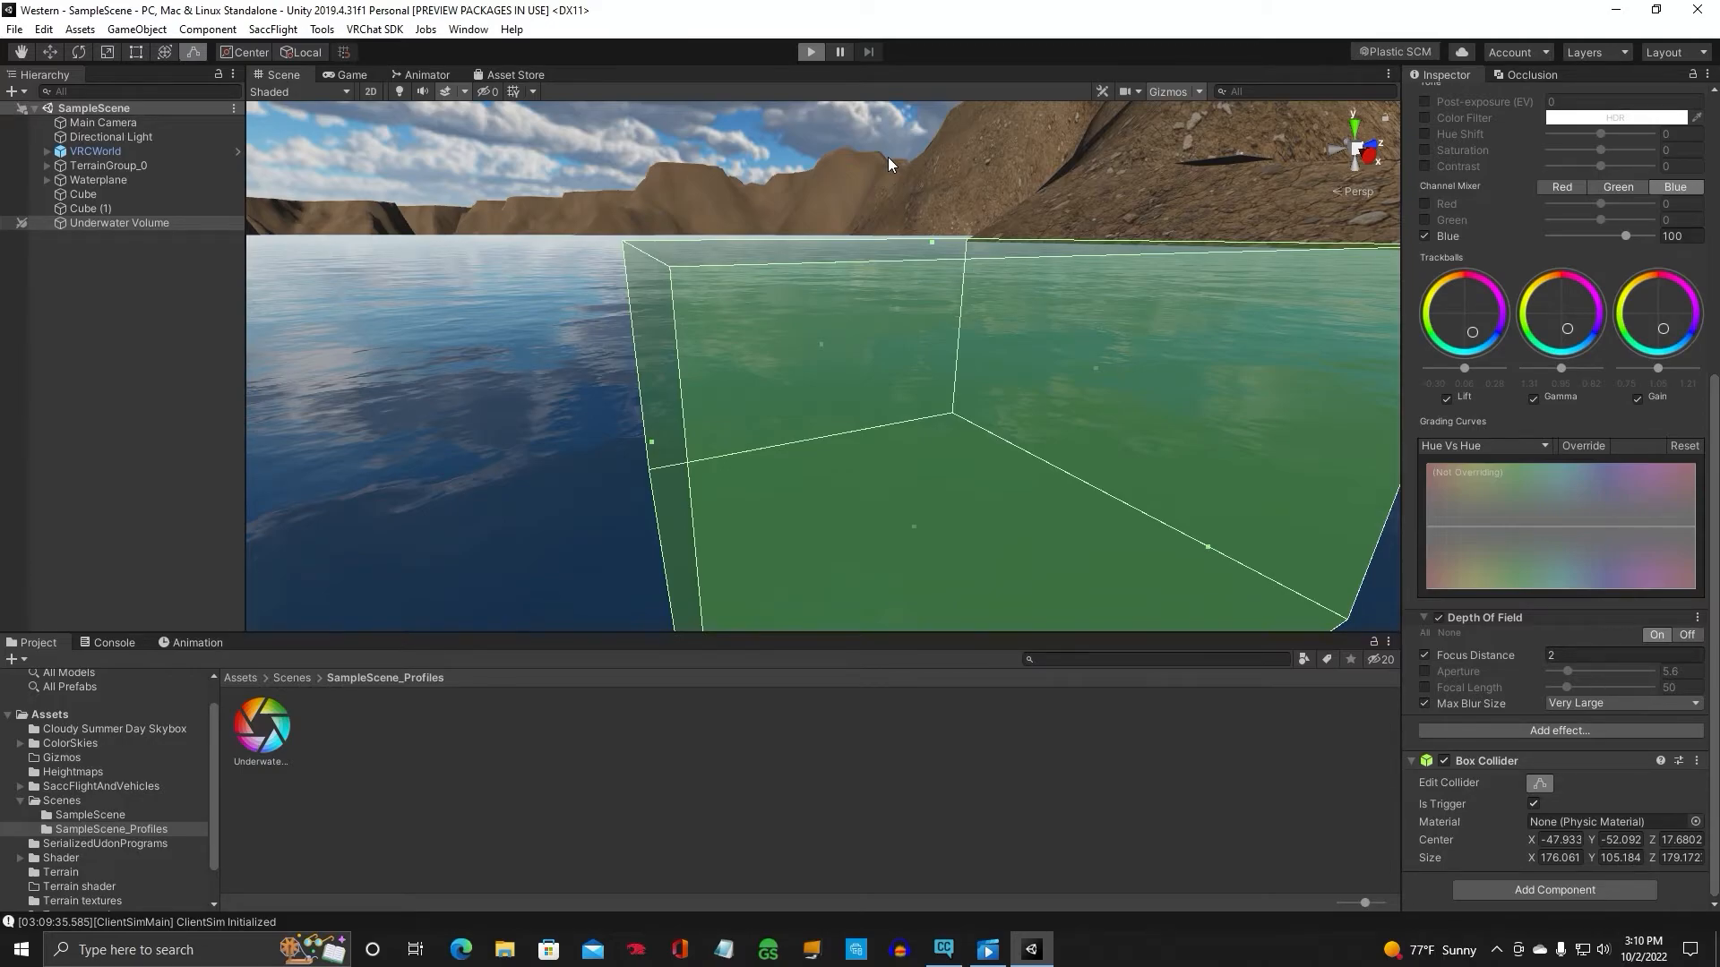
left_click(810, 52)
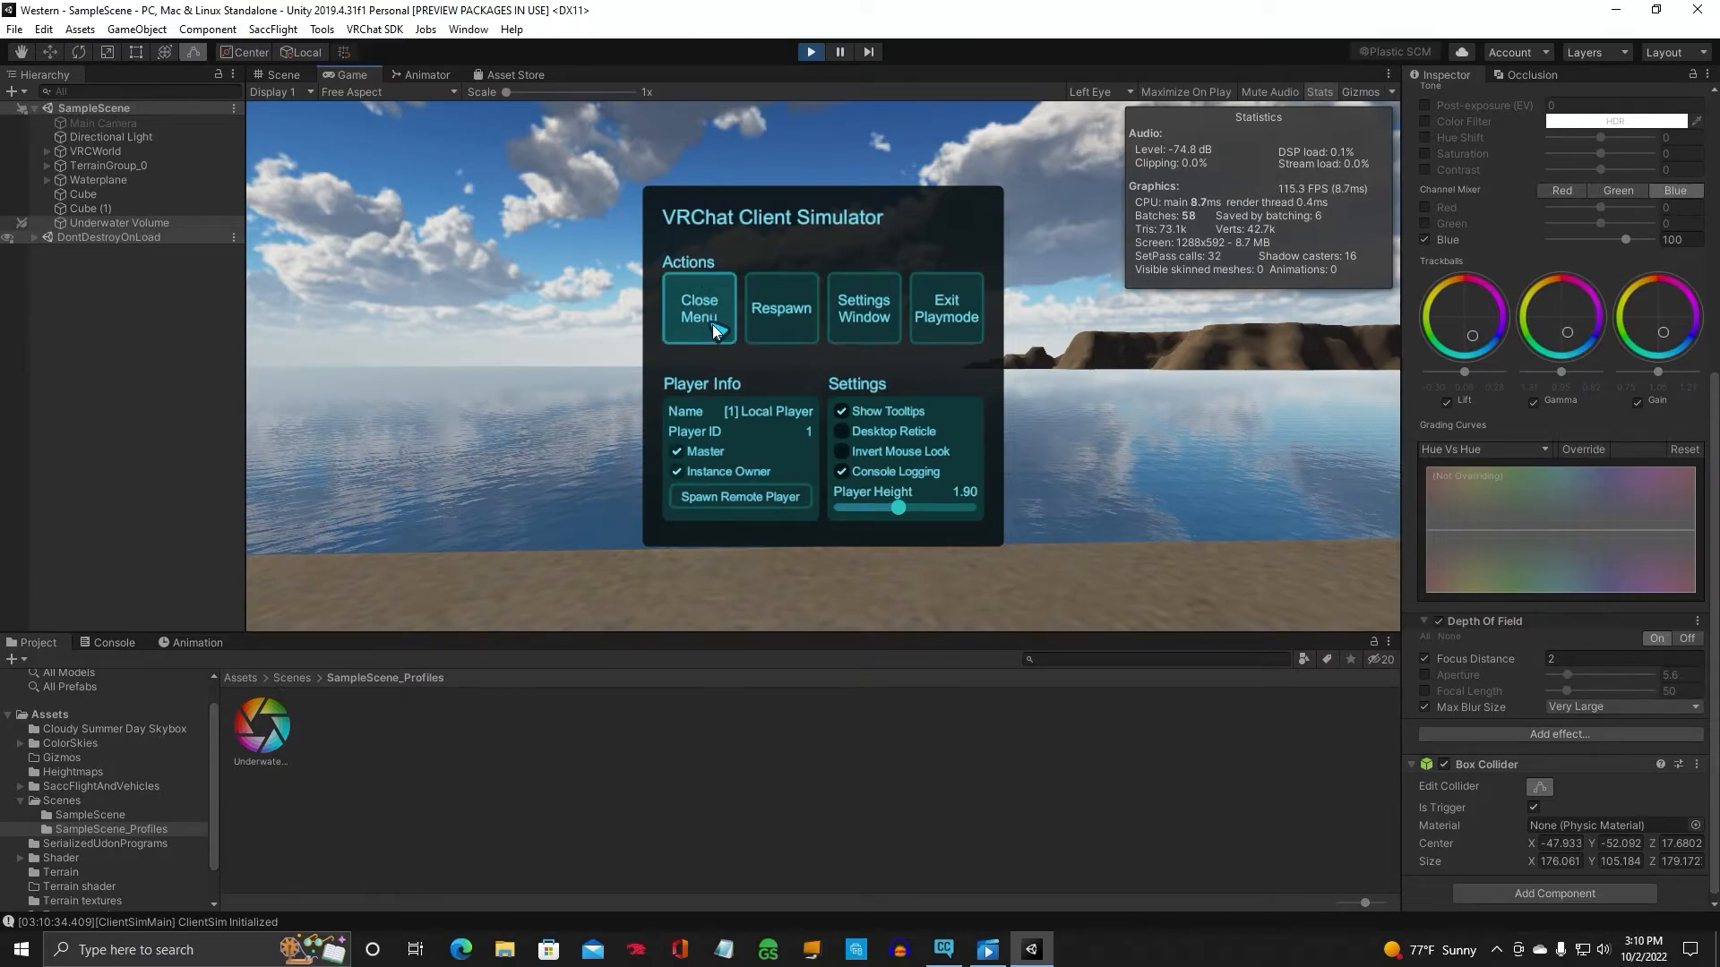
left_click(698, 308)
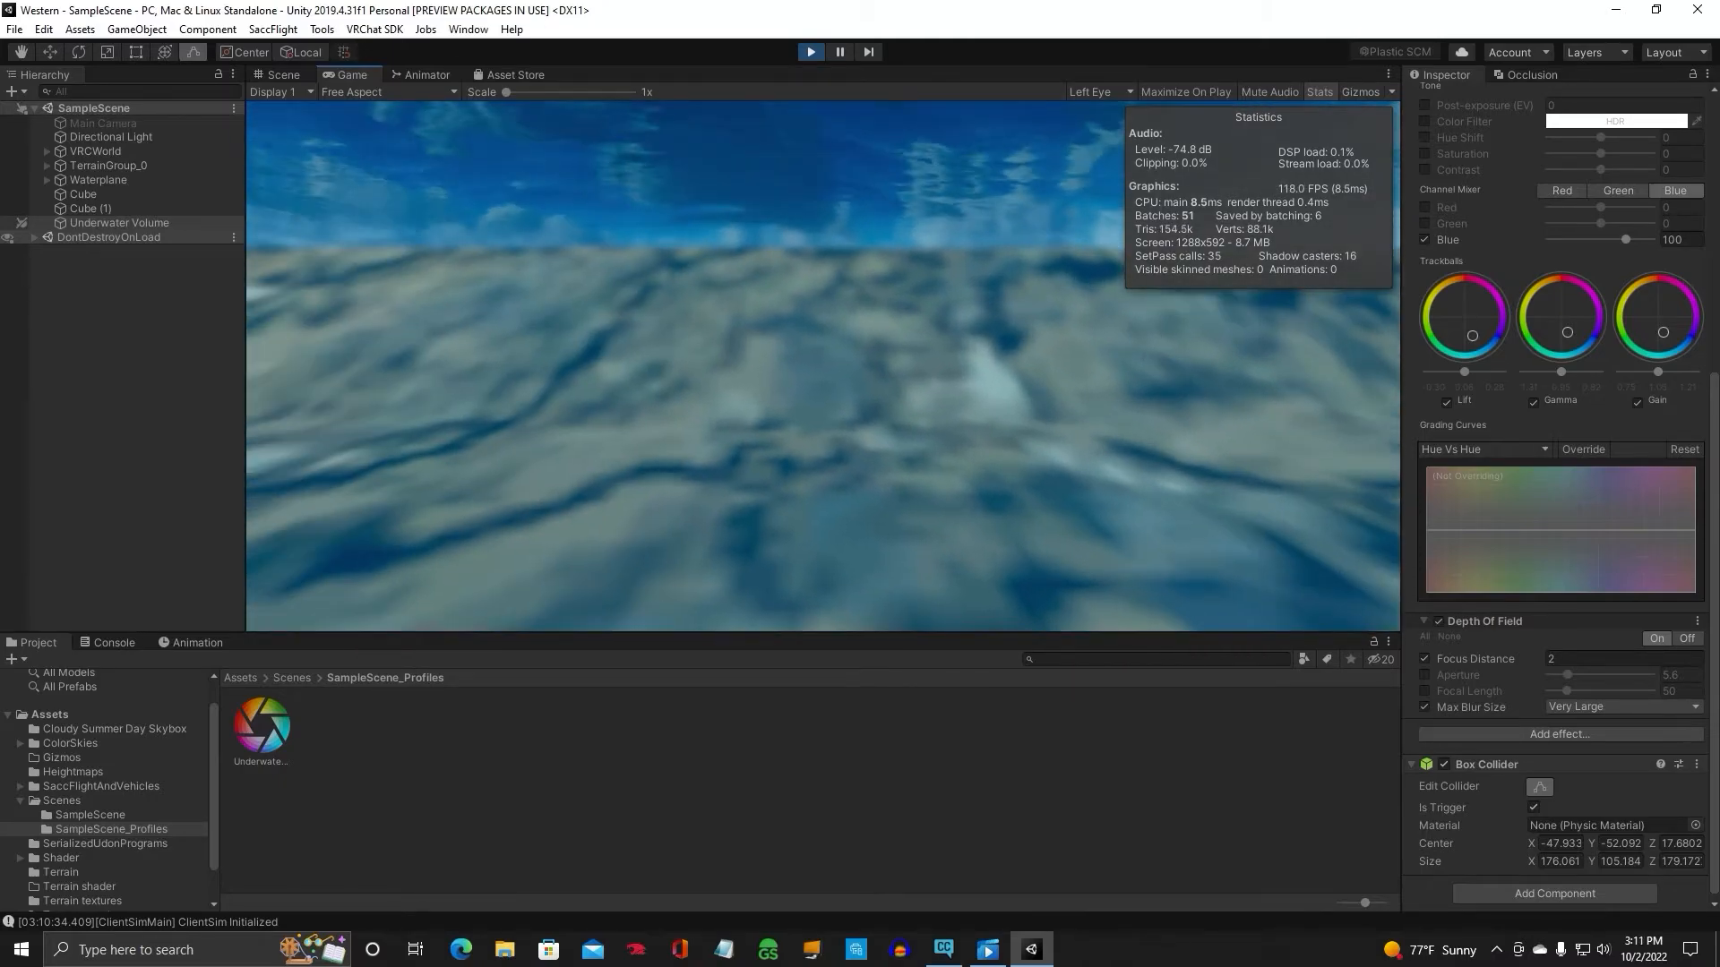
left_click(283, 75)
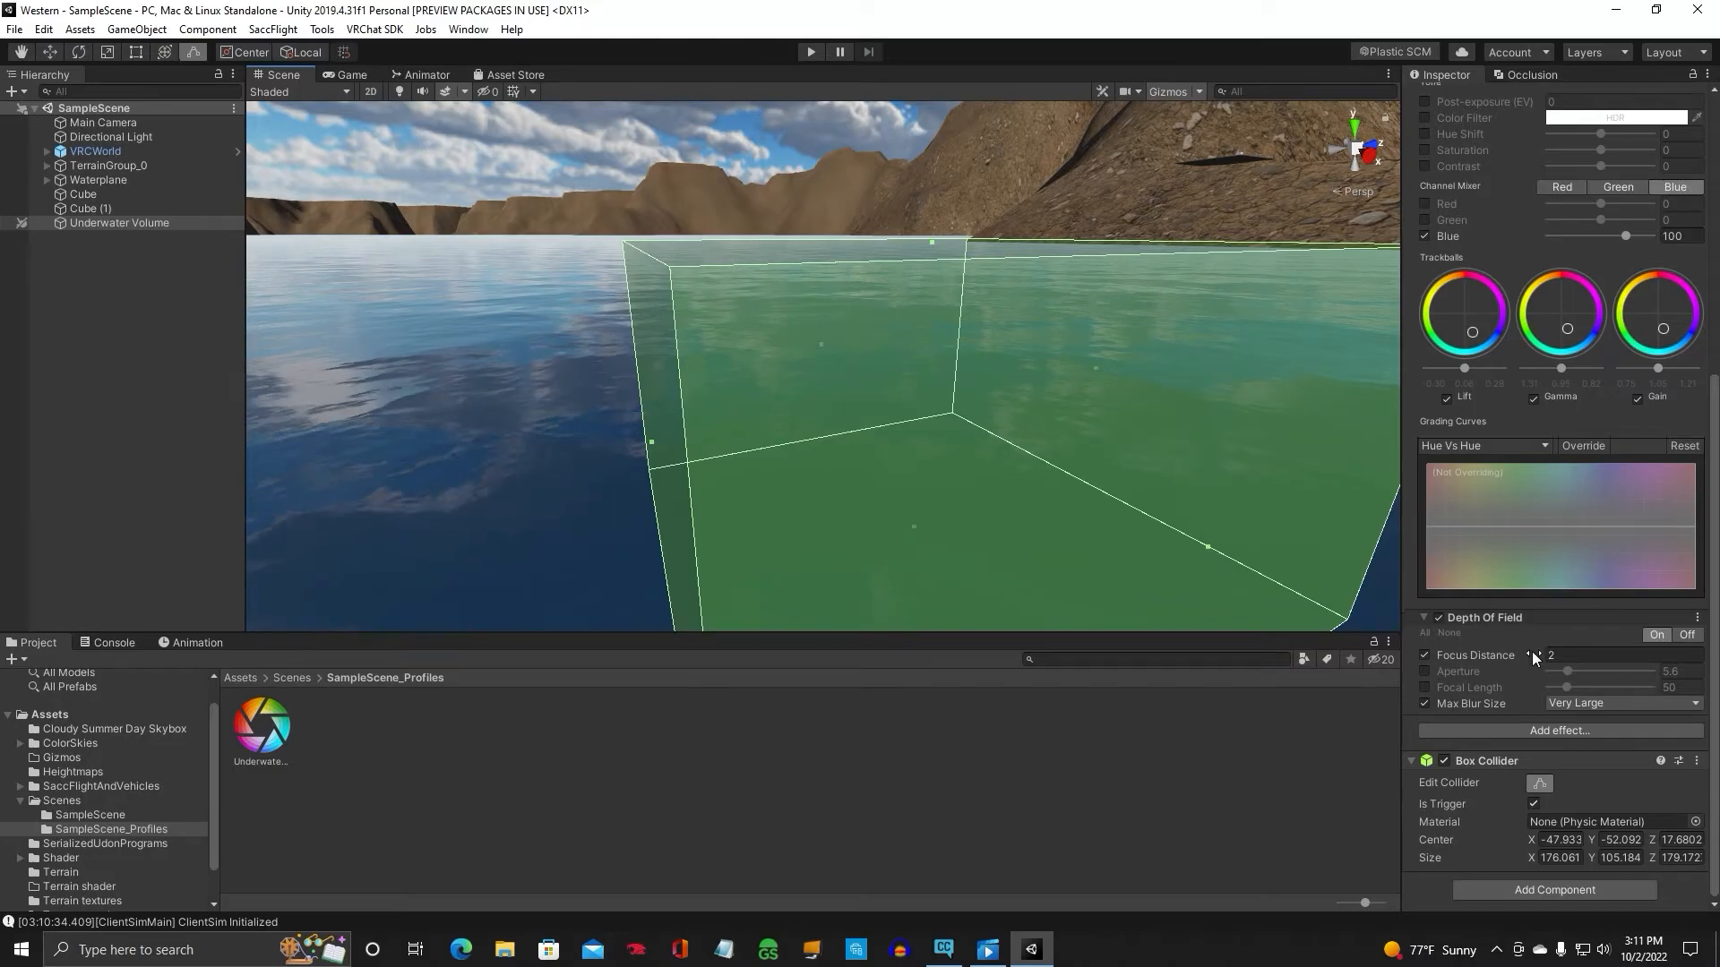
Set Depth of Field Focus Distance to 1 and keep Max Blur Size at Very Large
left_click(1623, 656)
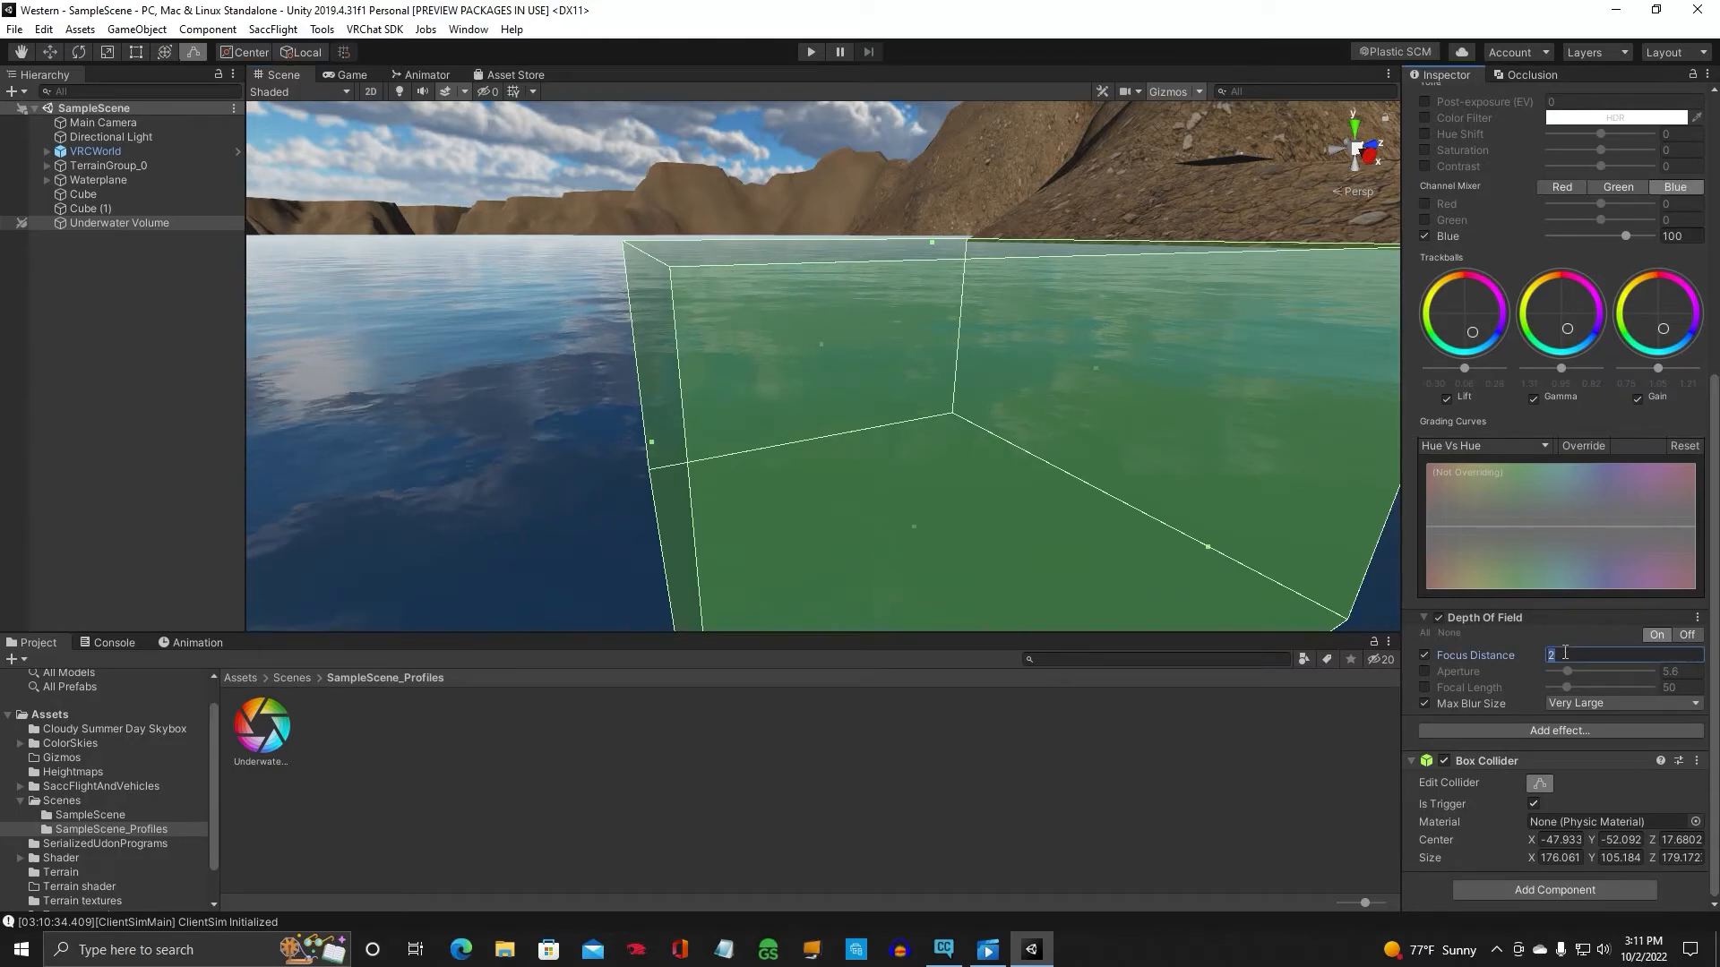
type("1")
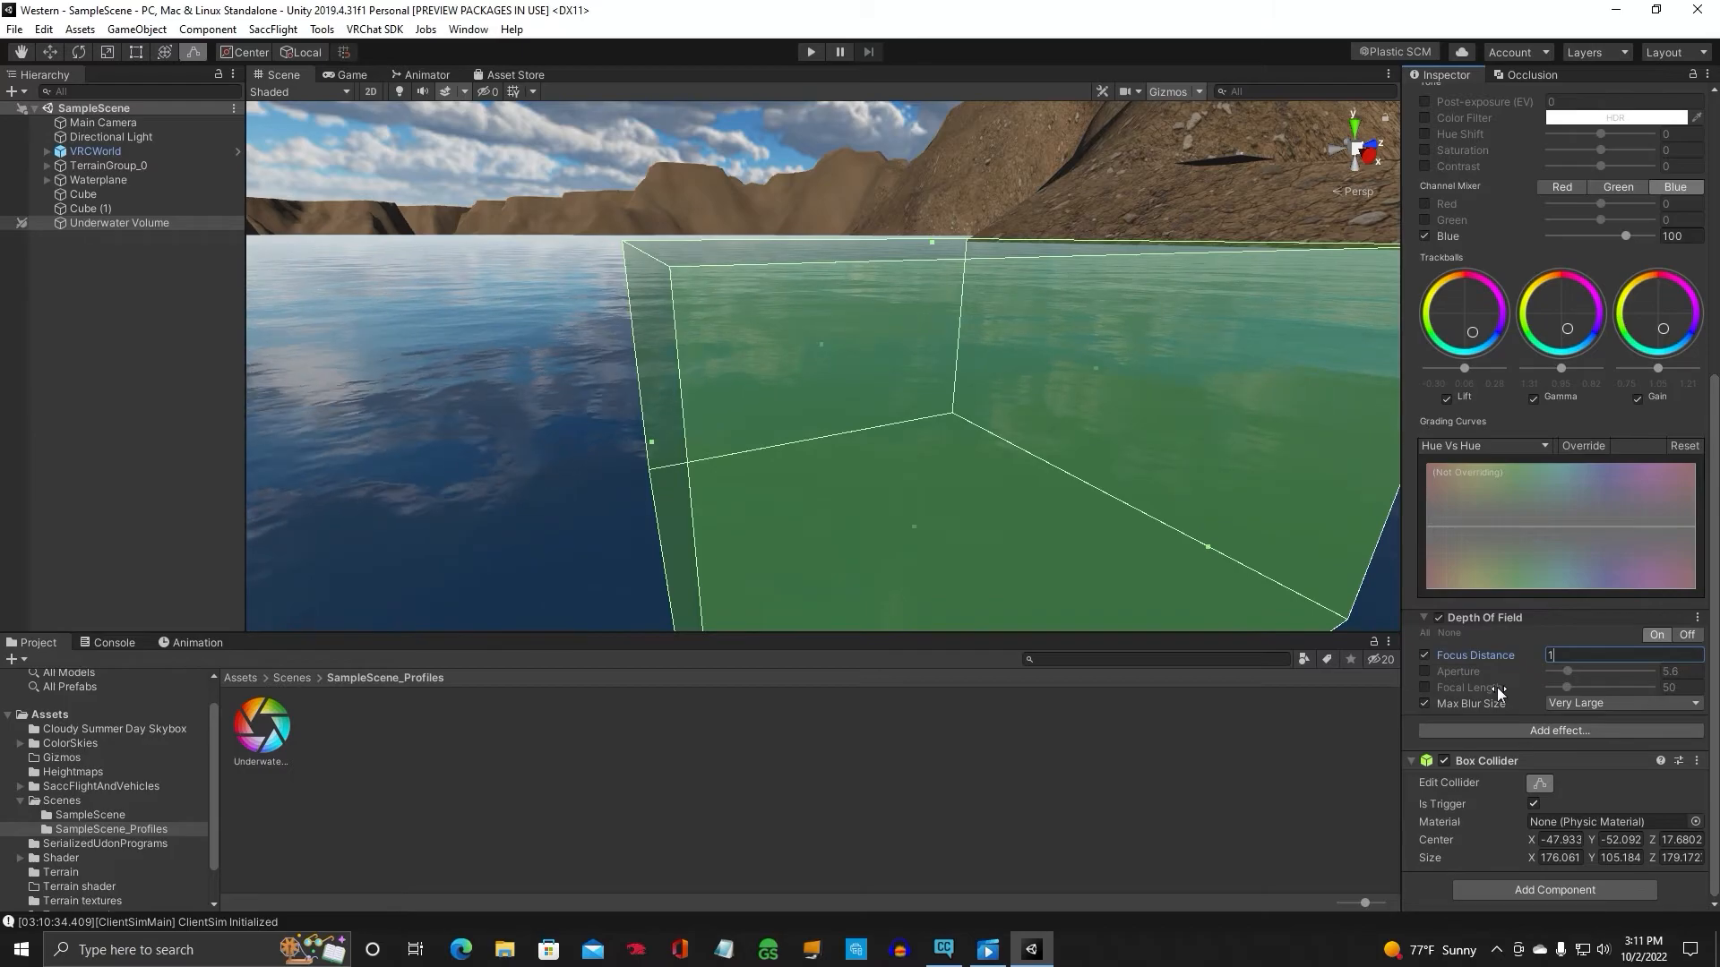
mouse_move(1458, 671)
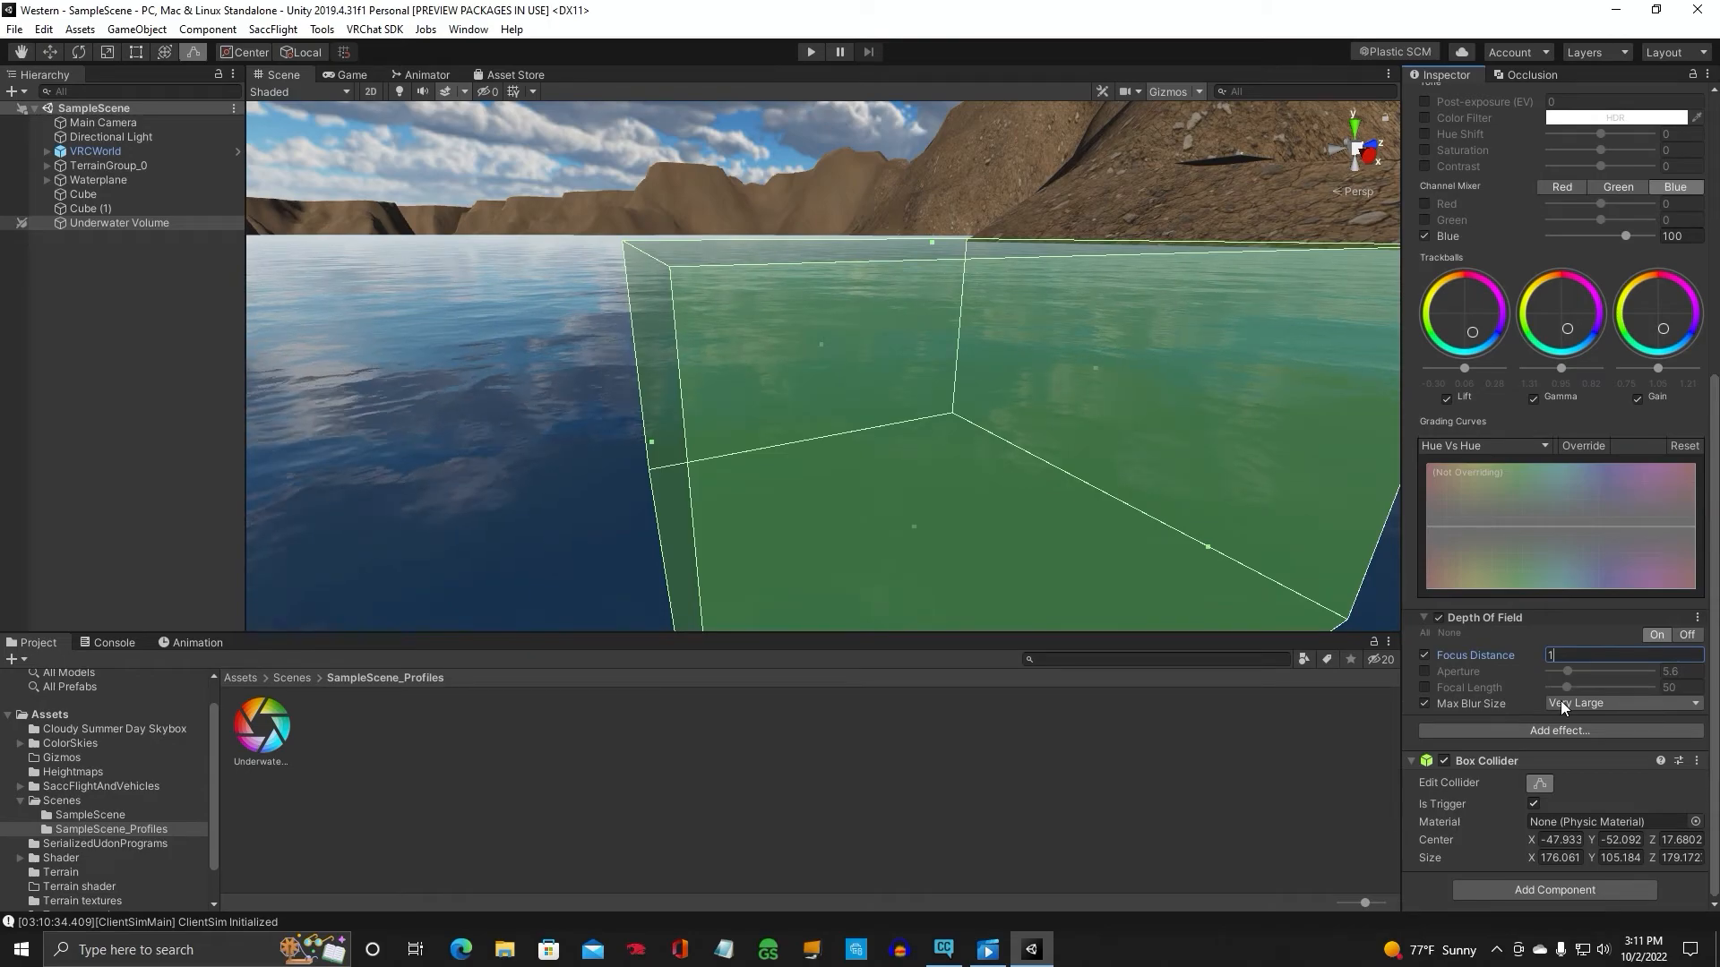
left_click(1623, 703)
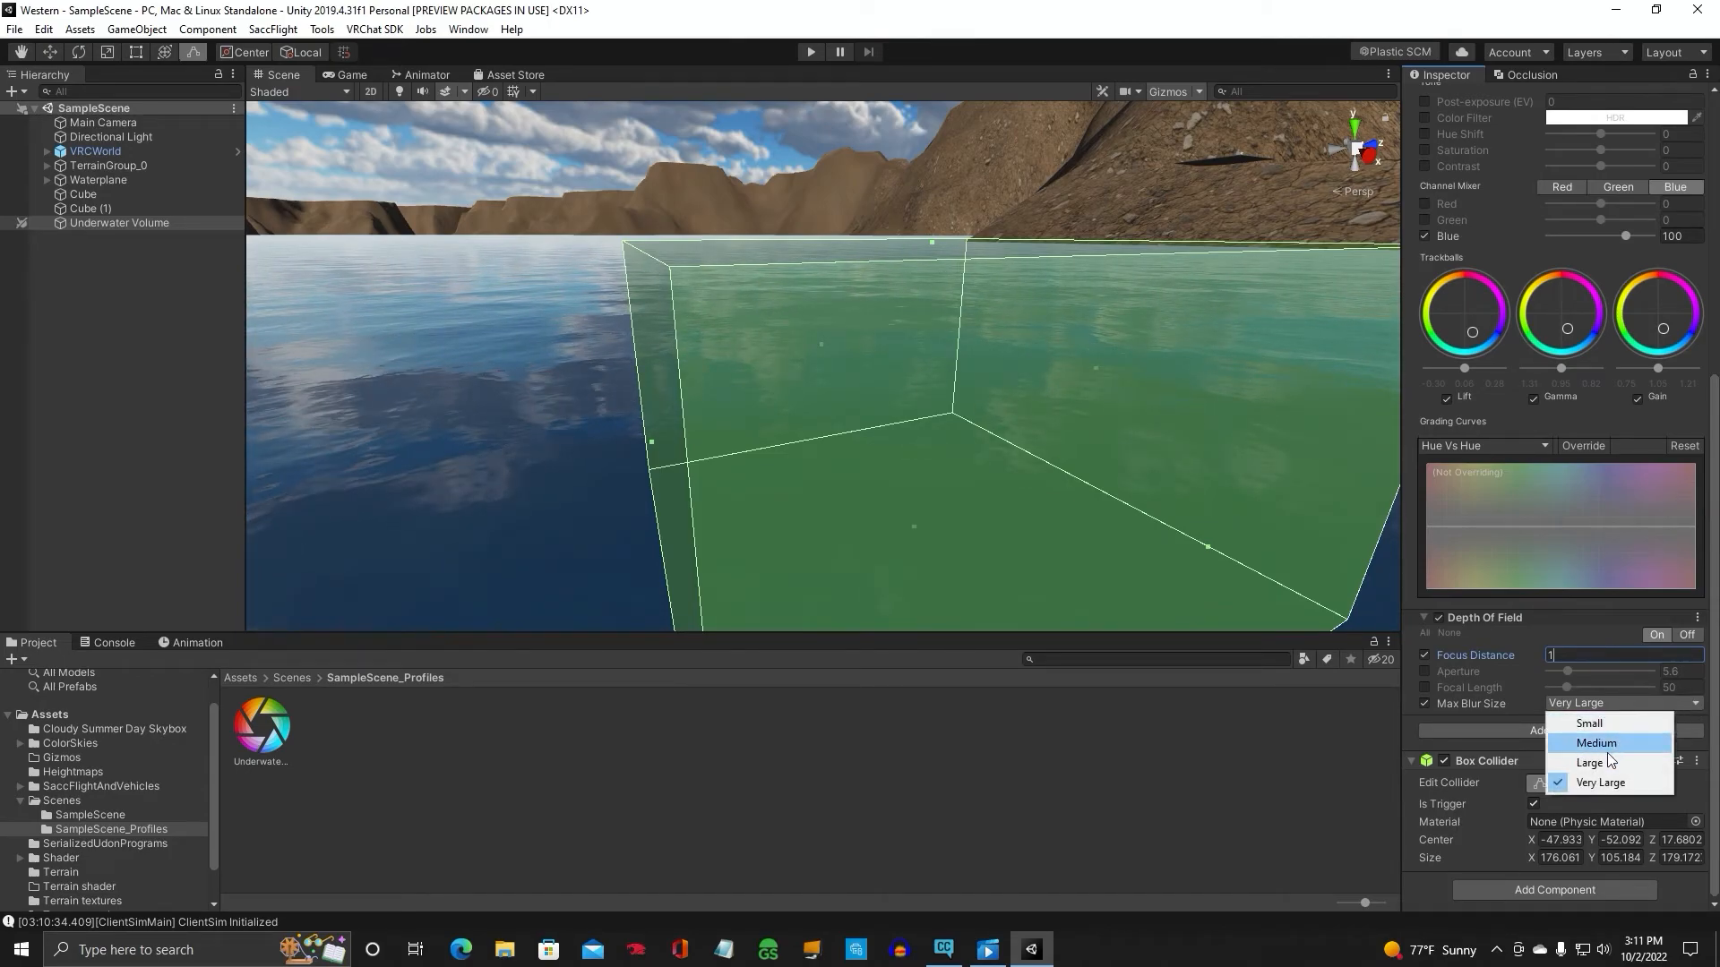
mouse_move(1571, 751)
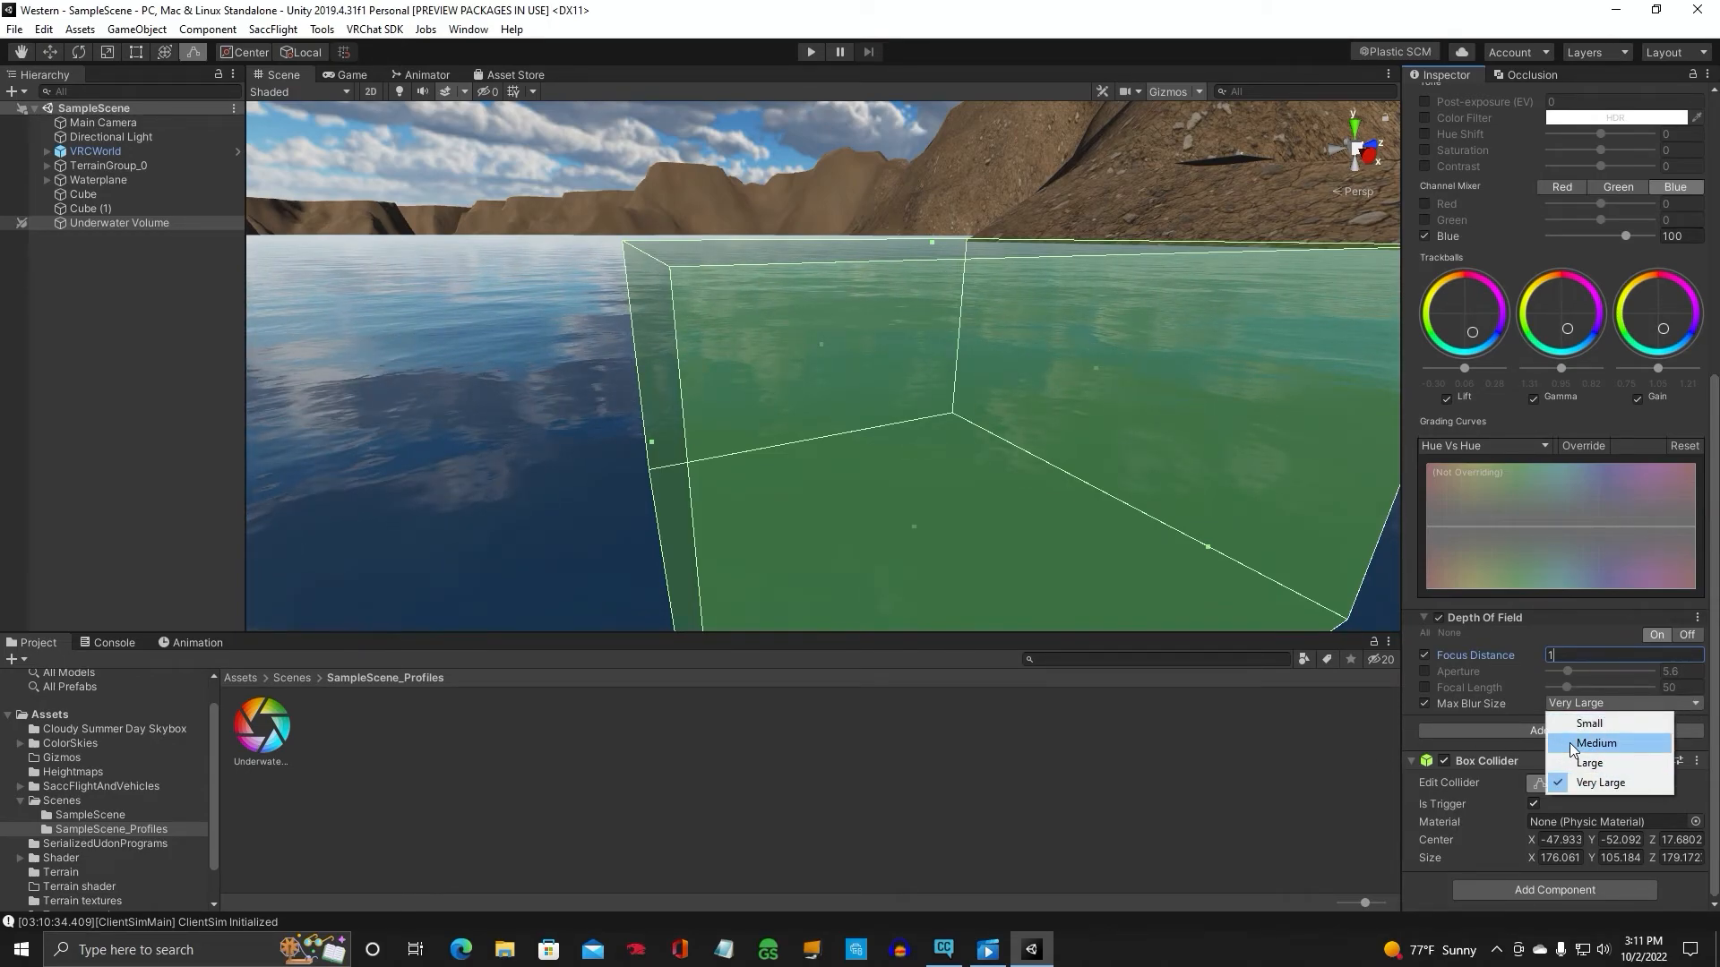
left_click(1600, 783)
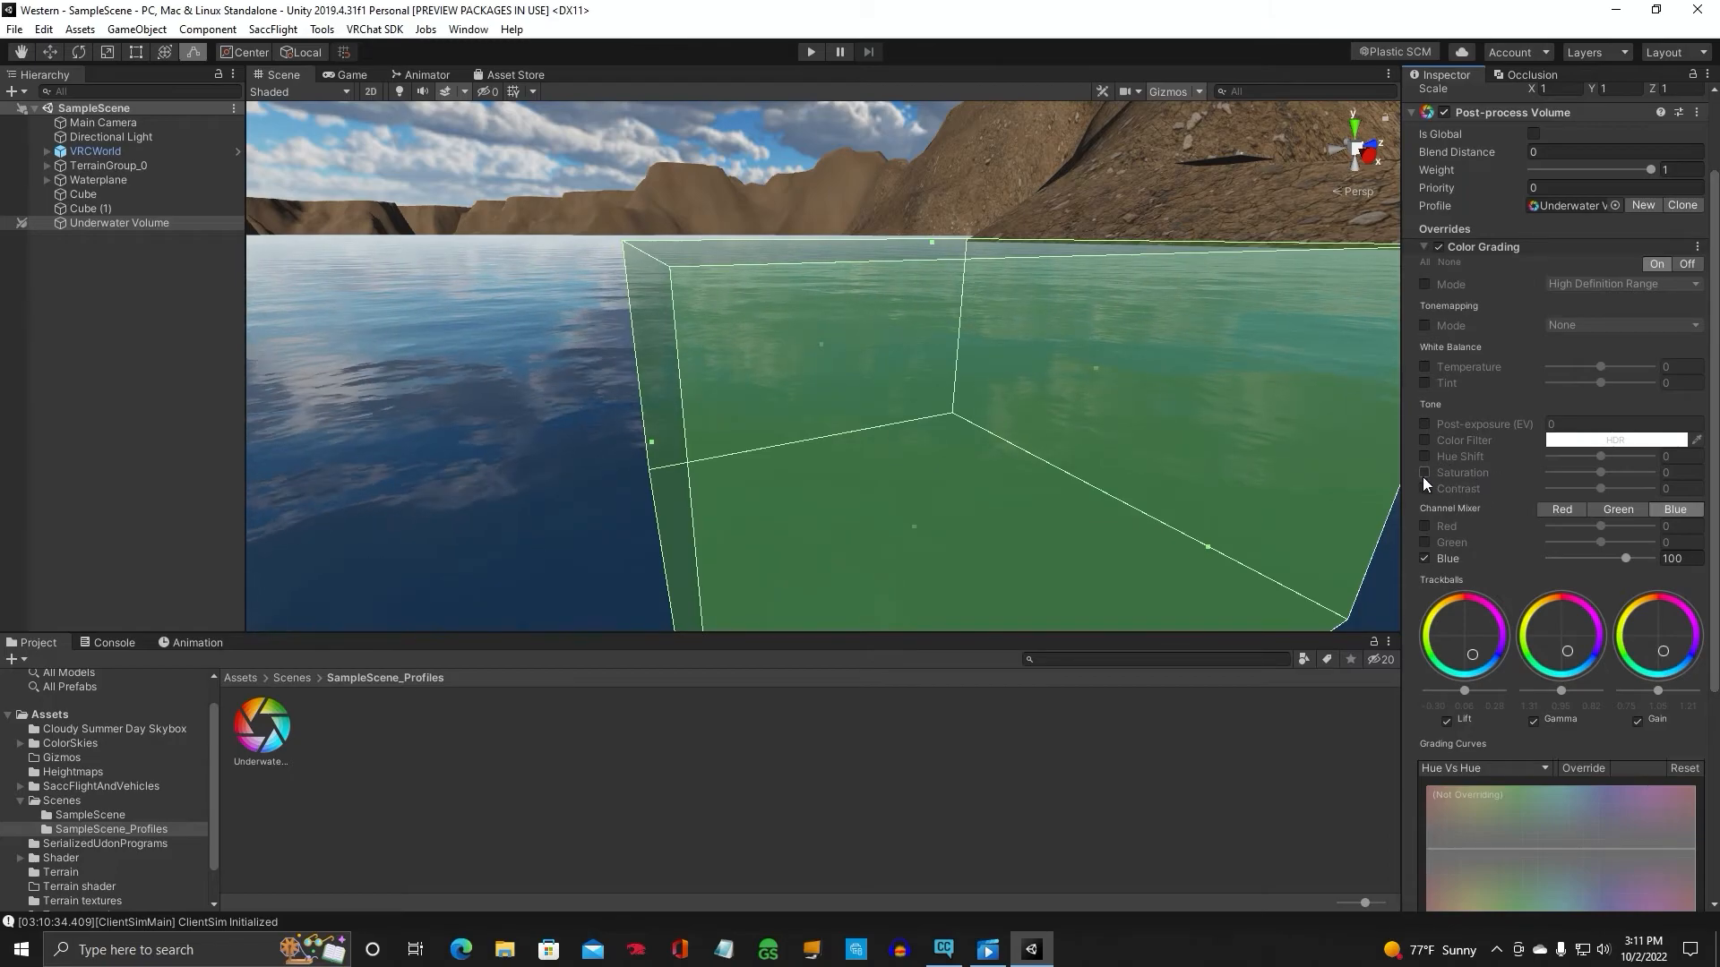
Enable Saturation in Color Grading at -100 and untick Is Global so it applies only inside the box
left_click(1425, 473)
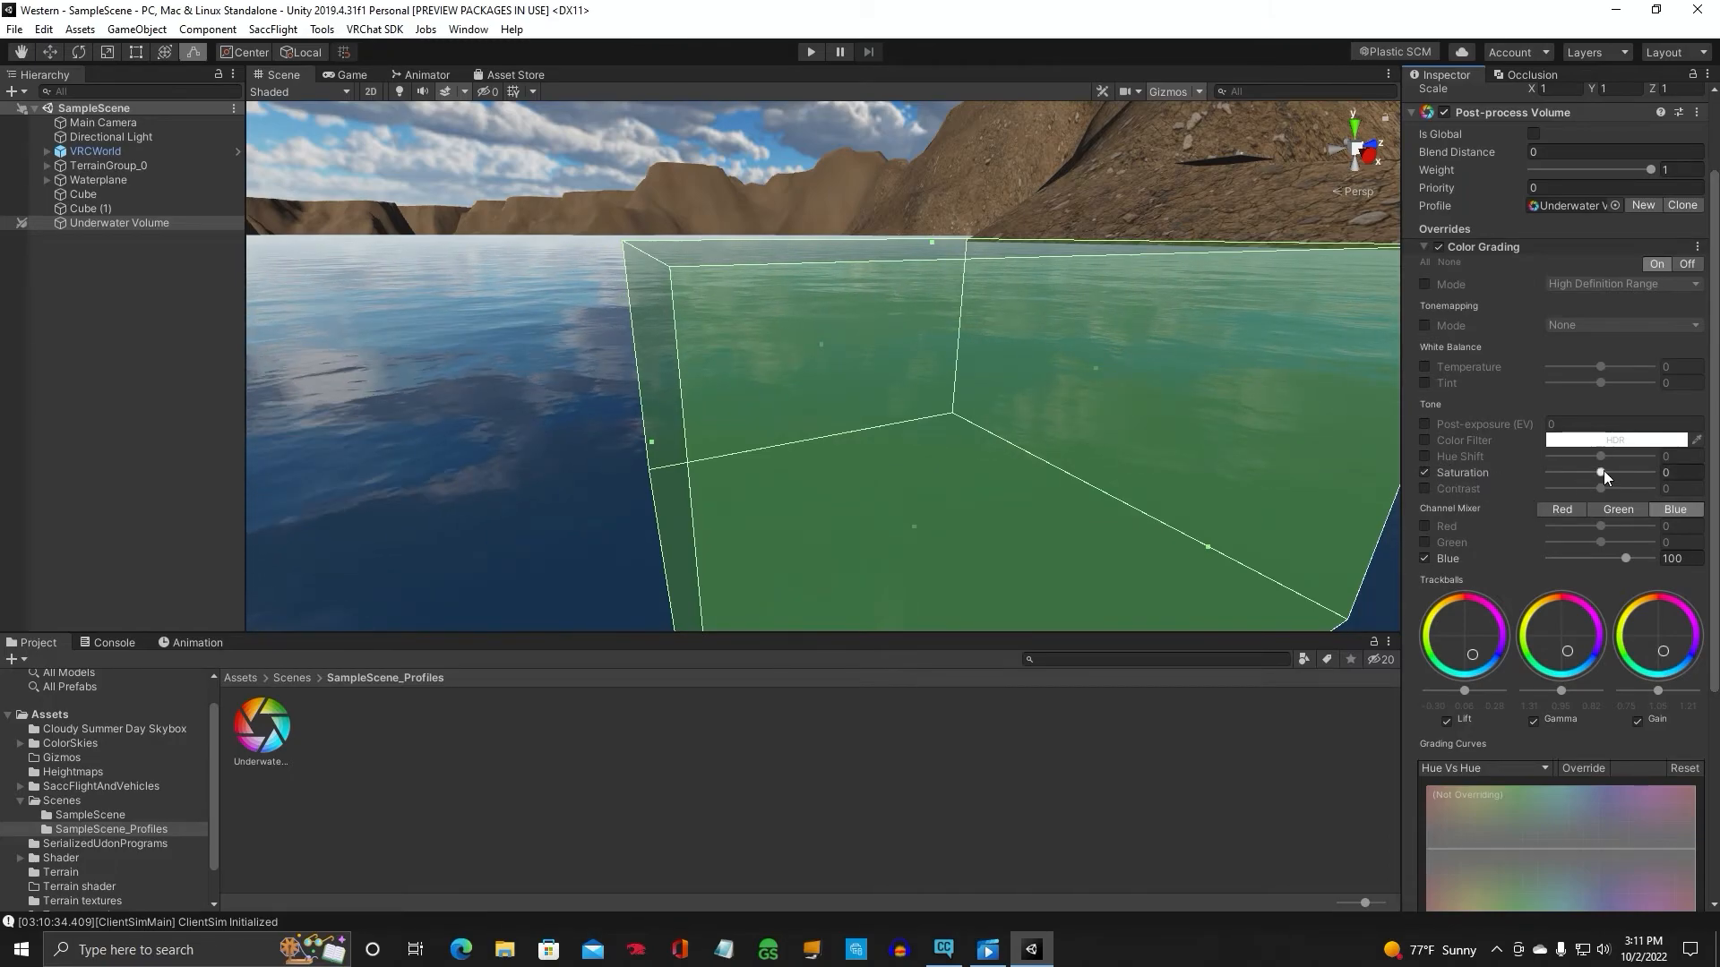
left_click_drag(1600, 473, 1548, 473)
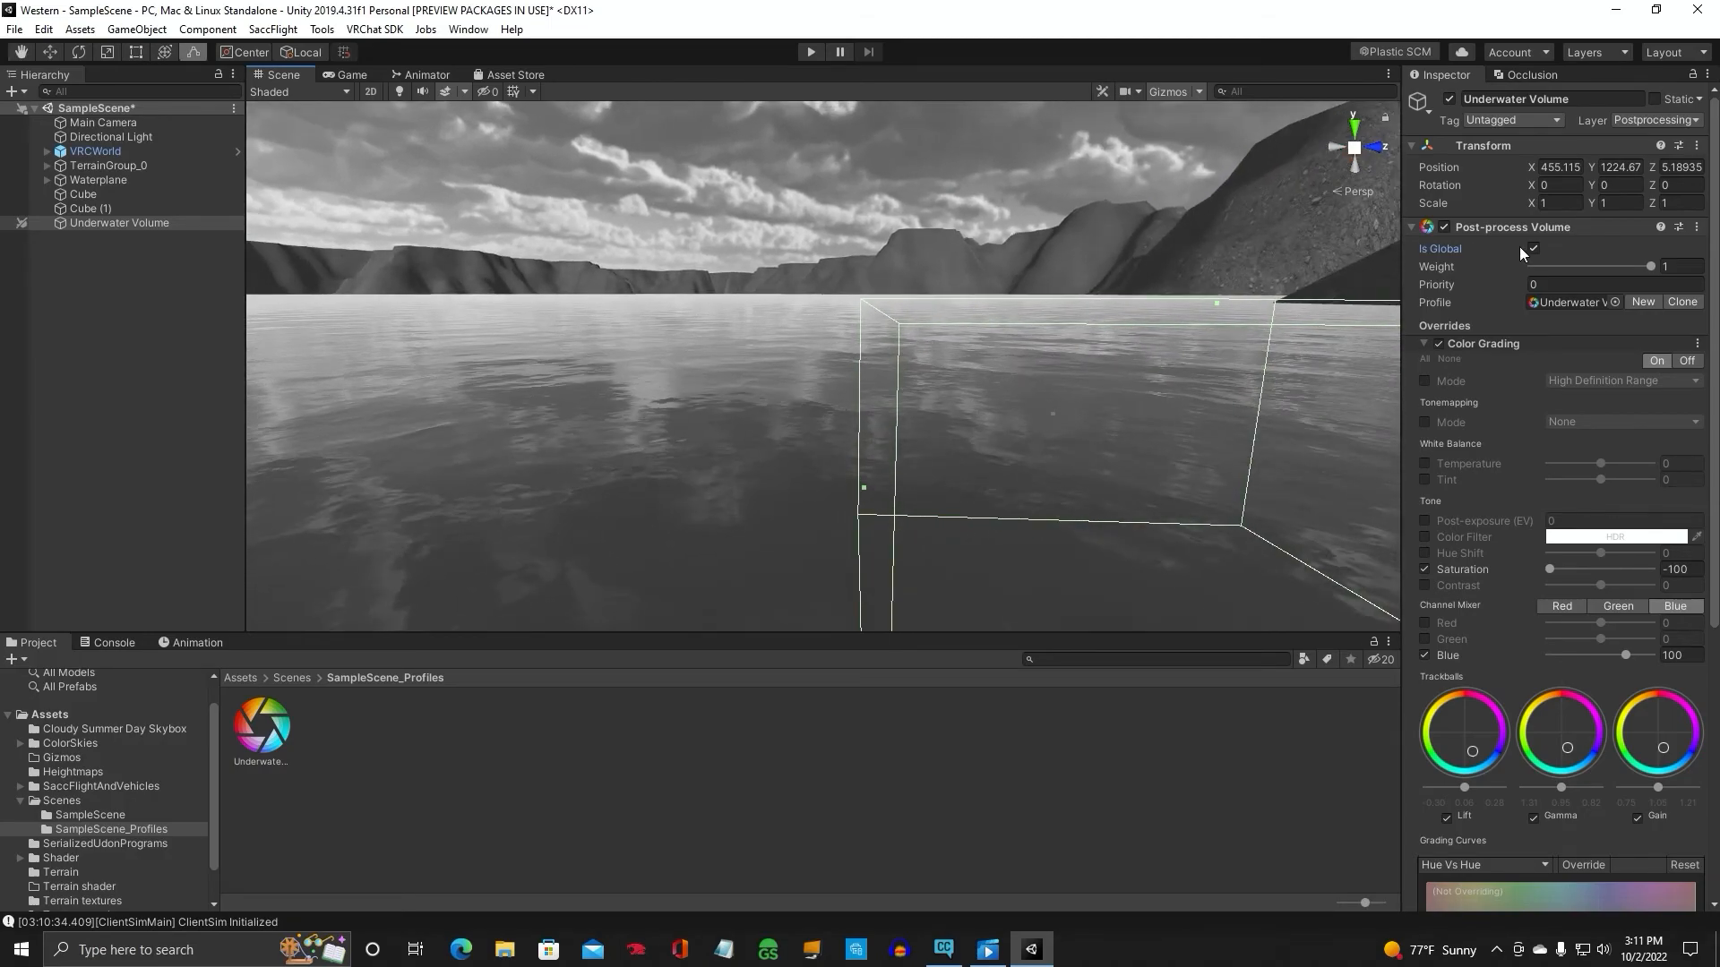
left_click(1532, 248)
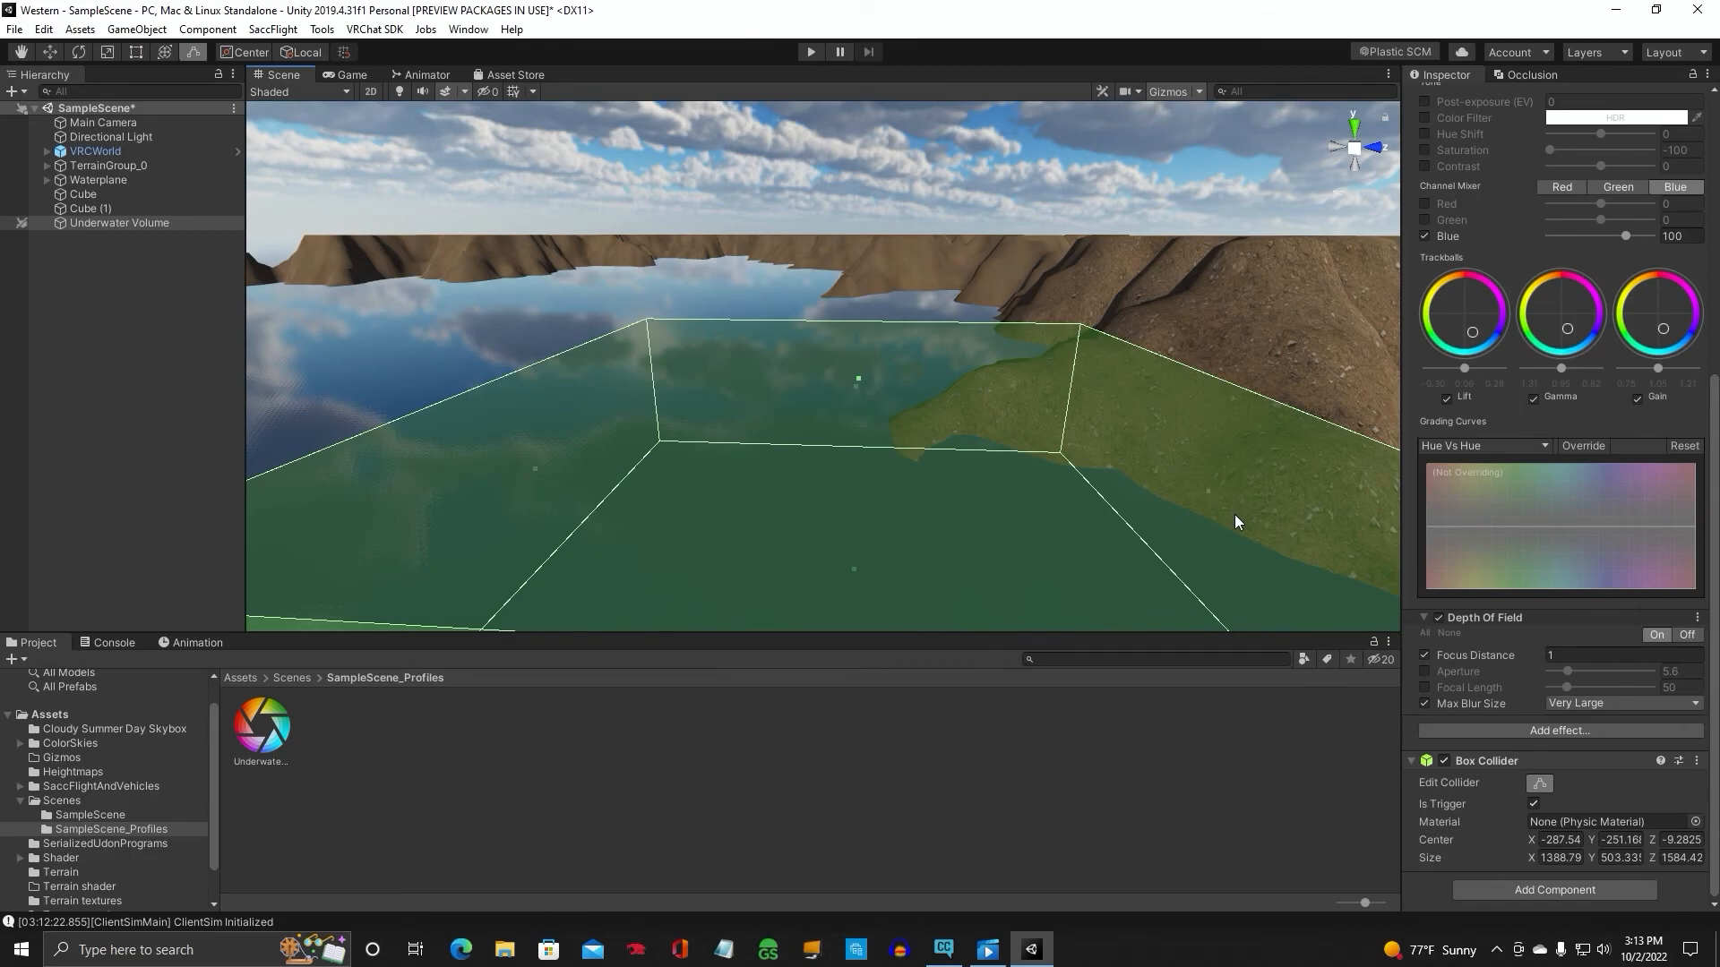
mouse_move(1218, 526)
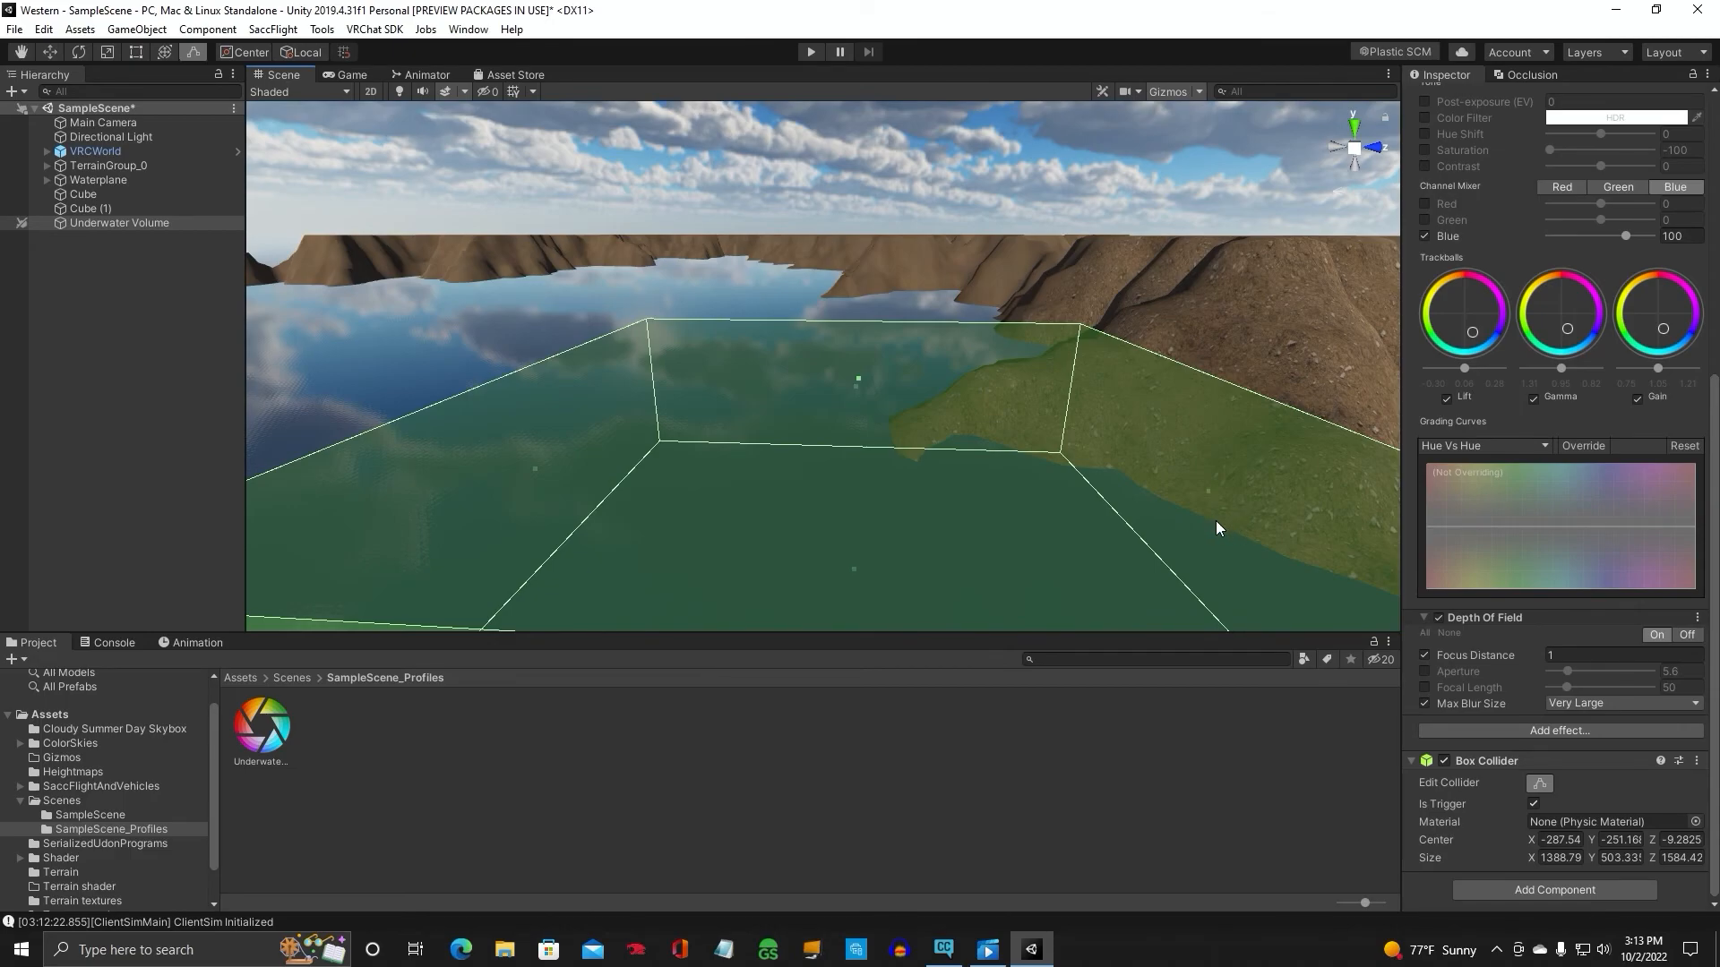